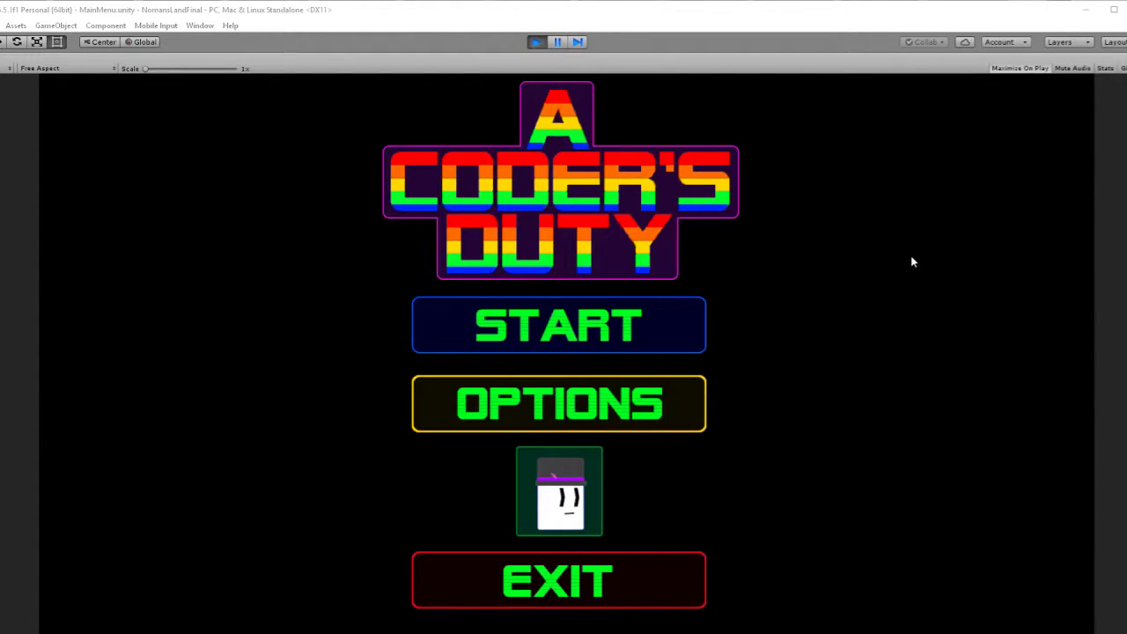
{"action": "mouse_move", "coordinate": [936, 234]}
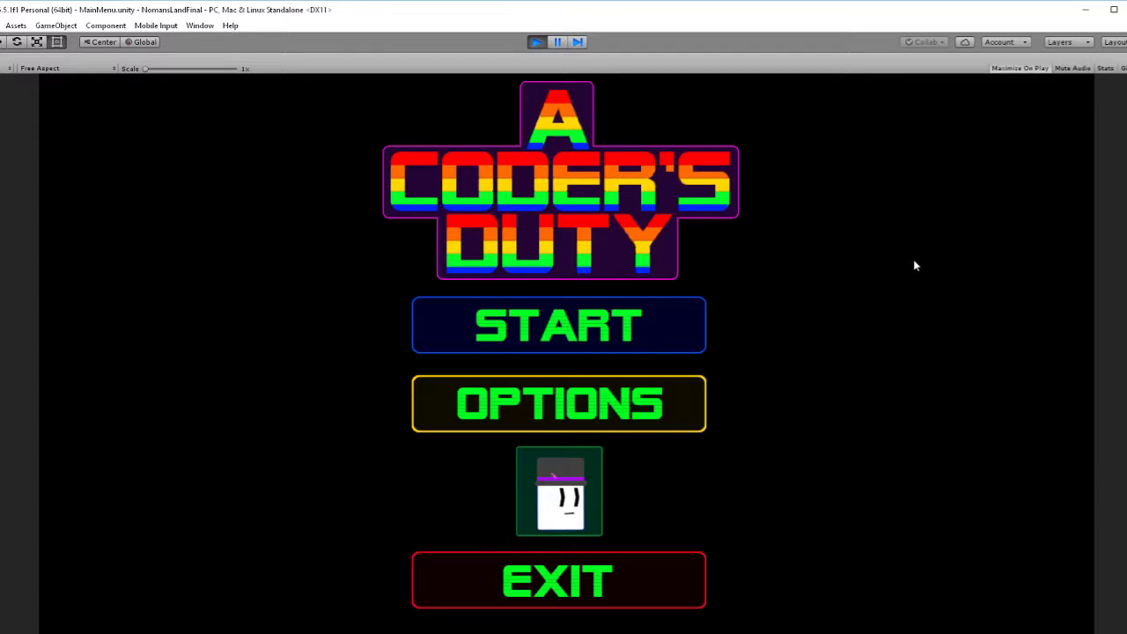
{"action": "mouse_move", "coordinate": [890, 33]}
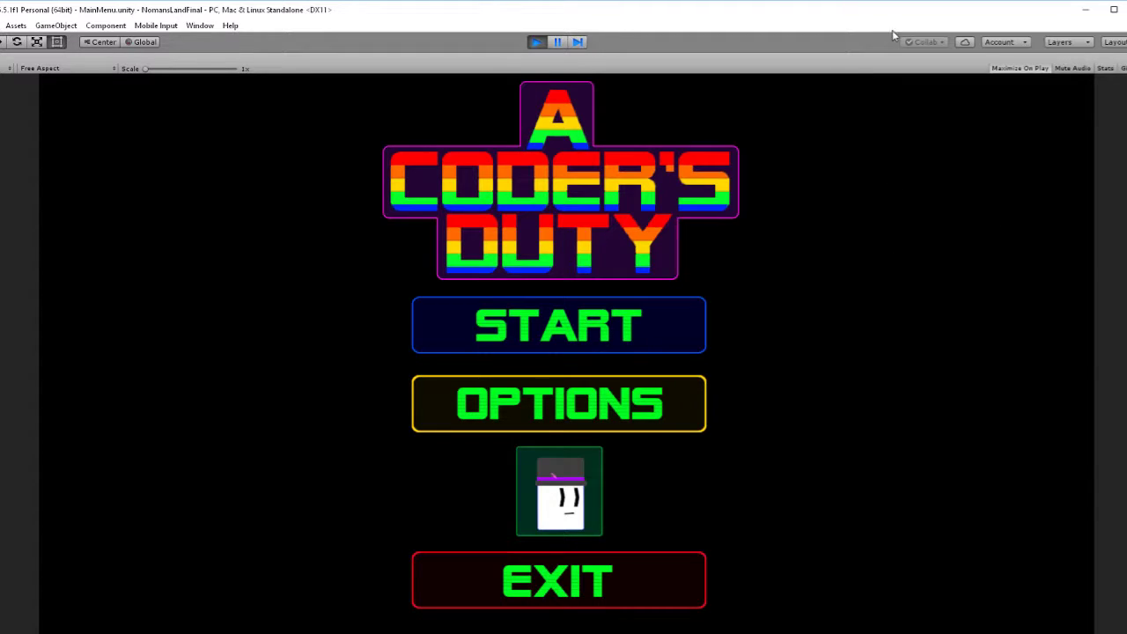
{"action": "mouse_move", "coordinate": [880, 222]}
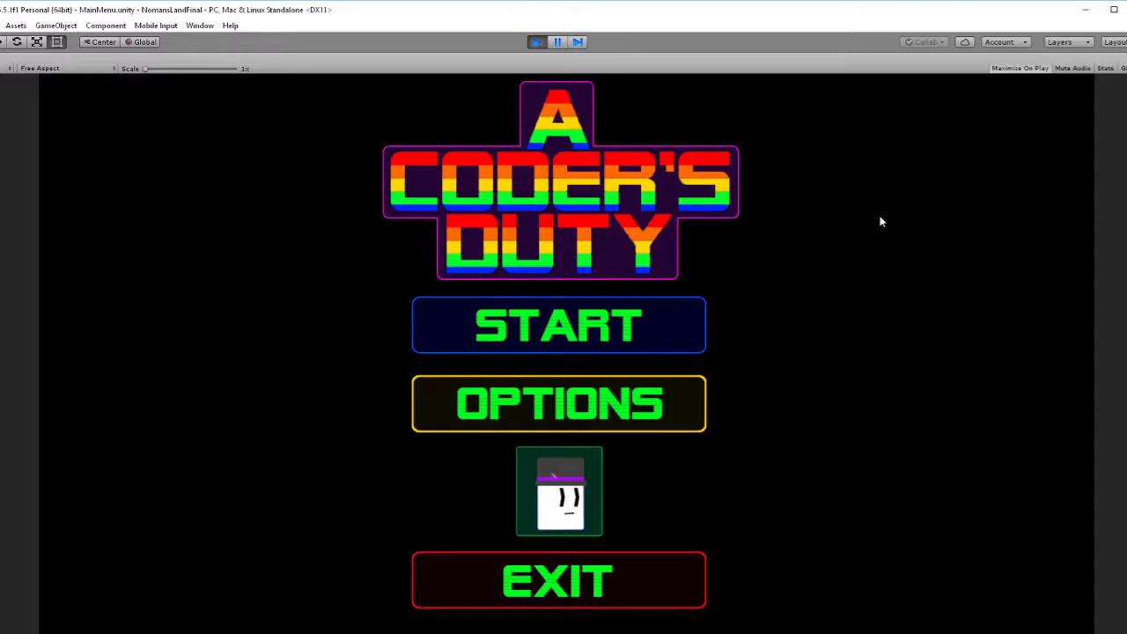
{"action": "mouse_move", "coordinate": [694, 291]}
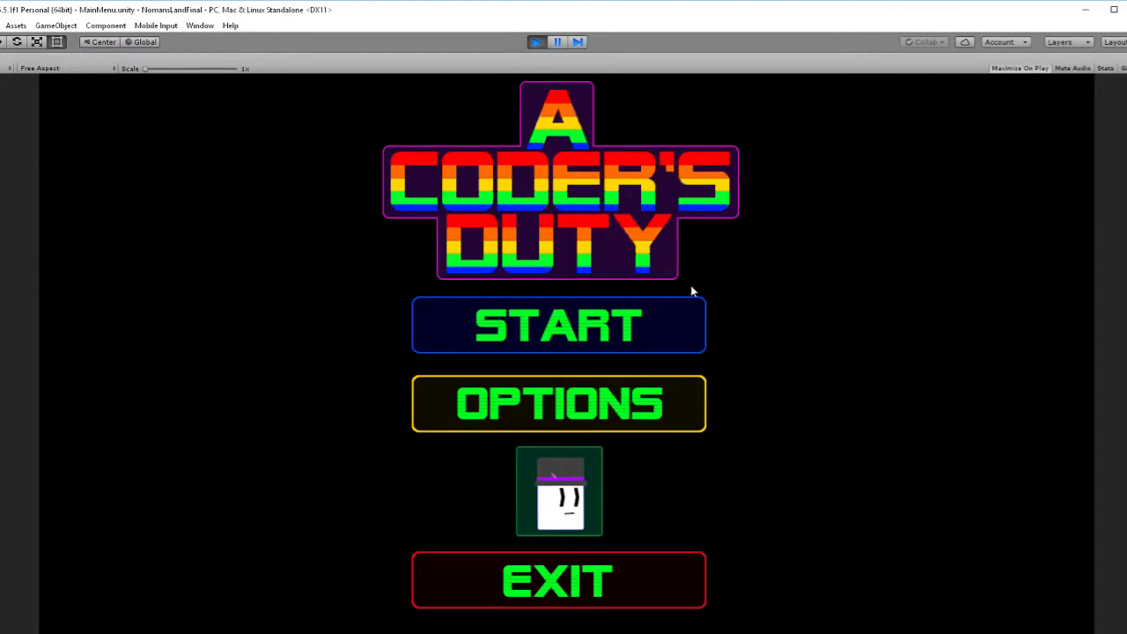
{"action": "mouse_move", "coordinate": [587, 327]}
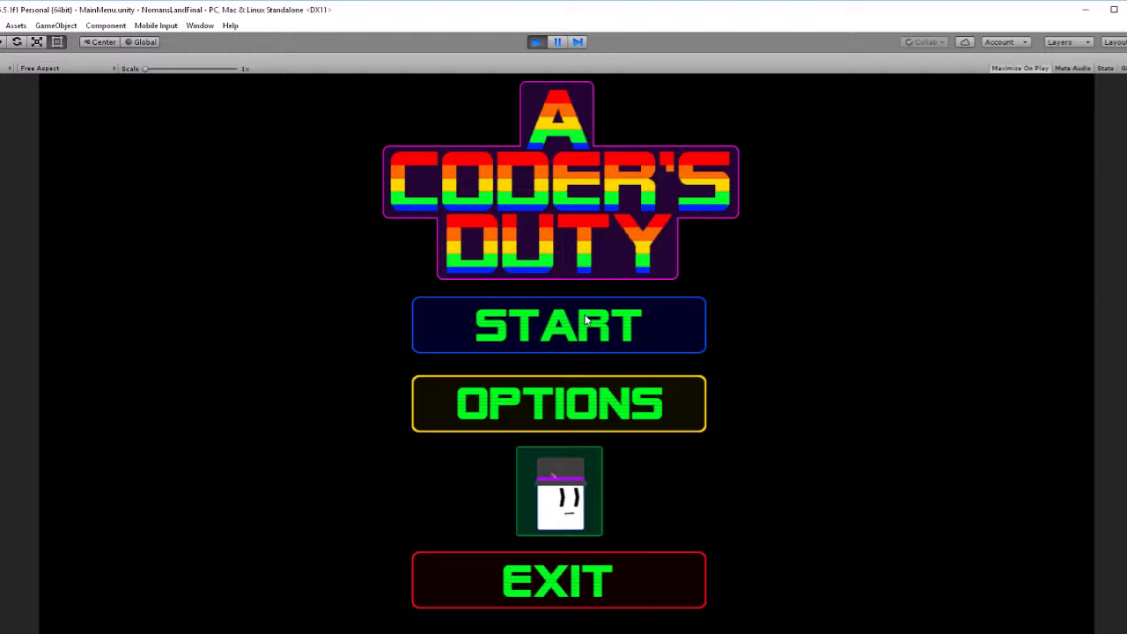
{"action": "mouse_move", "coordinate": [612, 204]}
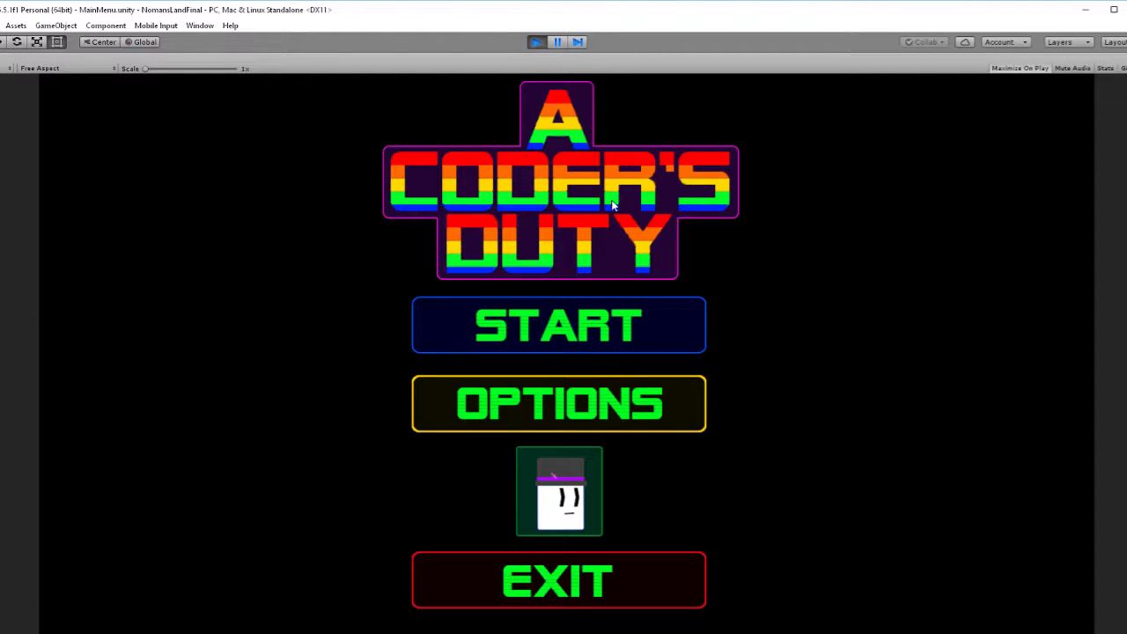
{"action": "mouse_move", "coordinate": [620, 250]}
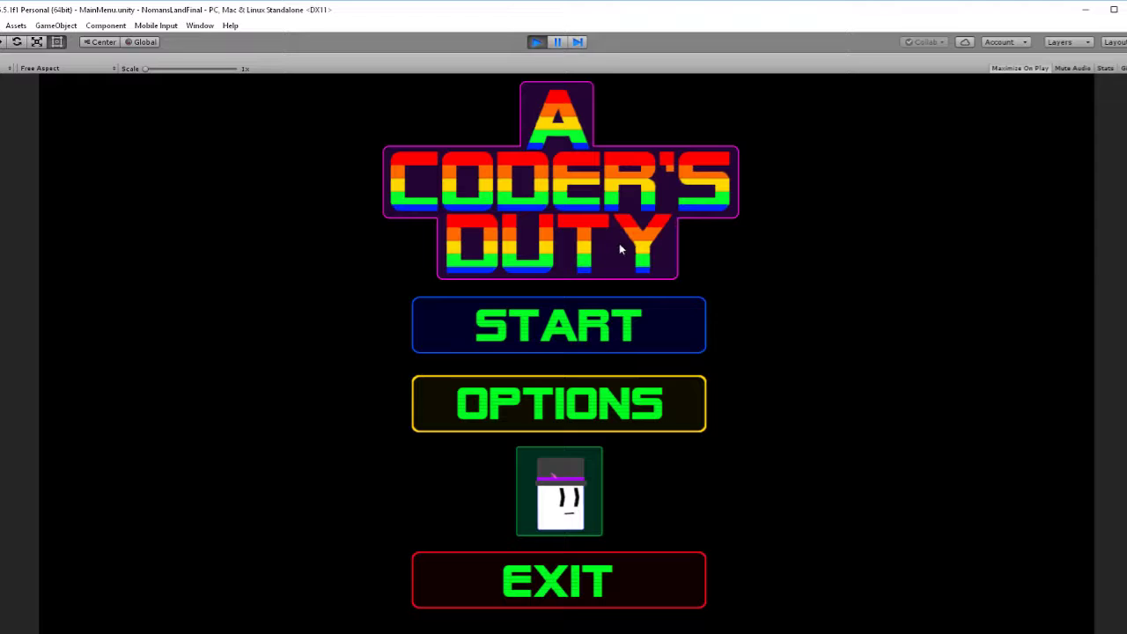
{"action": "mouse_move", "coordinate": [735, 285]}
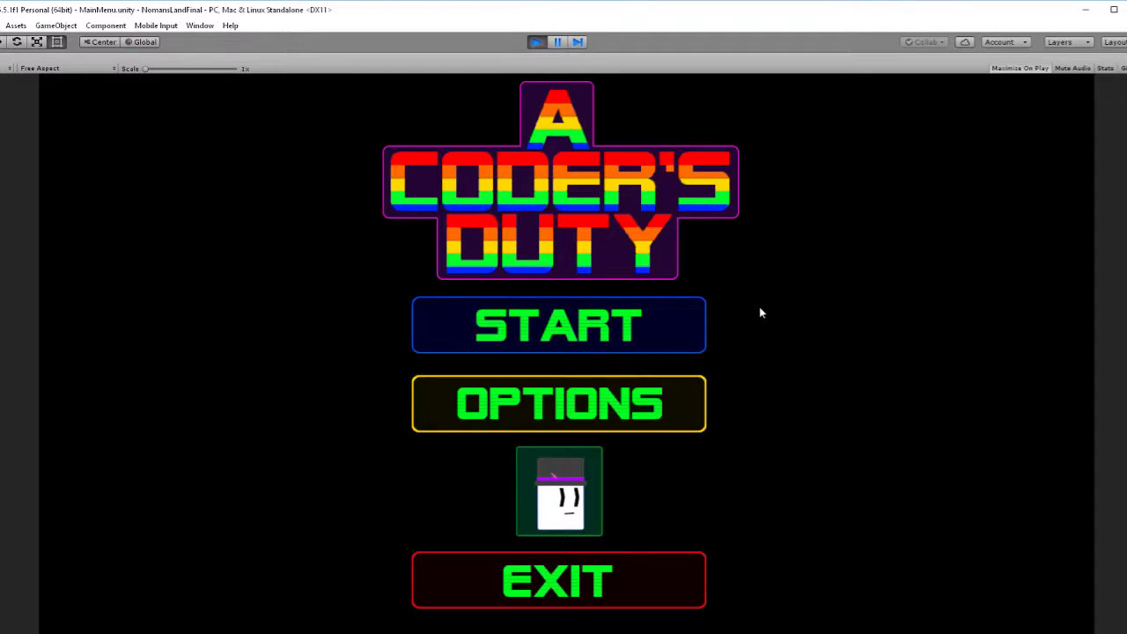
{"action": "mouse_move", "coordinate": [711, 300]}
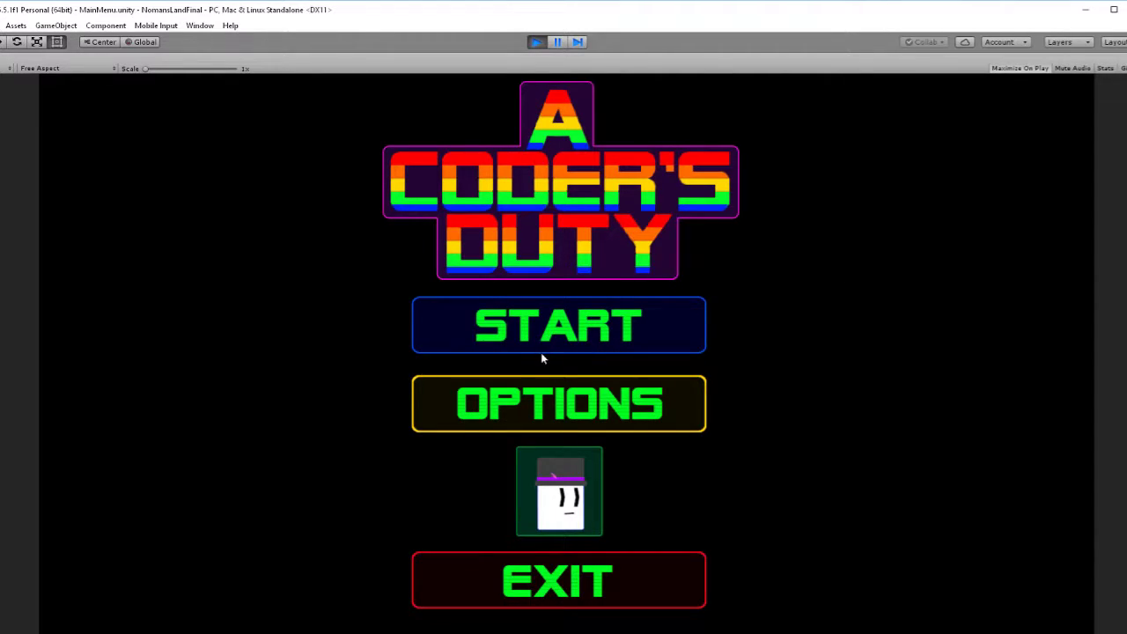
{"action": "mouse_move", "coordinate": [592, 340]}
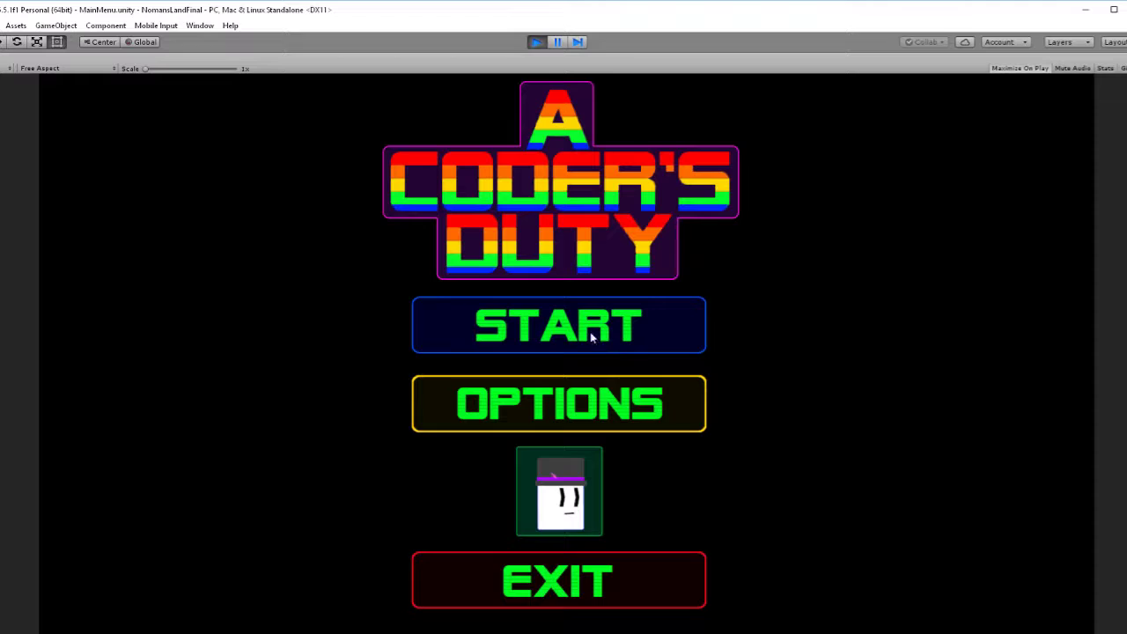
{"action": "mouse_move", "coordinate": [549, 415]}
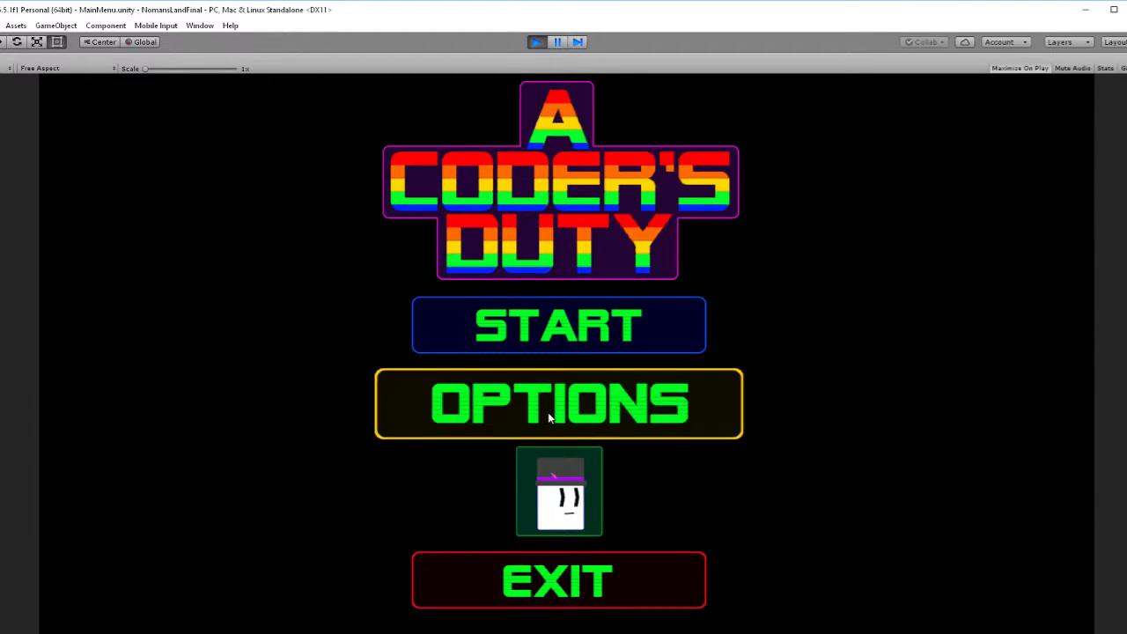
Step: Visit the Options and character customisation screens, then start the game to reach chapter selection
{"action": "left_click", "coordinate": [556, 405]}
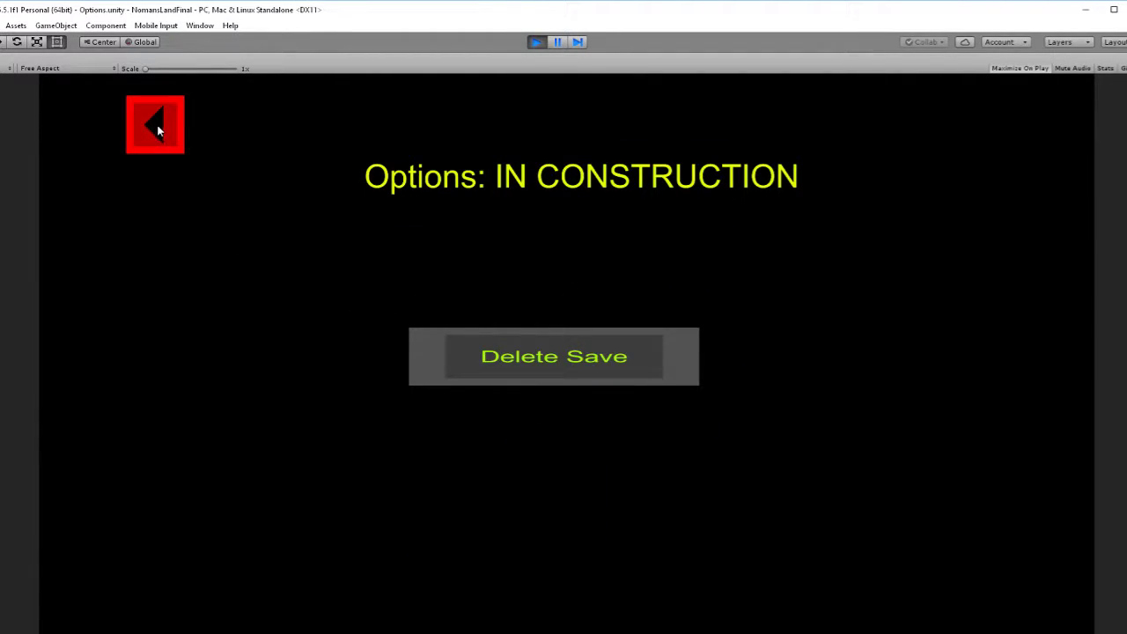
{"action": "left_click", "coordinate": [155, 124]}
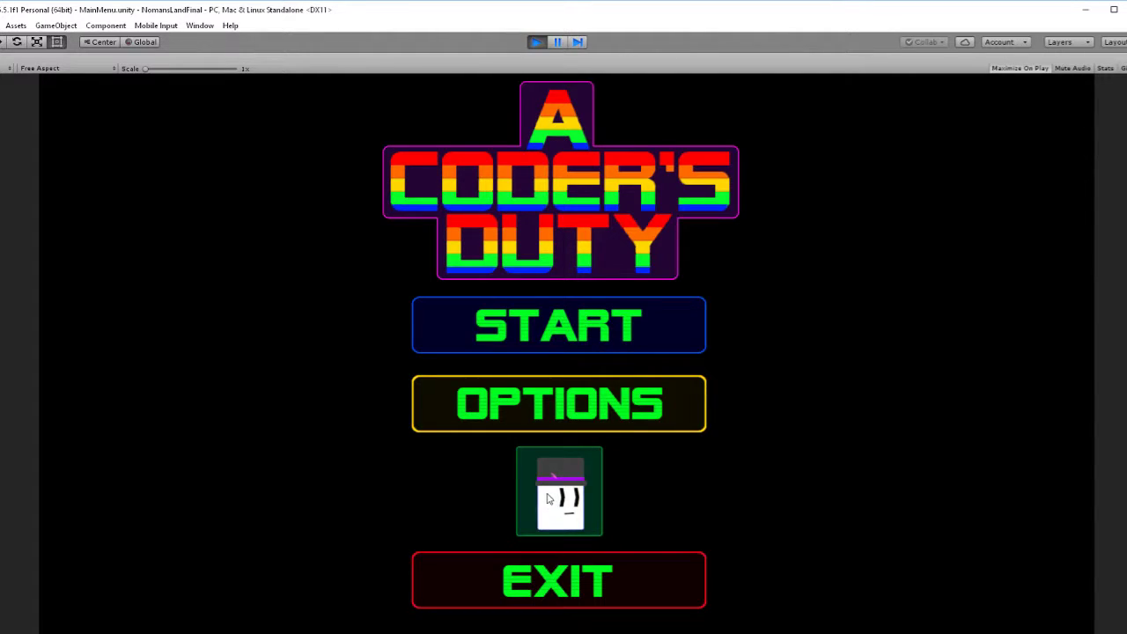
{"action": "left_click", "coordinate": [558, 493]}
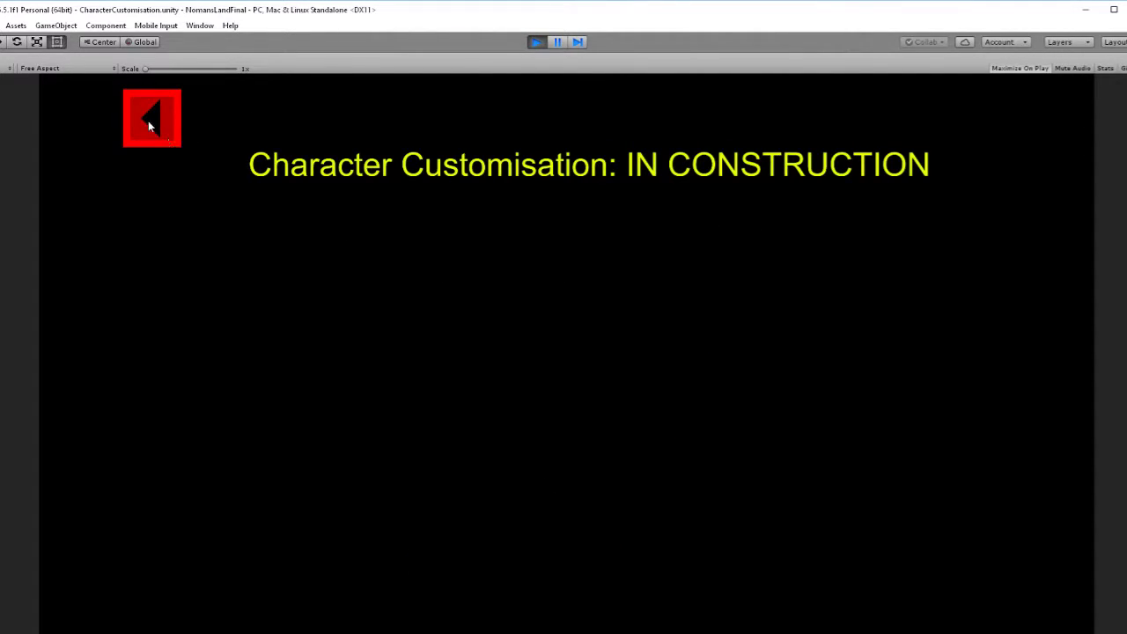
{"action": "left_click", "coordinate": [151, 120]}
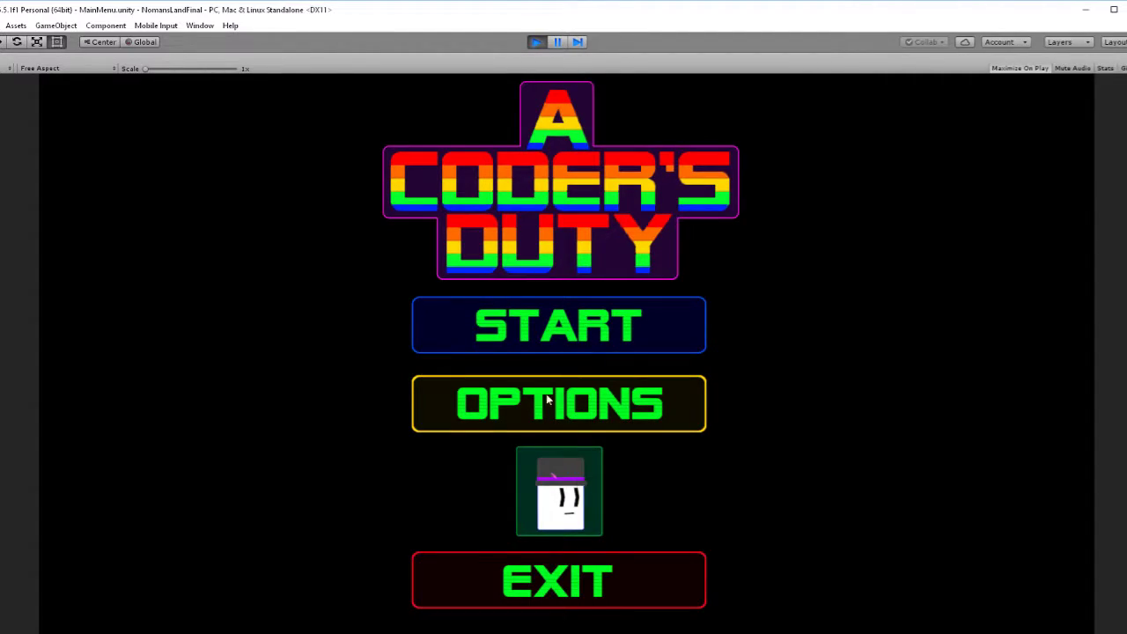
{"action": "mouse_move", "coordinate": [563, 345]}
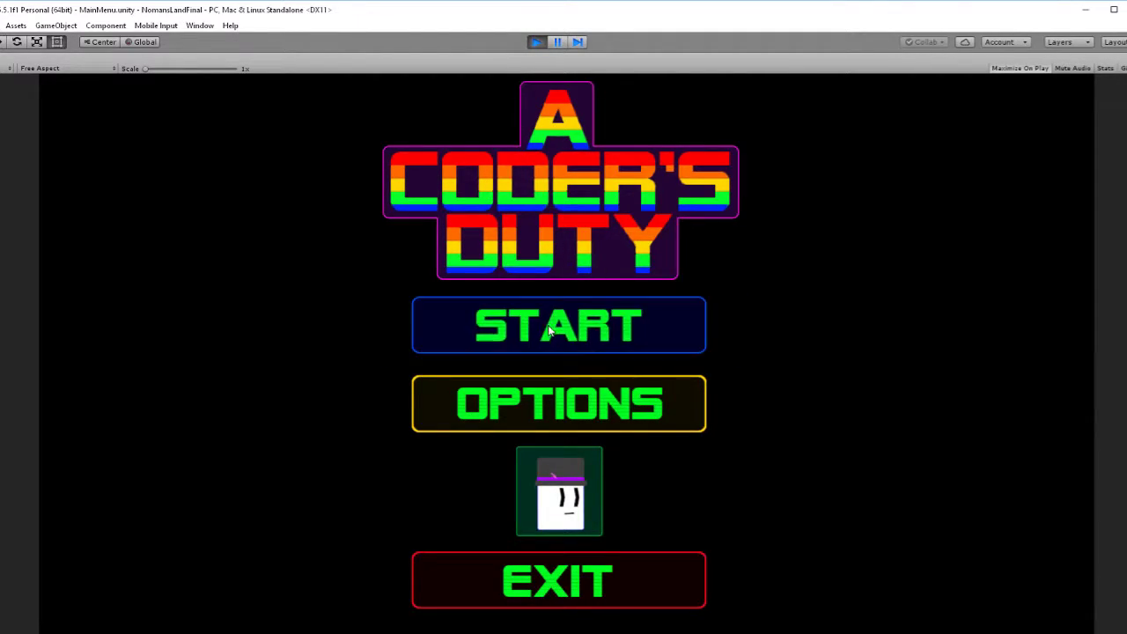
{"action": "left_click", "coordinate": [558, 324]}
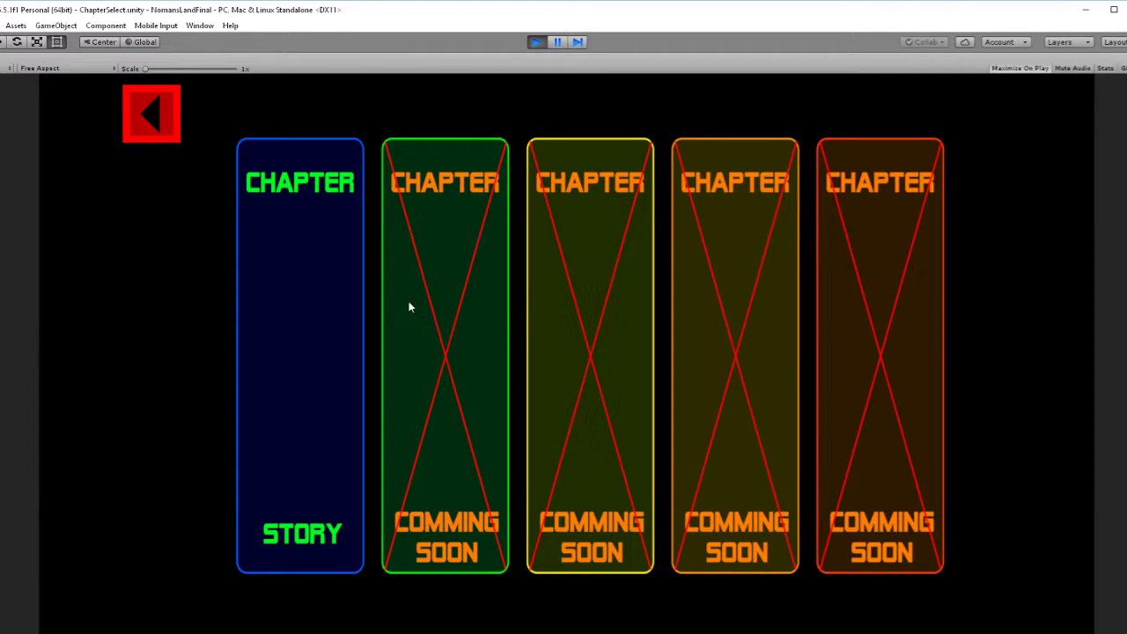
{"action": "mouse_move", "coordinate": [814, 342]}
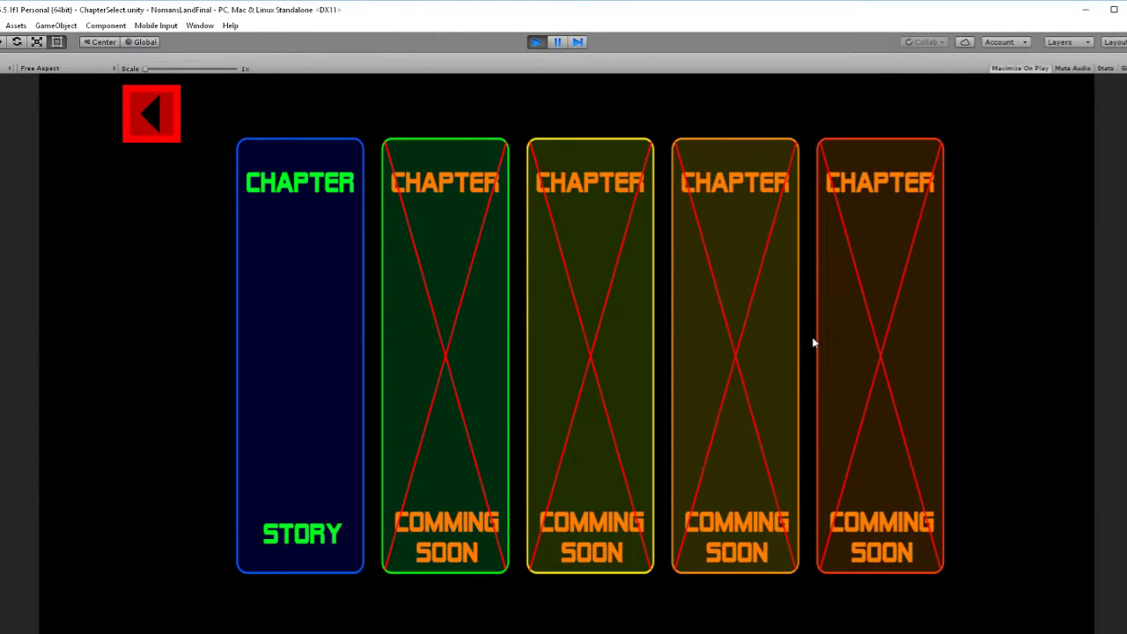
{"action": "mouse_move", "coordinate": [794, 329]}
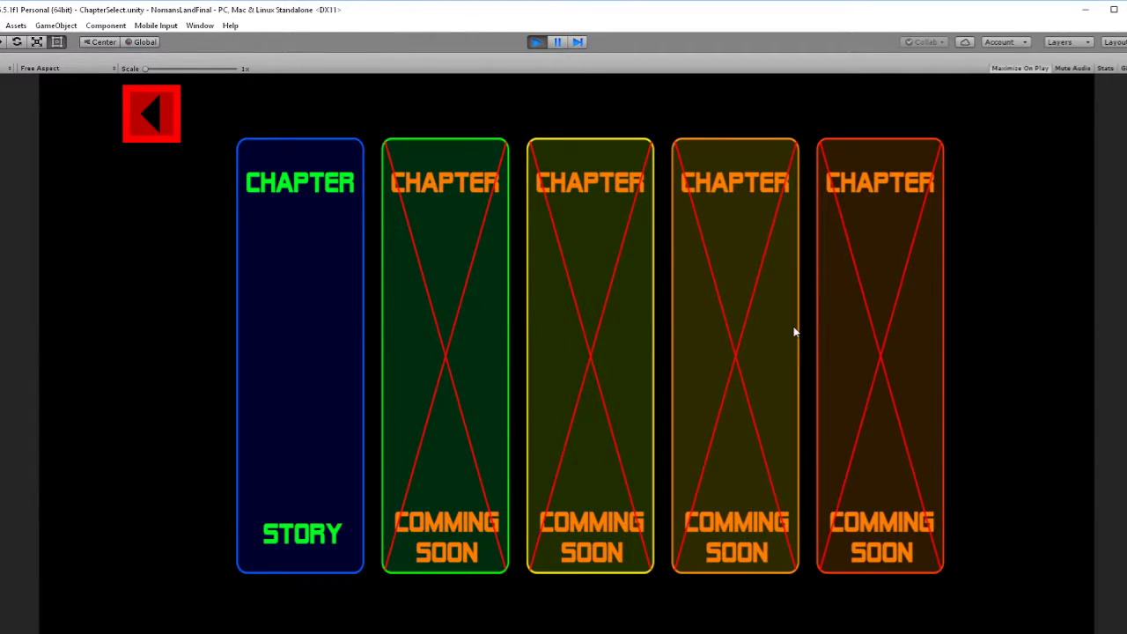
{"action": "mouse_move", "coordinate": [765, 349]}
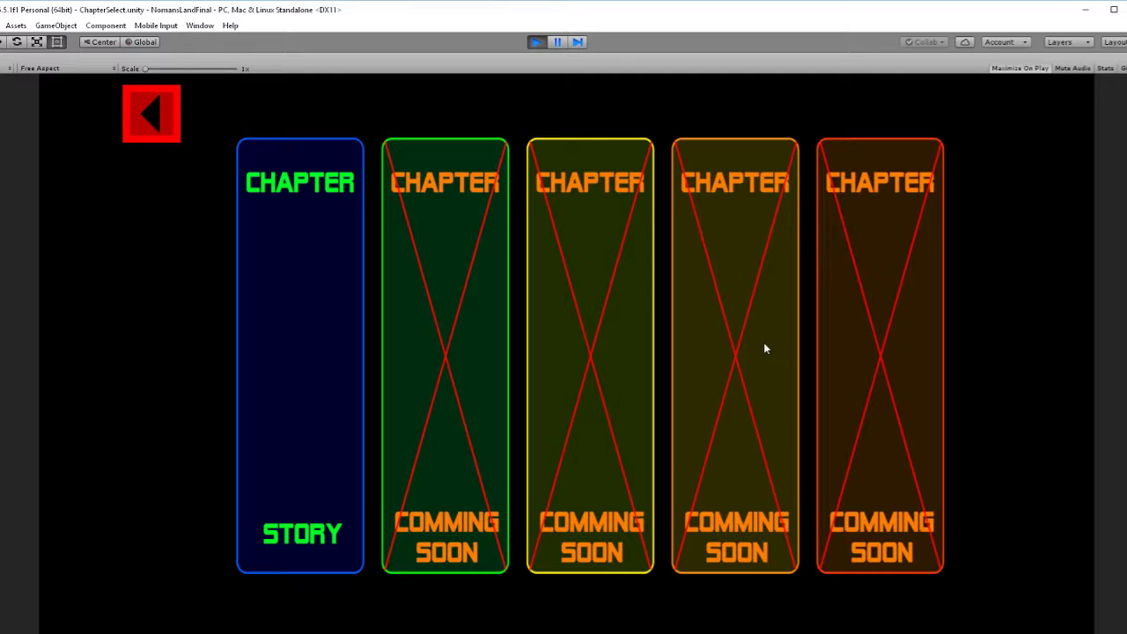
{"action": "mouse_move", "coordinate": [803, 303]}
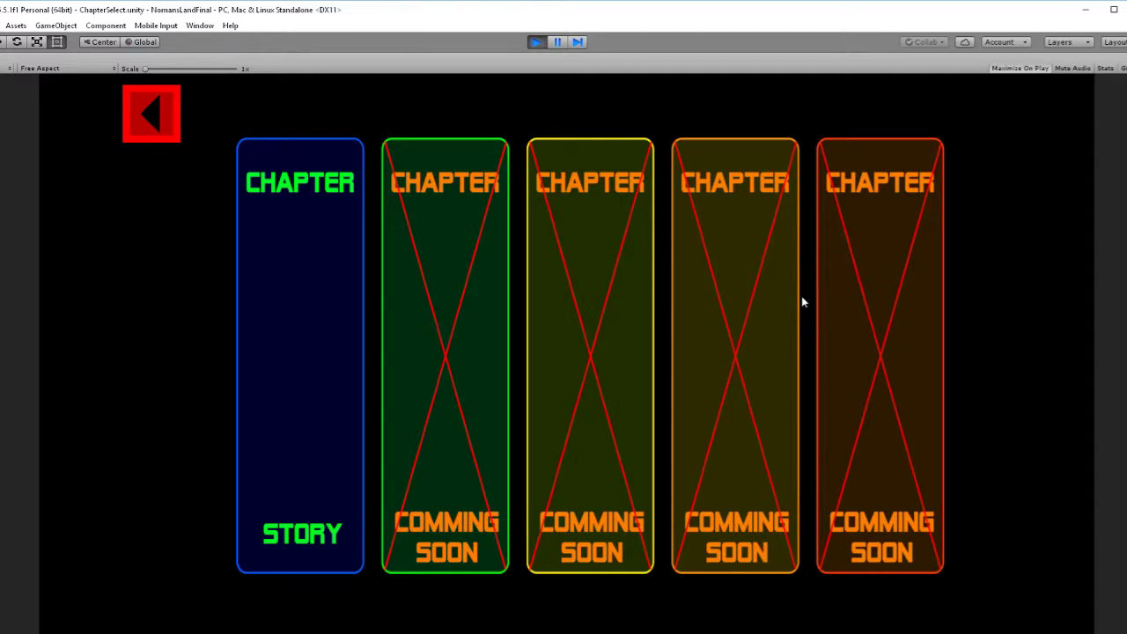
{"action": "mouse_move", "coordinate": [841, 221]}
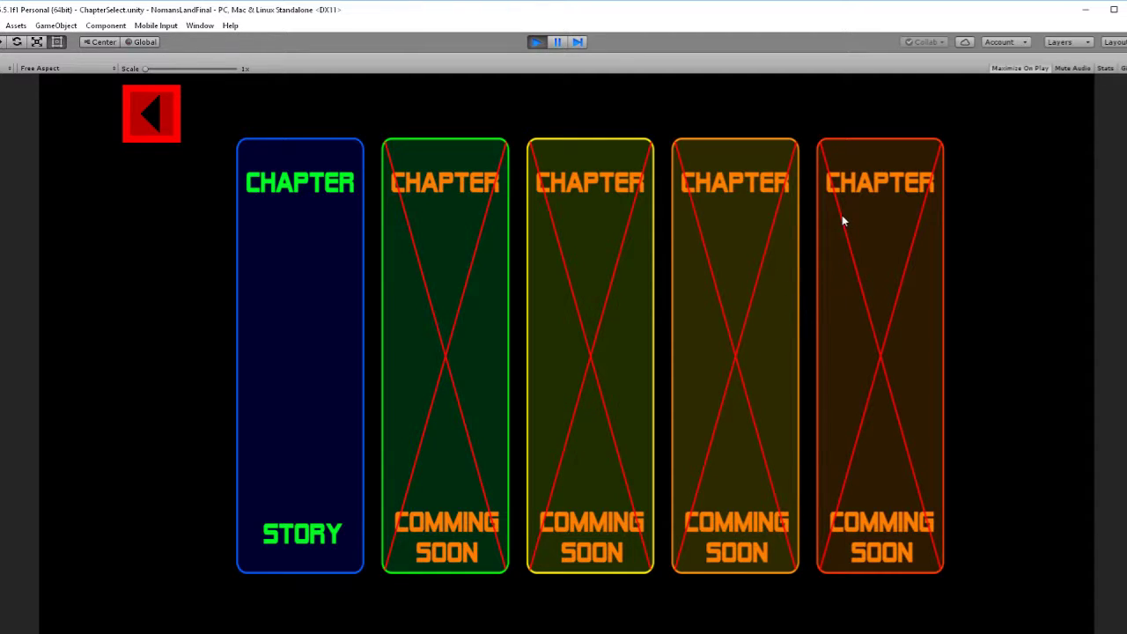
{"action": "mouse_move", "coordinate": [820, 278]}
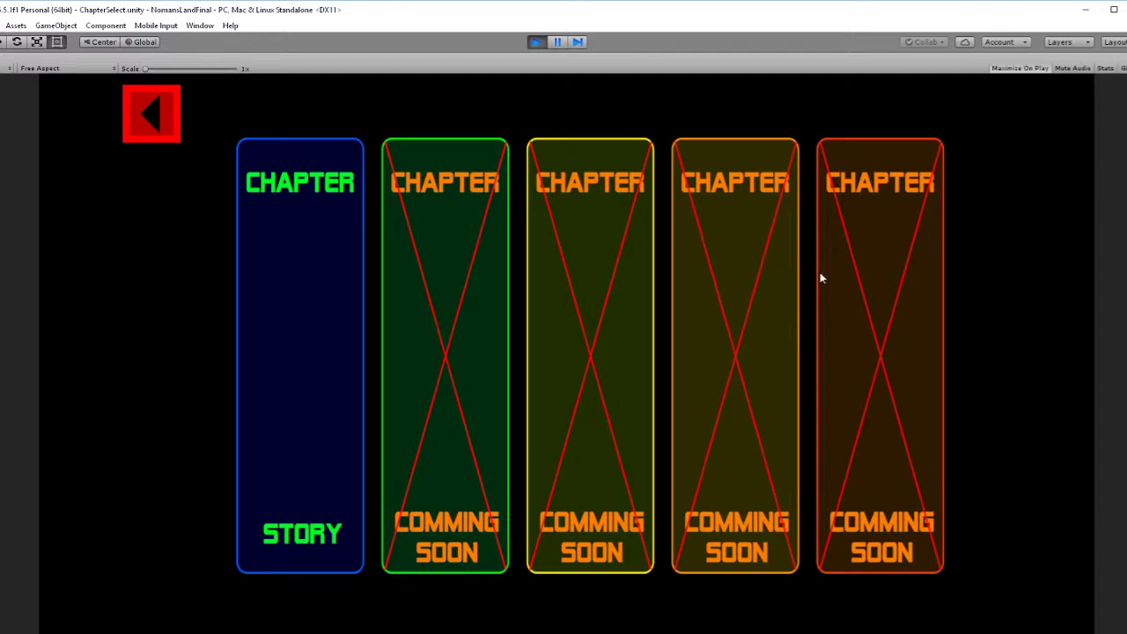
{"action": "mouse_move", "coordinate": [690, 282]}
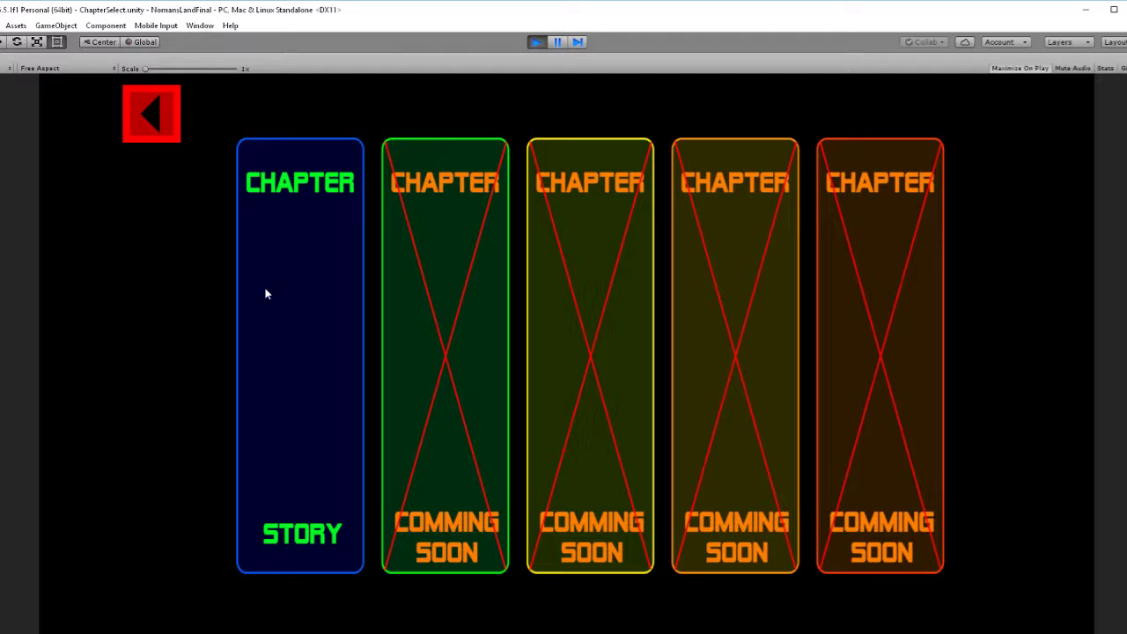
{"action": "mouse_move", "coordinate": [331, 389]}
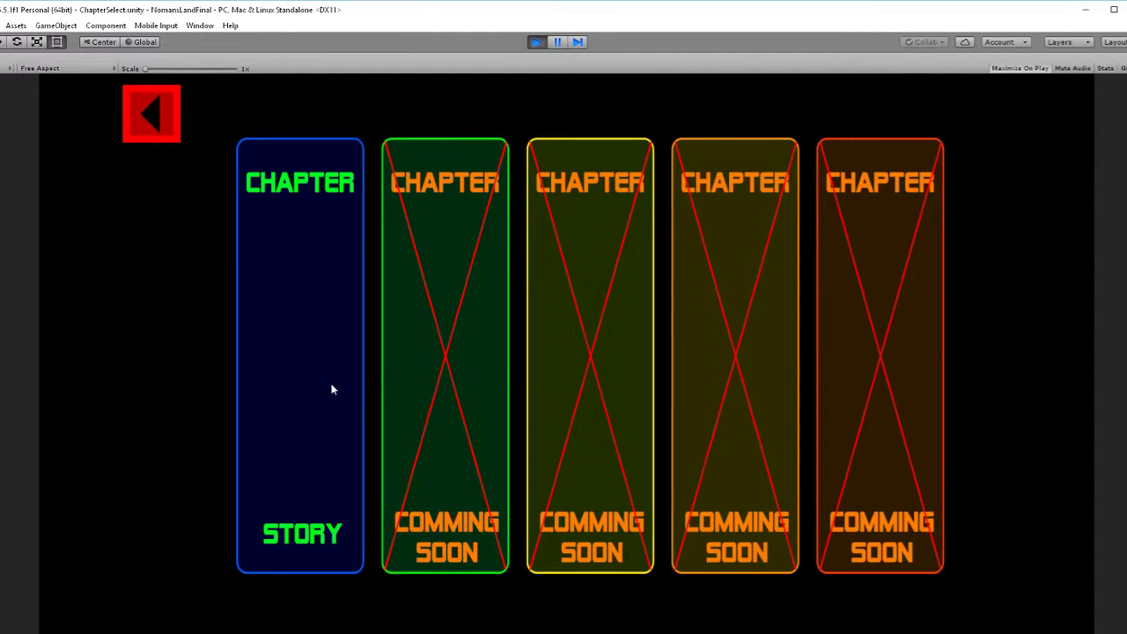
{"action": "mouse_move", "coordinate": [361, 356]}
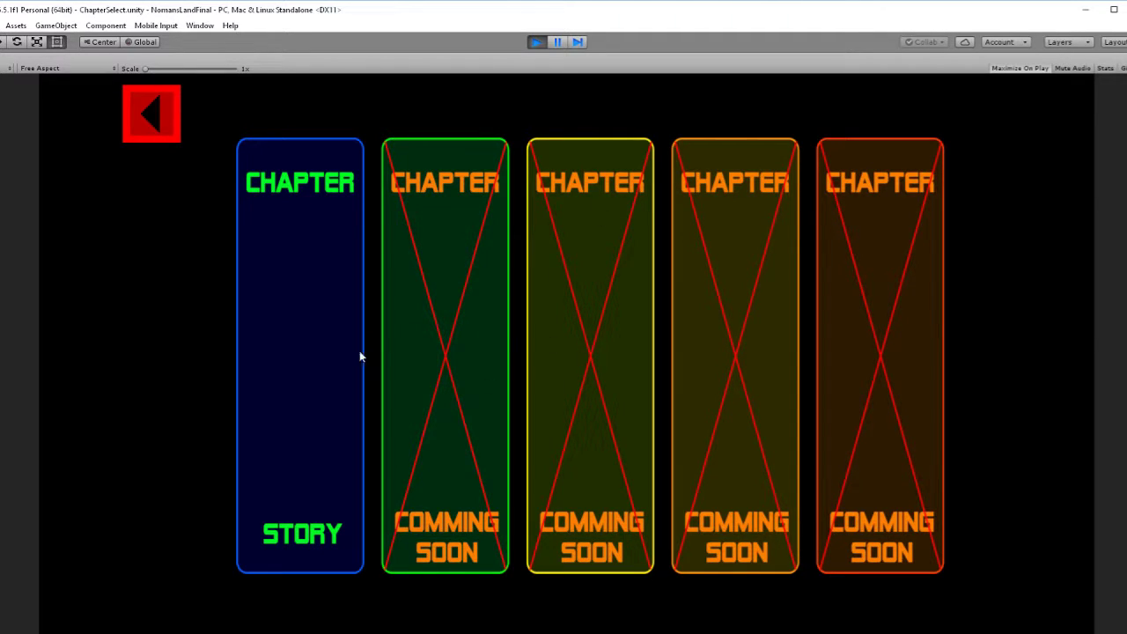
{"action": "mouse_move", "coordinate": [296, 326]}
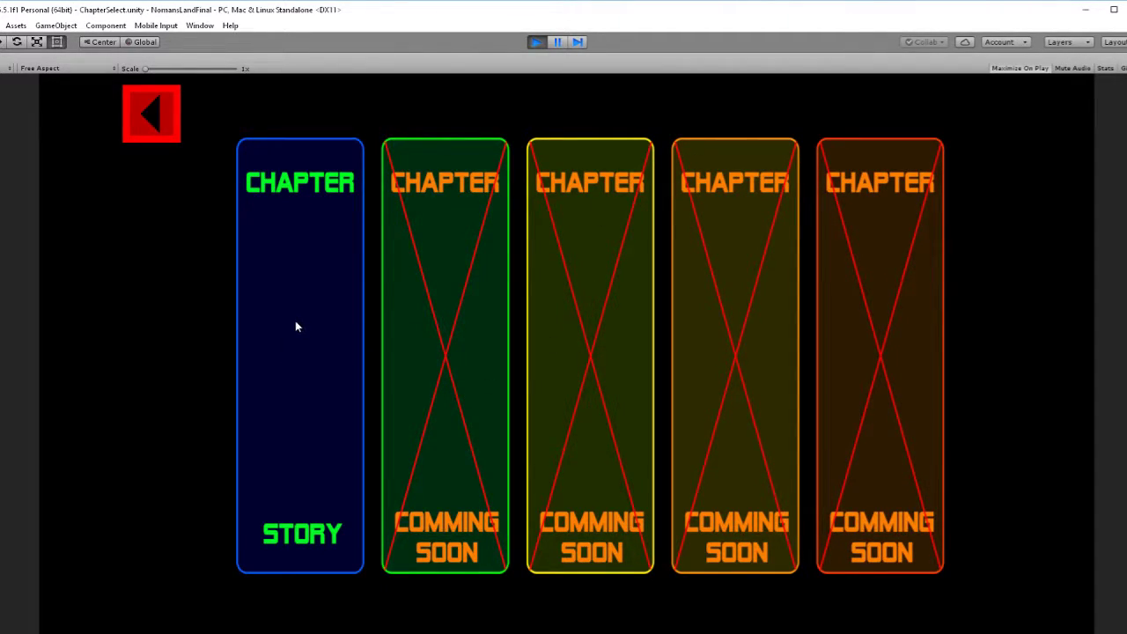
Step: Choose the story chapter, enter World 1 and launch level 1-1
{"action": "left_click", "coordinate": [299, 325]}
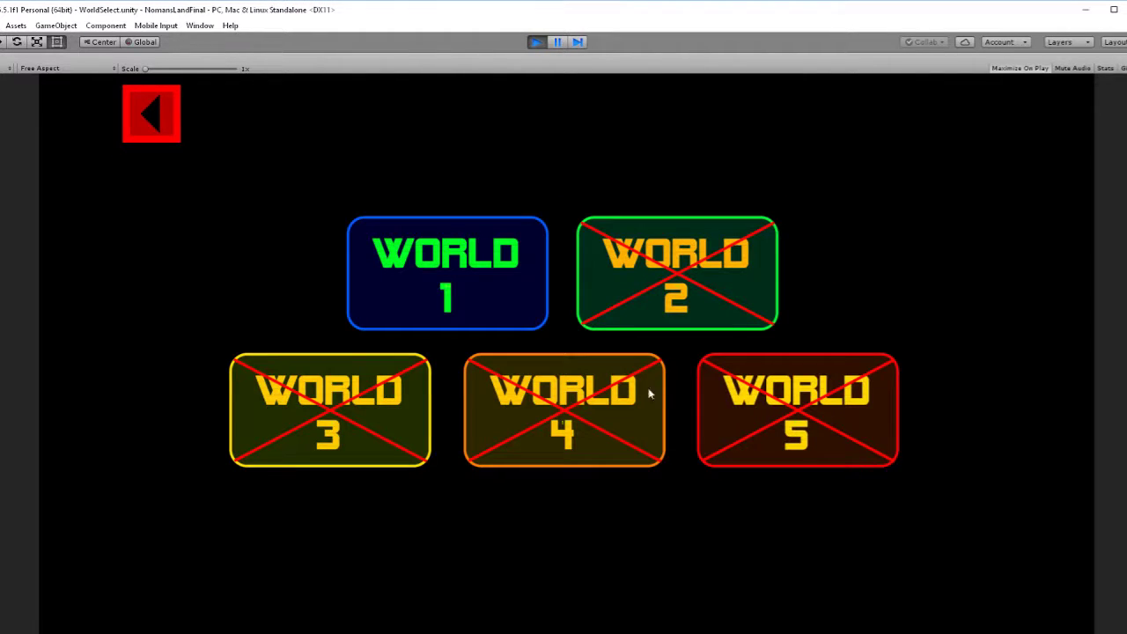
{"action": "left_click", "coordinate": [447, 273]}
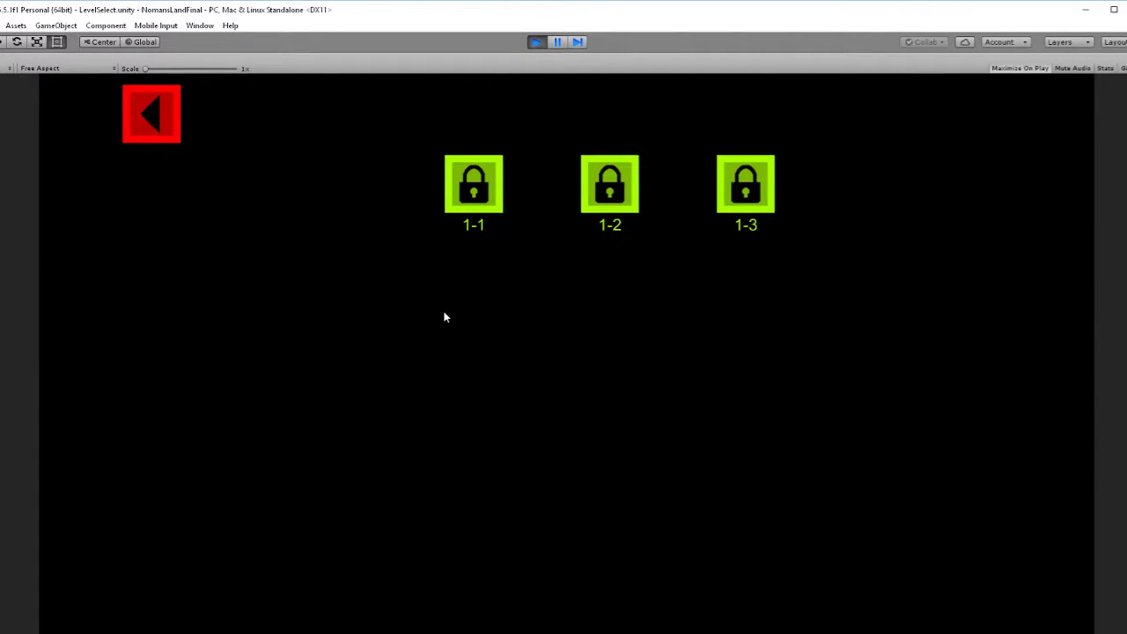
{"action": "mouse_move", "coordinate": [472, 185]}
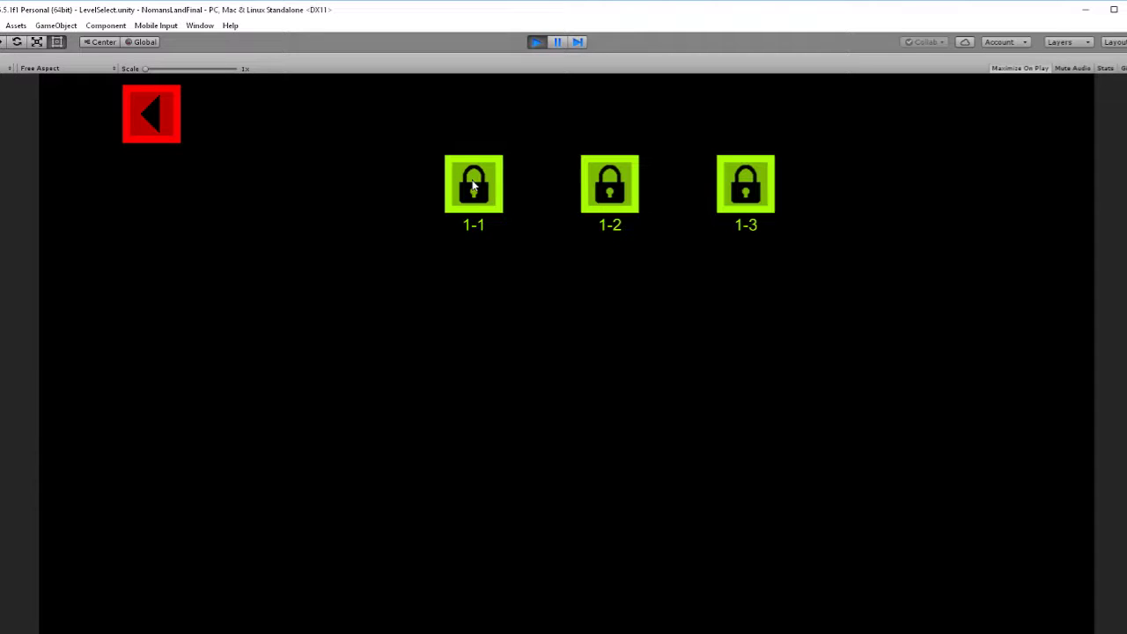
{"action": "left_click", "coordinate": [474, 185]}
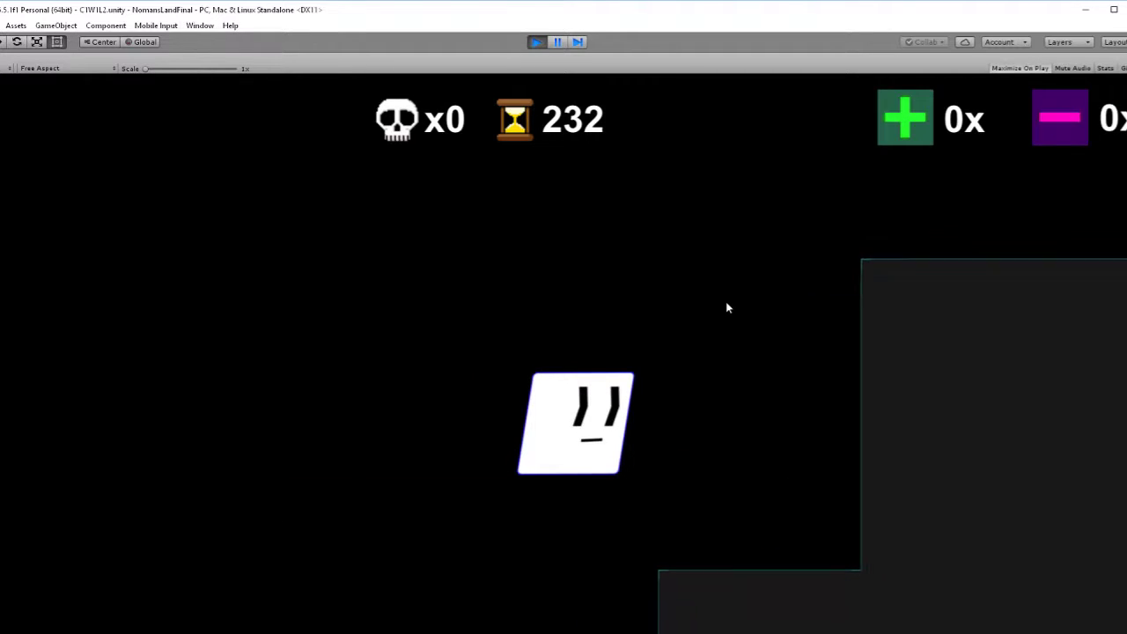
{"action": "mouse_move", "coordinate": [761, 243]}
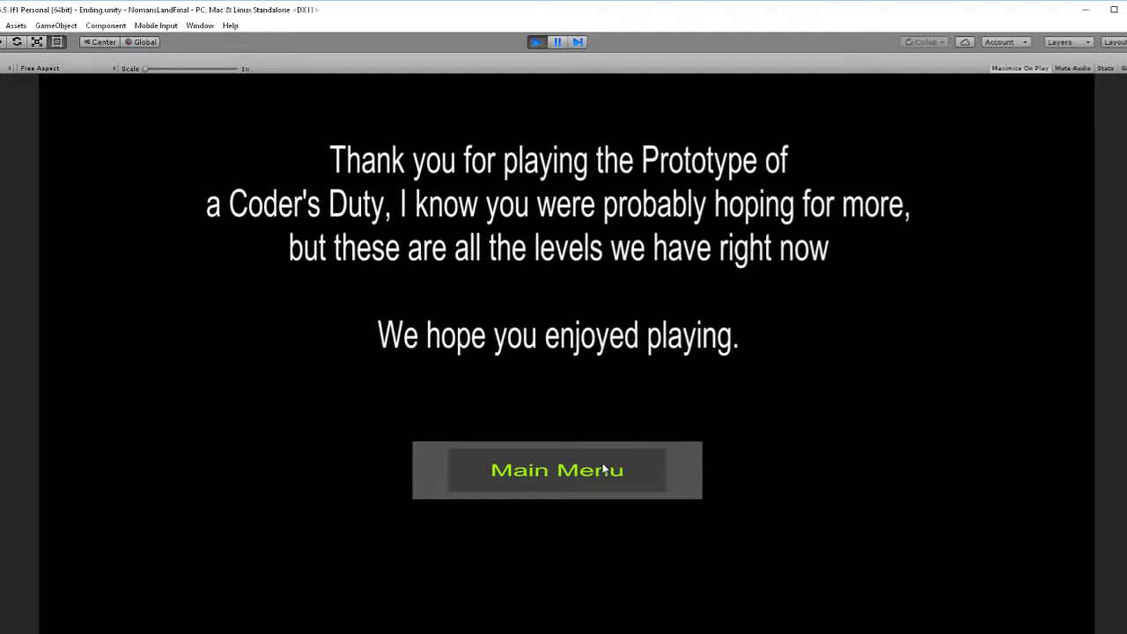
{"action": "mouse_move", "coordinate": [528, 479]}
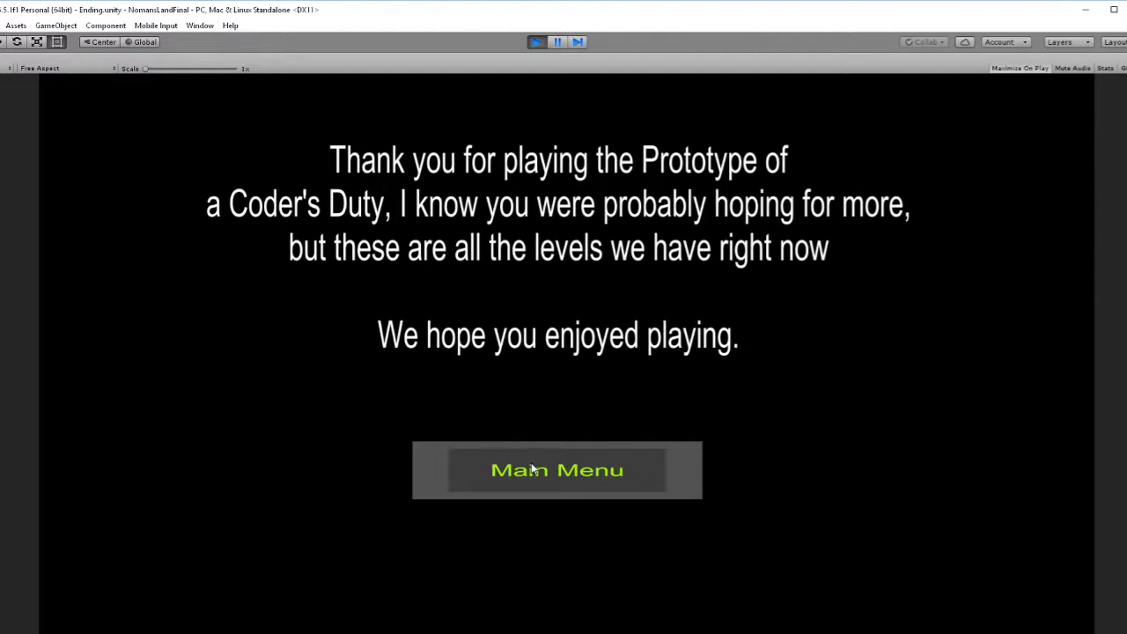
Step: Return from the thank-you ending screen to the A Coder's Duty main menu
{"action": "left_click", "coordinate": [557, 470]}
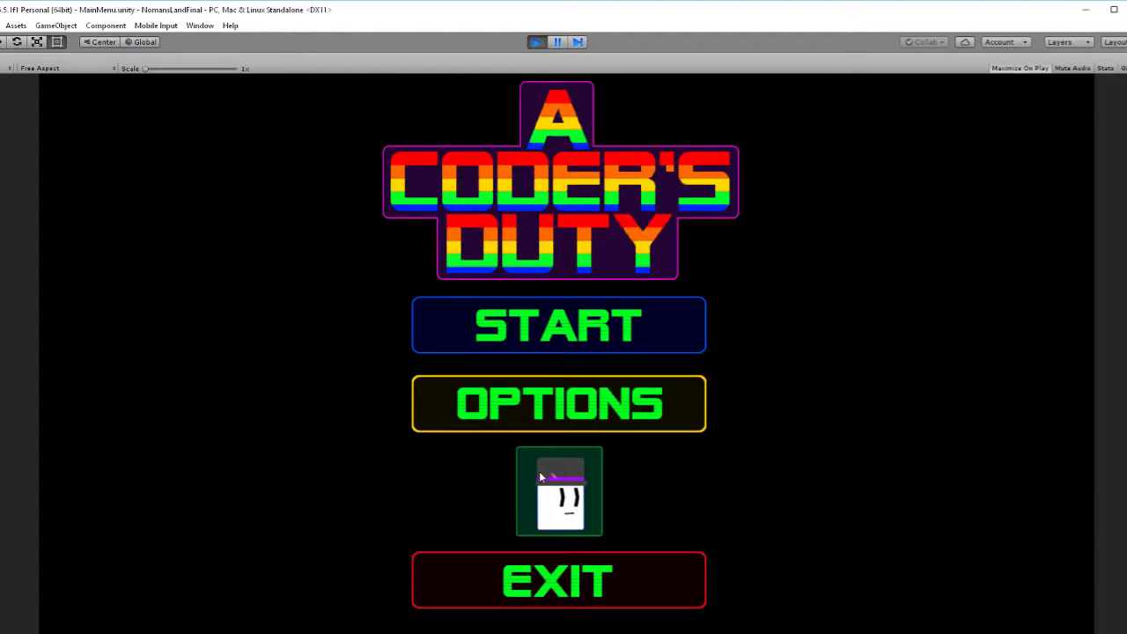
{"action": "mouse_move", "coordinate": [522, 69]}
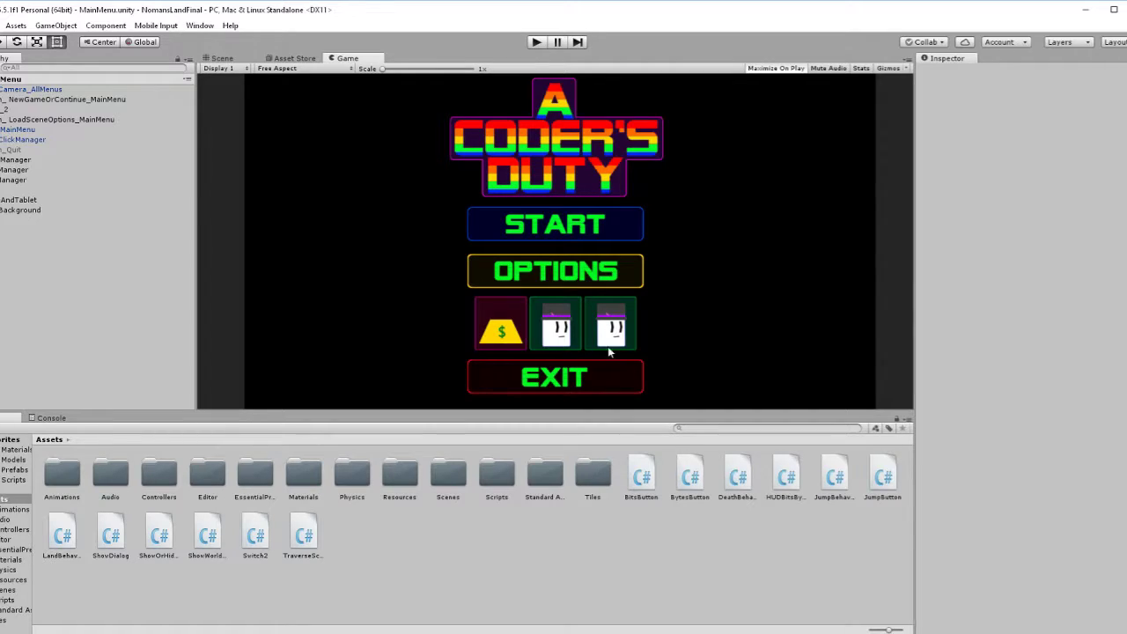
{"action": "mouse_move", "coordinate": [555, 226]}
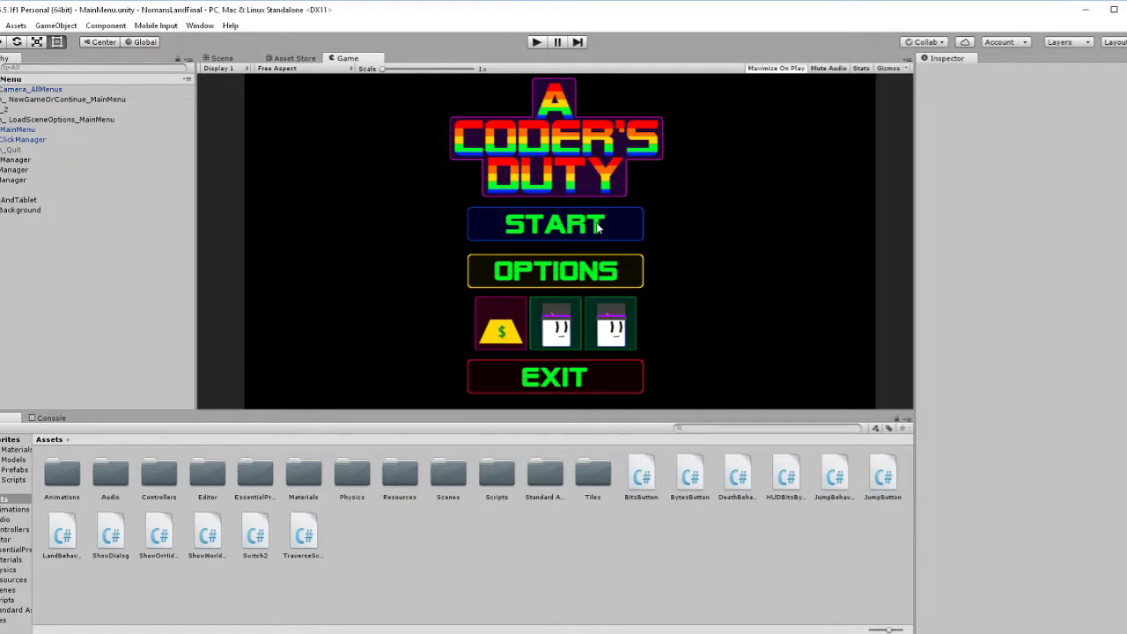
{"action": "mouse_move", "coordinate": [662, 224]}
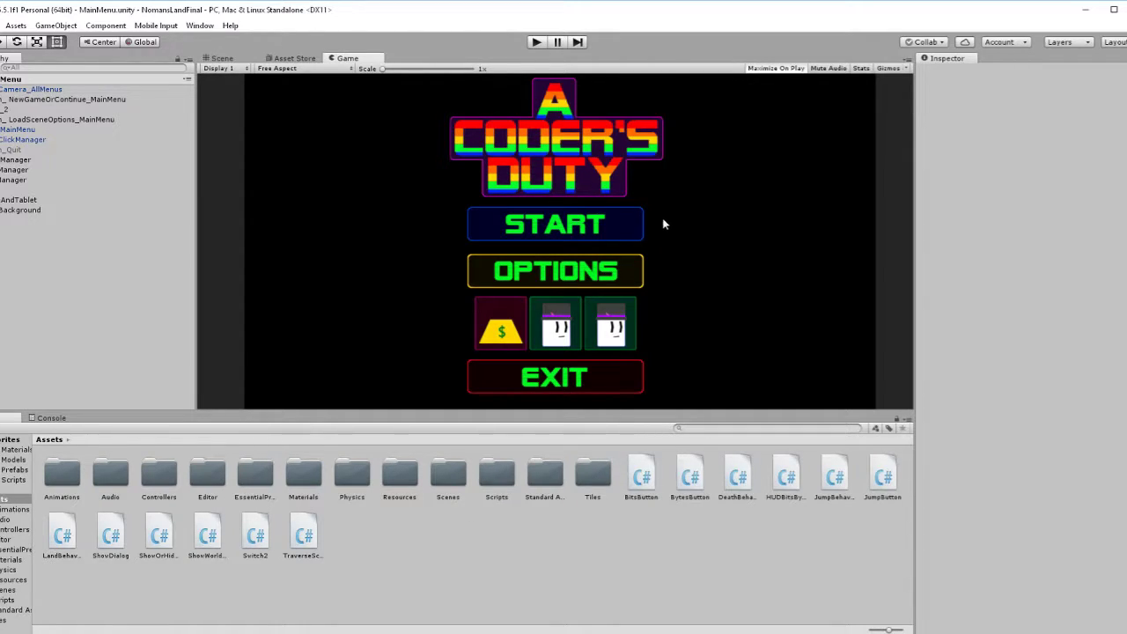
{"action": "mouse_move", "coordinate": [814, 398]}
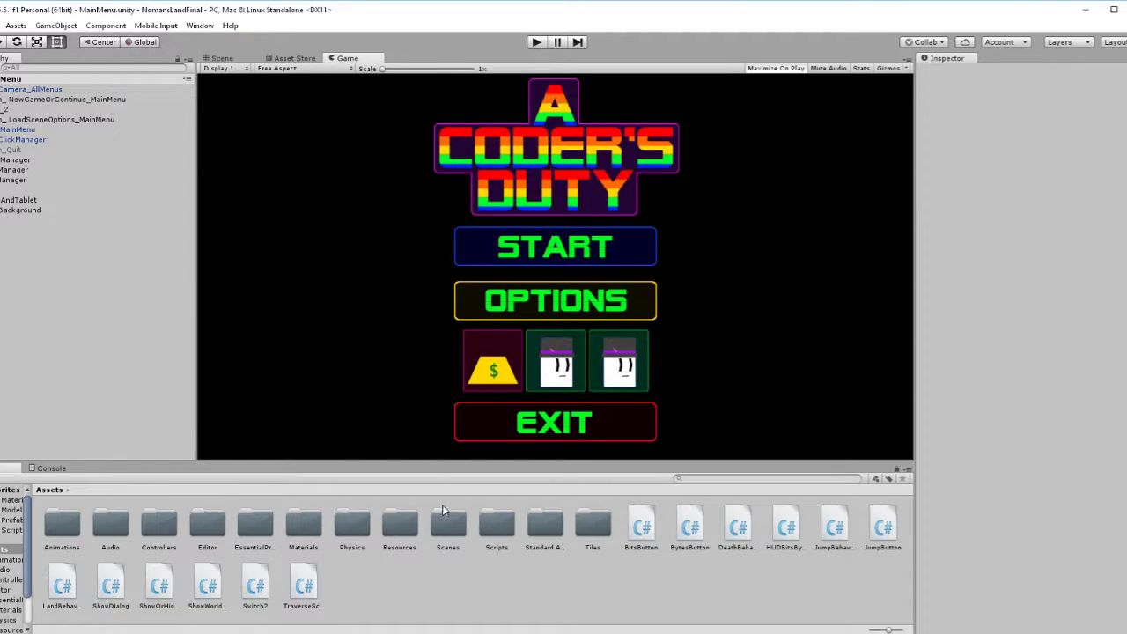
{"action": "mouse_move", "coordinate": [454, 554]}
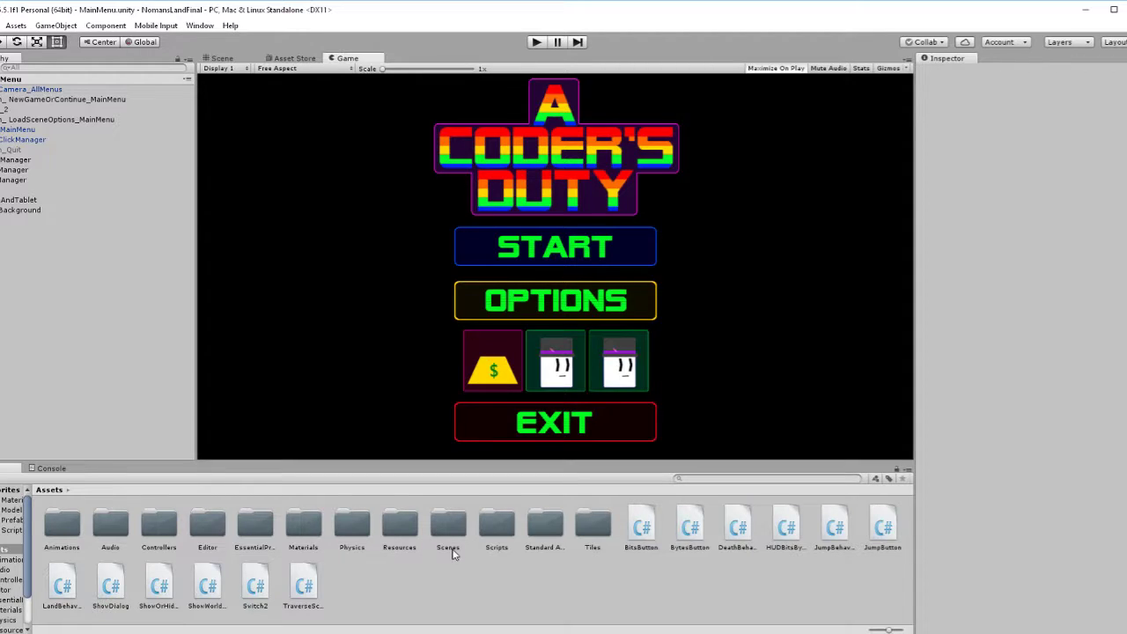
{"action": "mouse_move", "coordinate": [514, 363]}
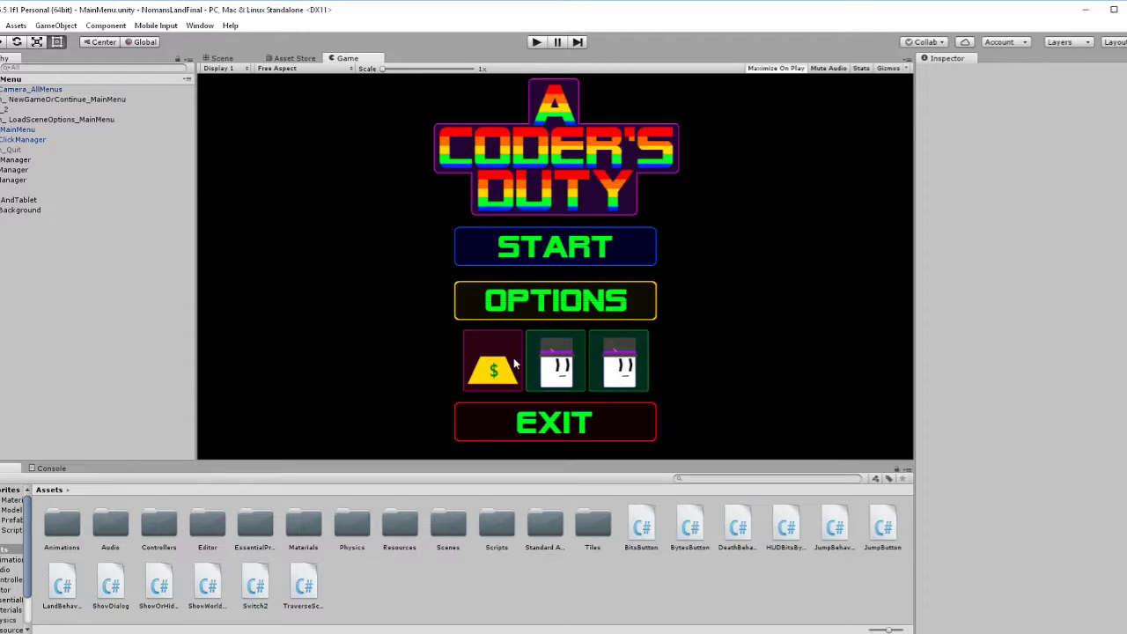
{"action": "mouse_move", "coordinate": [497, 391]}
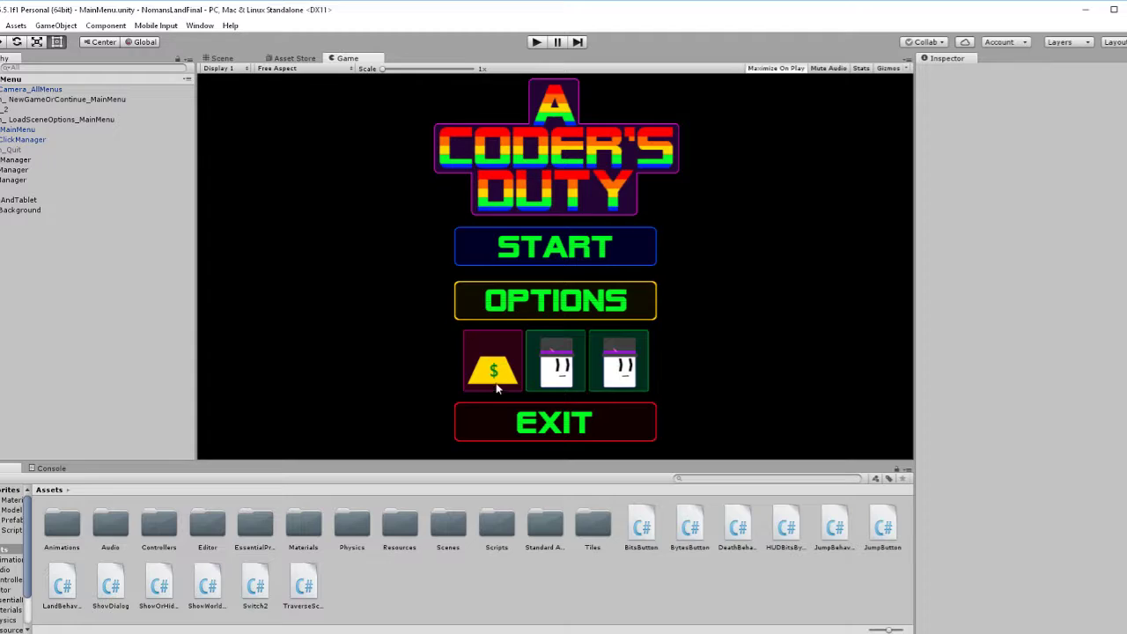
{"action": "mouse_move", "coordinate": [502, 379]}
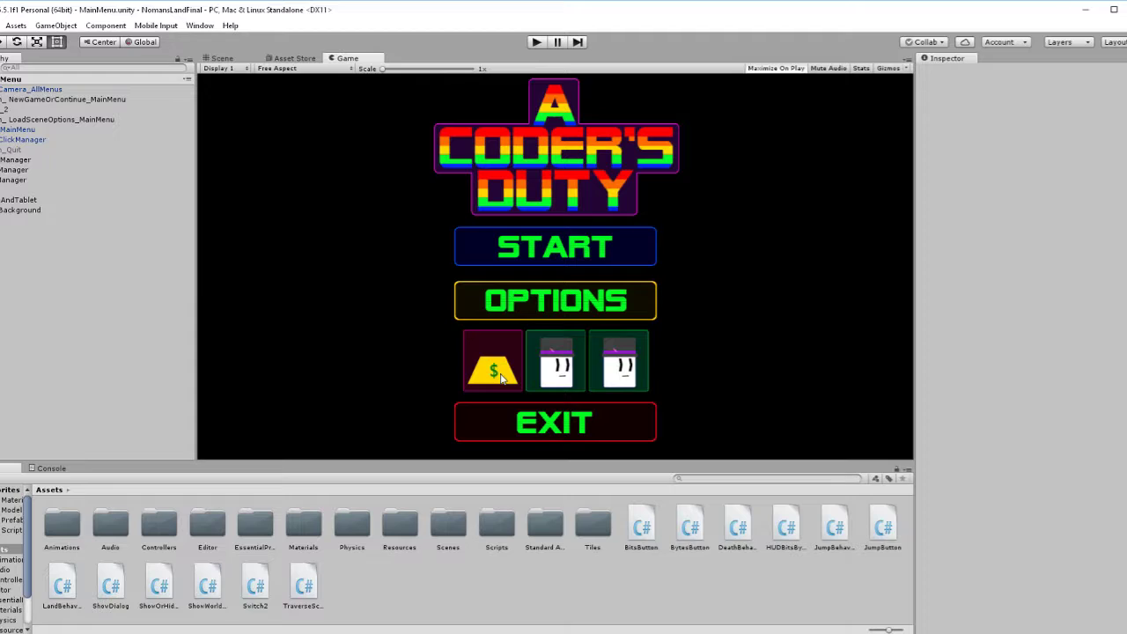
{"action": "mouse_move", "coordinate": [616, 470]}
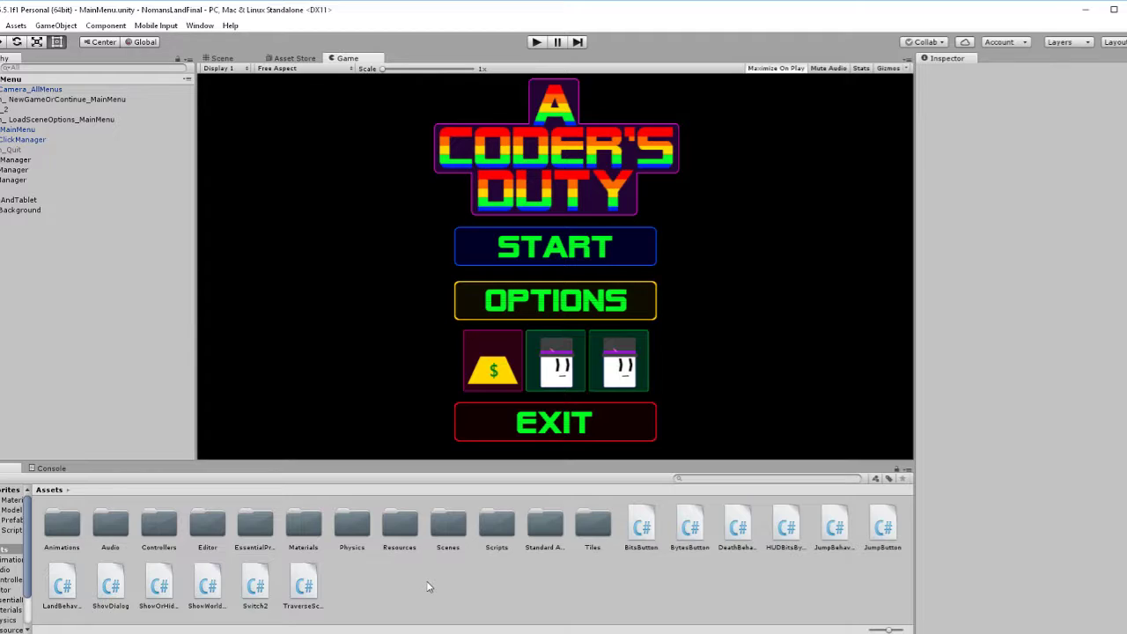
{"action": "mouse_move", "coordinate": [416, 574]}
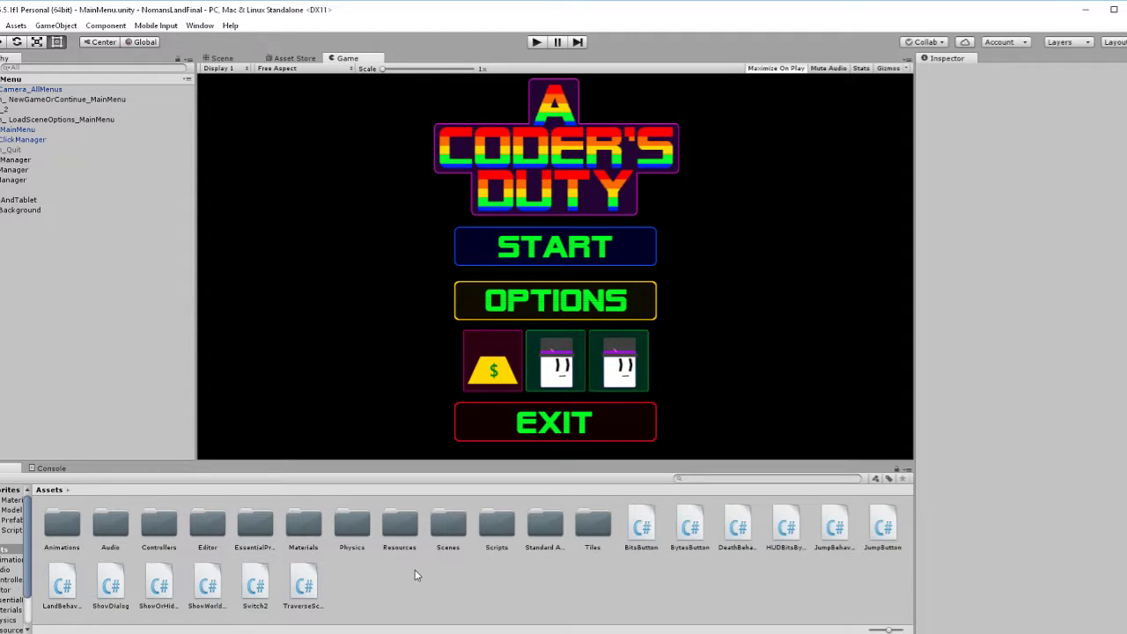
{"action": "mouse_move", "coordinate": [401, 544]}
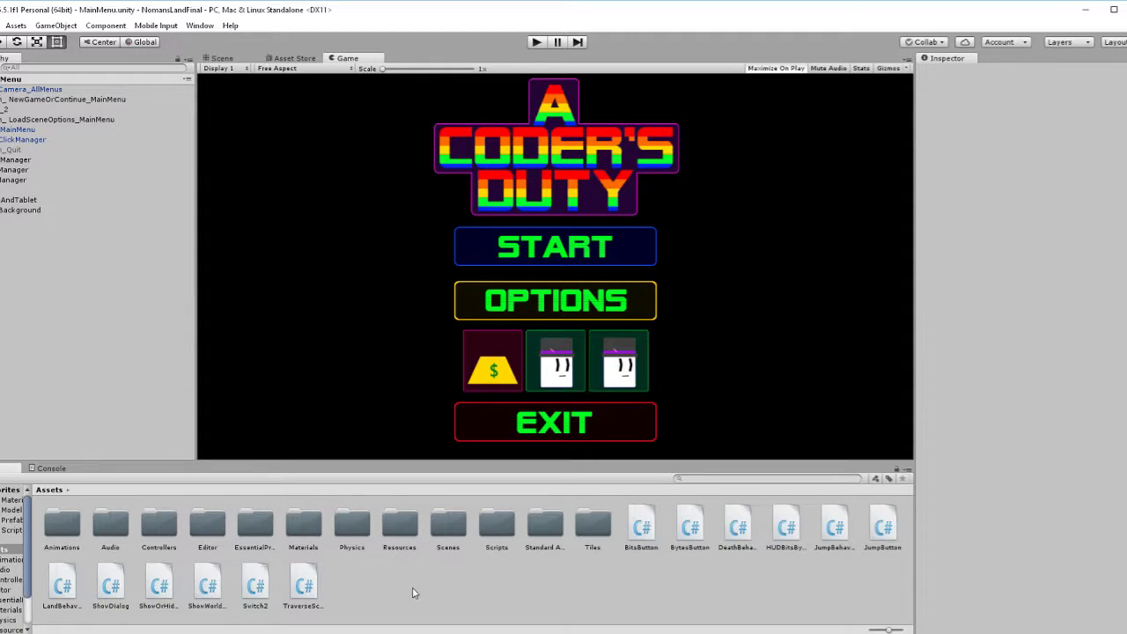
{"action": "mouse_move", "coordinate": [318, 588]}
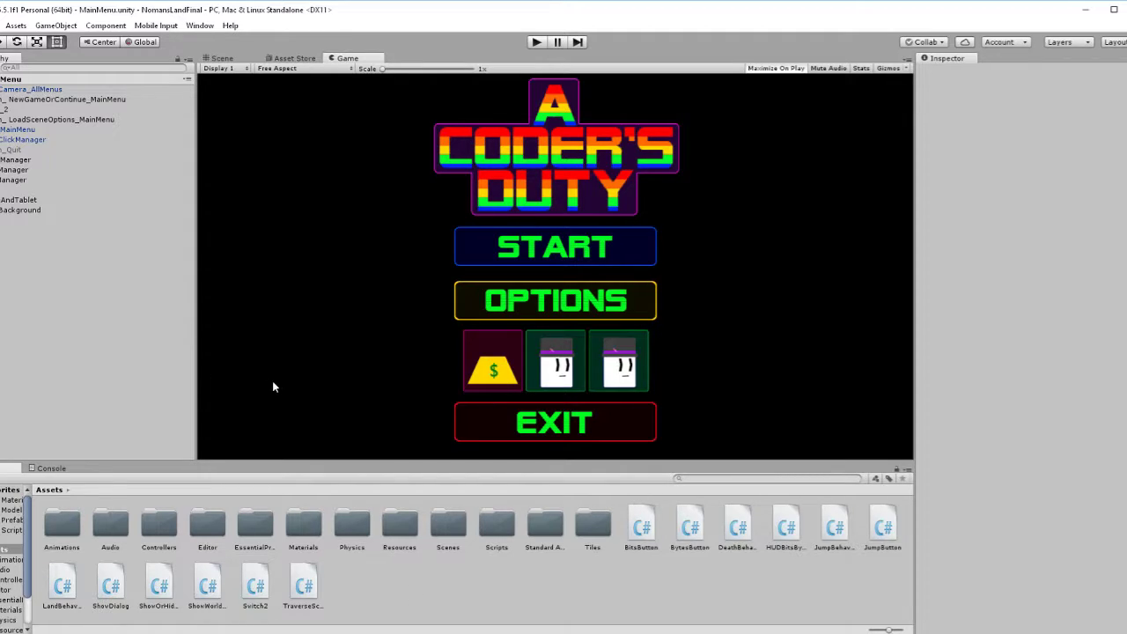
{"action": "mouse_move", "coordinate": [201, 479]}
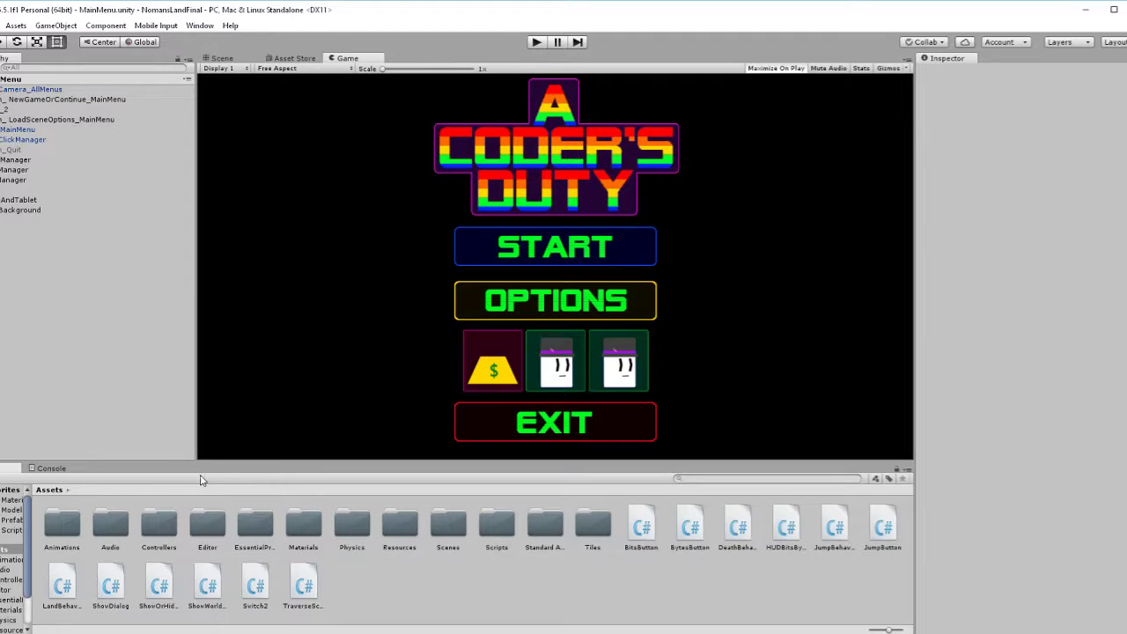
{"action": "mouse_move", "coordinate": [227, 498]}
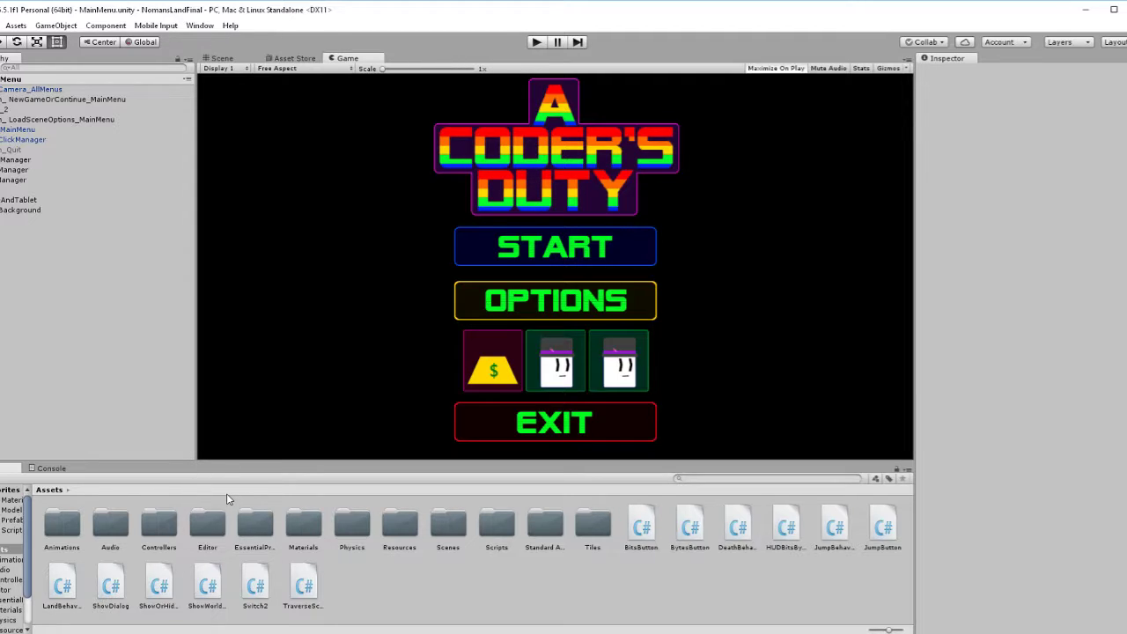
{"action": "mouse_move", "coordinate": [292, 518]}
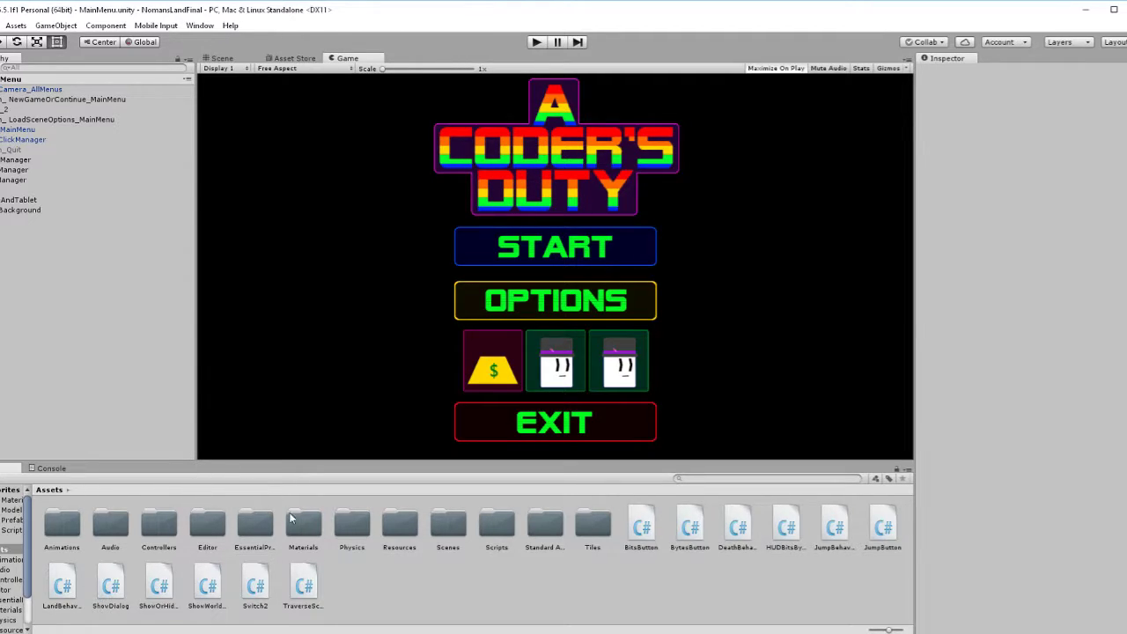
{"action": "mouse_move", "coordinate": [436, 576]}
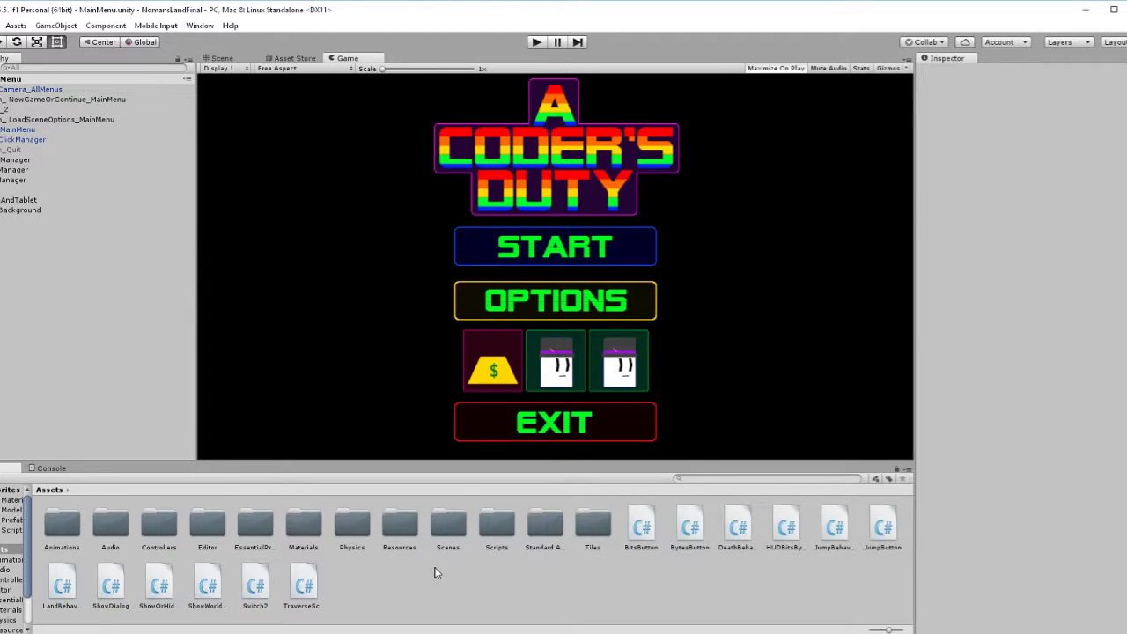
{"action": "mouse_move", "coordinate": [367, 572]}
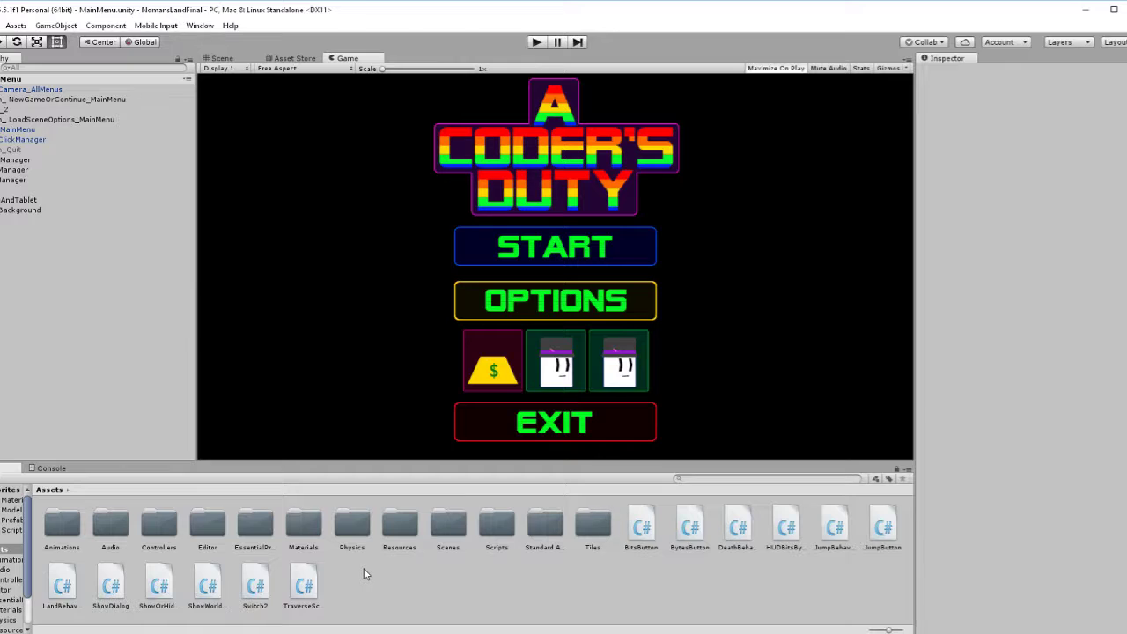
{"action": "mouse_move", "coordinate": [398, 573]}
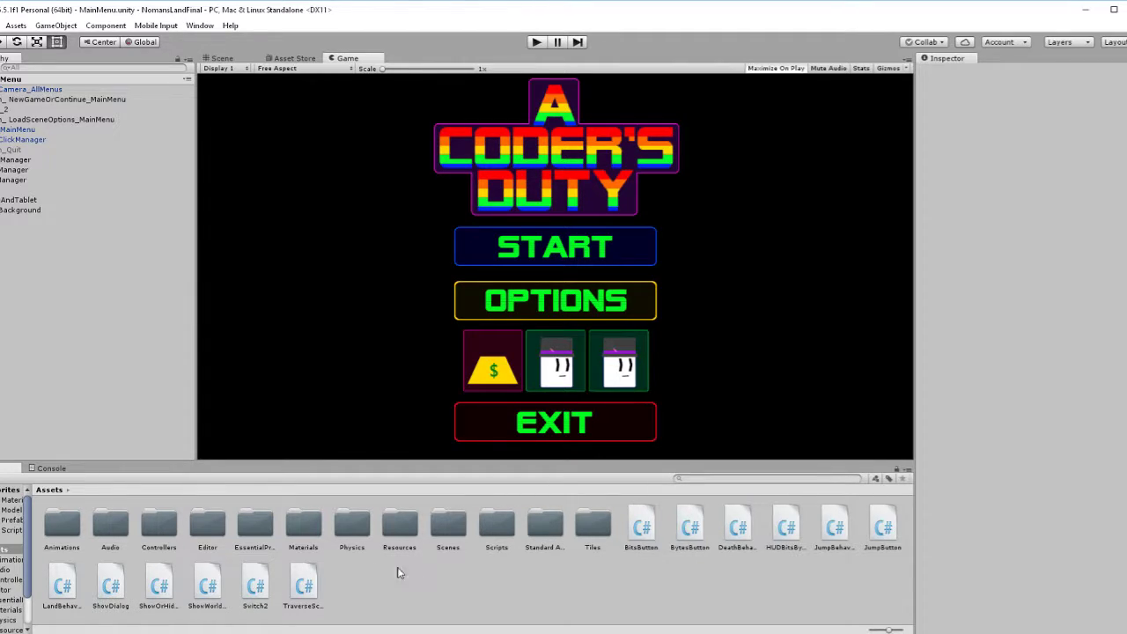
{"action": "mouse_move", "coordinate": [438, 593]}
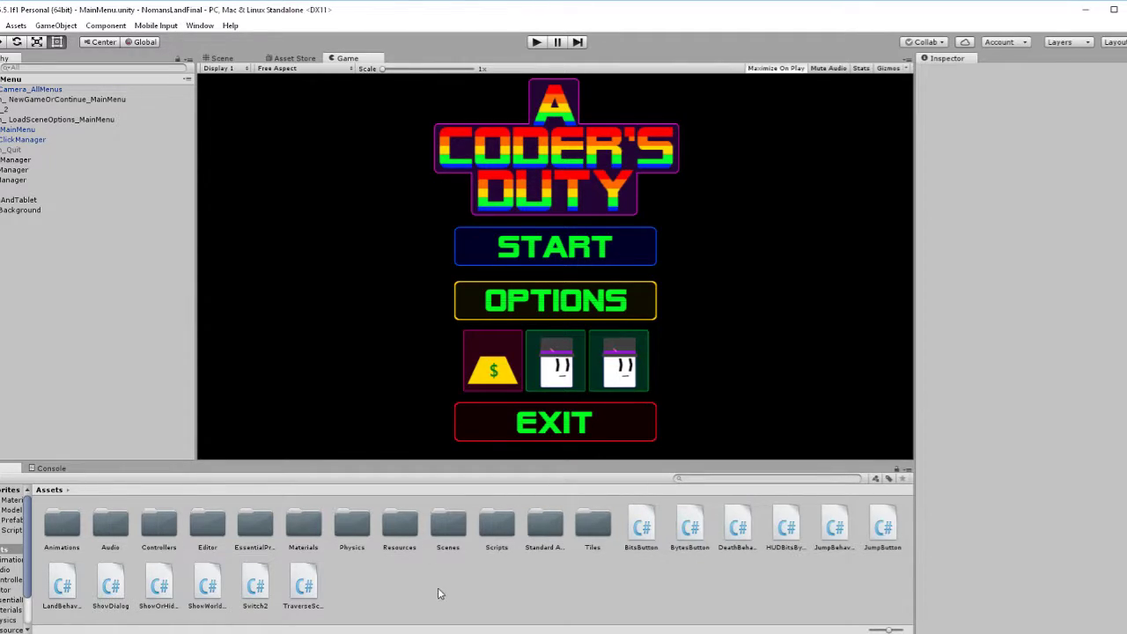
{"action": "mouse_move", "coordinate": [665, 532]}
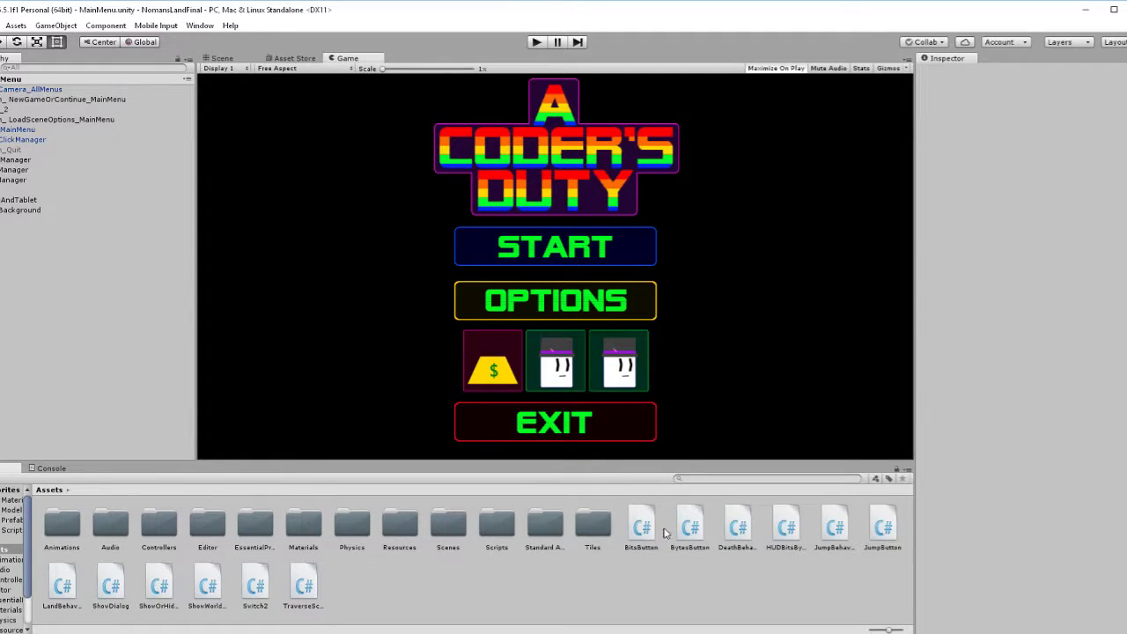
{"action": "mouse_move", "coordinate": [439, 542]}
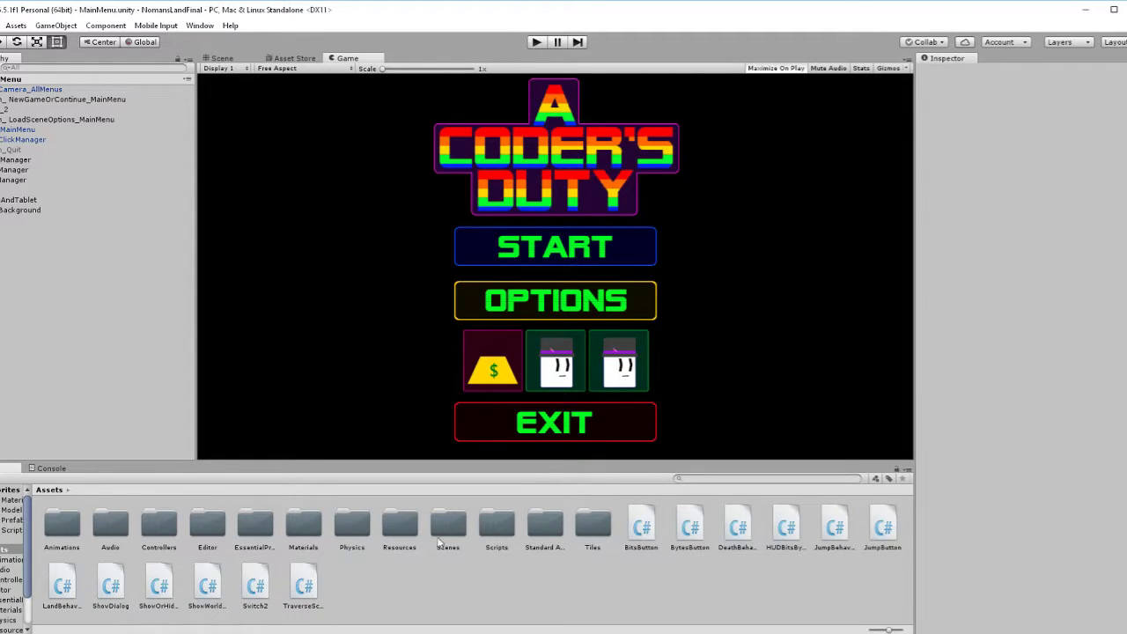
Step: Browse into the Scenes/MainMenu folder listing ChapterSelect, Ending, LevelSelect and Store scenes
{"action": "double_click", "coordinate": [447, 524]}
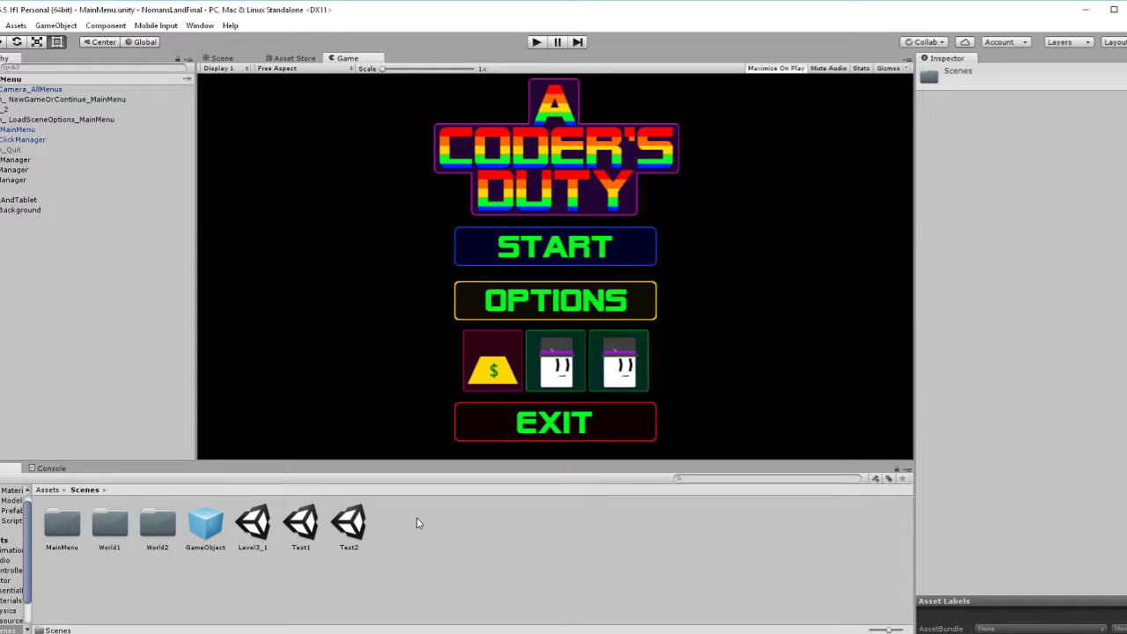
{"action": "mouse_move", "coordinate": [271, 522]}
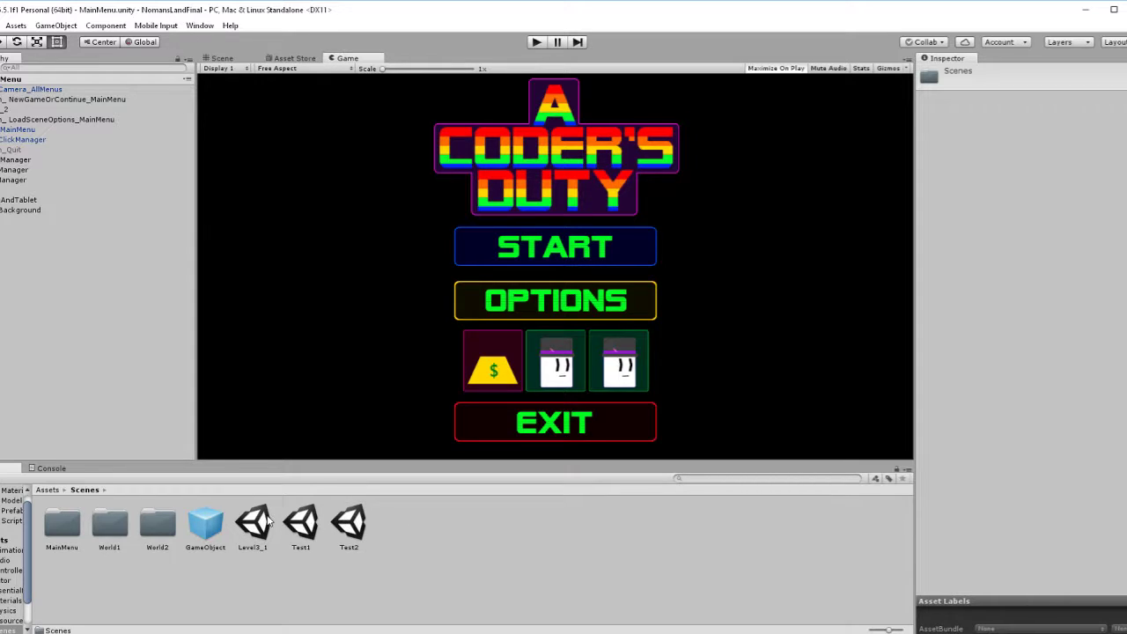
{"action": "left_click", "coordinate": [58, 530]}
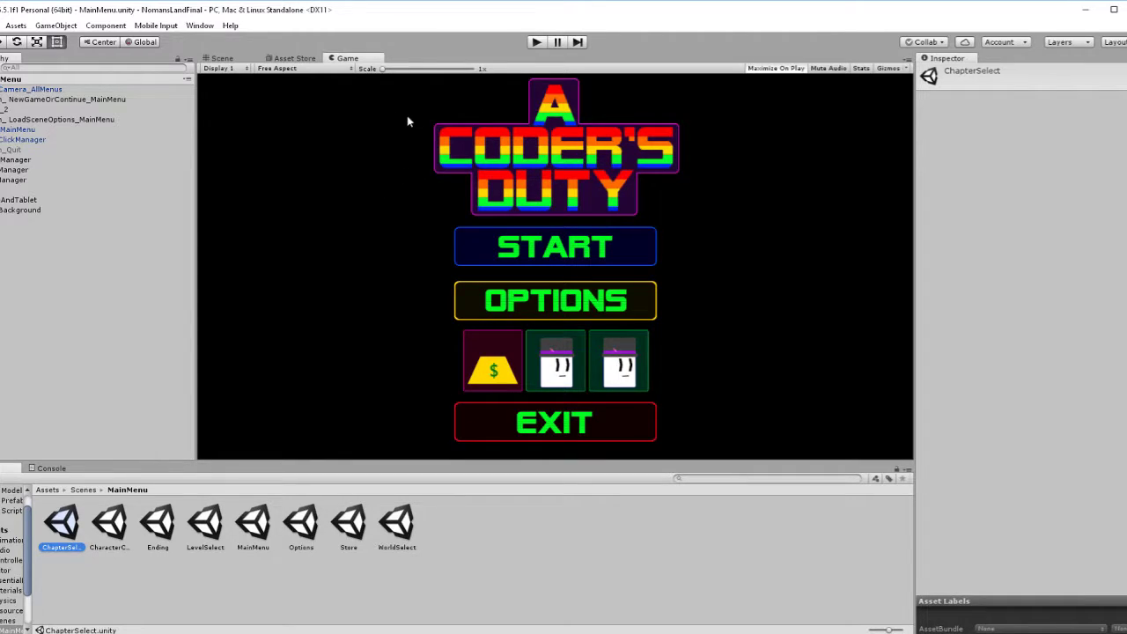
Step: Switch to scene editing and select the main menu's World_2 store button to view its components
{"action": "left_click", "coordinate": [222, 58]}
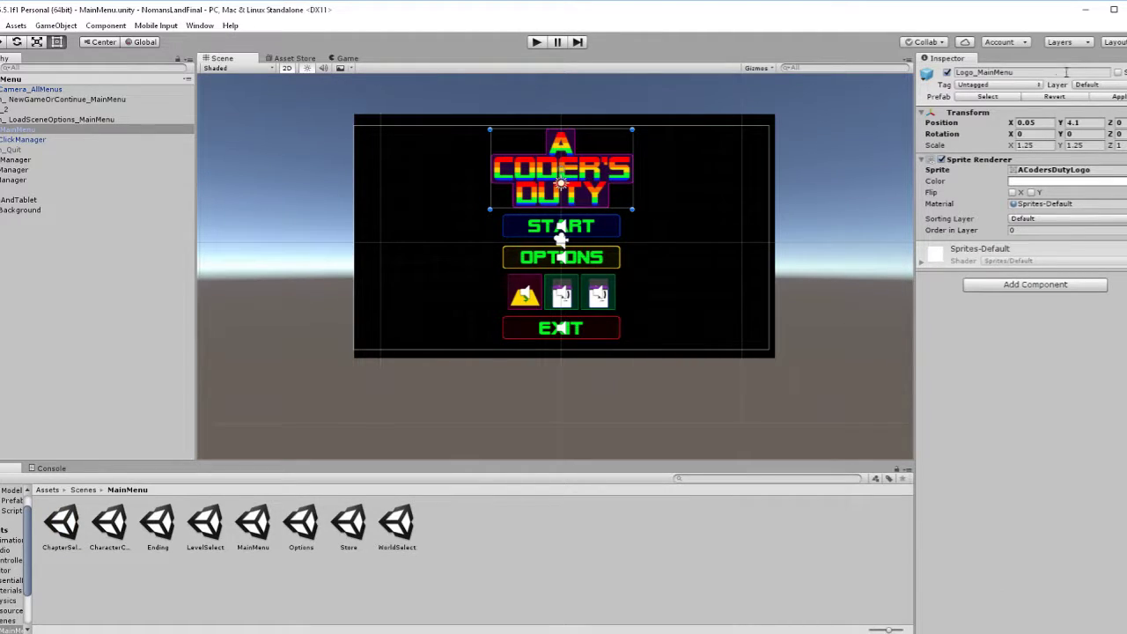
{"action": "mouse_move", "coordinate": [884, 192]}
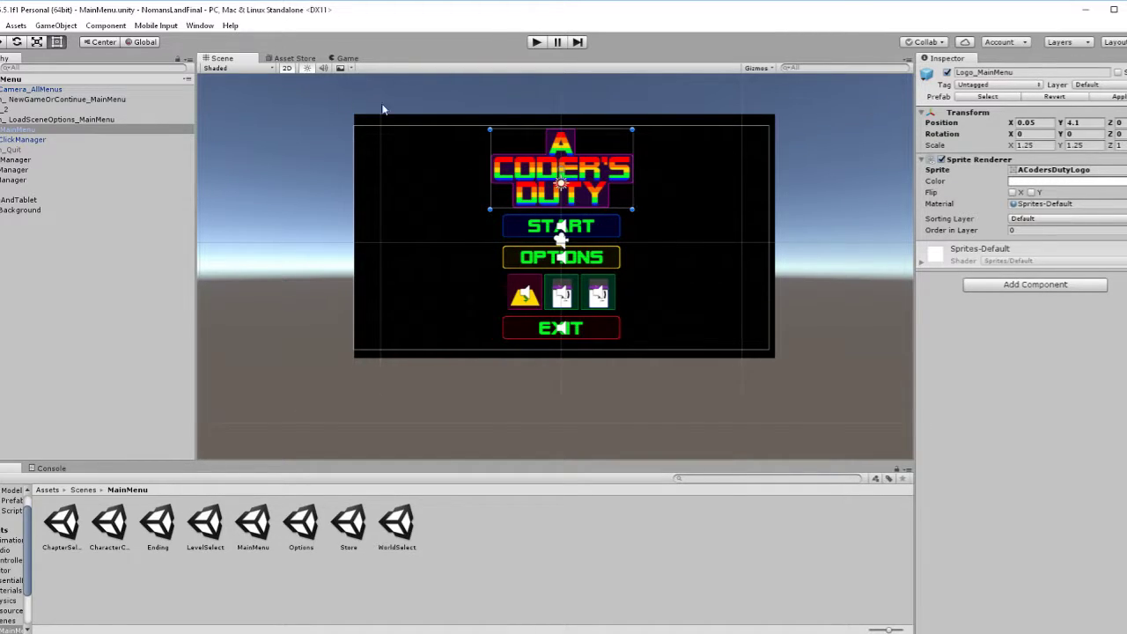
{"action": "mouse_move", "coordinate": [278, 104]}
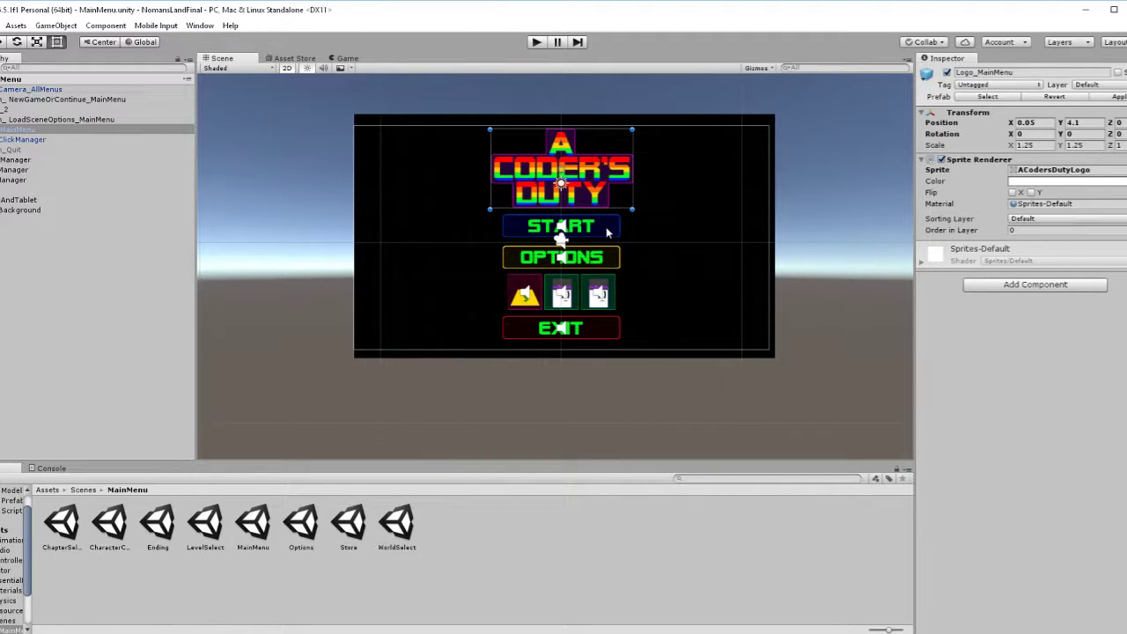
{"action": "left_click", "coordinate": [560, 225]}
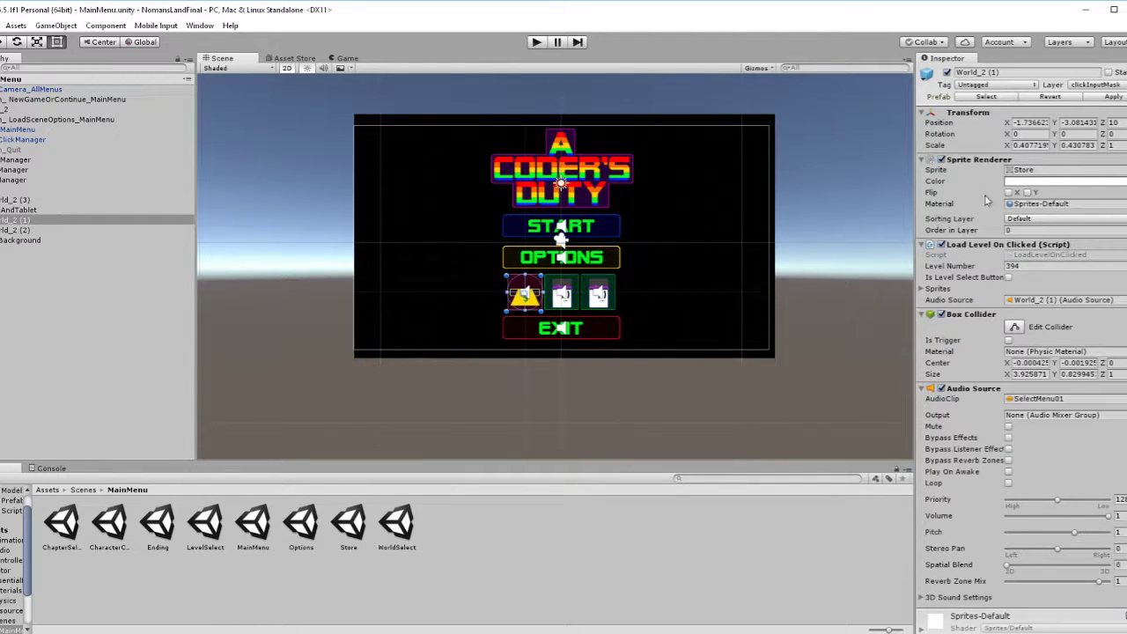
{"action": "mouse_move", "coordinate": [986, 204]}
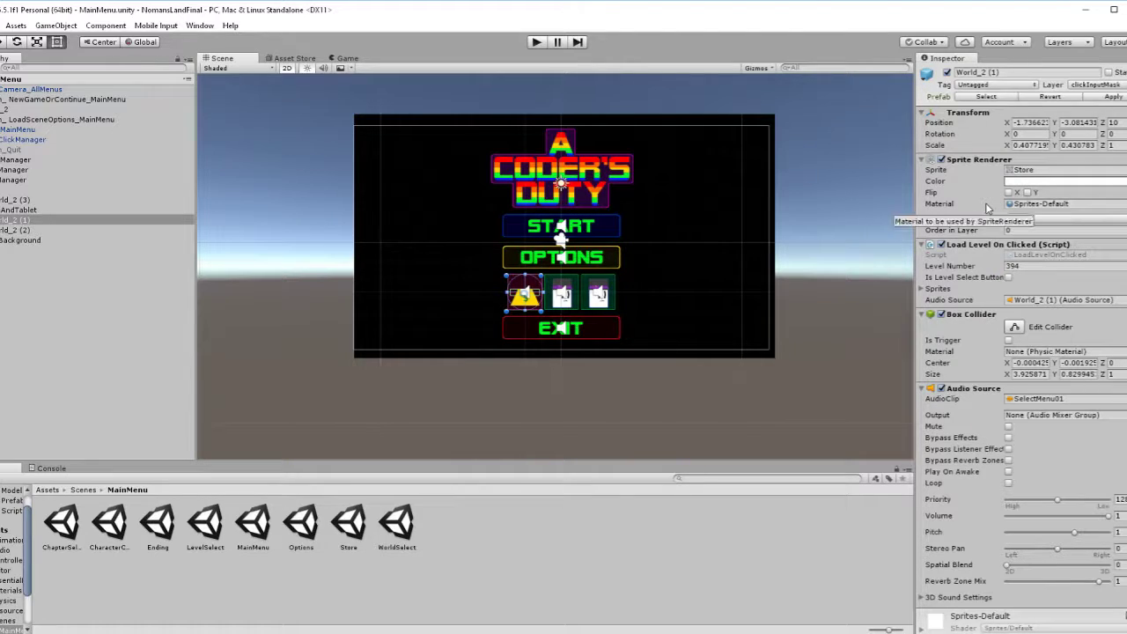
{"action": "mouse_move", "coordinate": [81, 497]}
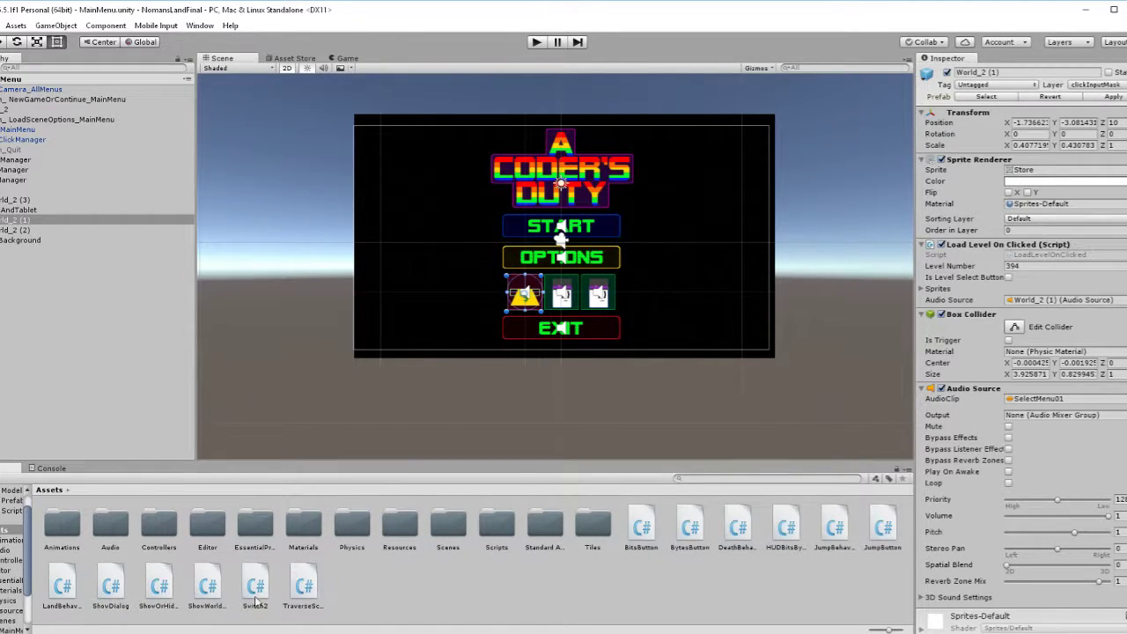
Step: Preview the ShowOrHideHudElements script, then open it in Visual Studio
{"action": "left_click", "coordinate": [157, 585]}
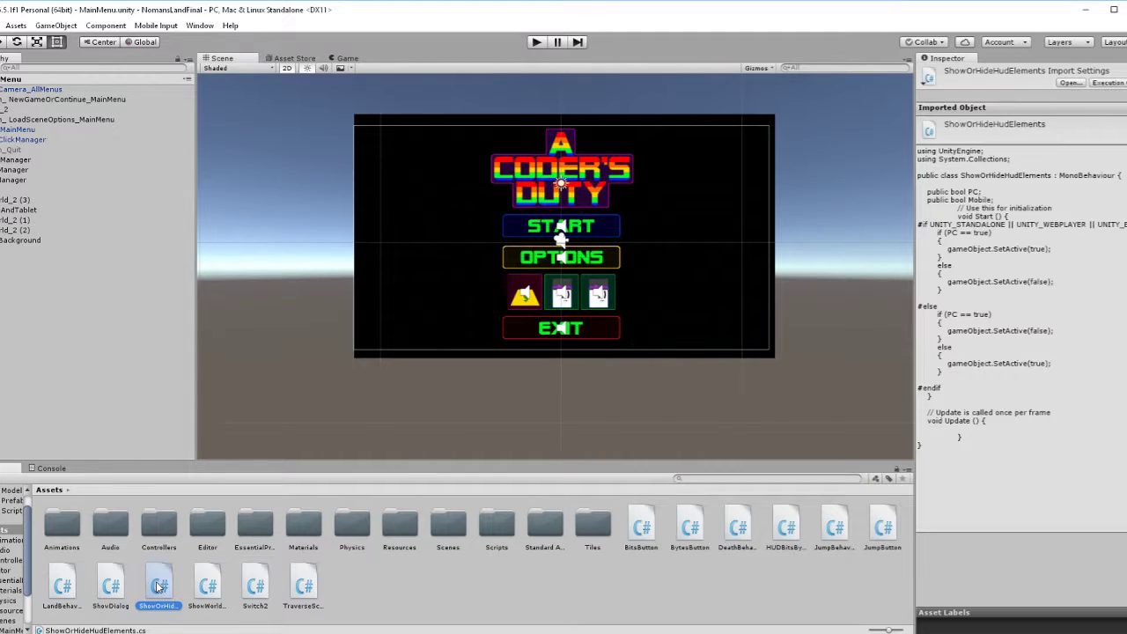
{"action": "double_click", "coordinate": [158, 585]}
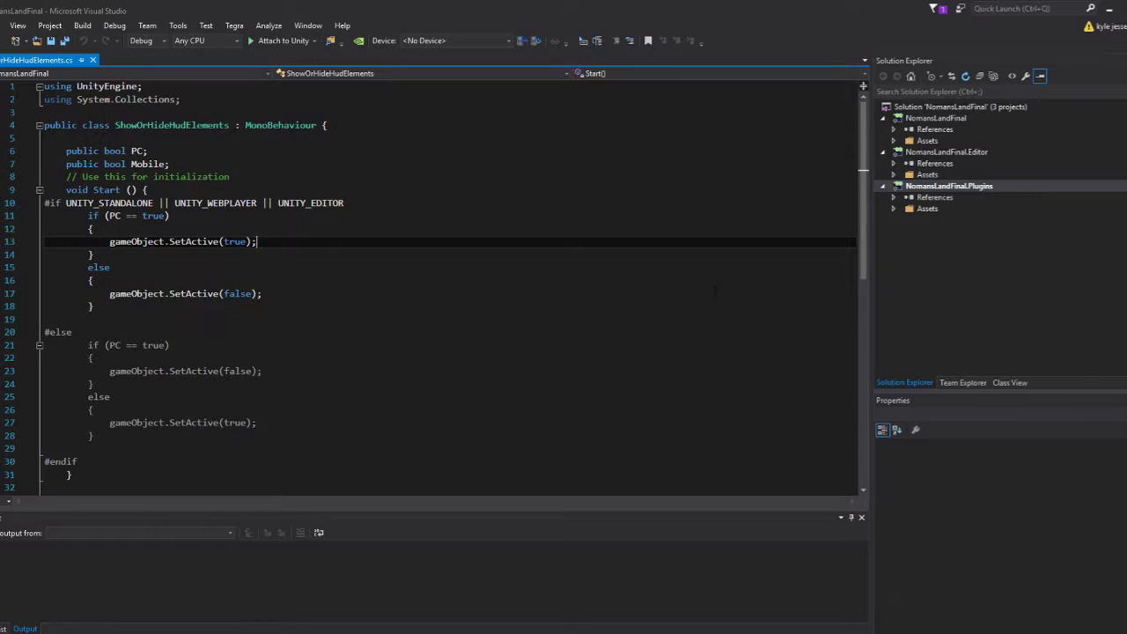
{"action": "scroll", "scroll_direction": "down", "scroll_amount": 3}
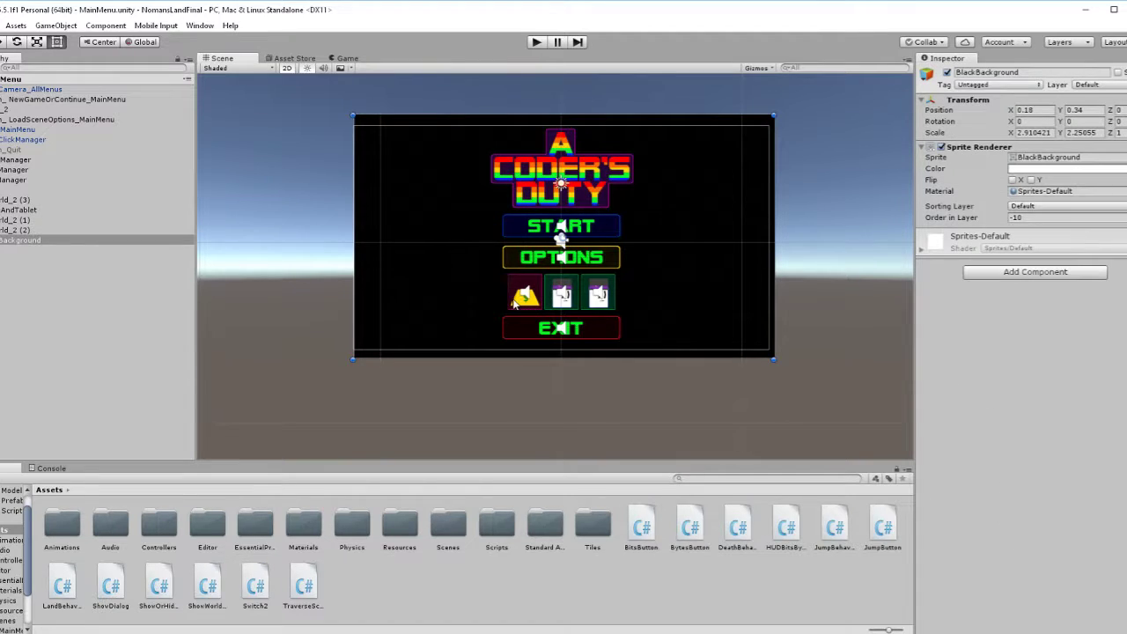
{"action": "left_click", "coordinate": [523, 292]}
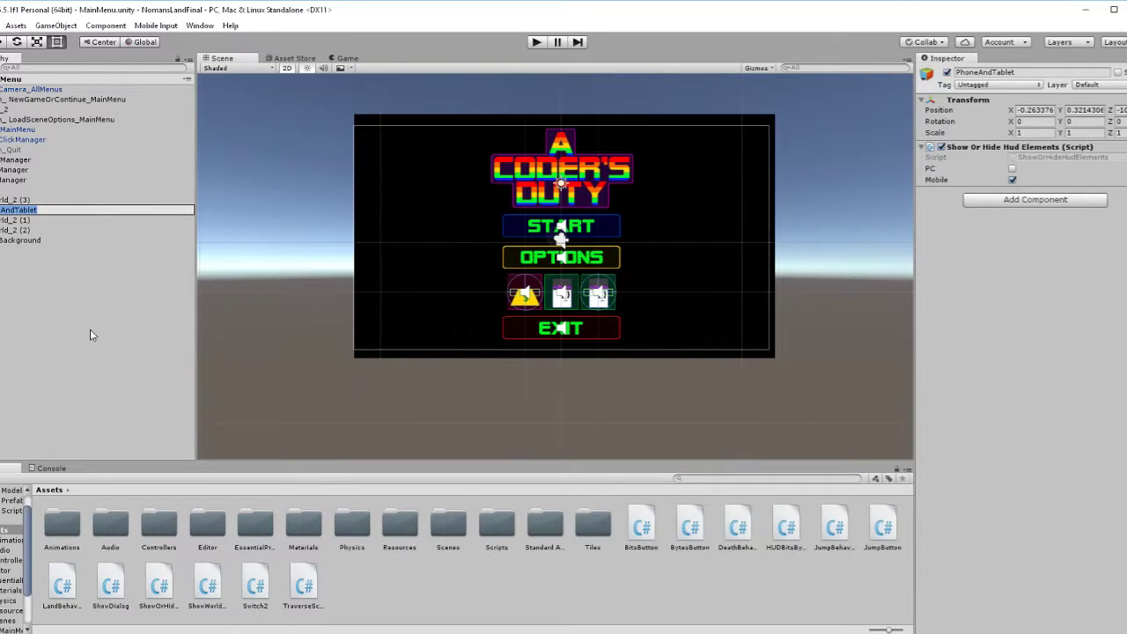
{"action": "mouse_move", "coordinate": [856, 192]}
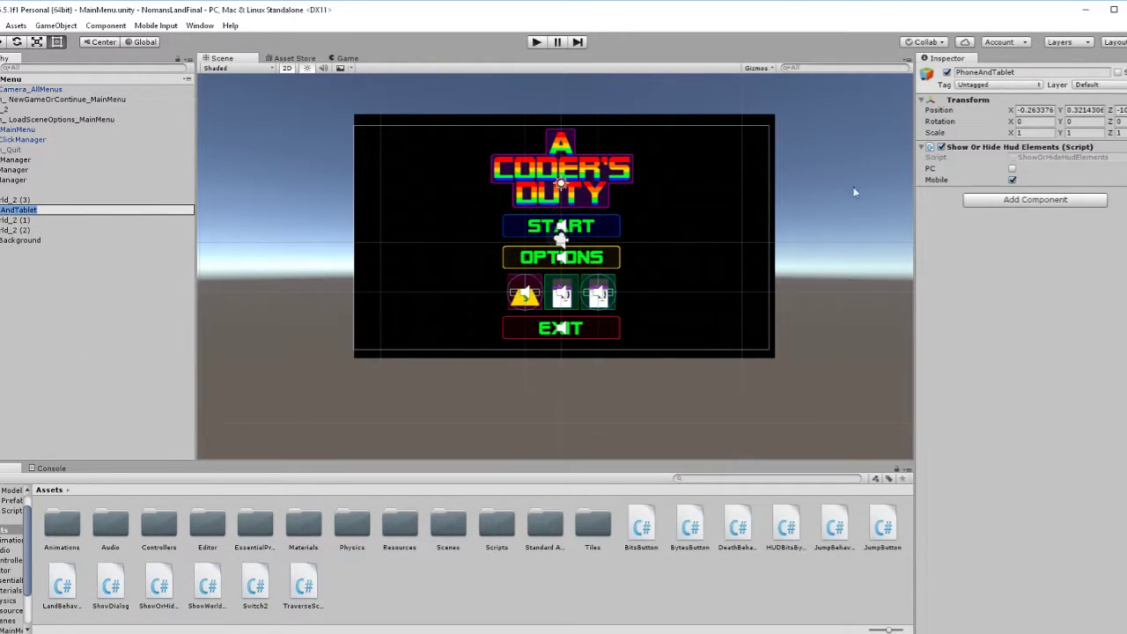
{"action": "mouse_move", "coordinate": [630, 292]}
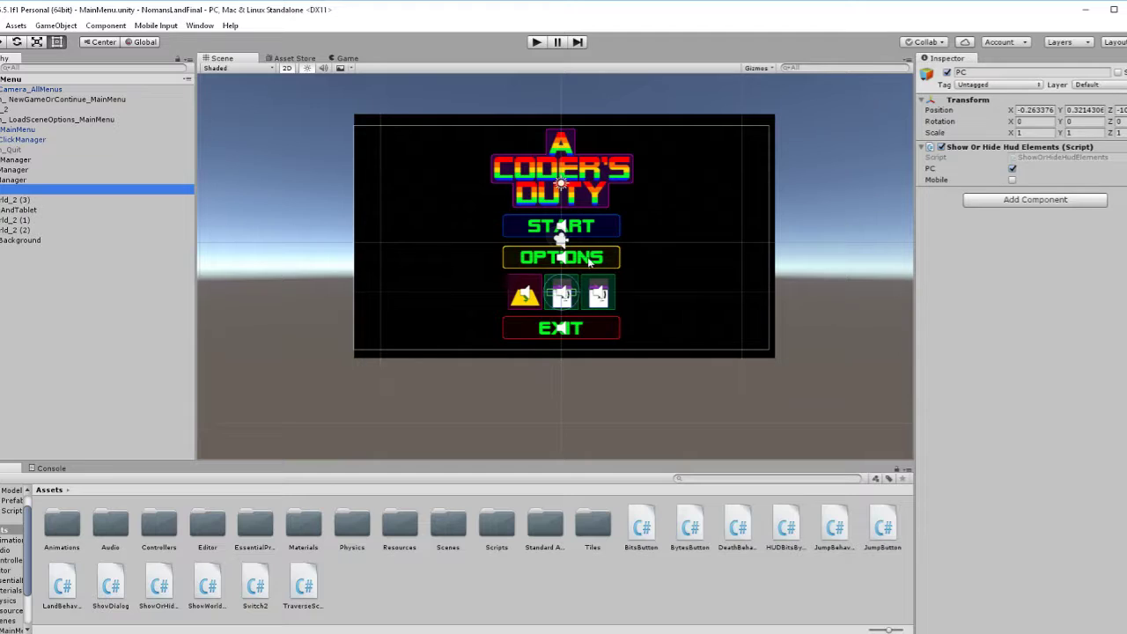
{"action": "mouse_move", "coordinate": [596, 447]}
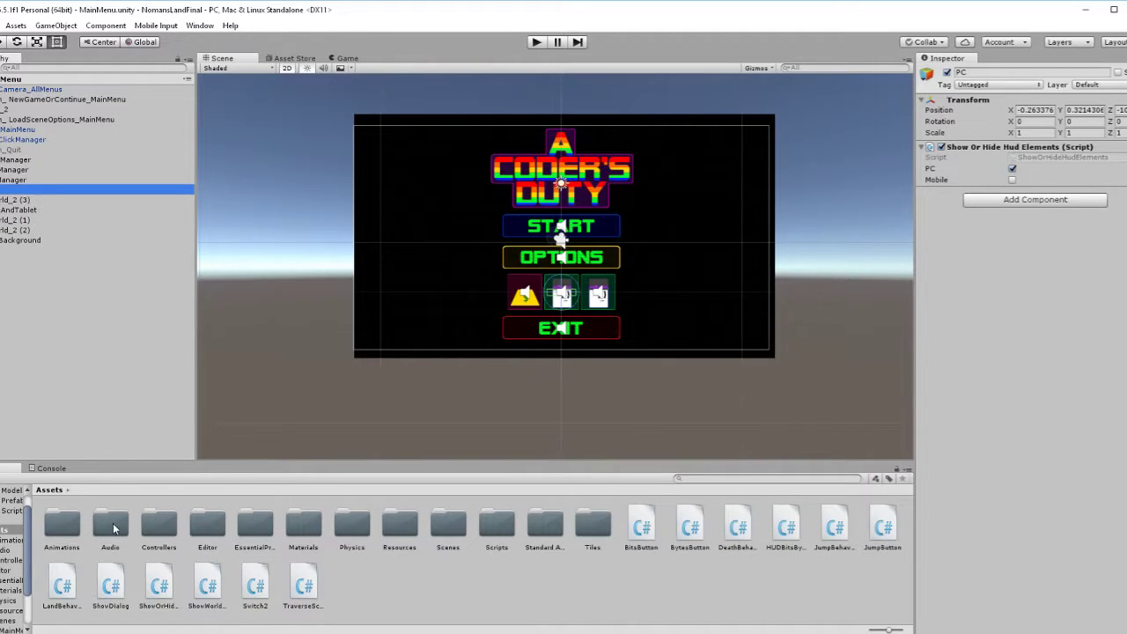
{"action": "mouse_move", "coordinate": [394, 536]}
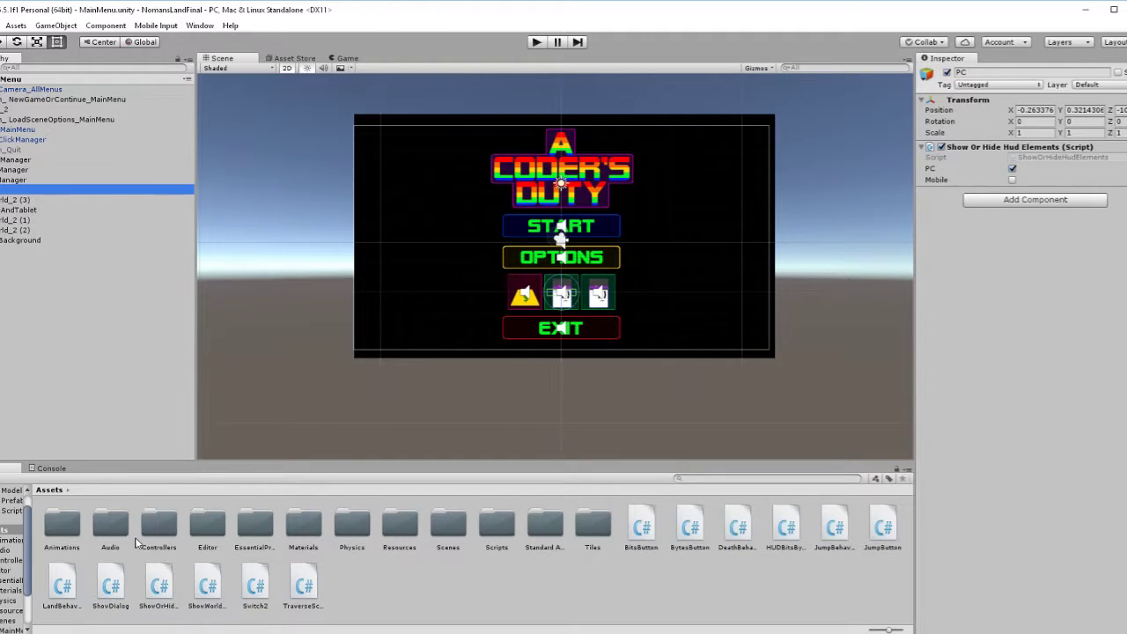
{"action": "mouse_move", "coordinate": [317, 525]}
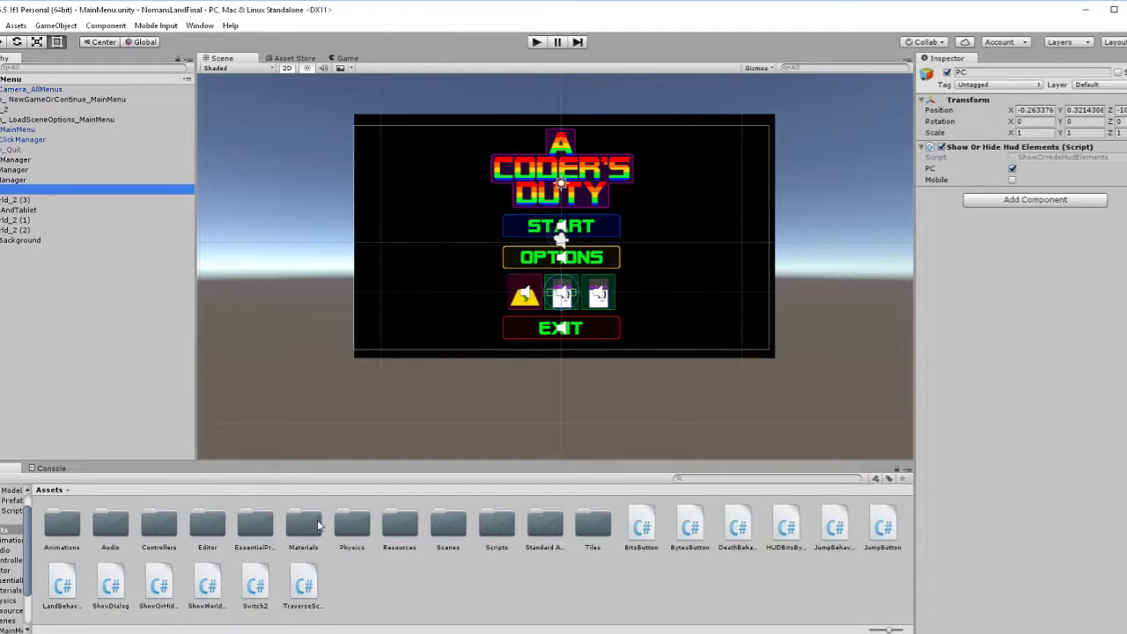
{"action": "mouse_move", "coordinate": [448, 531]}
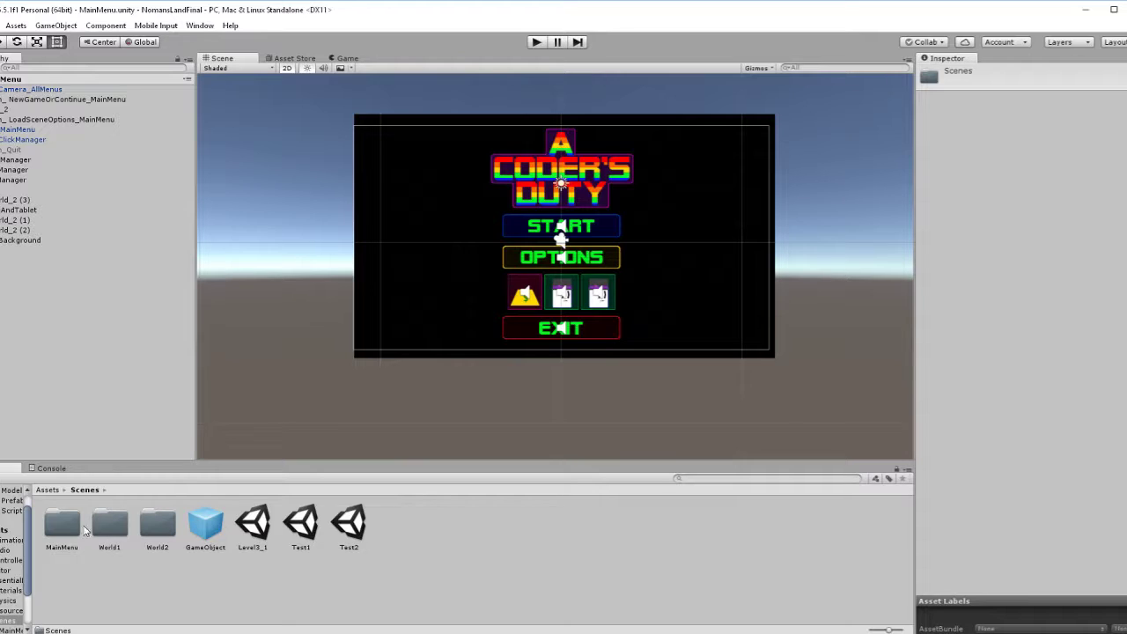
Step: Open the C1W1L2 level scene from the Scenes/World1 folder
{"action": "double_click", "coordinate": [107, 525]}
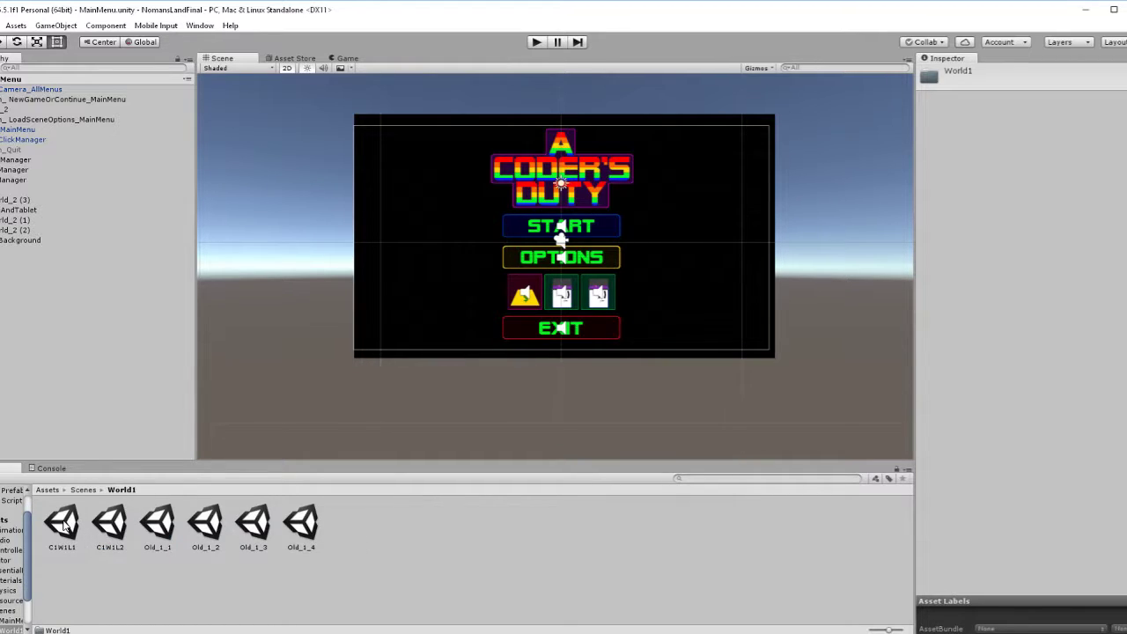
{"action": "double_click", "coordinate": [64, 527]}
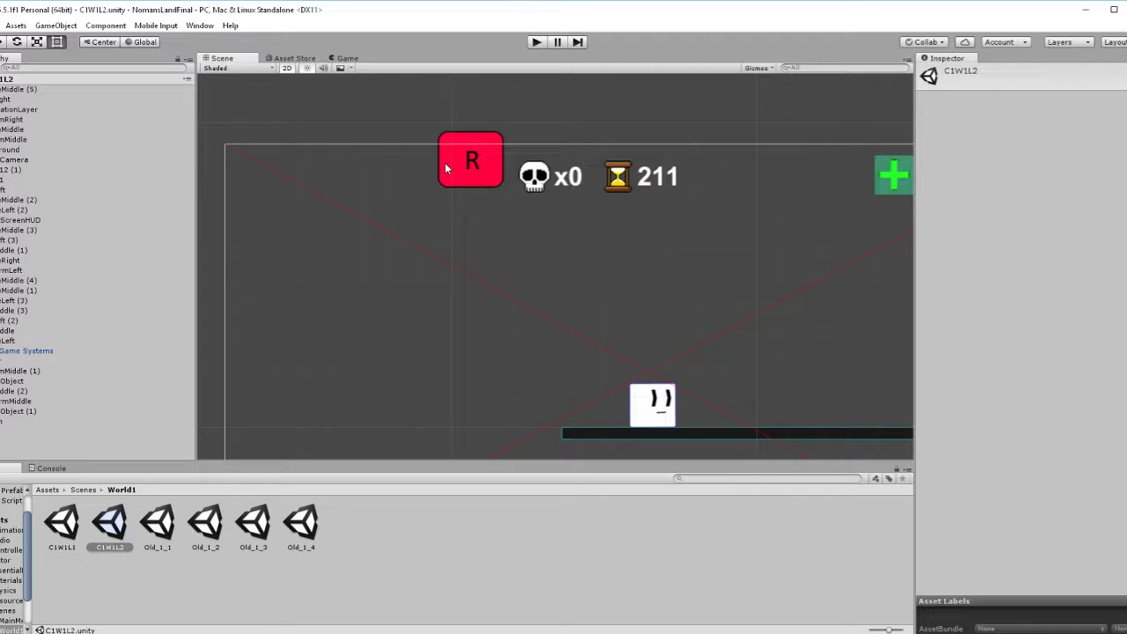
{"action": "mouse_move", "coordinate": [472, 198]}
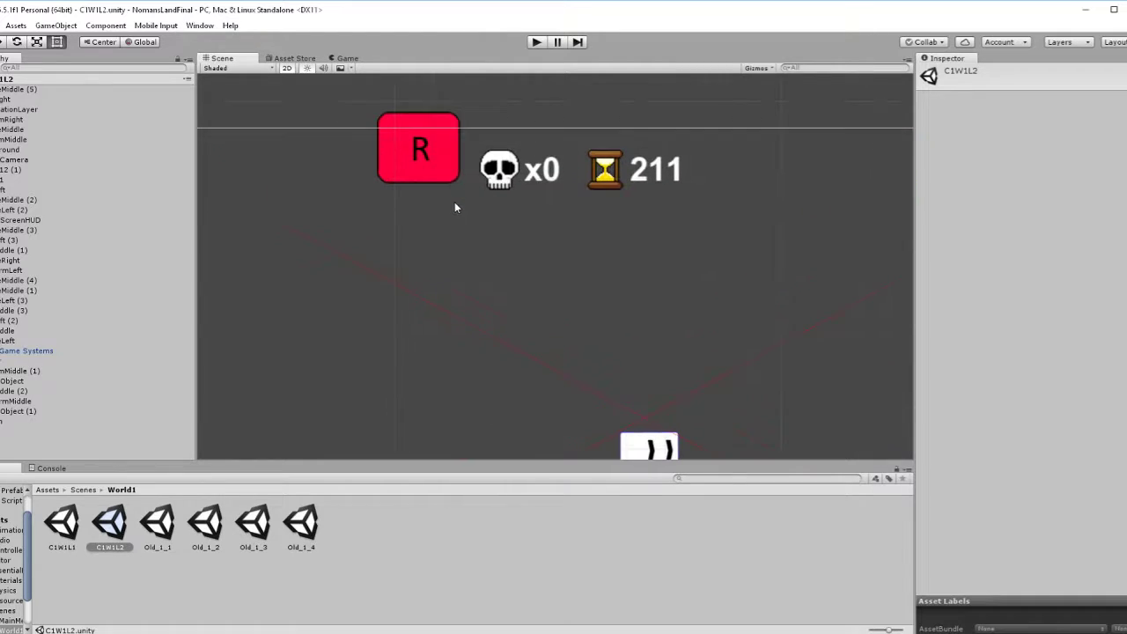
{"action": "mouse_move", "coordinate": [426, 214]}
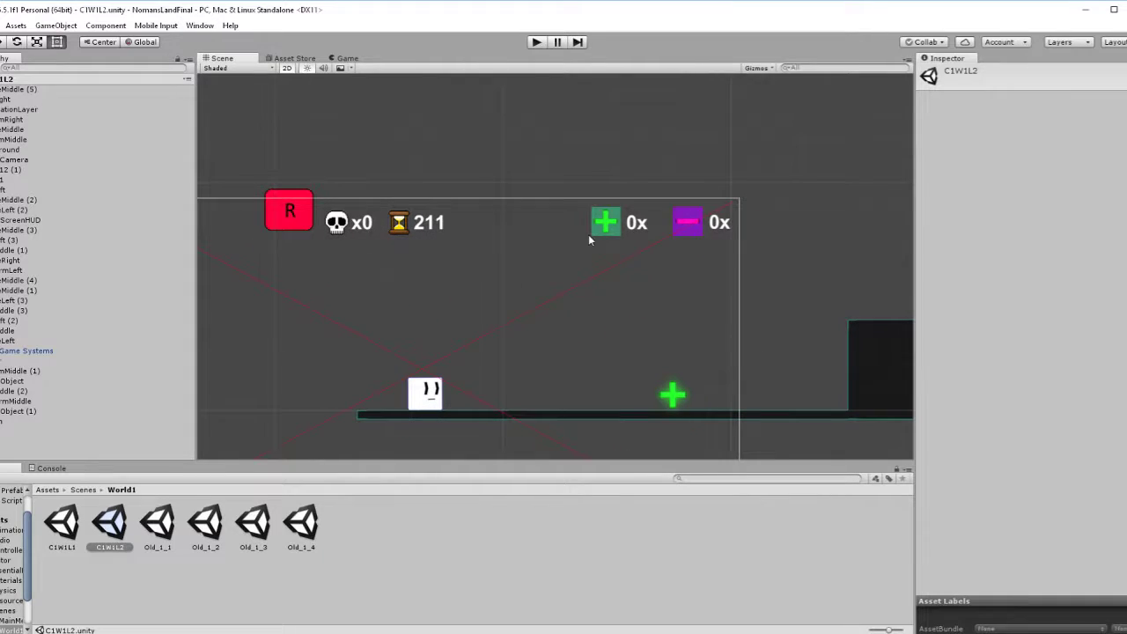
{"action": "mouse_move", "coordinate": [613, 216]}
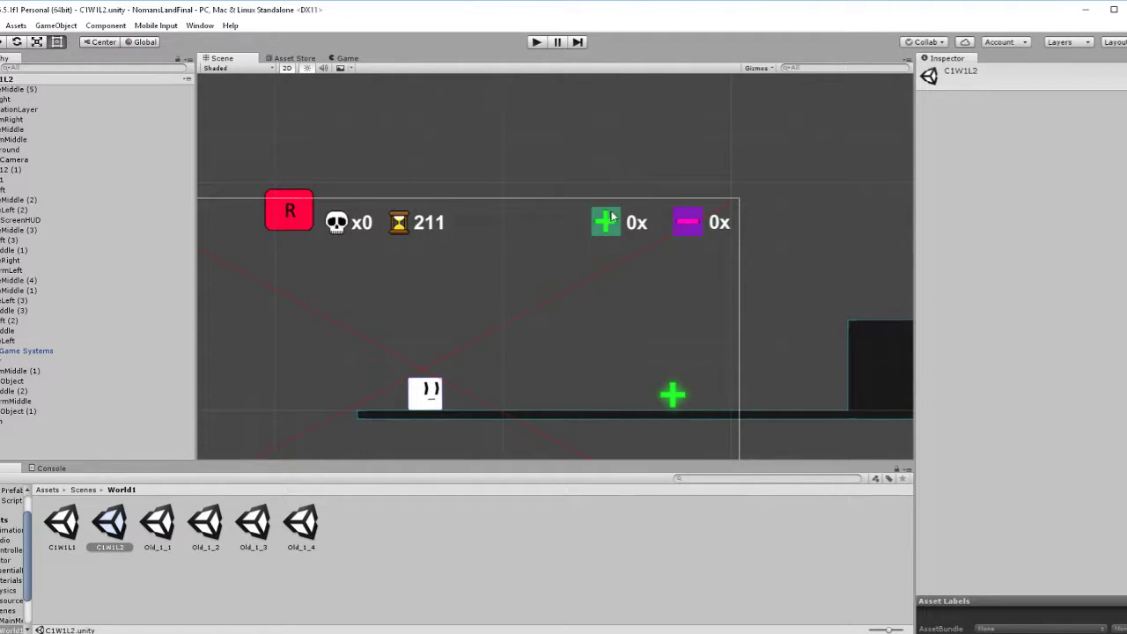
{"action": "mouse_move", "coordinate": [612, 229]}
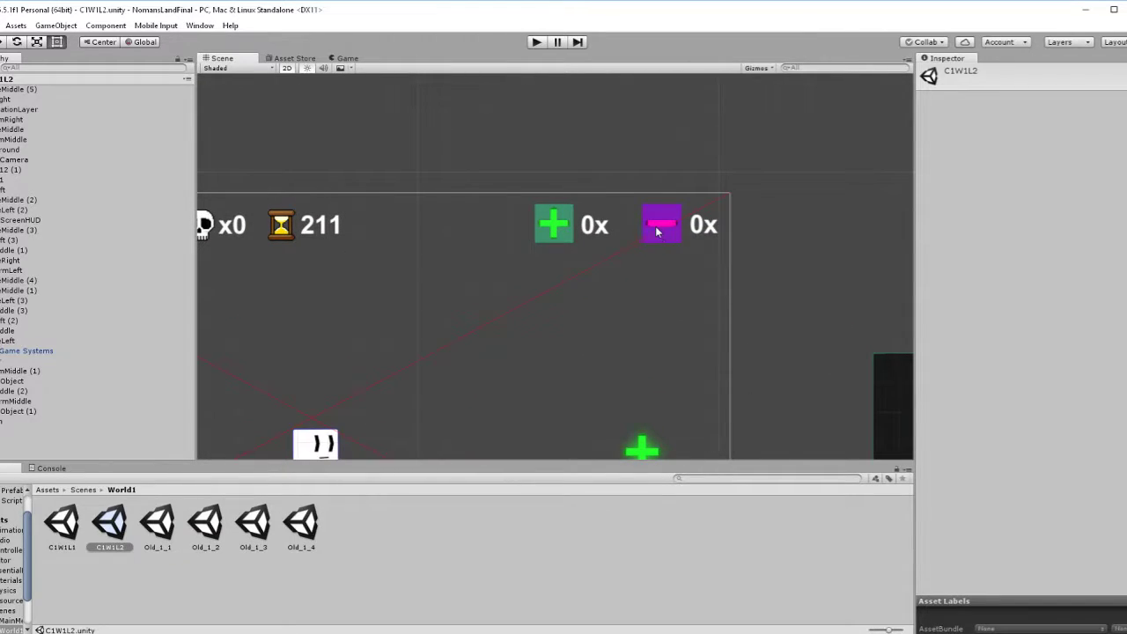
{"action": "mouse_move", "coordinate": [507, 234]}
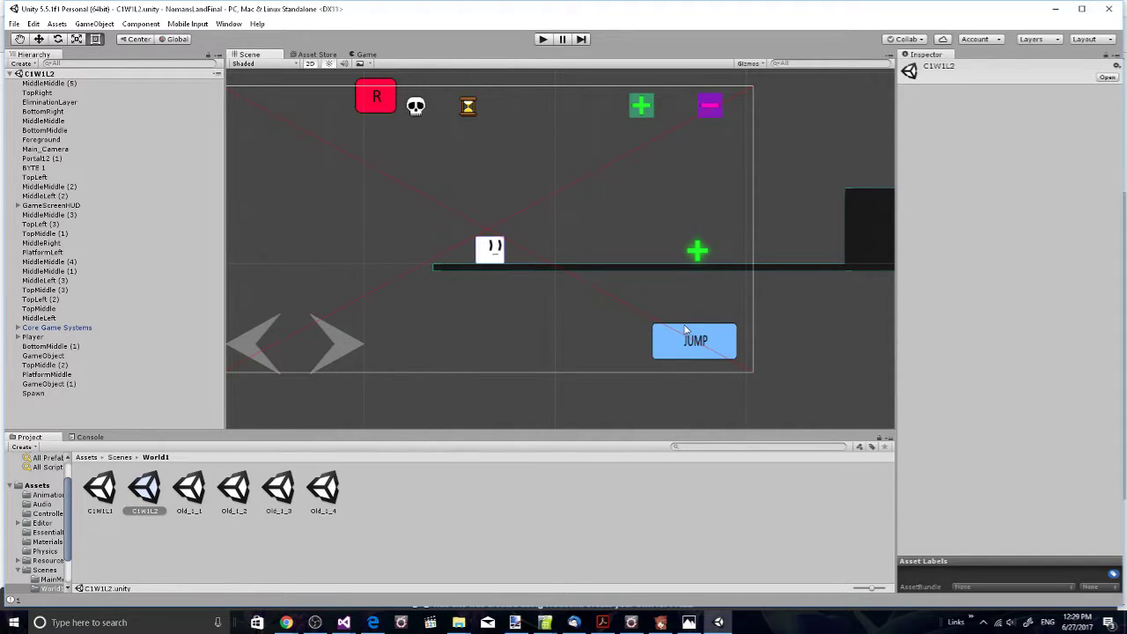
{"action": "mouse_move", "coordinate": [97, 246]}
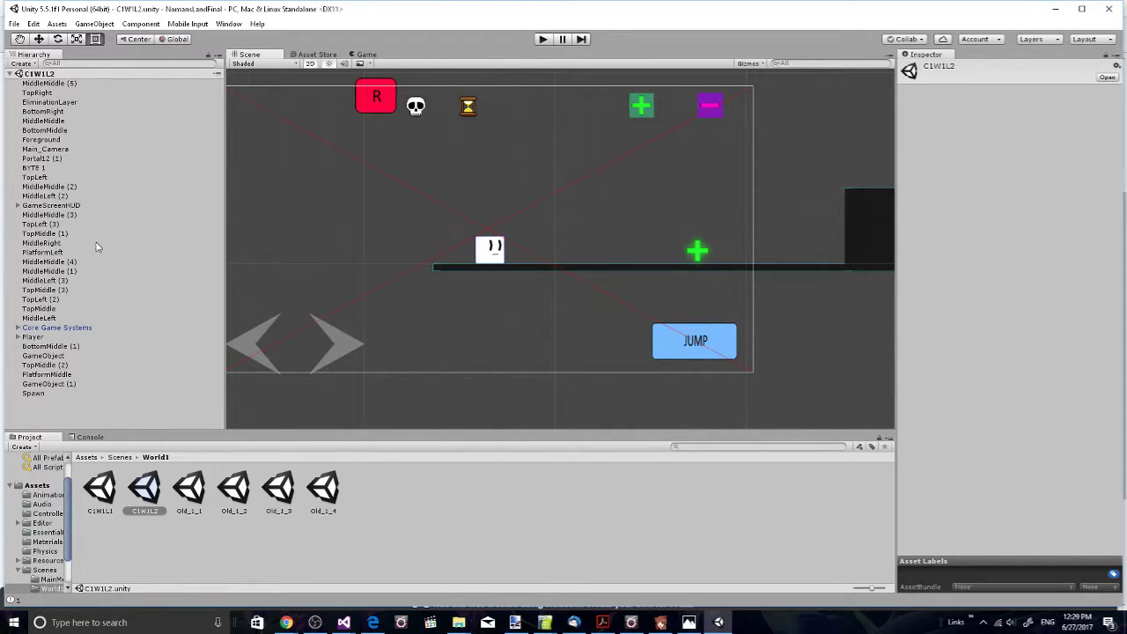
{"action": "mouse_move", "coordinate": [517, 332]}
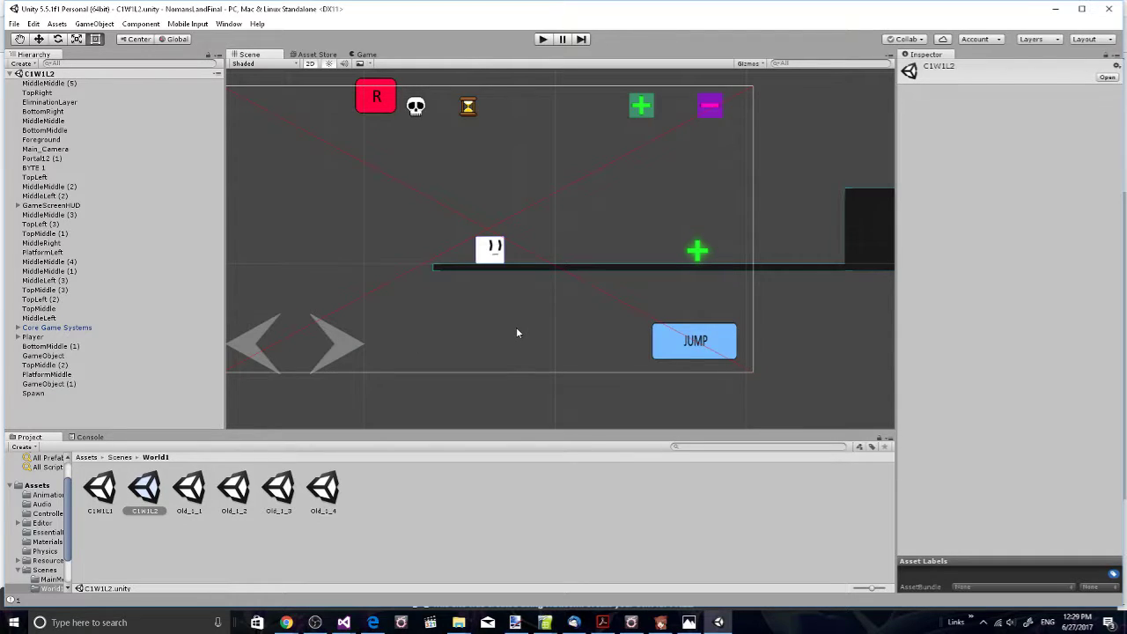
{"action": "mouse_move", "coordinate": [531, 335]}
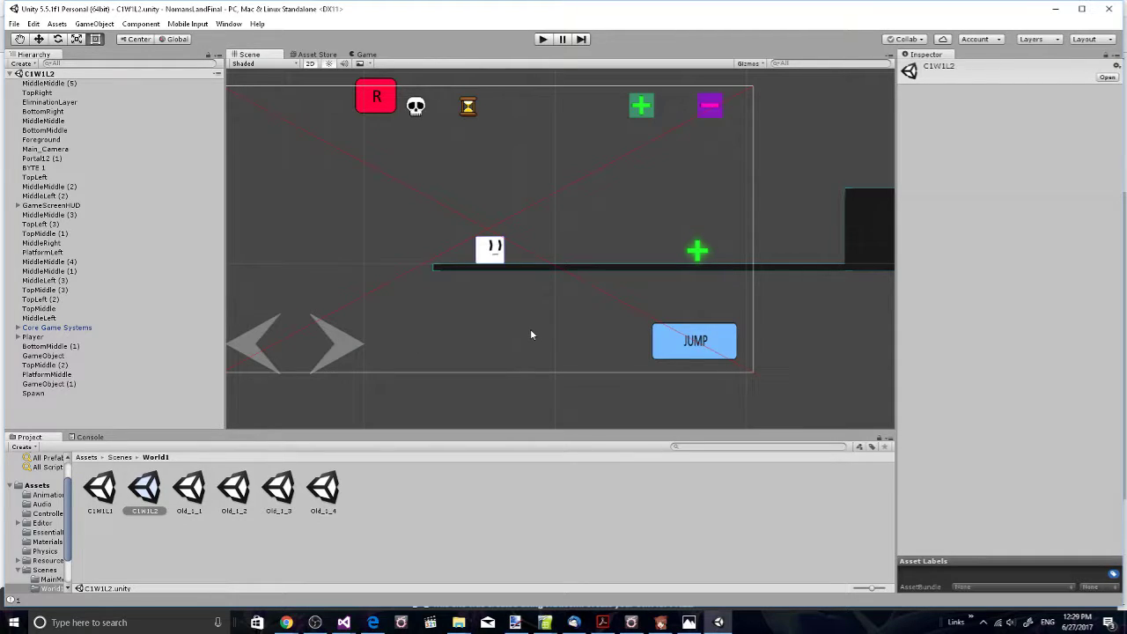
{"action": "mouse_move", "coordinate": [589, 229]}
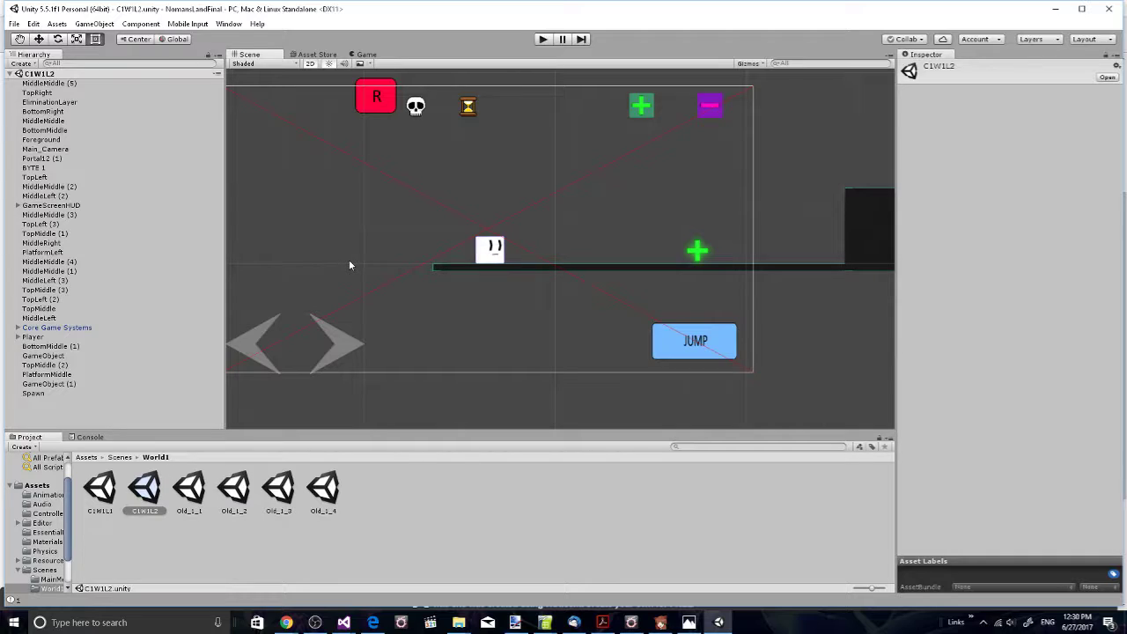
{"action": "mouse_move", "coordinate": [361, 281]}
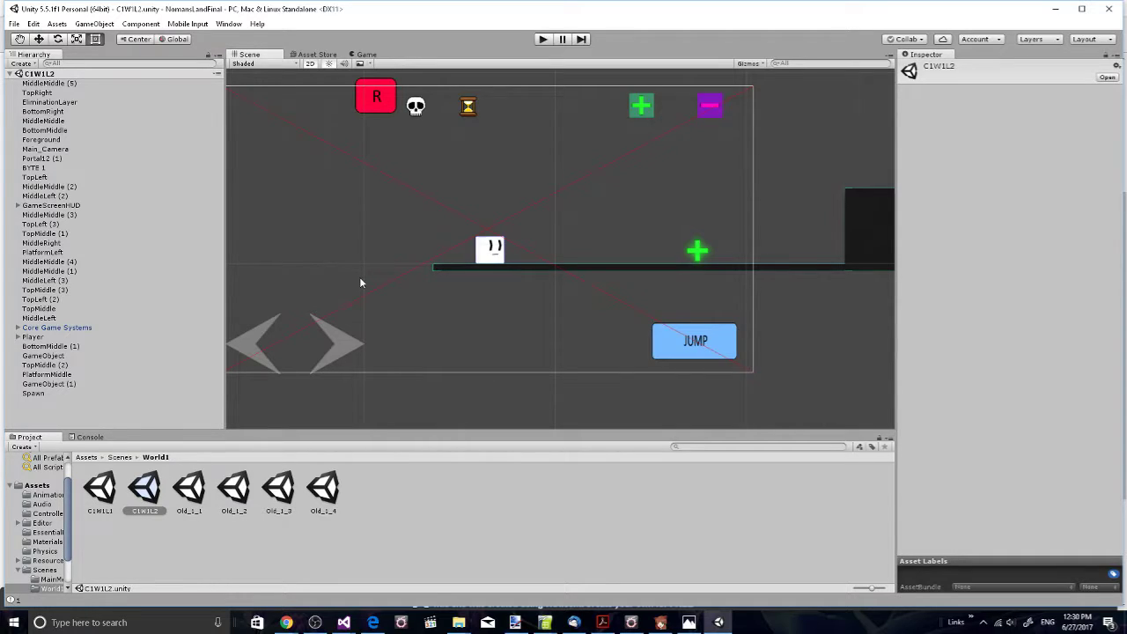
{"action": "mouse_move", "coordinate": [532, 267]}
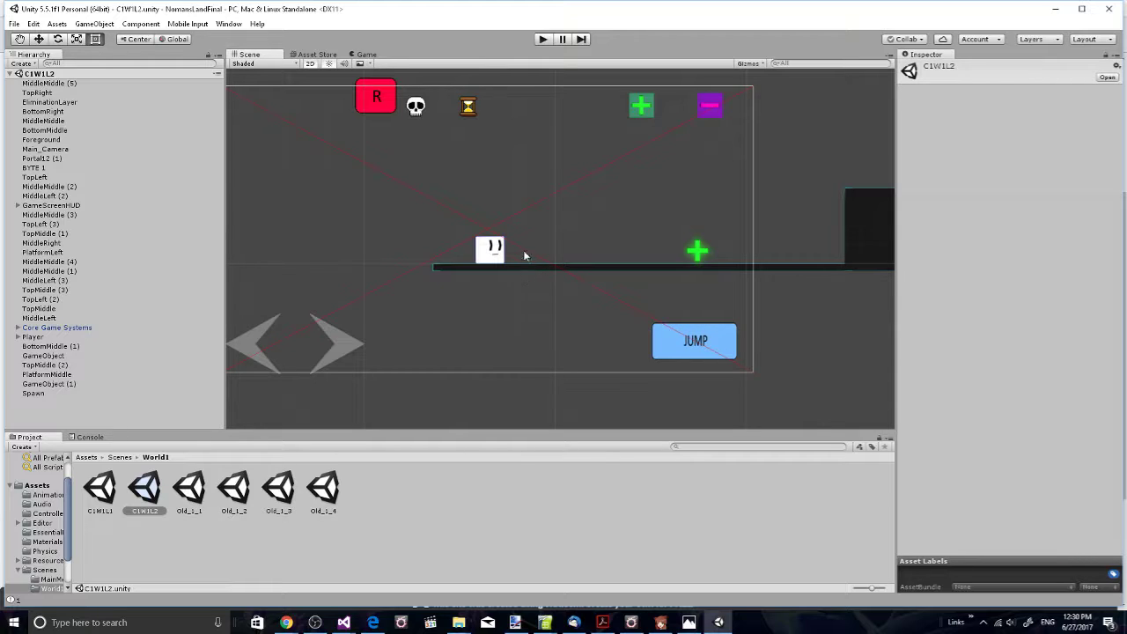
{"action": "mouse_move", "coordinate": [799, 194]}
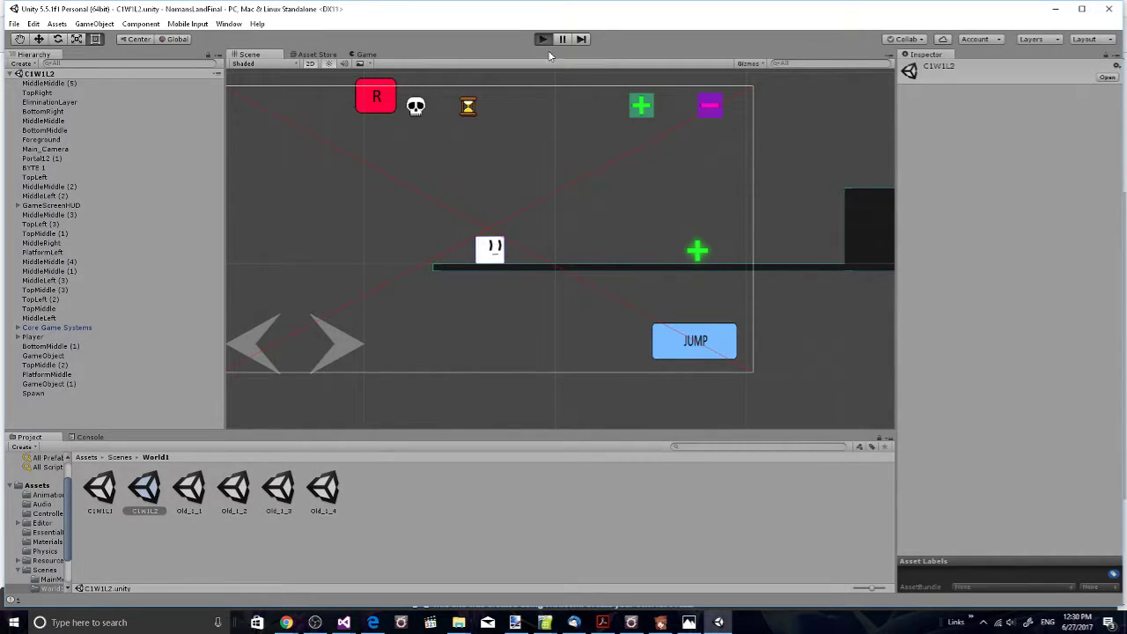
Step: Enter Play mode to run the C1W1L2 level with its HUD timer at 211
{"action": "left_click", "coordinate": [542, 39]}
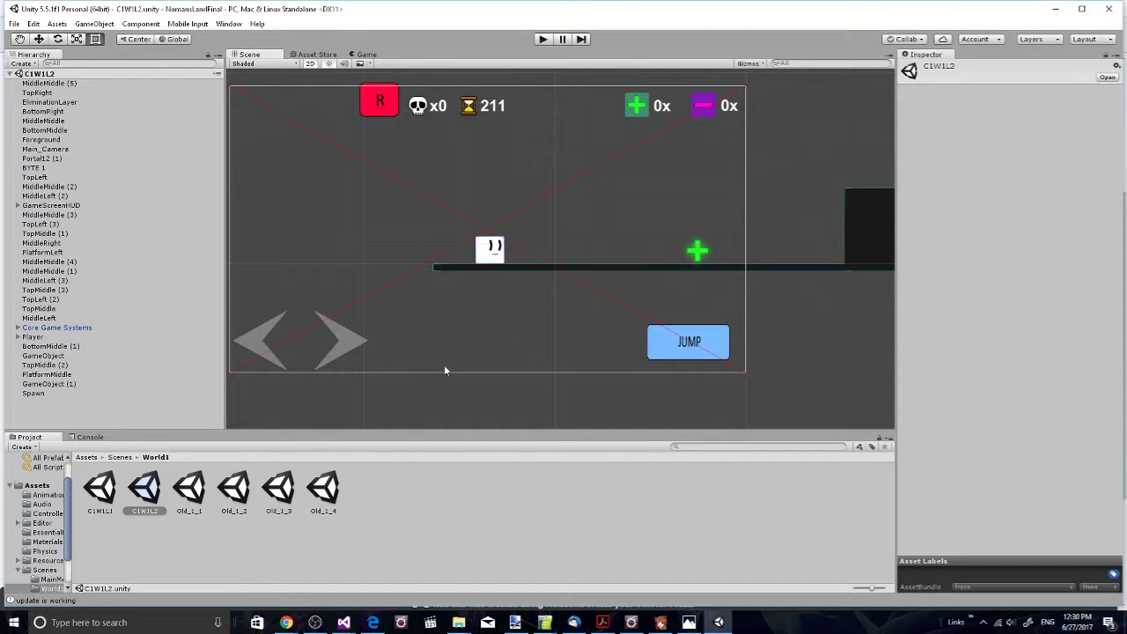
Step: Preview the ShowWorldLevels, JumpButton, DeathBehaviour, ShowDialog and ShowOrHideMobileElements scripts from Assets
{"action": "left_click", "coordinate": [119, 458]}
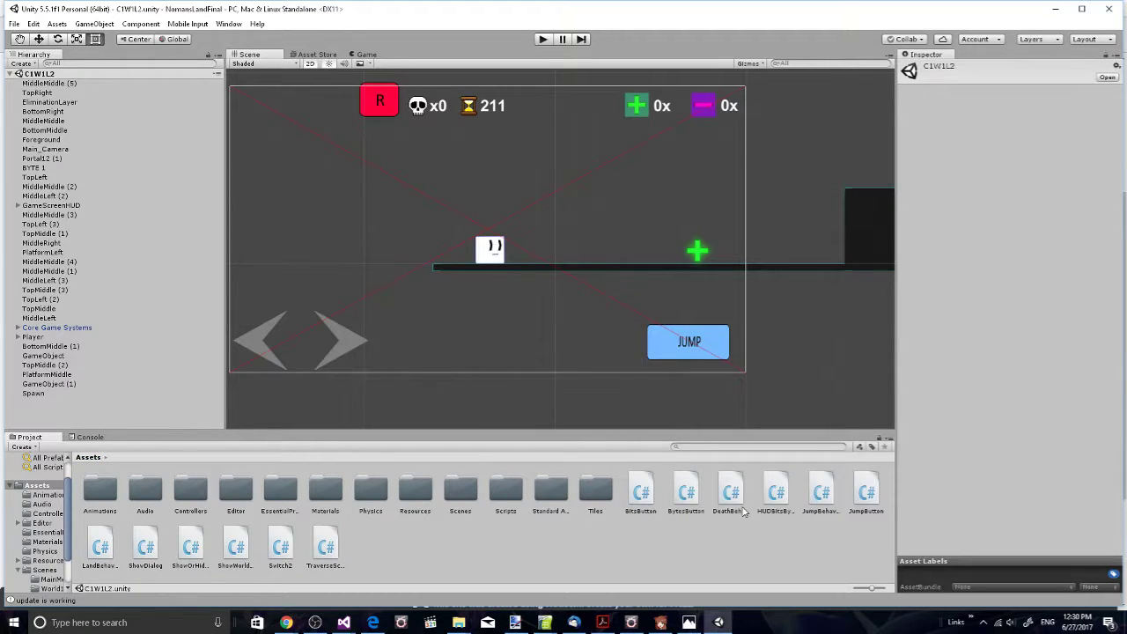
{"action": "left_click", "coordinate": [280, 542]}
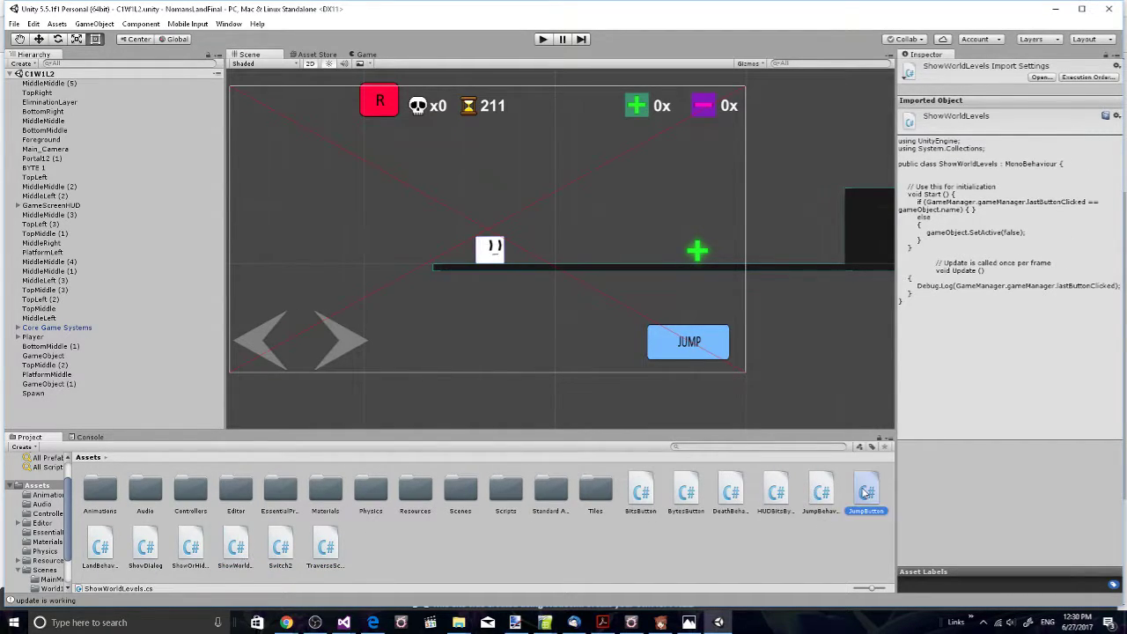
{"action": "left_click", "coordinate": [867, 489]}
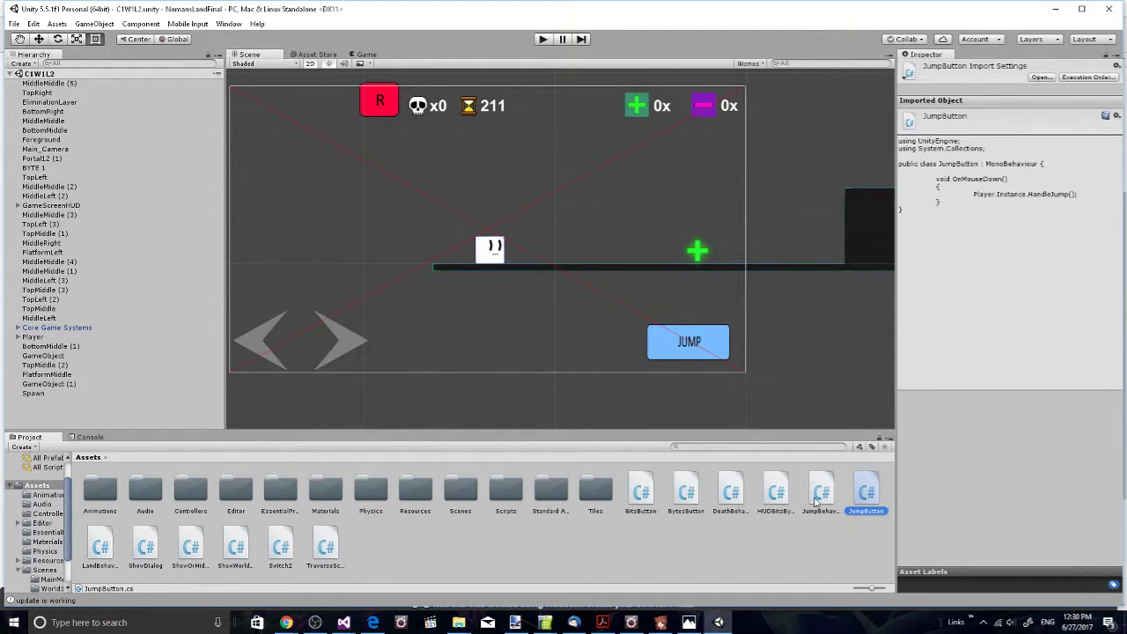
{"action": "left_click", "coordinate": [729, 489]}
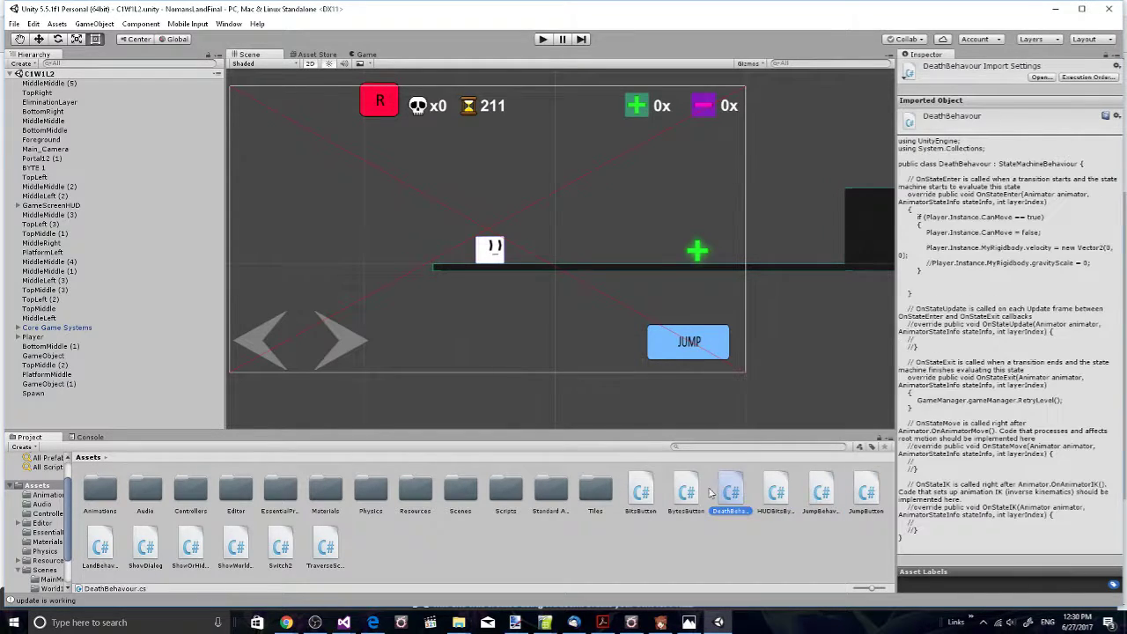
{"action": "left_click", "coordinate": [145, 544]}
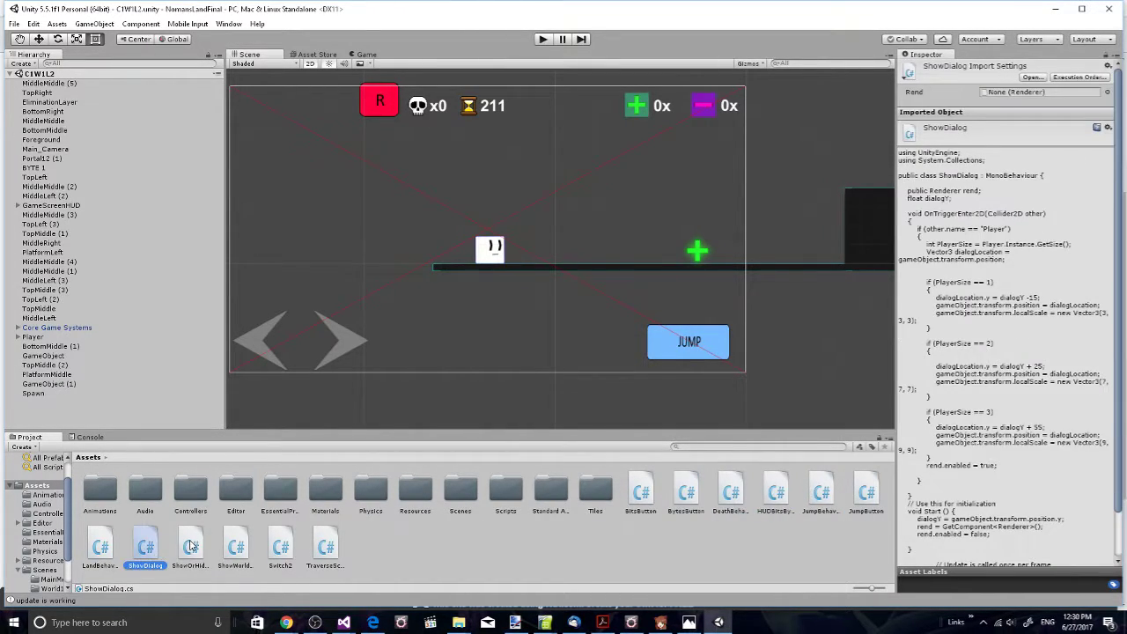
{"action": "left_click", "coordinate": [191, 544]}
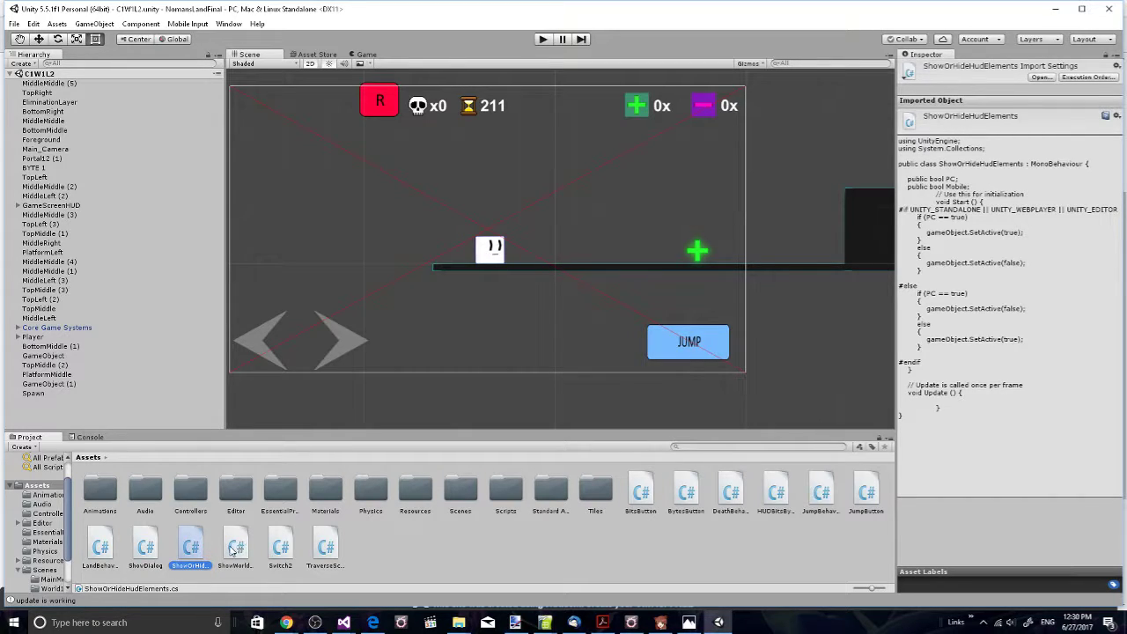
{"action": "left_click", "coordinate": [236, 544]}
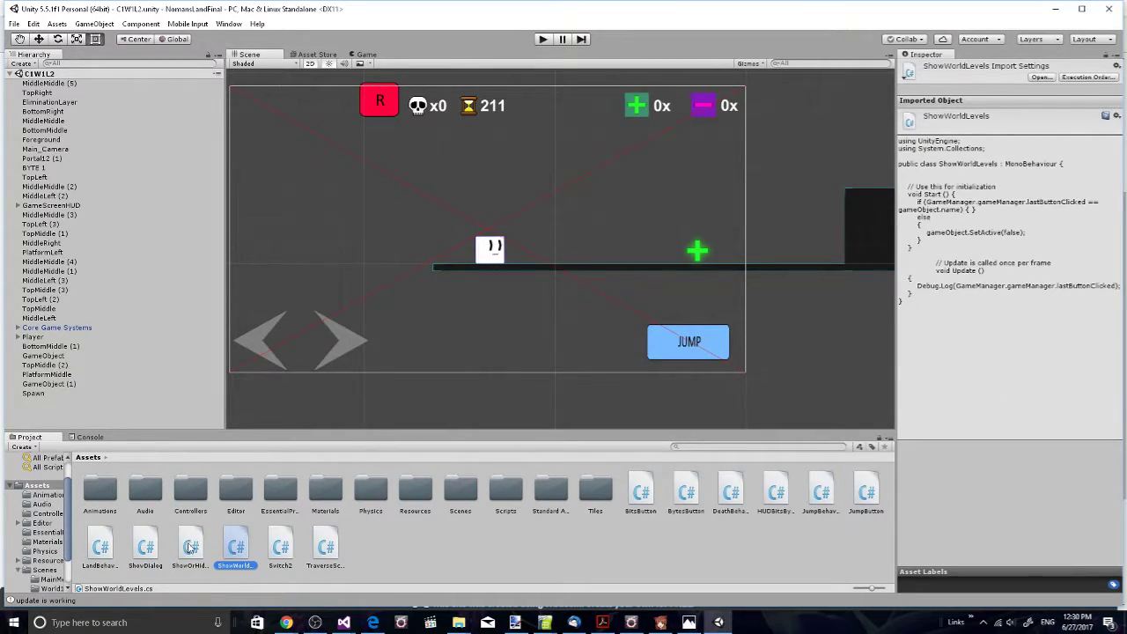
Step: Select the Retry touch button to view its Image and Event Trigger components
{"action": "left_click", "coordinate": [379, 100]}
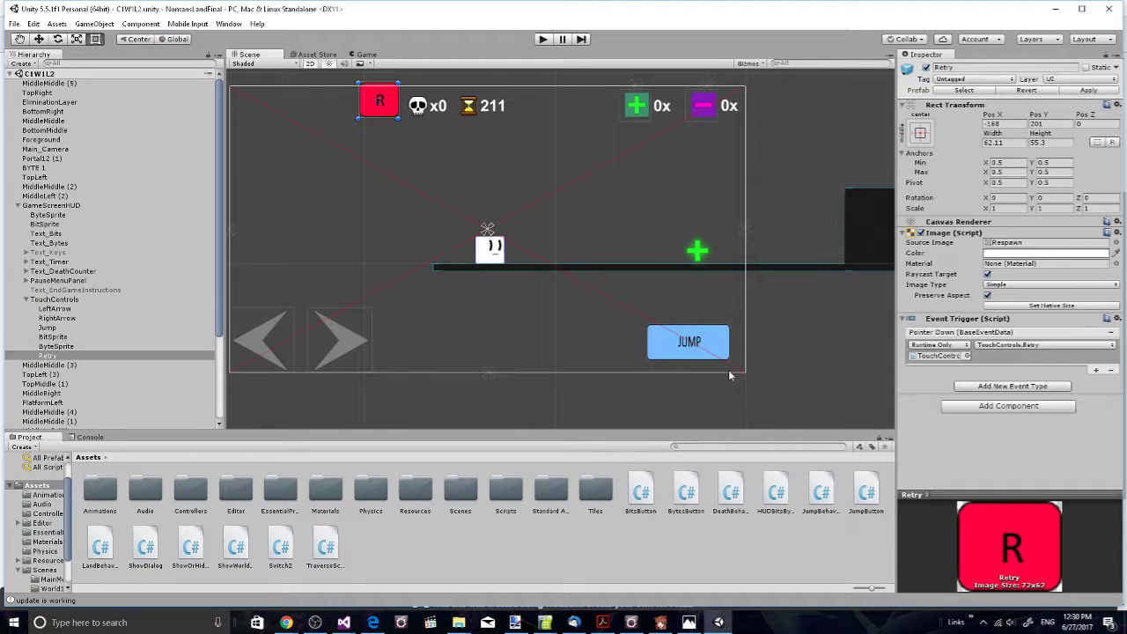
{"action": "mouse_move", "coordinate": [947, 380]}
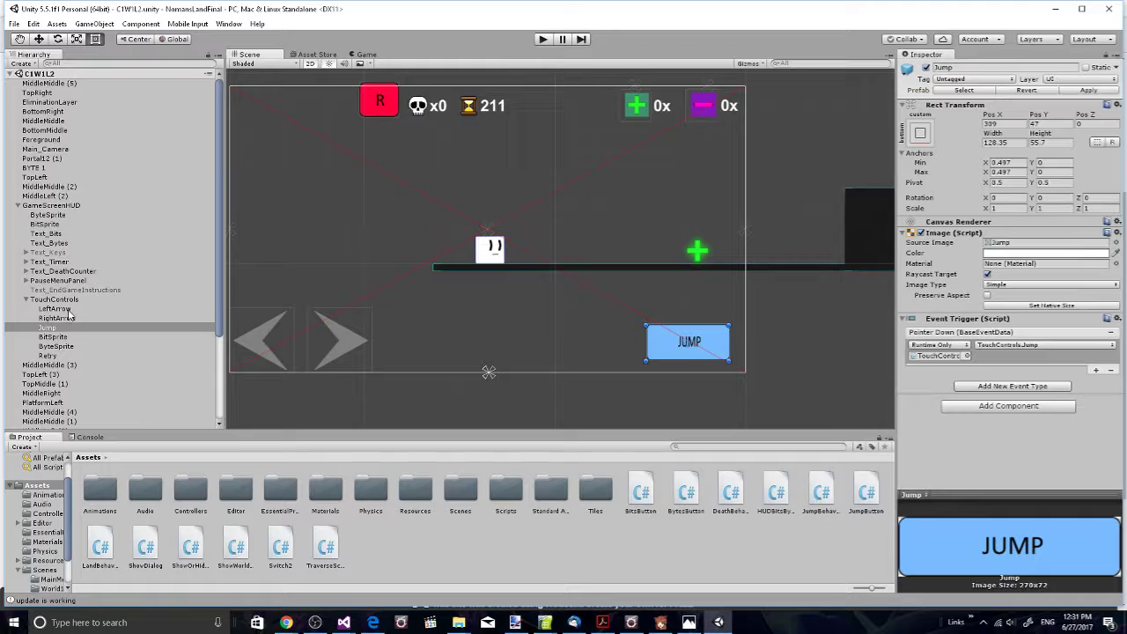
Step: Select the Jump touch button under TouchControls to view its Event Trigger
{"action": "left_click", "coordinate": [54, 300]}
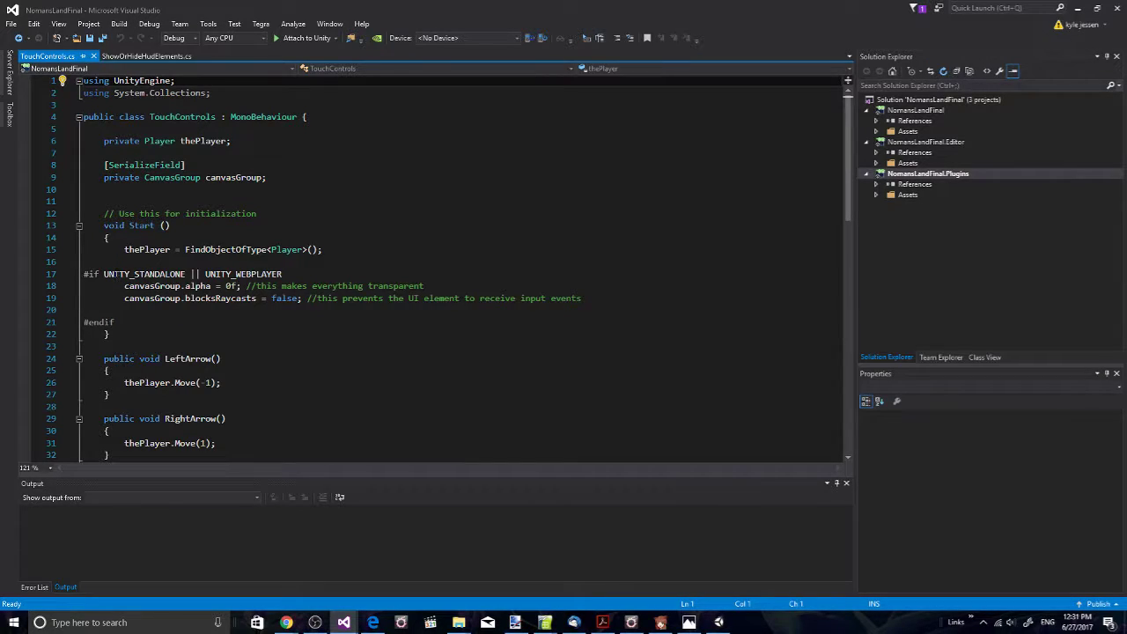
{"action": "scroll", "scroll_direction": "down", "scroll_amount": 3}
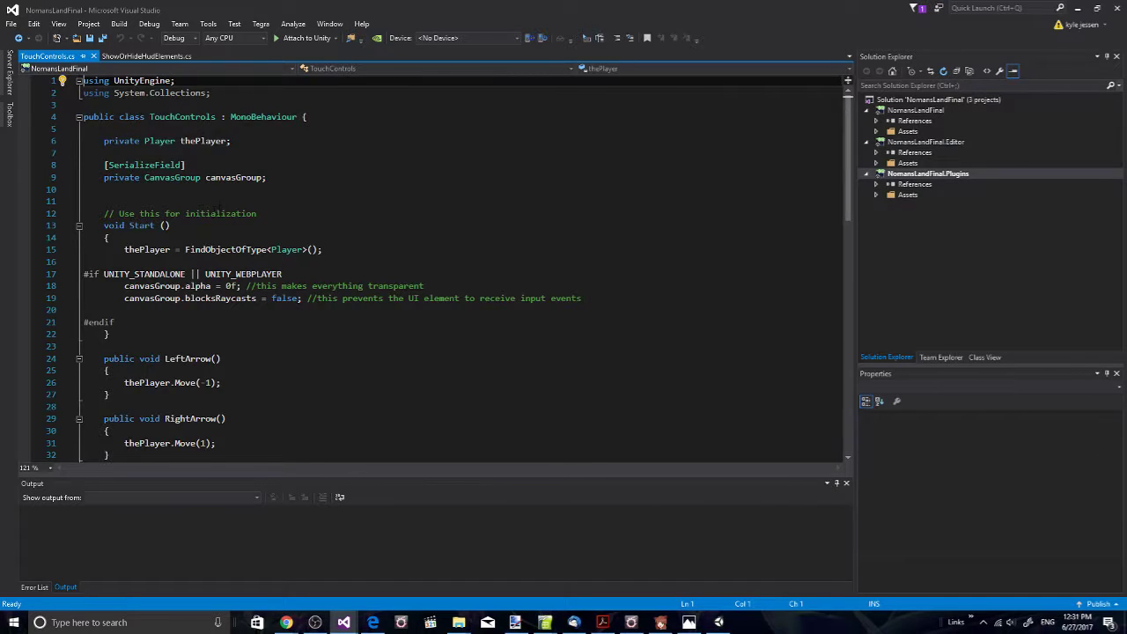
{"action": "scroll", "scroll_direction": "down", "scroll_amount": 3}
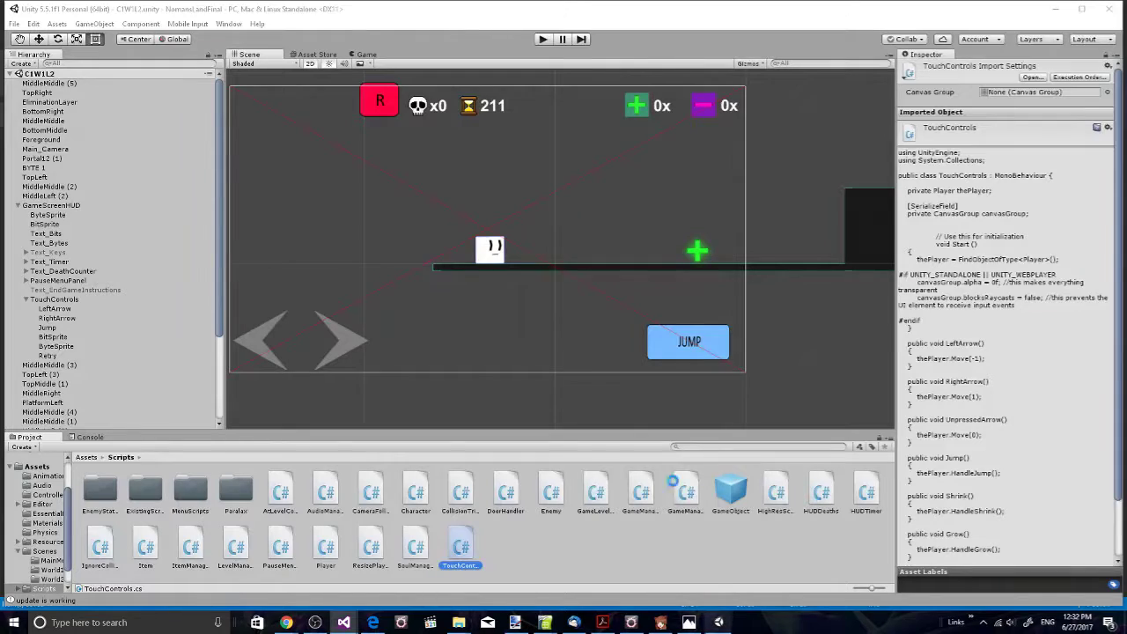
Step: Start play mode so the level runs full-screen with its touch controls
{"action": "left_click", "coordinate": [542, 39]}
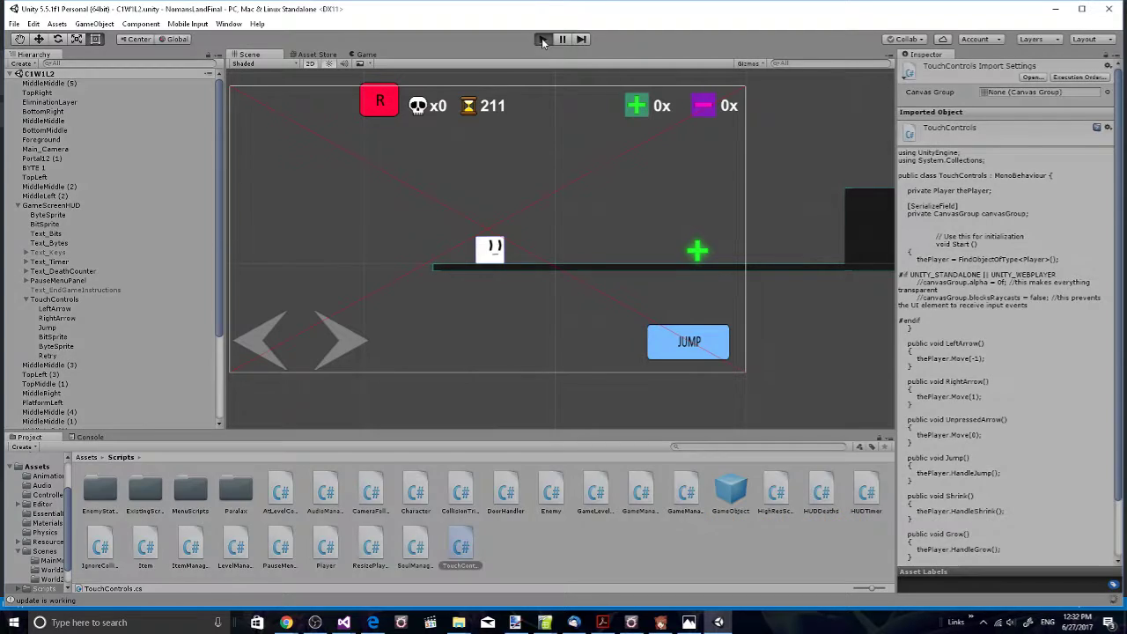
{"action": "left_click", "coordinate": [542, 38]}
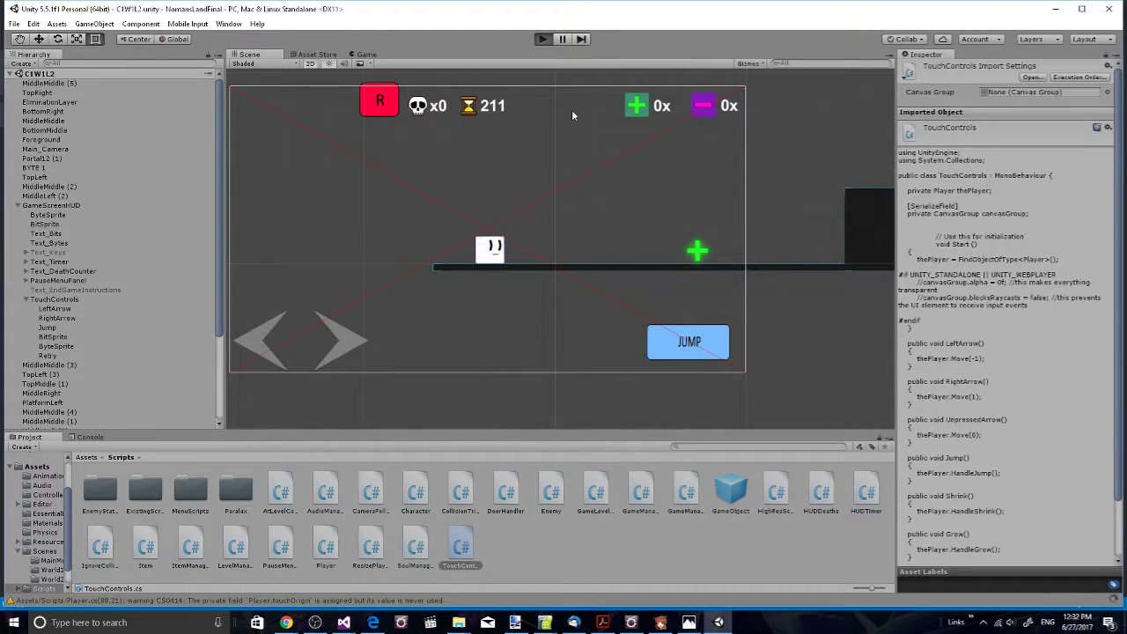
{"action": "mouse_move", "coordinate": [595, 127]}
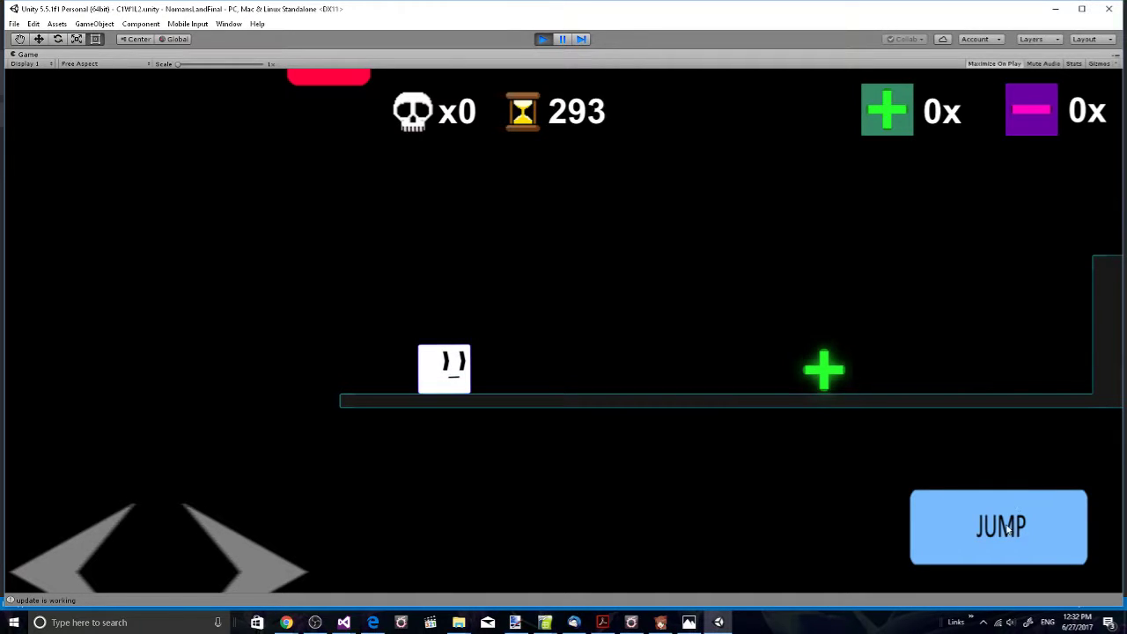
Step: Exit play mode and return to editing the C1W1L2 scene
{"action": "left_click", "coordinate": [1000, 527]}
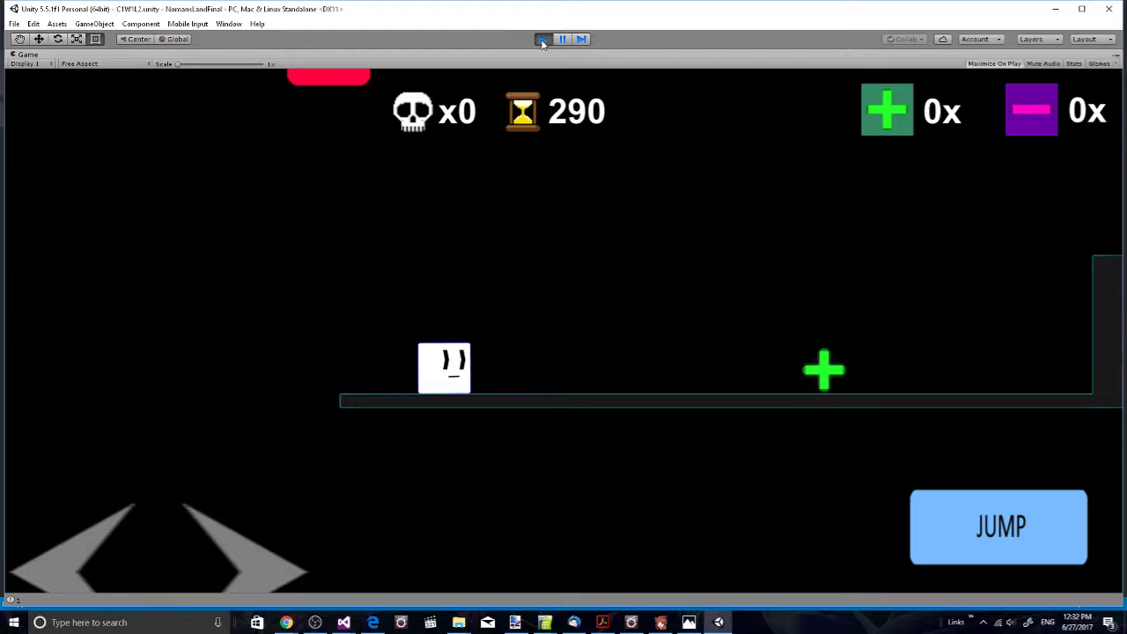
{"action": "left_click", "coordinate": [542, 39]}
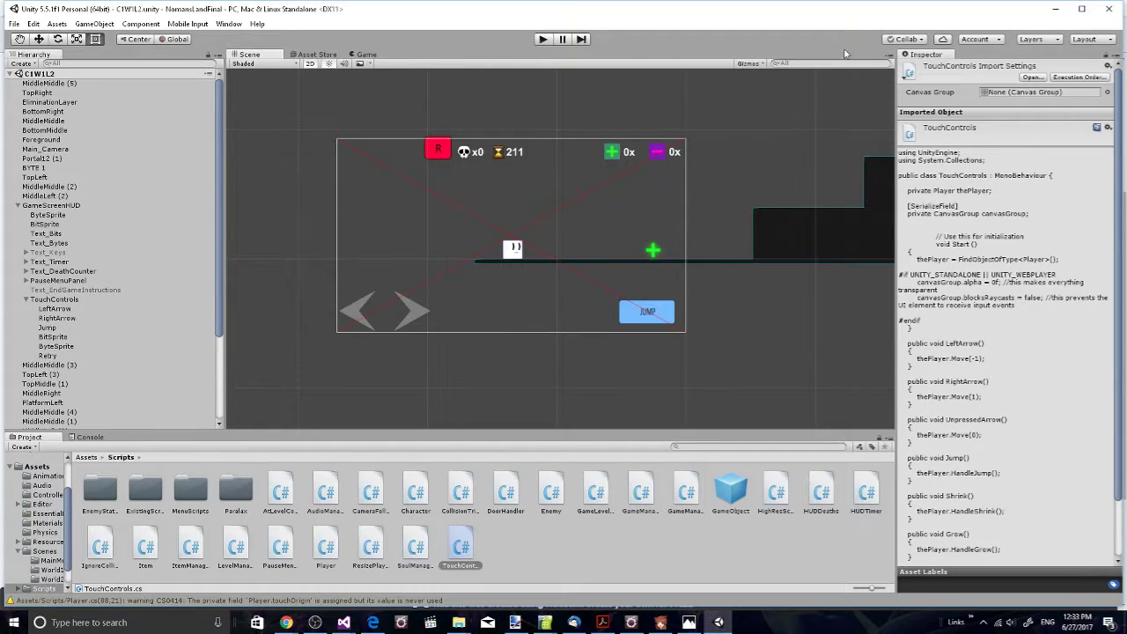
{"action": "mouse_move", "coordinate": [614, 190]}
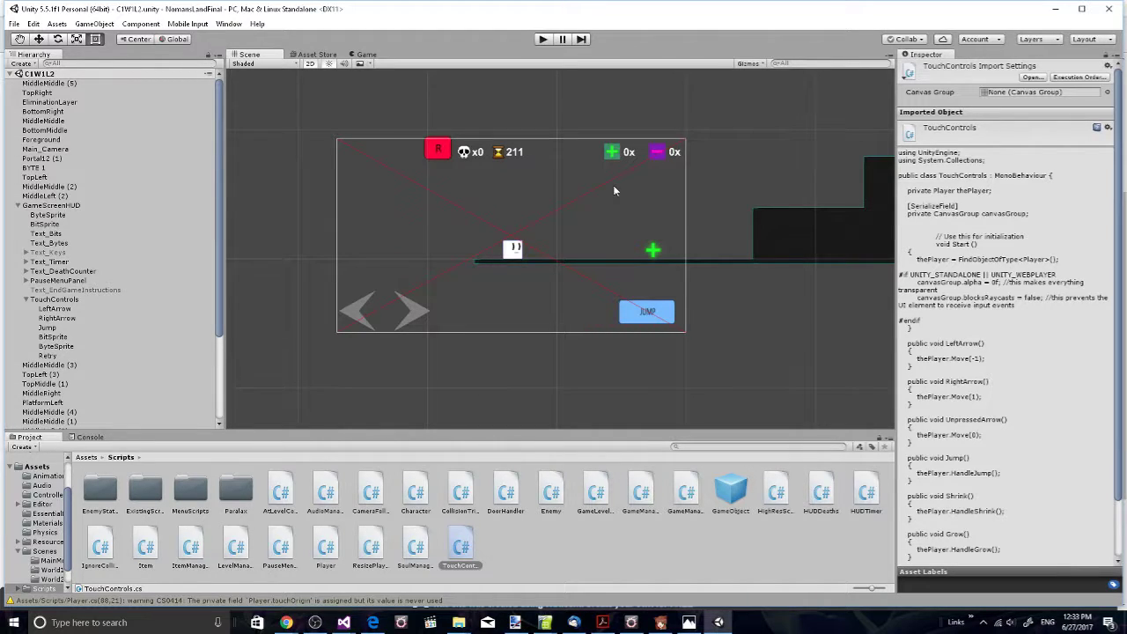
{"action": "mouse_move", "coordinate": [567, 320]}
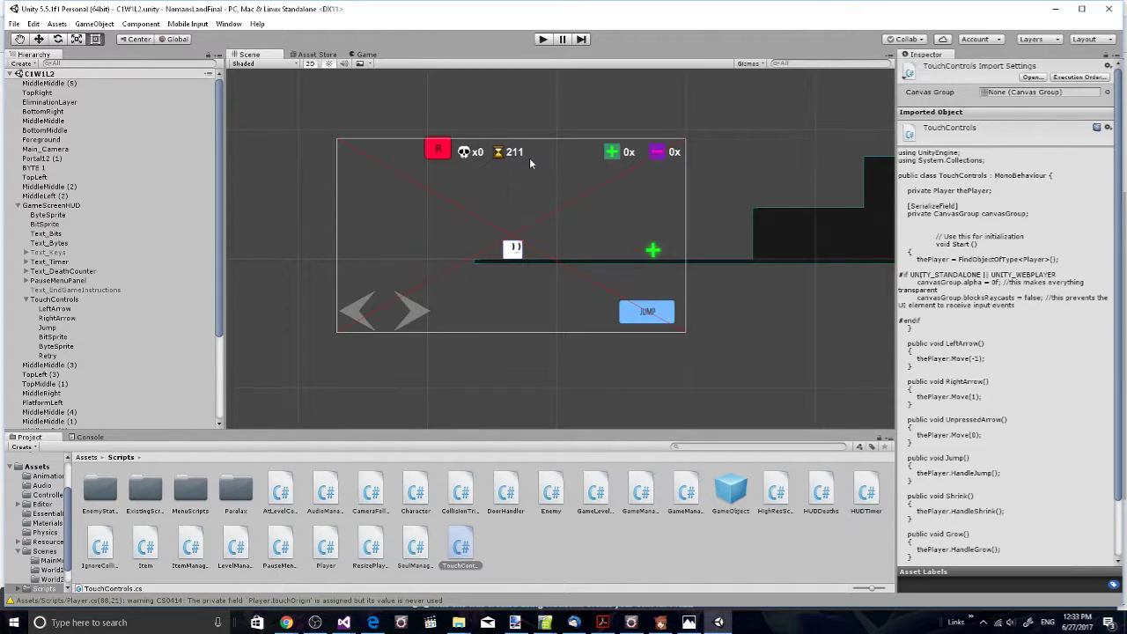
{"action": "mouse_move", "coordinate": [669, 370]}
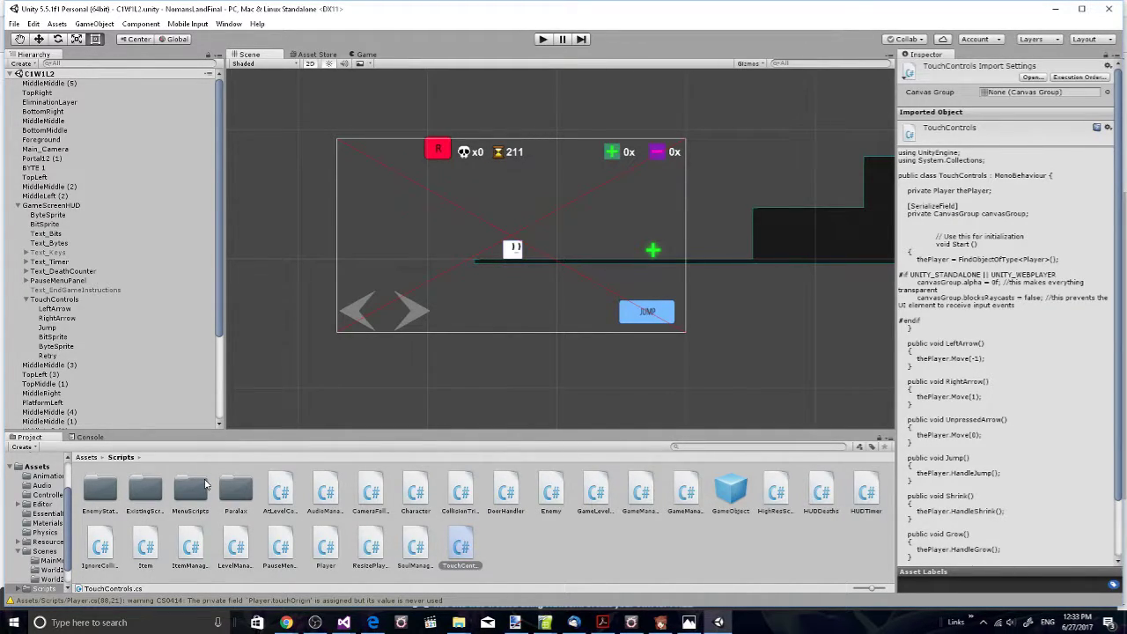
{"action": "mouse_move", "coordinate": [212, 476]}
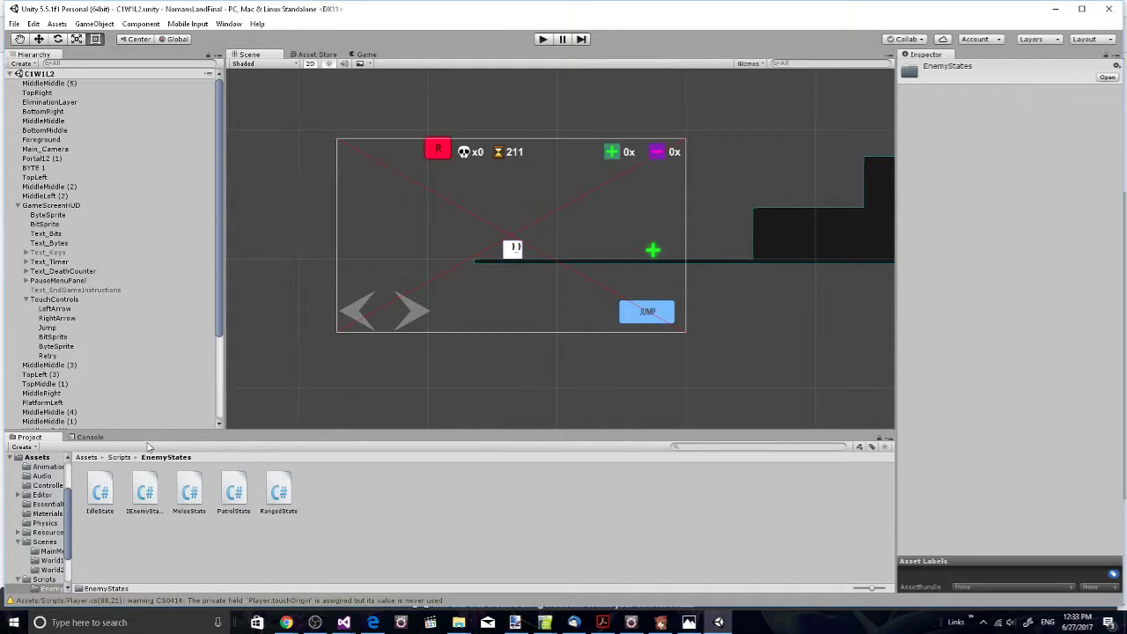
Step: Look inside the Animations folder, then return to the top-level Assets folder
{"action": "left_click", "coordinate": [88, 458]}
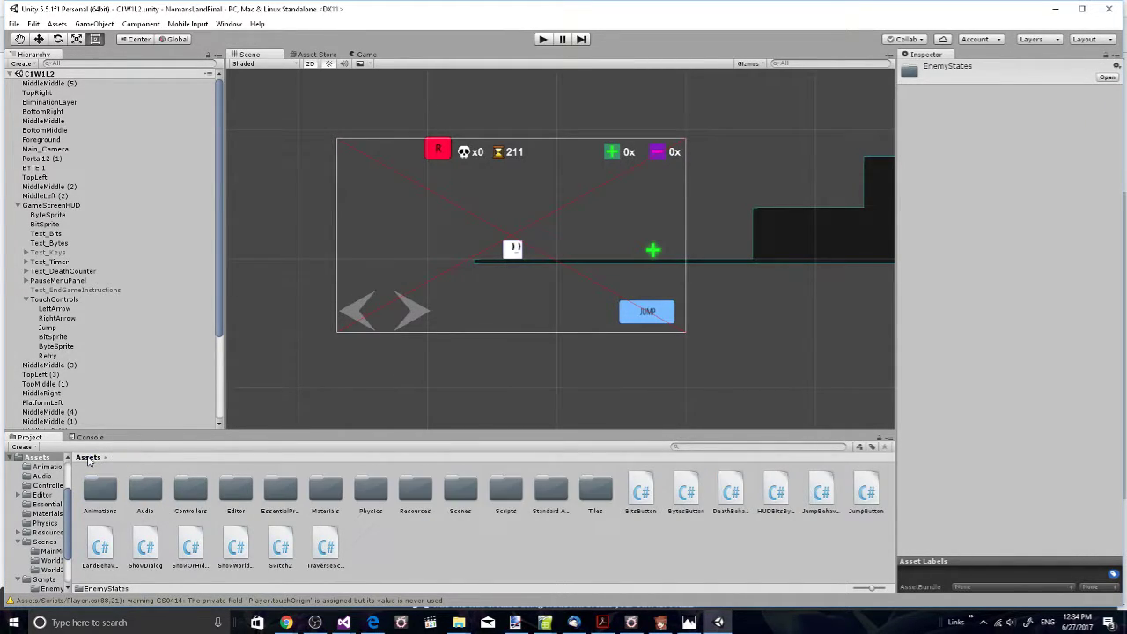
{"action": "mouse_move", "coordinate": [190, 477]}
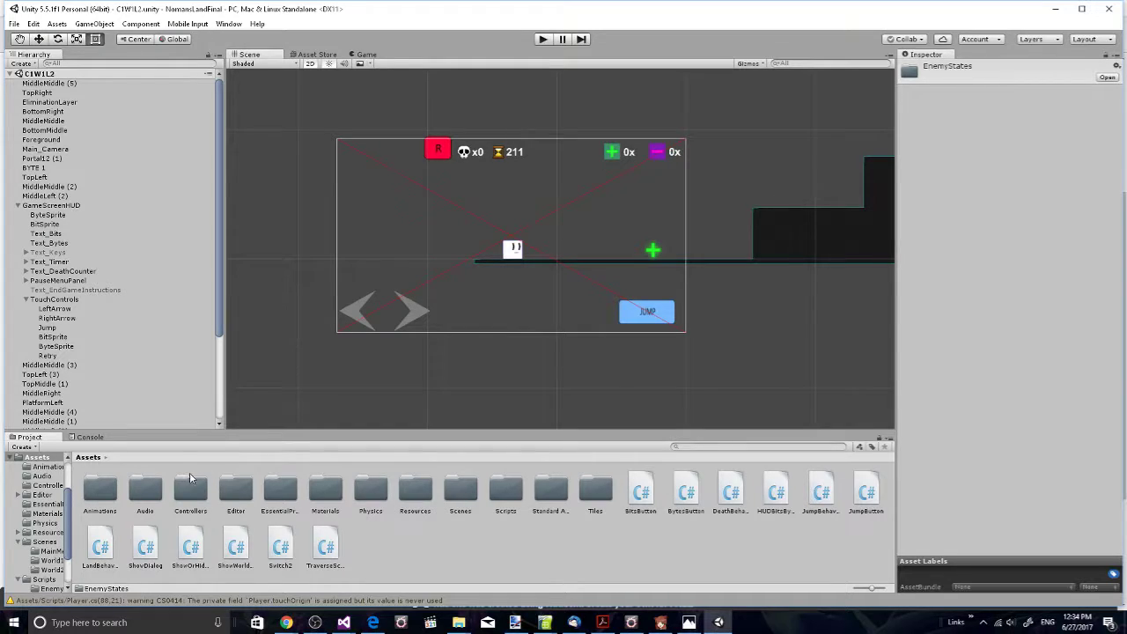
{"action": "double_click", "coordinate": [99, 490]}
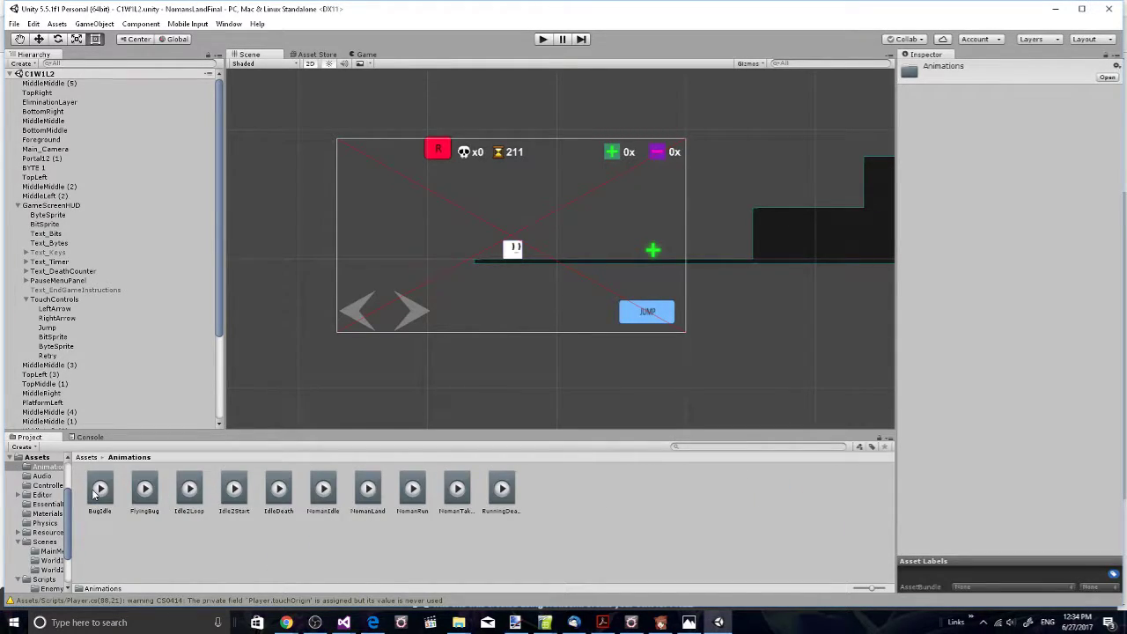
{"action": "left_click", "coordinate": [86, 457]}
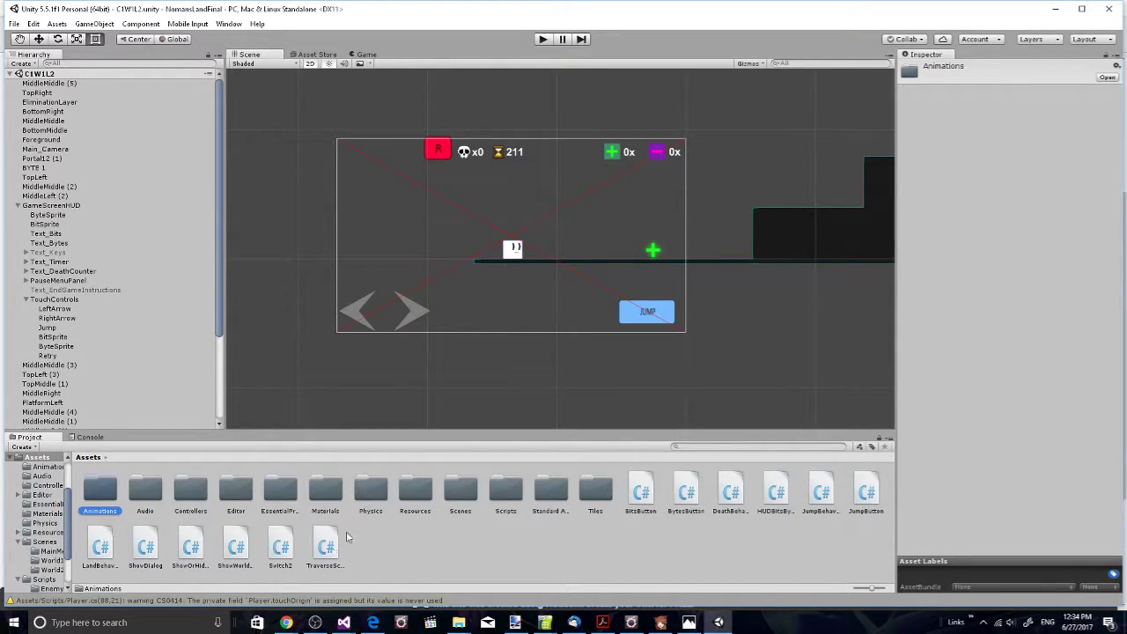
{"action": "mouse_move", "coordinate": [134, 485]}
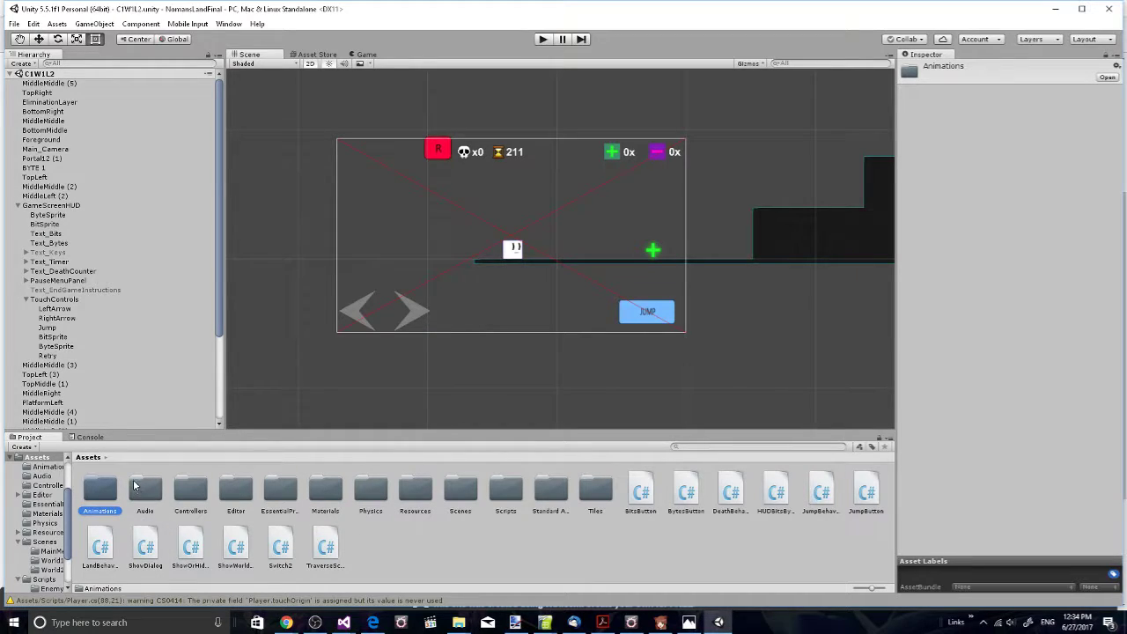
{"action": "mouse_move", "coordinate": [148, 510]}
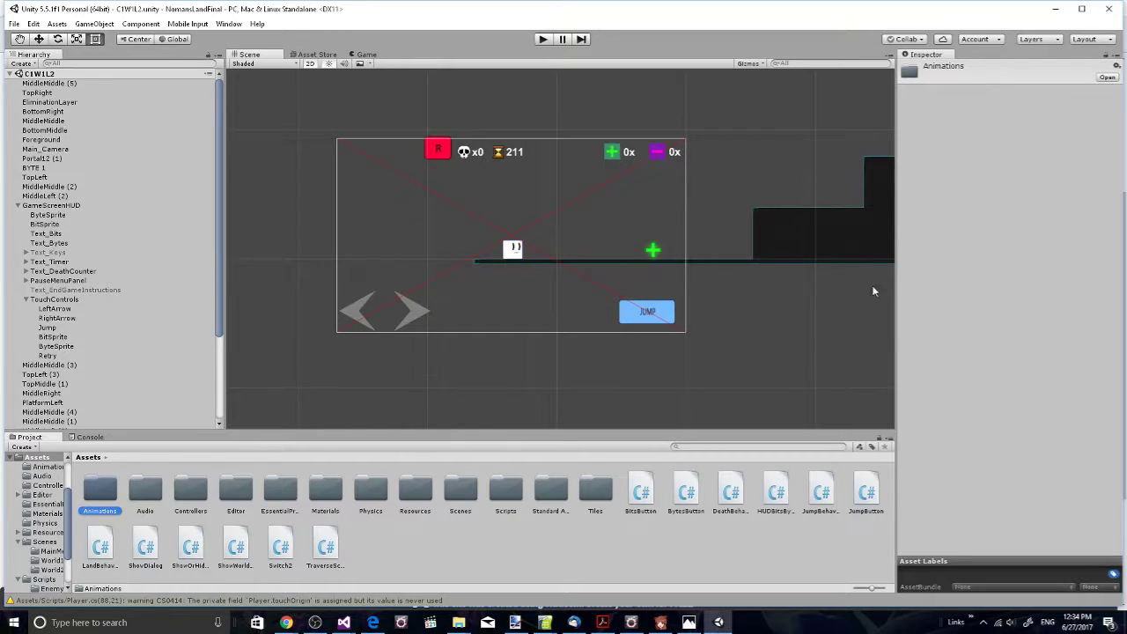
{"action": "mouse_move", "coordinate": [514, 292]}
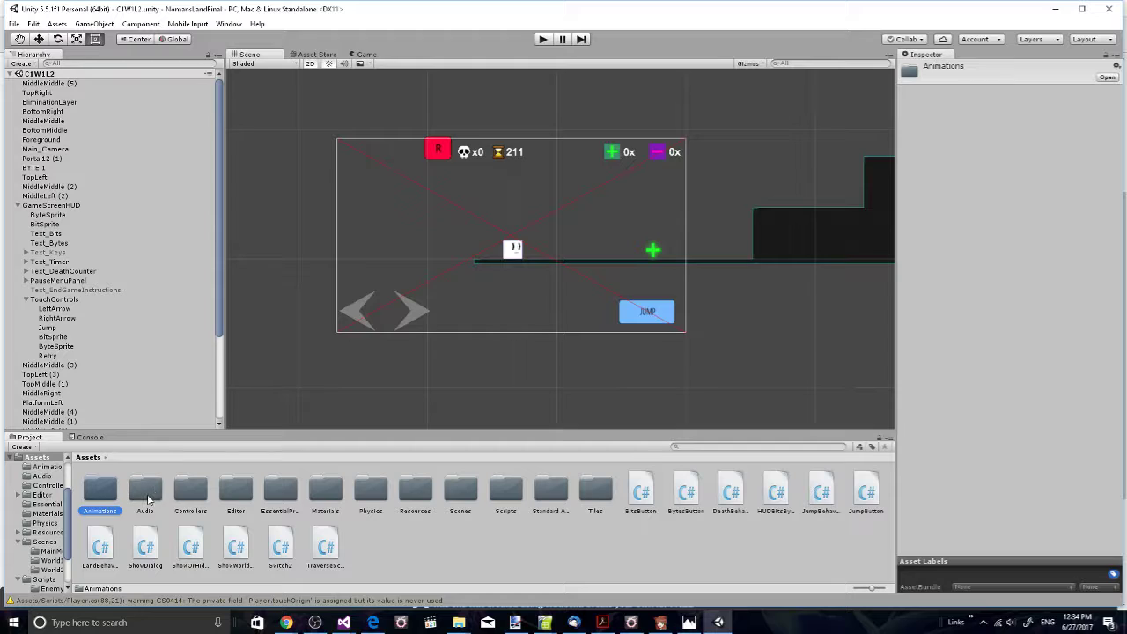
{"action": "mouse_move", "coordinate": [139, 488]}
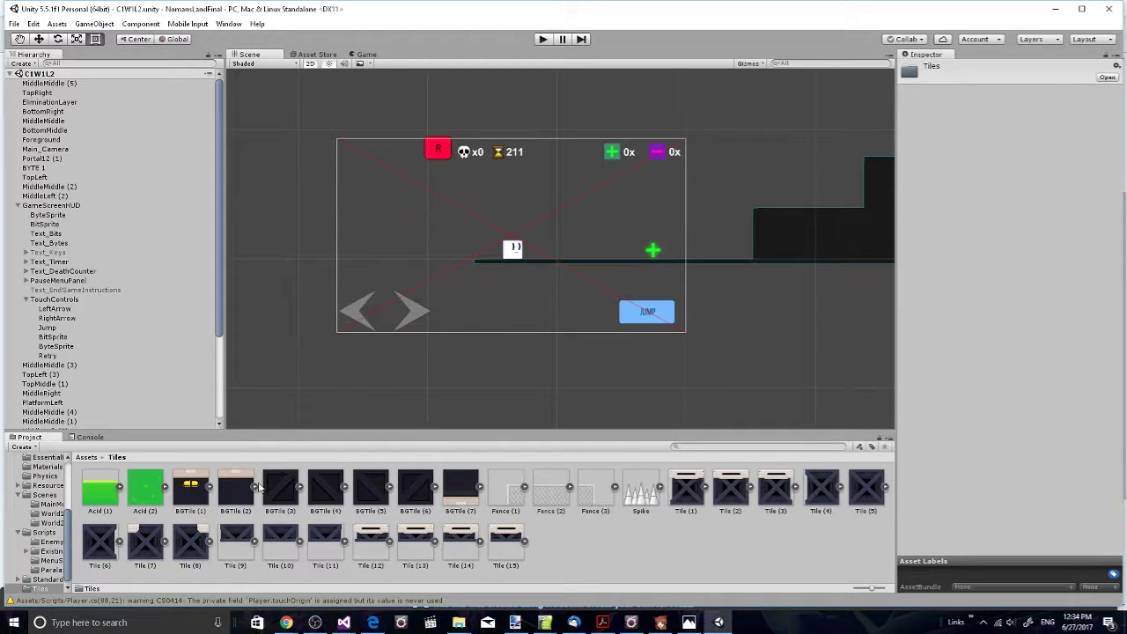
Step: Navigate into Assets > Scenes and open the Level1_1 scene
{"action": "left_click", "coordinate": [84, 457]}
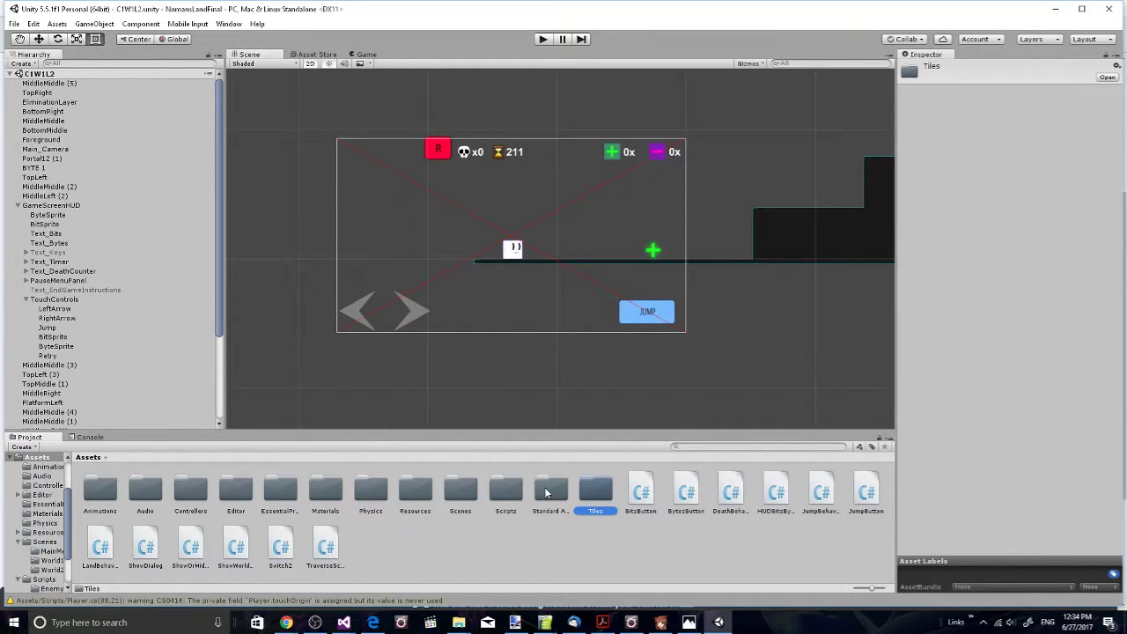
{"action": "double_click", "coordinate": [548, 489]}
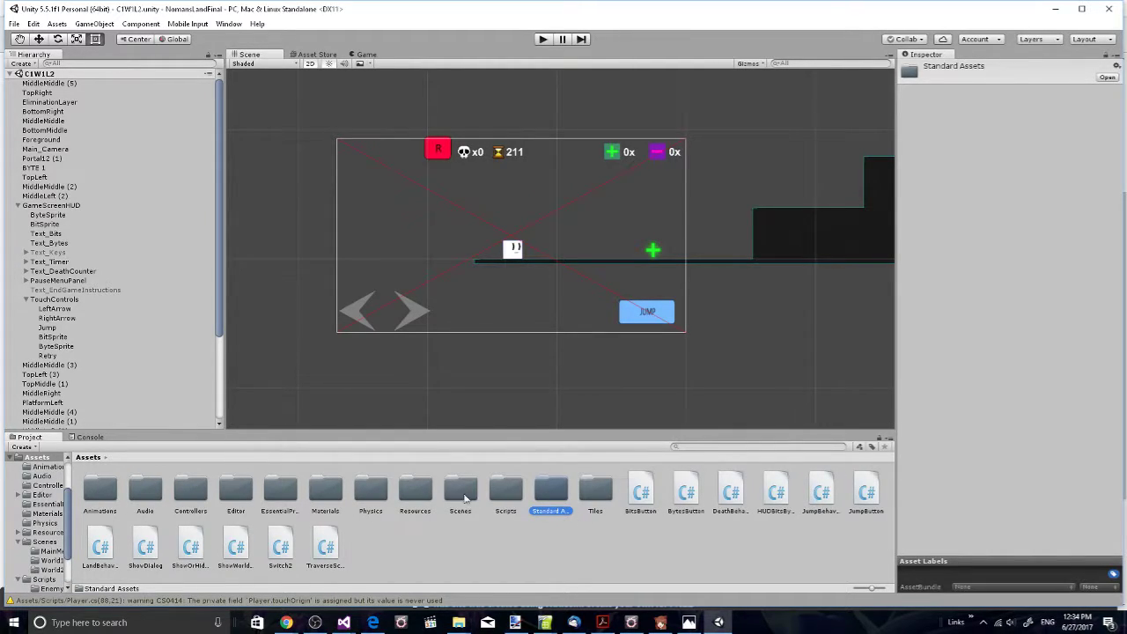
{"action": "double_click", "coordinate": [461, 490]}
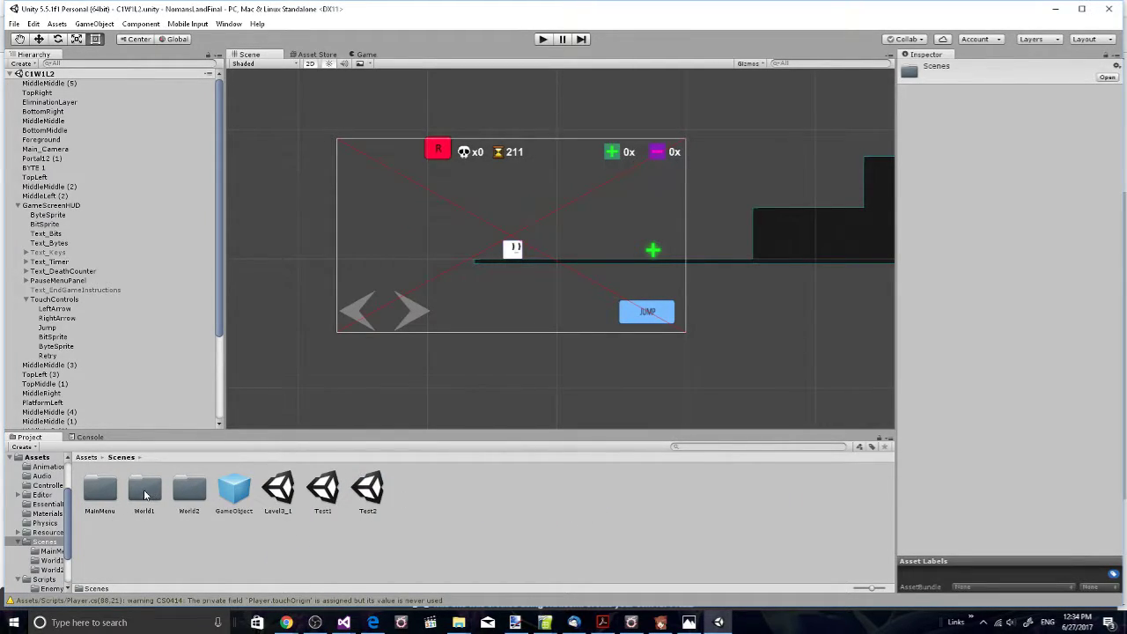
{"action": "double_click", "coordinate": [278, 486]}
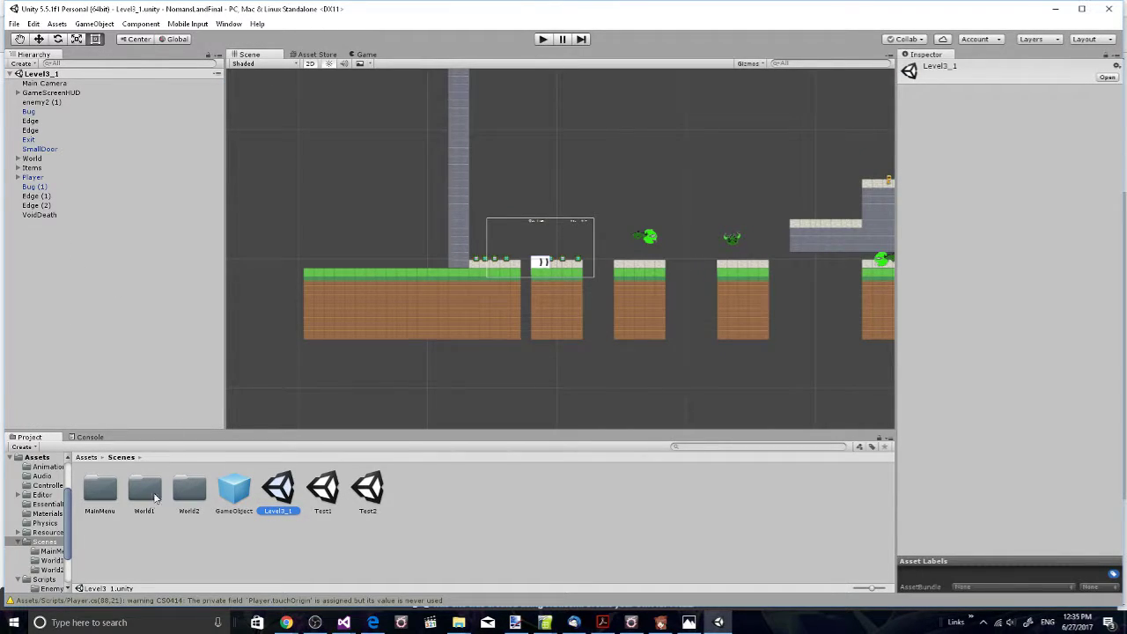
Step: Open a World2 level scene, then enter the MainMenu scenes folder
{"action": "double_click", "coordinate": [145, 490]}
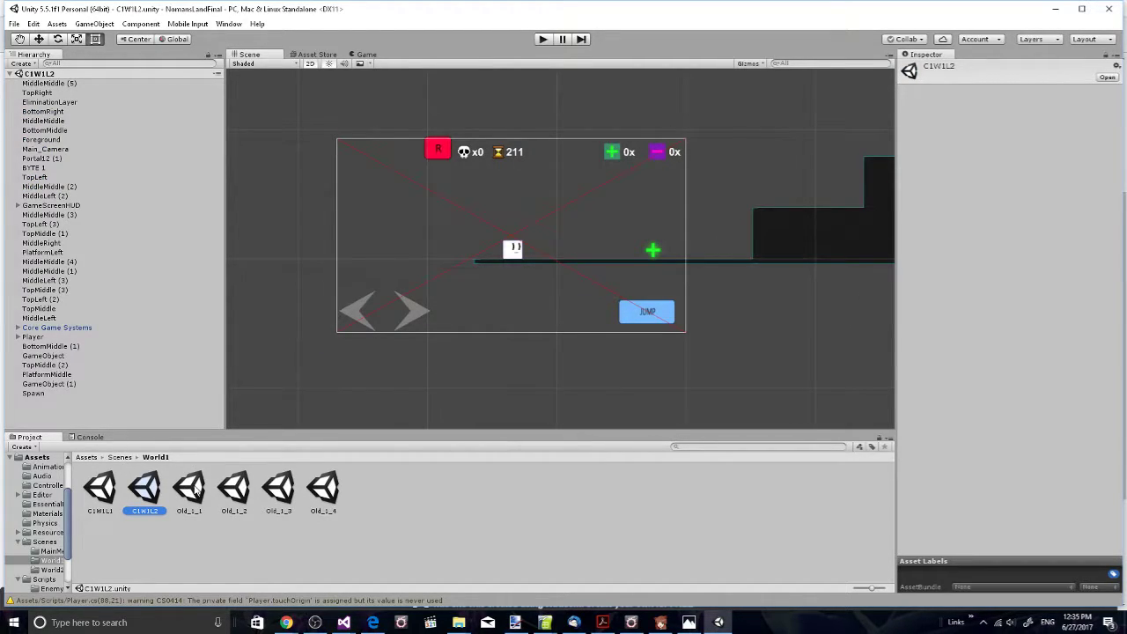
{"action": "double_click", "coordinate": [188, 486]}
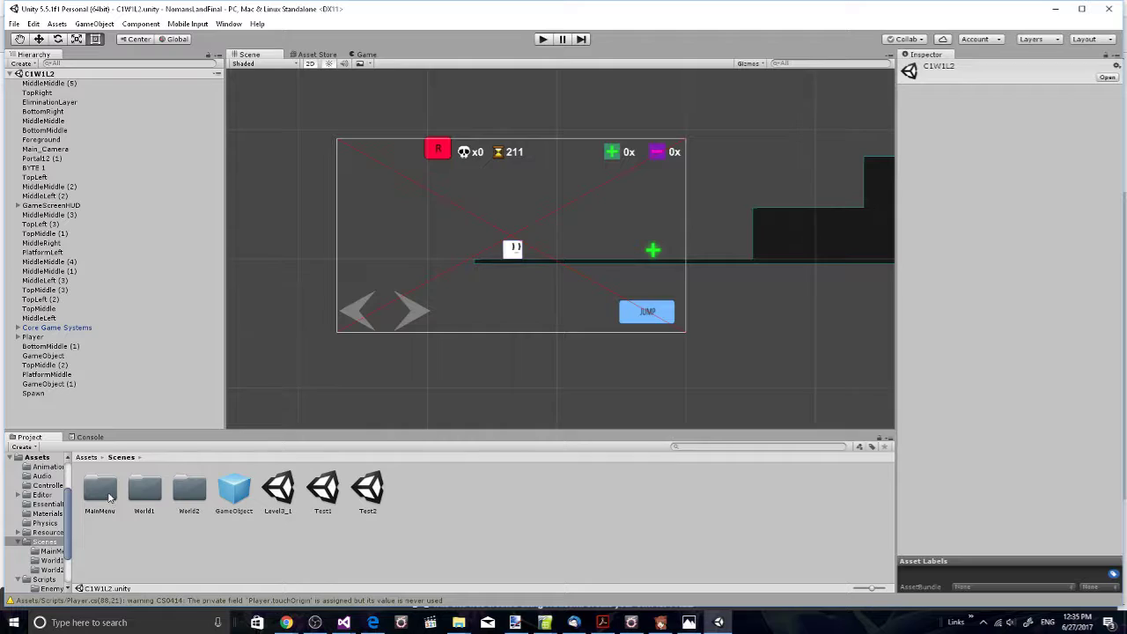
{"action": "double_click", "coordinate": [98, 489]}
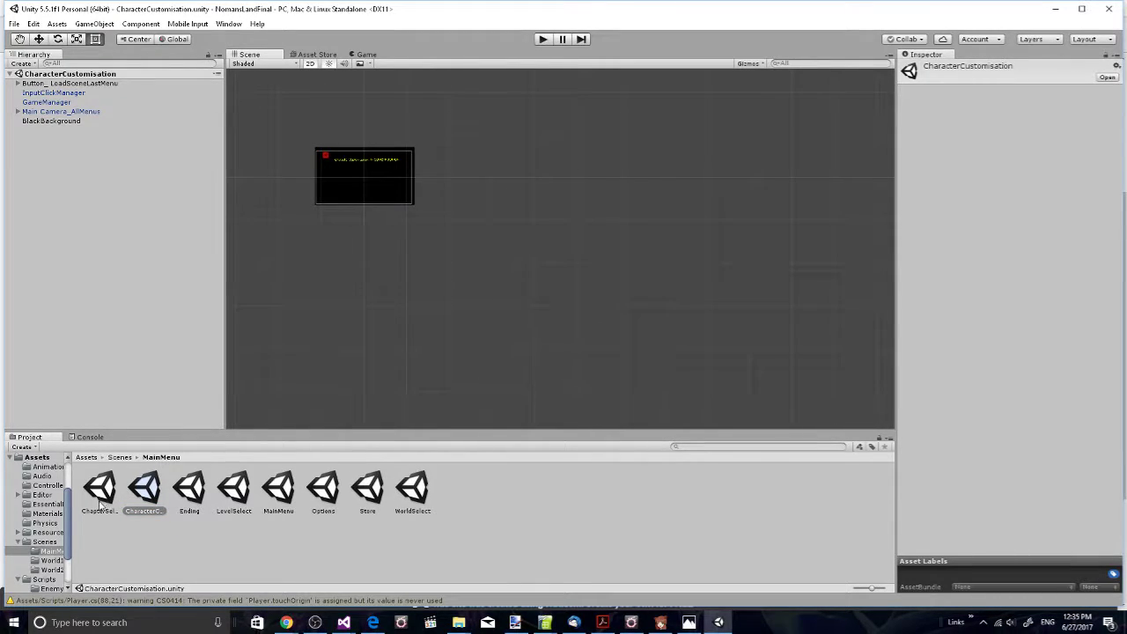
Step: Open ChapterSelect, WorldSelect and LevelSelect scenes, then return to the Assets root
{"action": "double_click", "coordinate": [98, 486]}
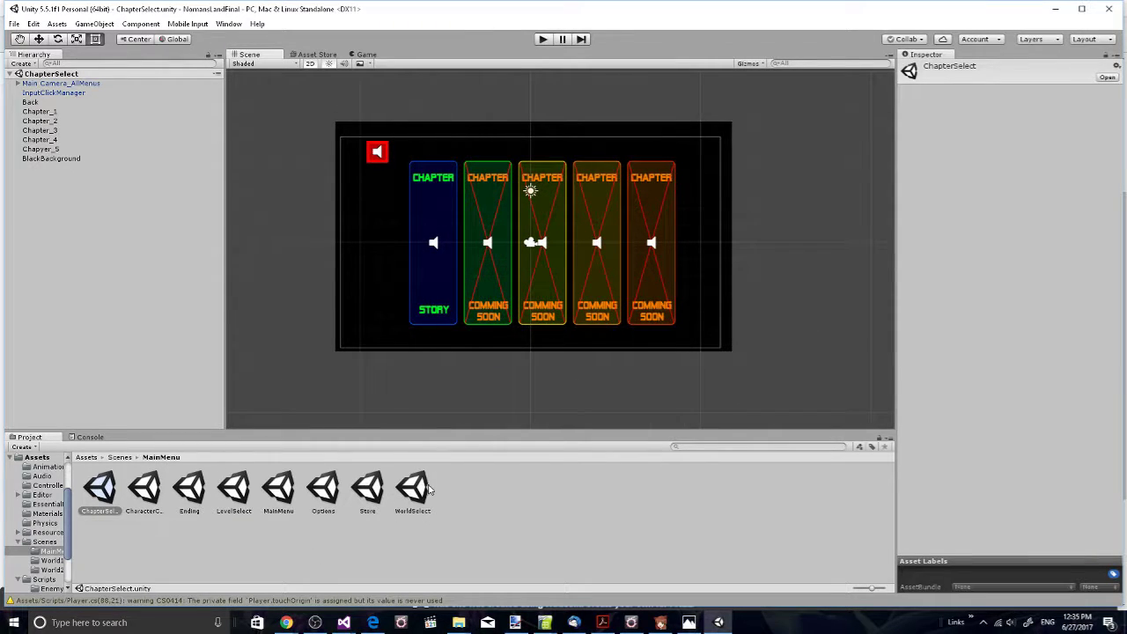
{"action": "double_click", "coordinate": [412, 486]}
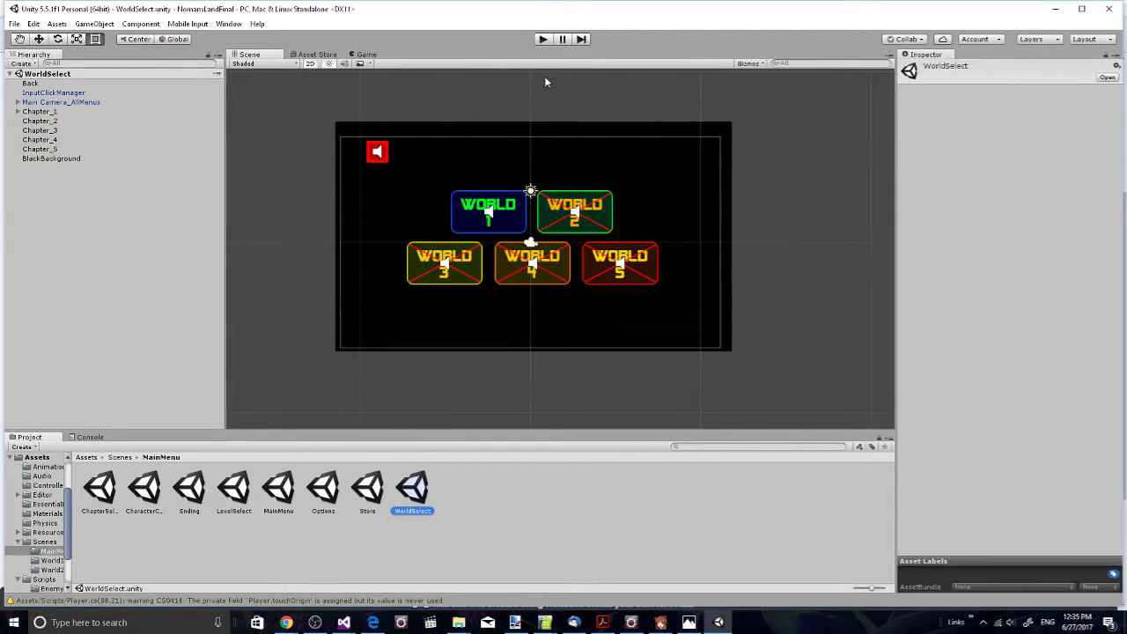
{"action": "left_click", "coordinate": [232, 486]}
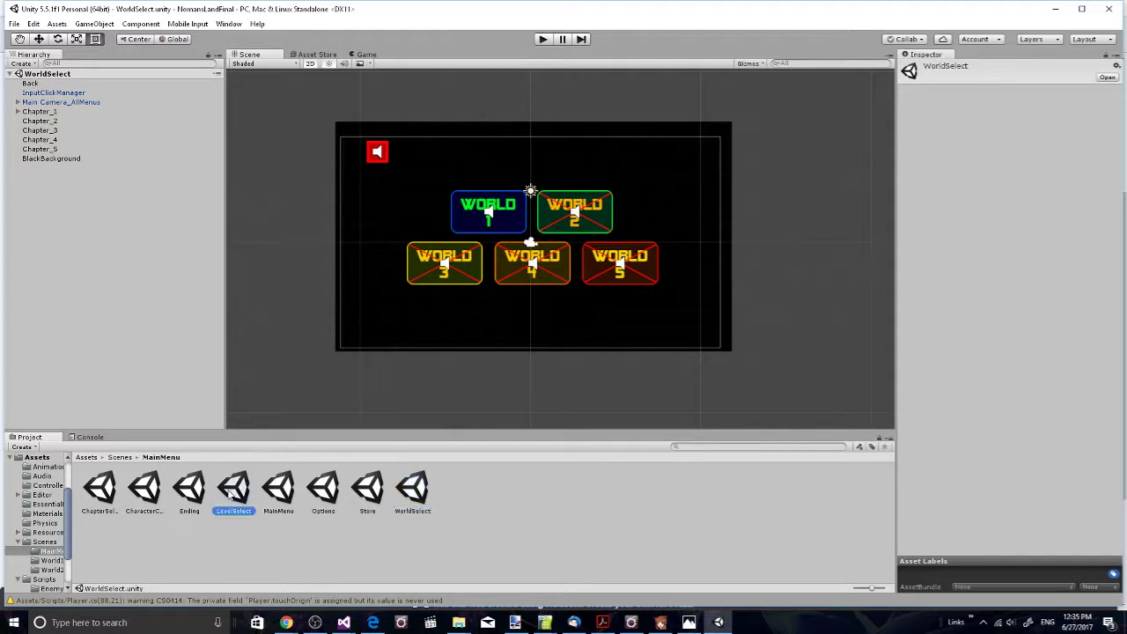
{"action": "double_click", "coordinate": [233, 486]}
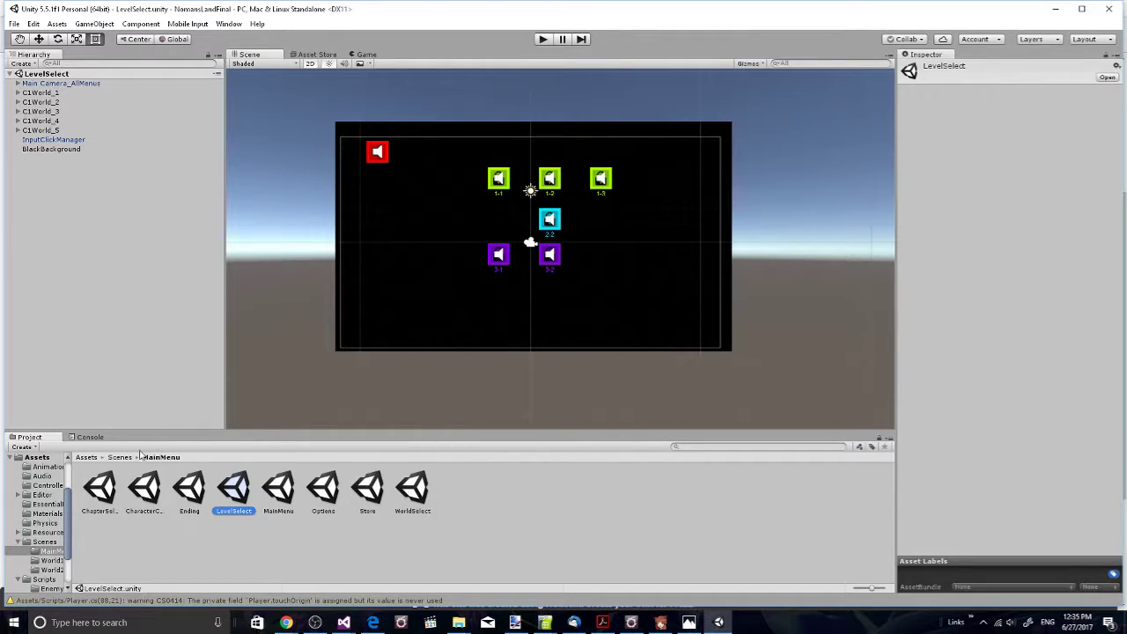
{"action": "left_click", "coordinate": [120, 458]}
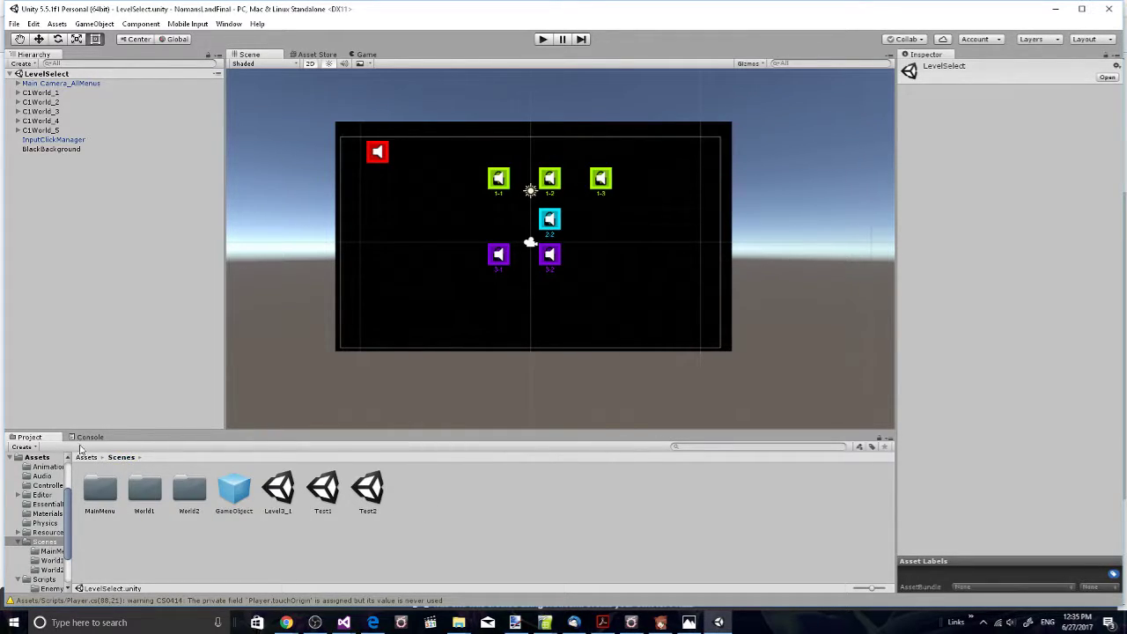
{"action": "left_click", "coordinate": [86, 457]}
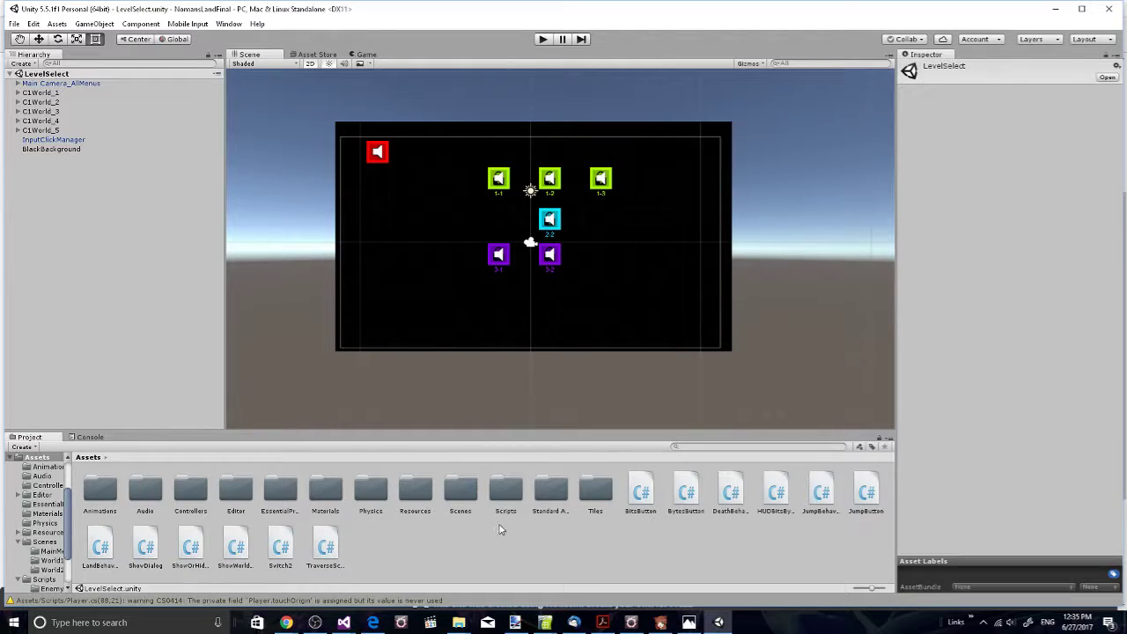
{"action": "mouse_move", "coordinate": [517, 530]}
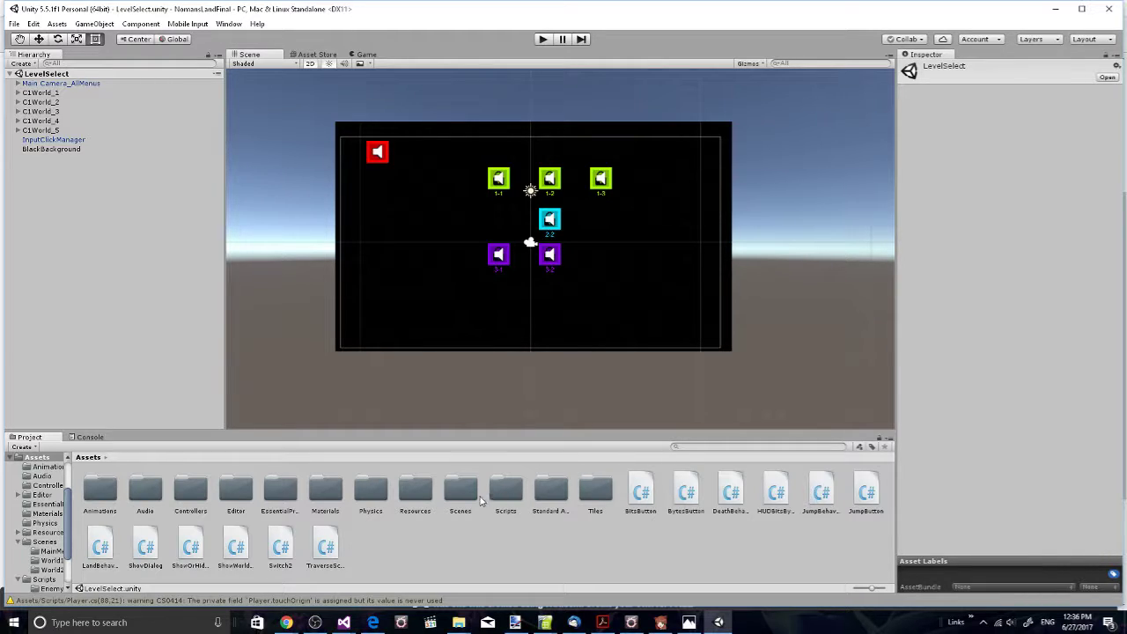
{"action": "mouse_move", "coordinate": [449, 498]}
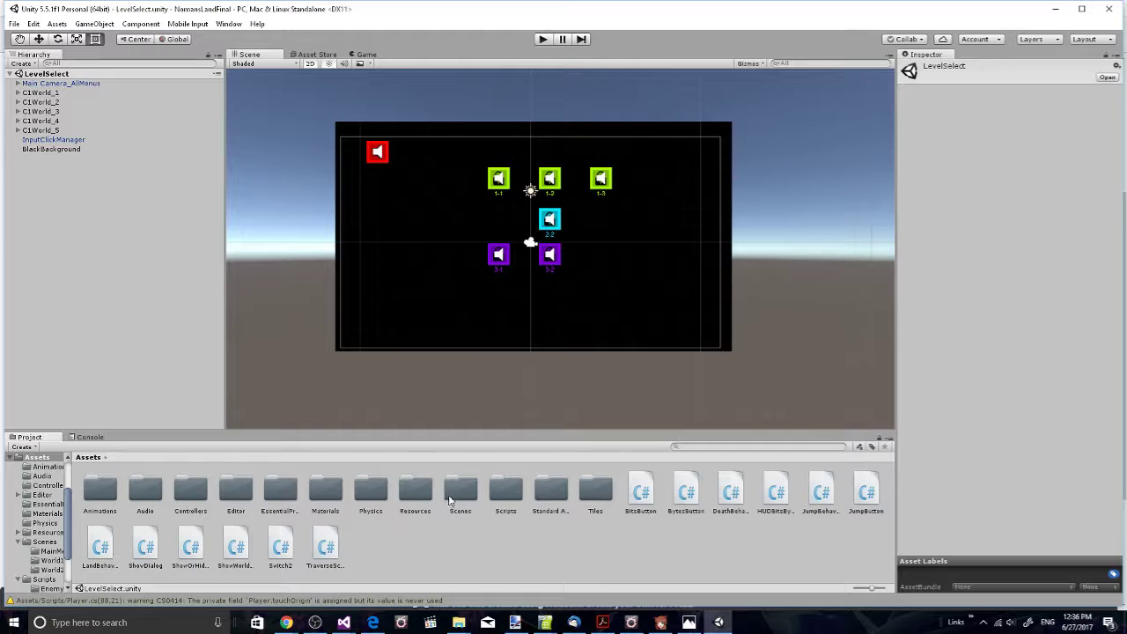
{"action": "mouse_move", "coordinate": [507, 493]}
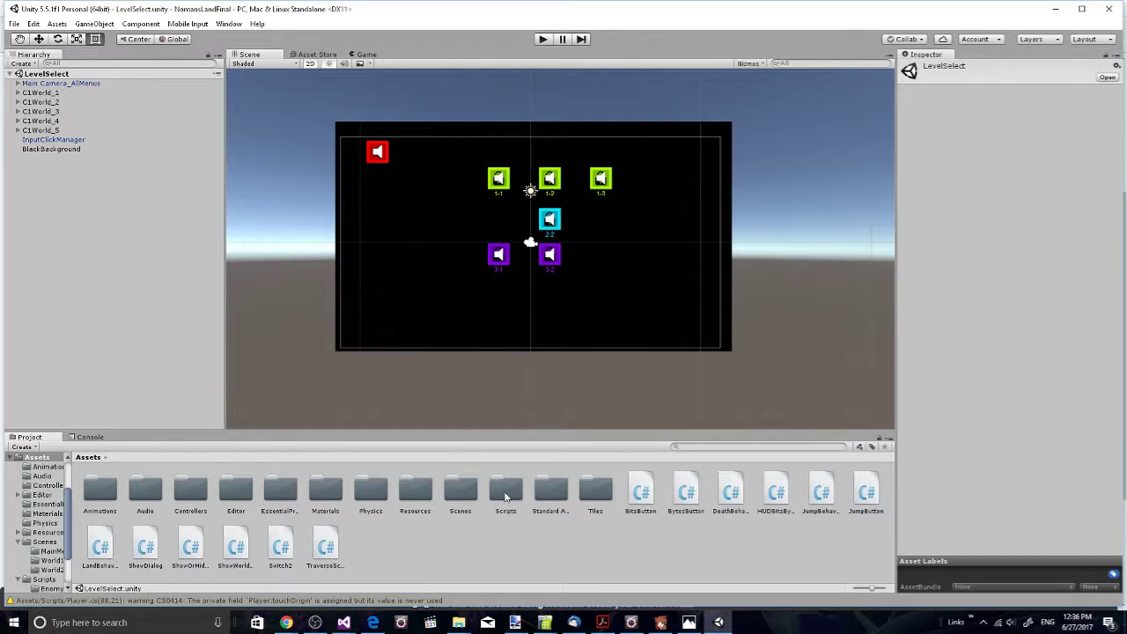
Step: In the Scripts folder, preview the Player.cs and GameManager.cs code in the Inspector
{"action": "double_click", "coordinate": [505, 489]}
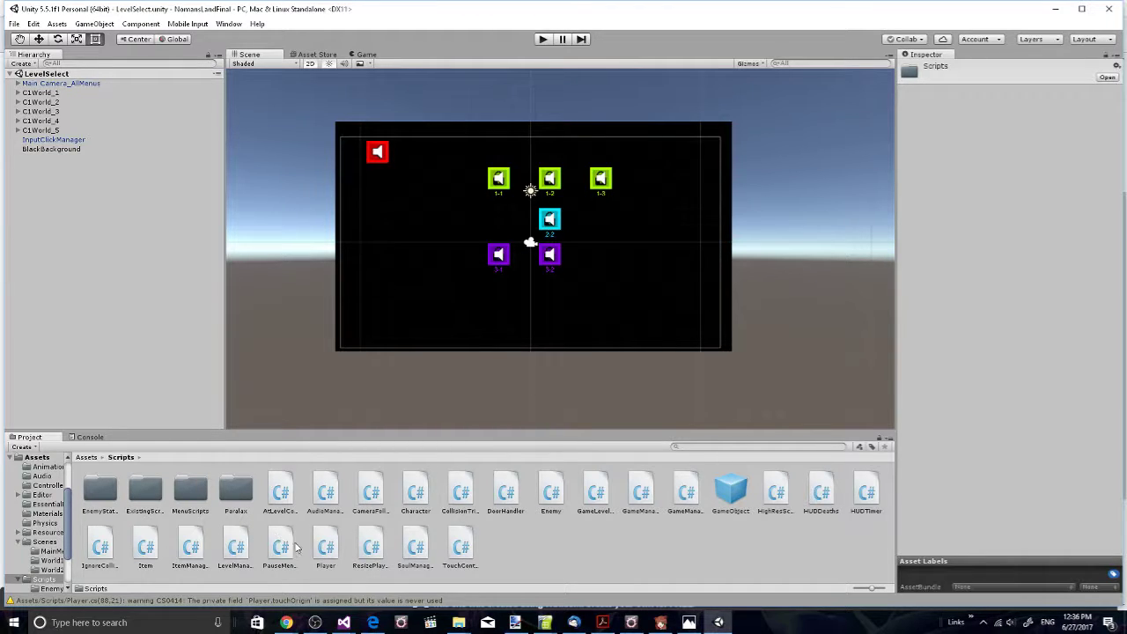
{"action": "left_click", "coordinate": [325, 542]}
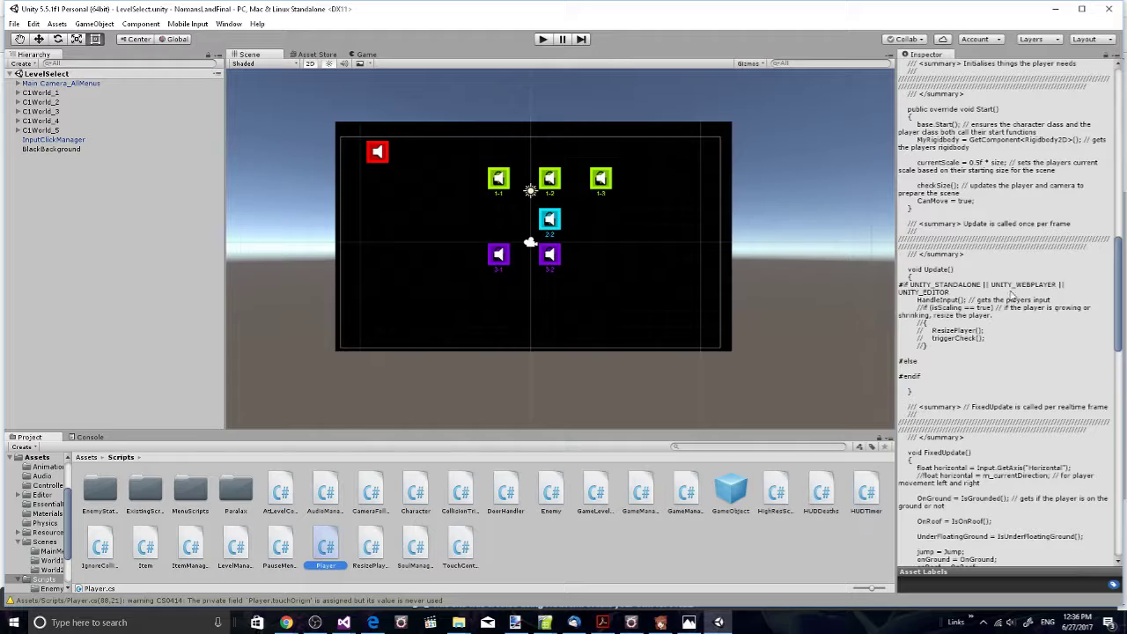
{"action": "scroll", "scroll_direction": "down", "scroll_amount": 3}
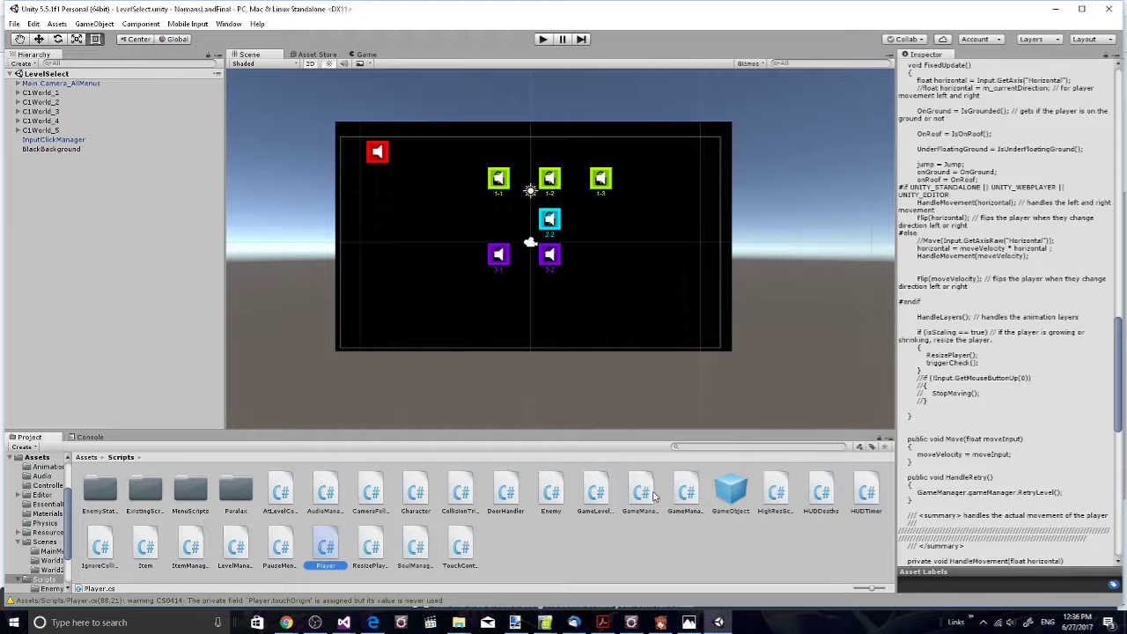
{"action": "left_click", "coordinate": [641, 488]}
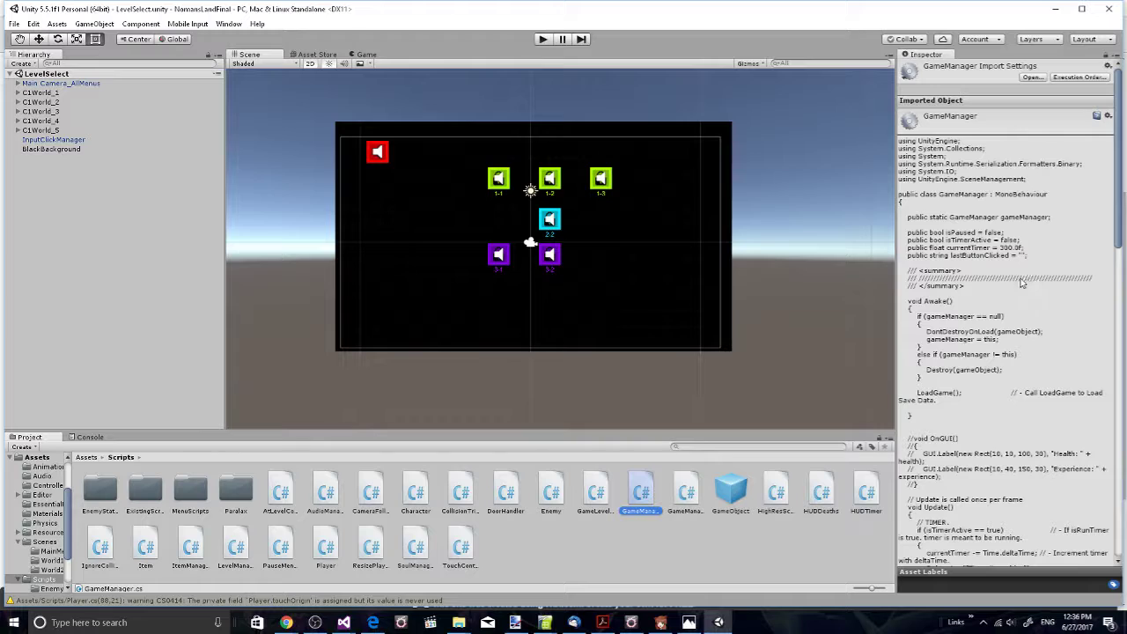
{"action": "scroll", "scroll_direction": "down", "scroll_amount": 3}
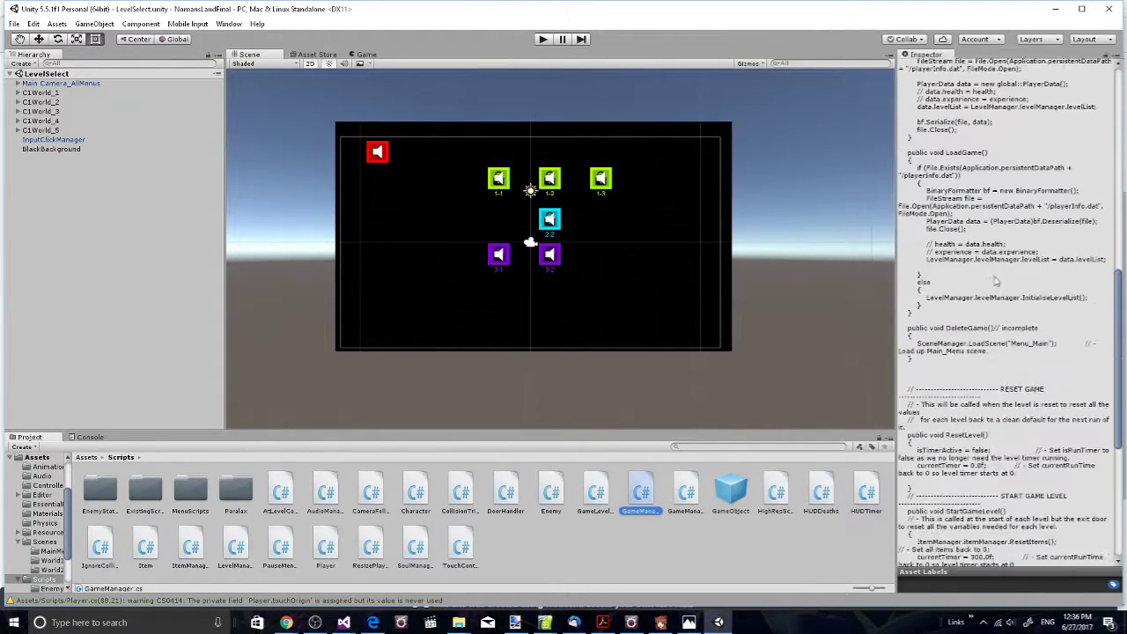
{"action": "scroll", "scroll_direction": "down", "scroll_amount": 3}
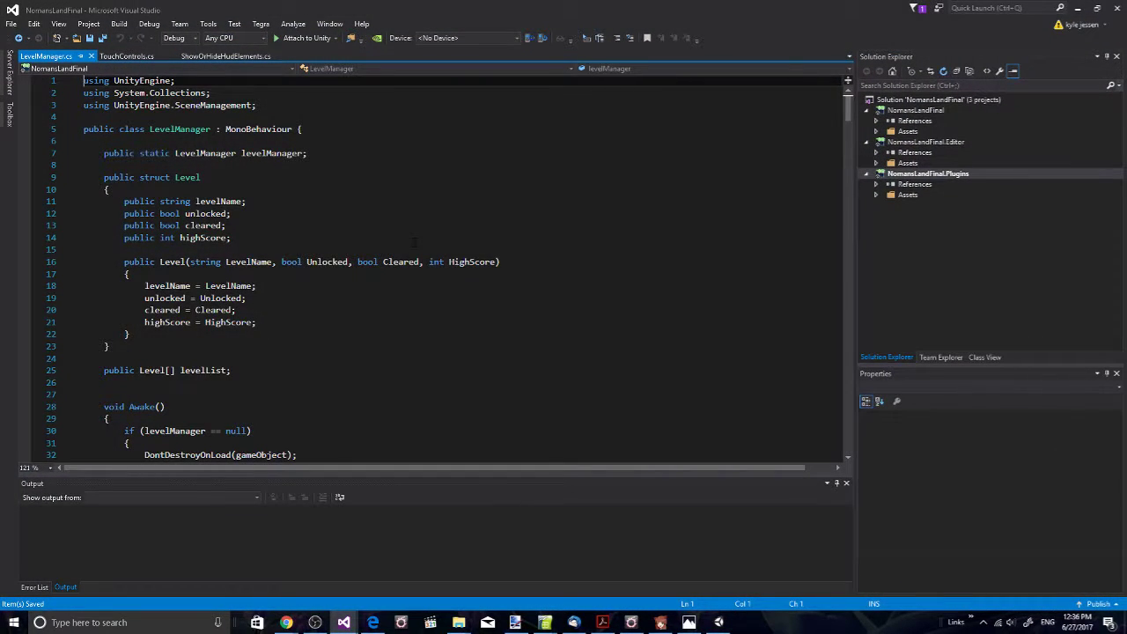
Step: Scroll through the LevelManager.cs level definitions in Visual Studio
{"action": "scroll", "scroll_direction": "down", "scroll_amount": 3}
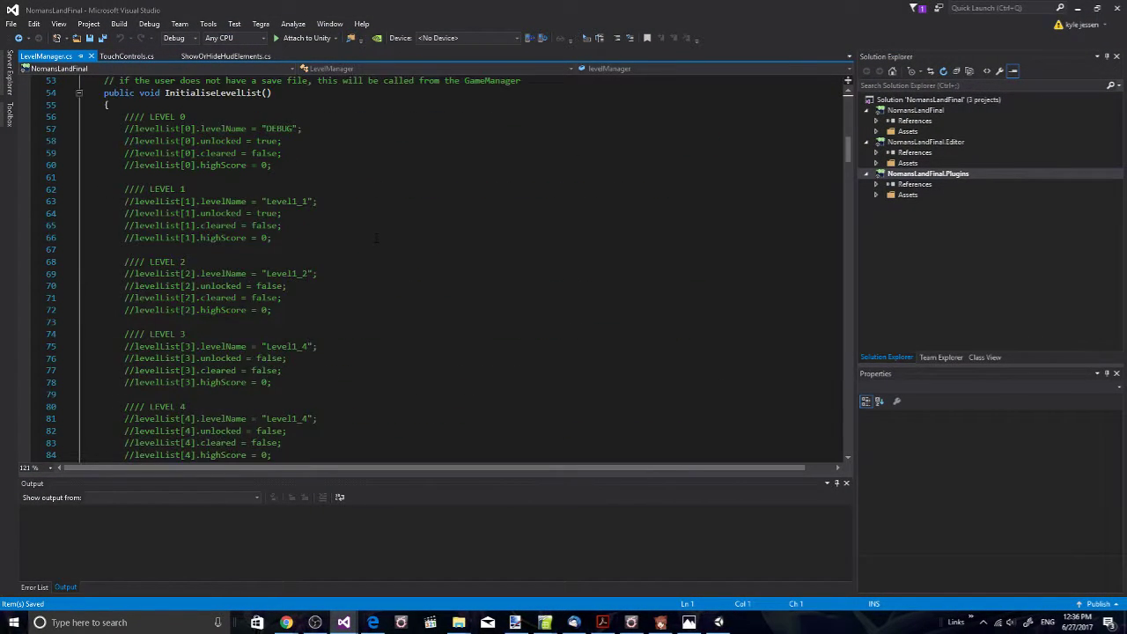
{"action": "scroll", "scroll_direction": "down", "scroll_amount": 3}
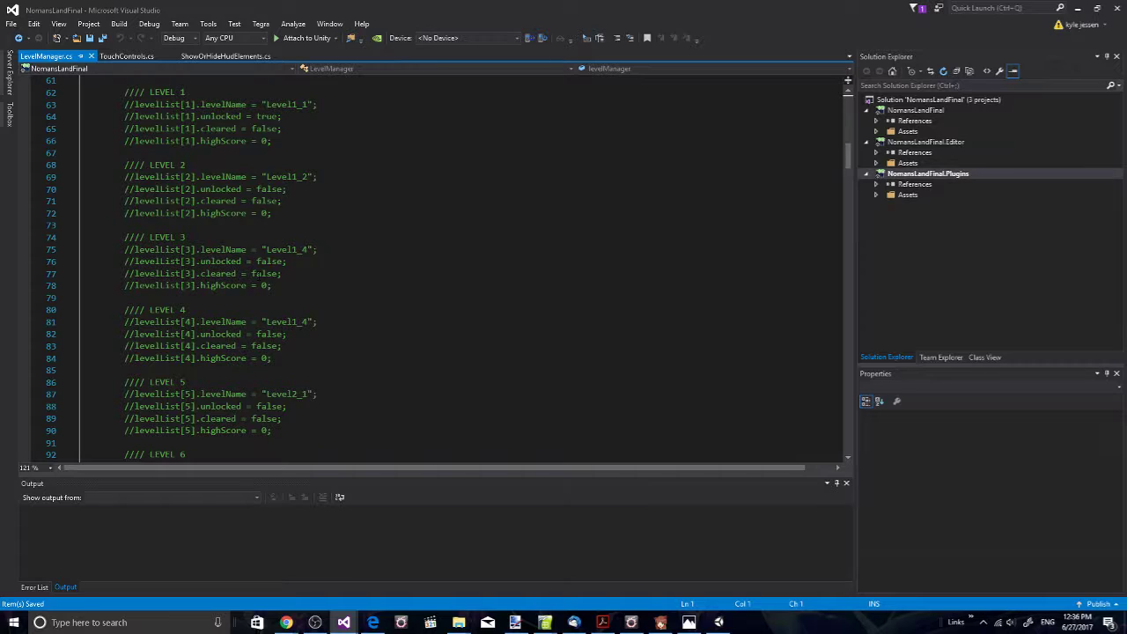
{"action": "scroll", "scroll_direction": "down", "scroll_amount": 3}
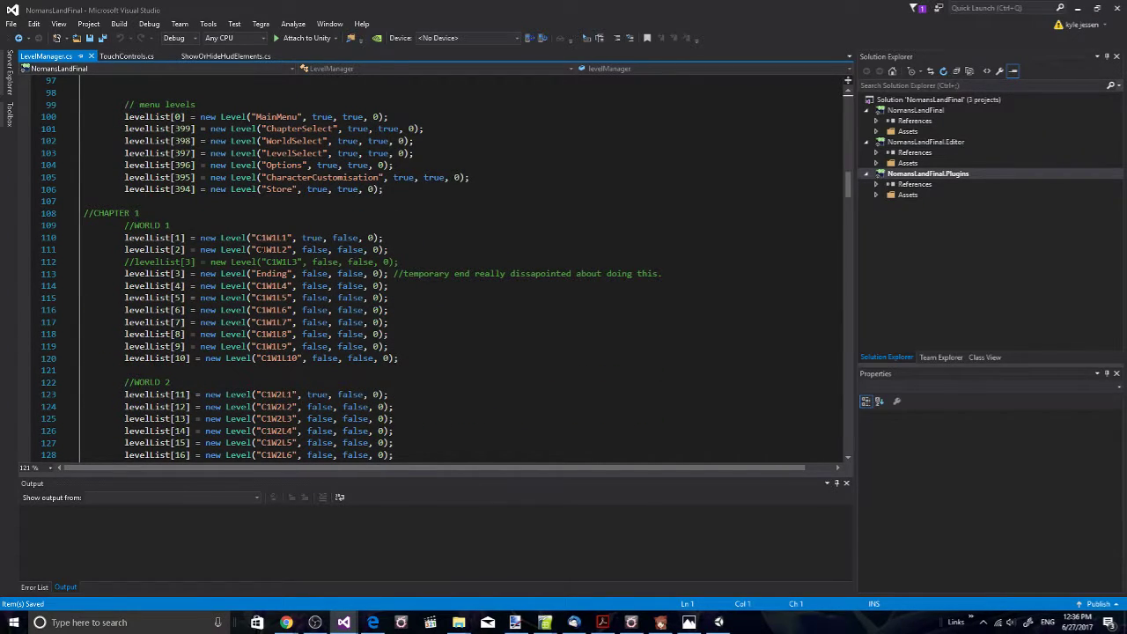
{"action": "scroll", "scroll_direction": "down", "scroll_amount": 3}
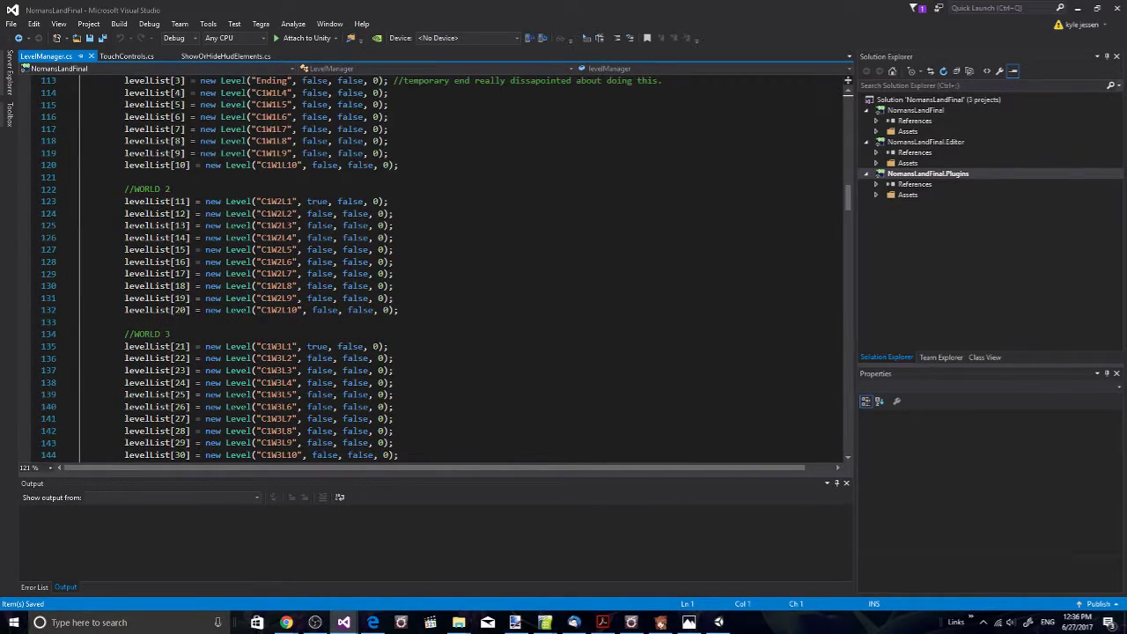
{"action": "scroll", "scroll_direction": "down", "scroll_amount": 3}
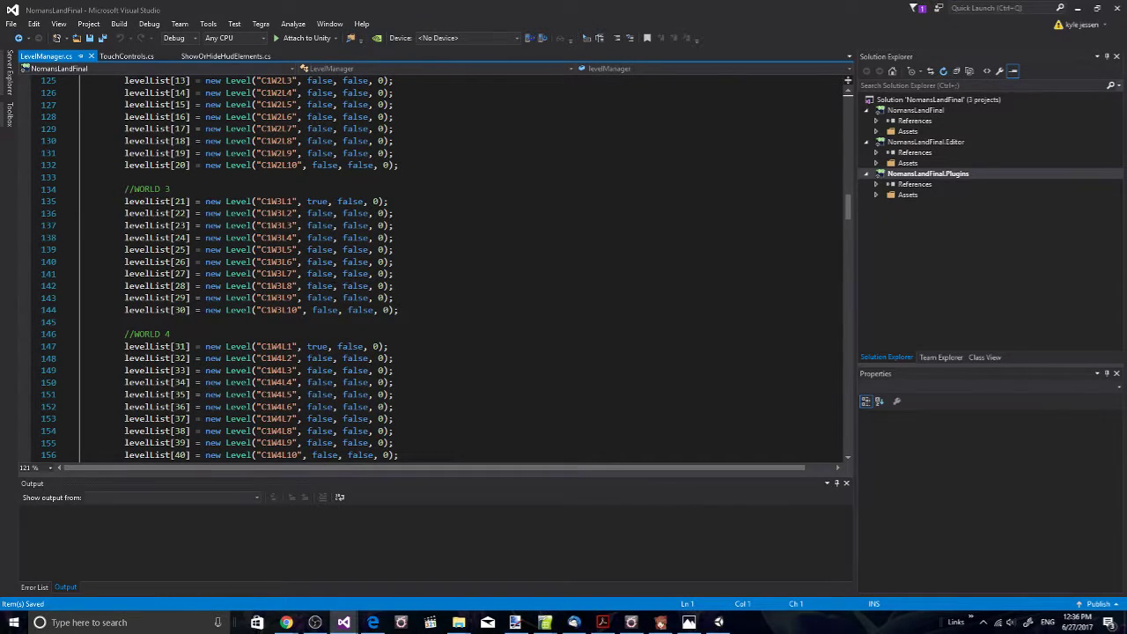
{"action": "scroll", "scroll_direction": "down", "scroll_amount": 3}
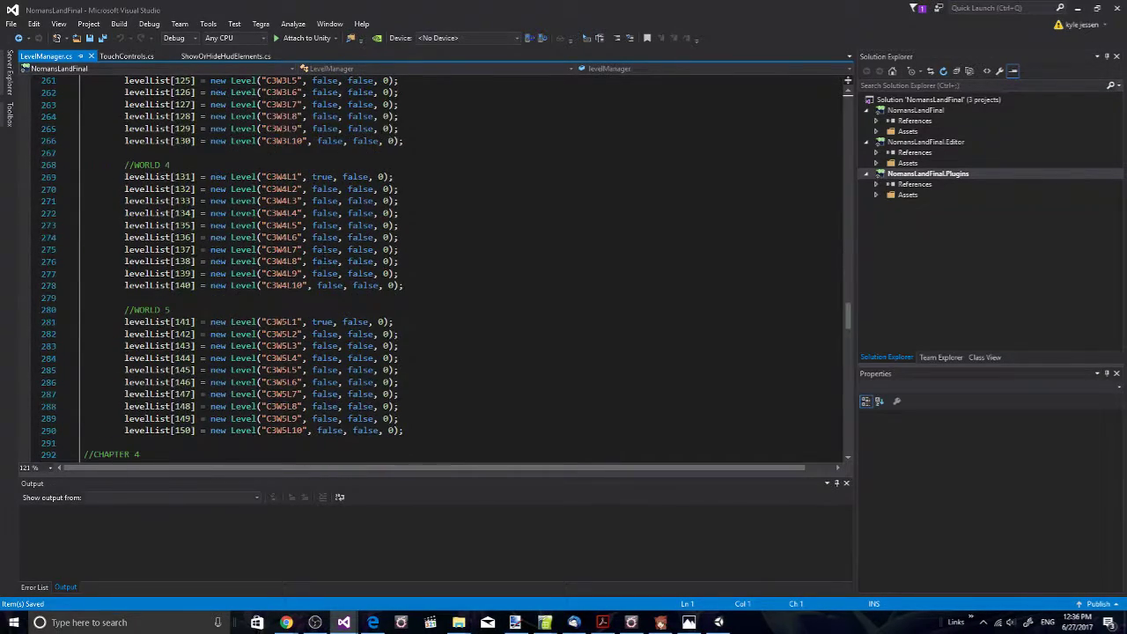
{"action": "scroll", "scroll_direction": "down", "scroll_amount": 3}
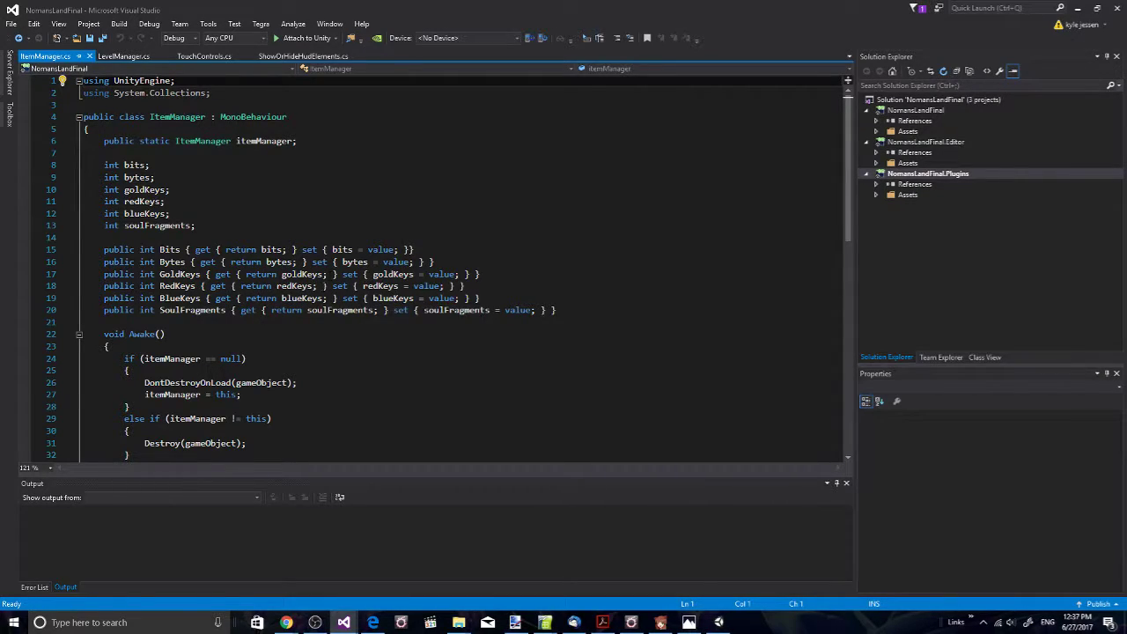
{"action": "scroll", "scroll_direction": "down", "scroll_amount": 3}
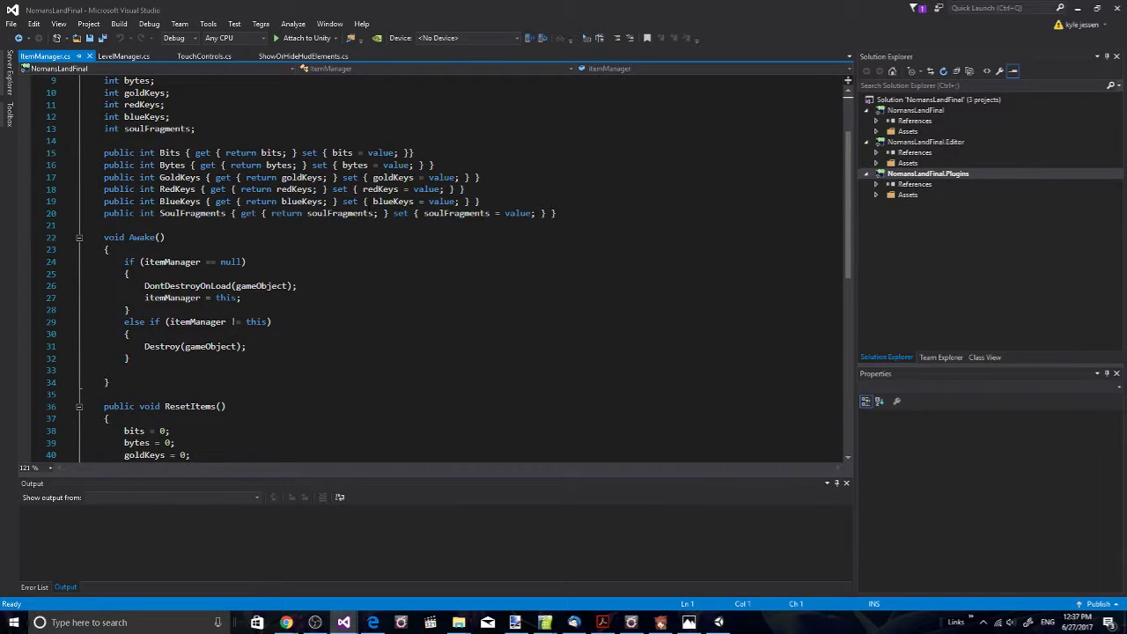
{"action": "mouse_move", "coordinate": [326, 213]}
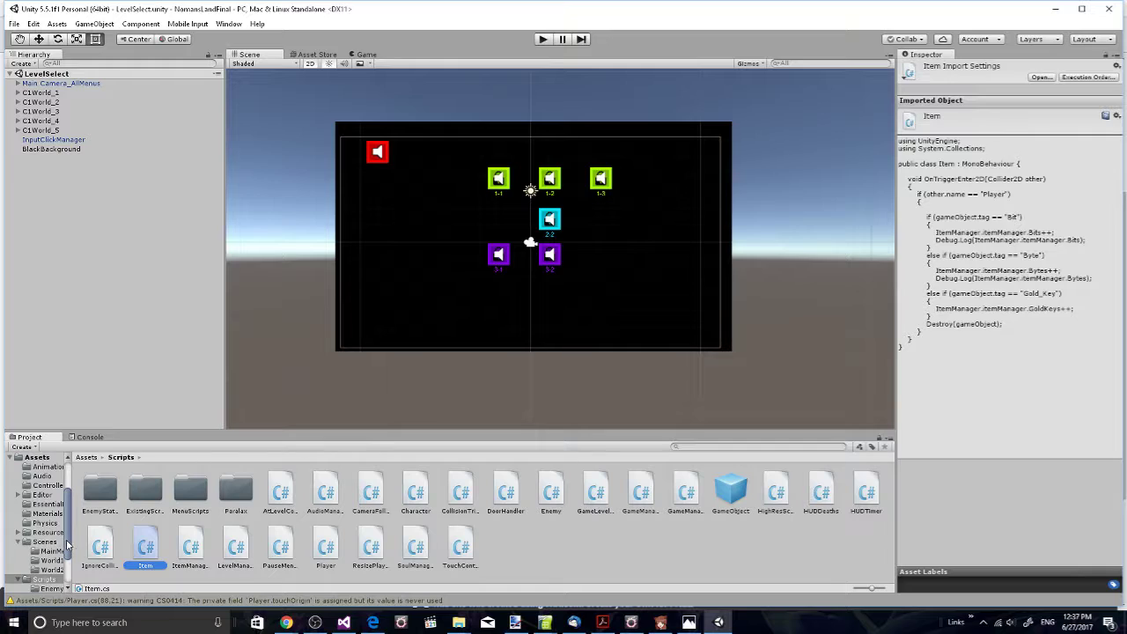
{"action": "mouse_move", "coordinate": [553, 395]}
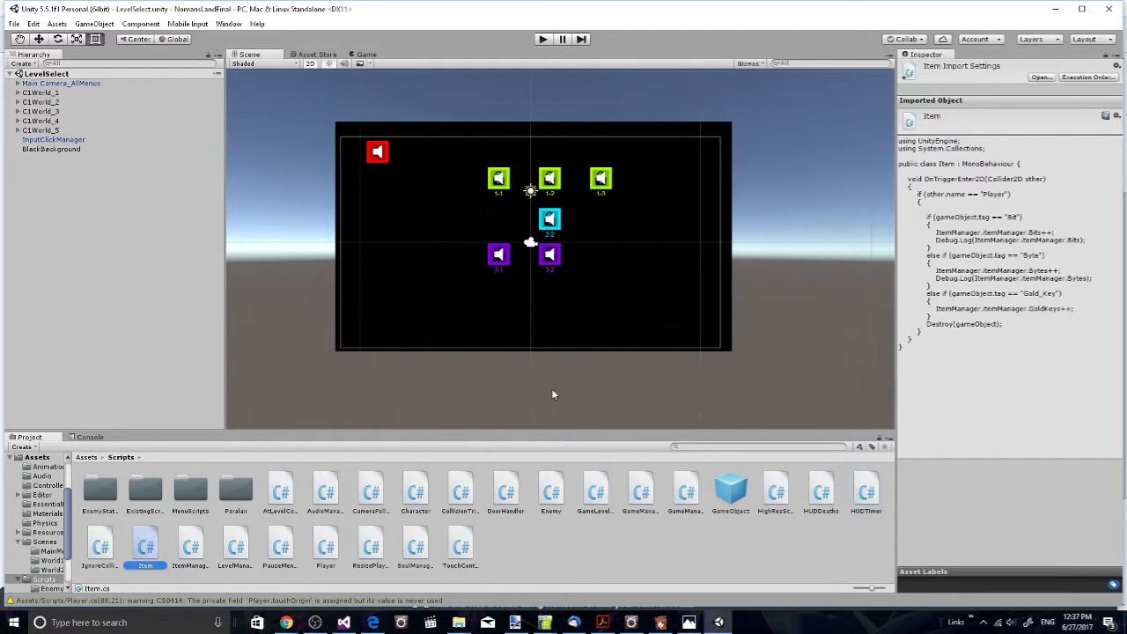
{"action": "mouse_move", "coordinate": [538, 398]}
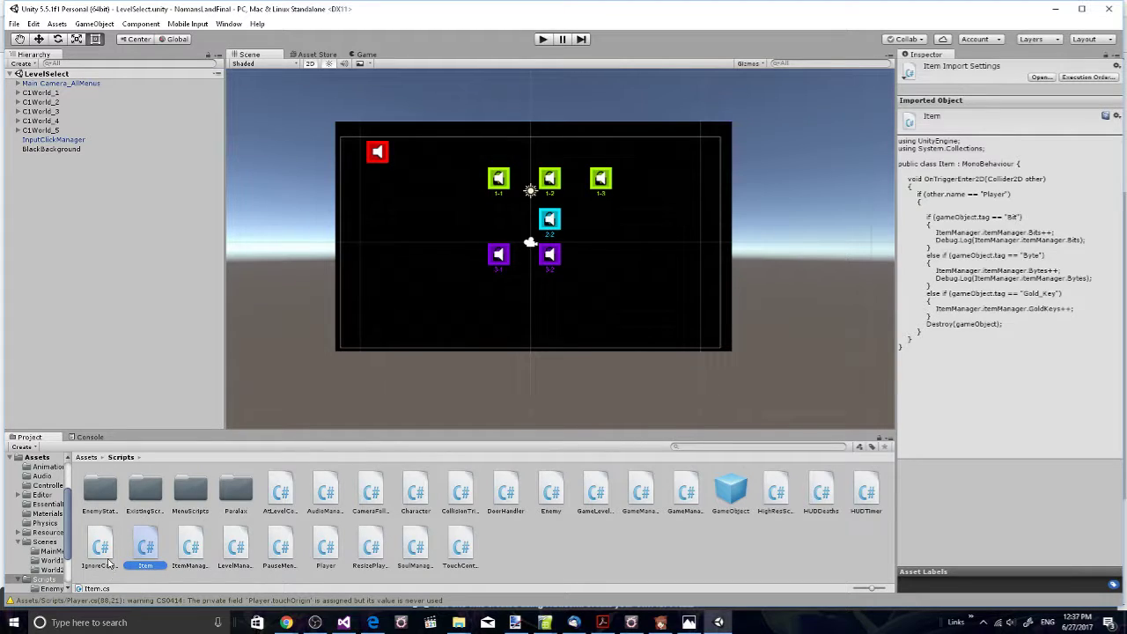
Step: Preview the GameManagerUpdated, GameManager and DoorHandler scripts' code
{"action": "left_click", "coordinate": [98, 543]}
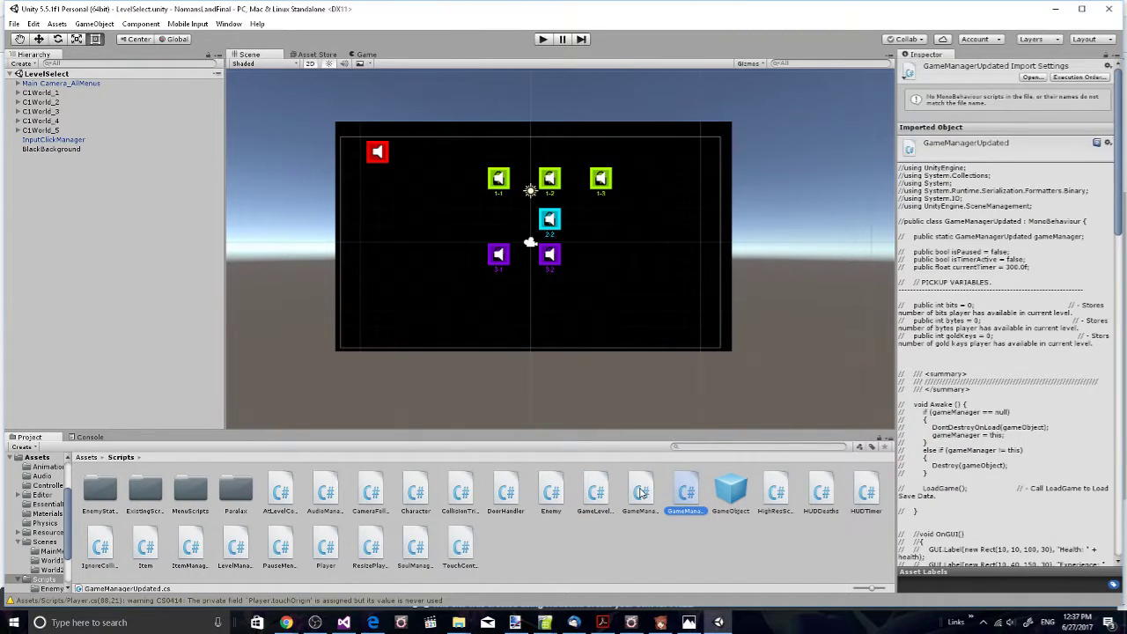
{"action": "left_click", "coordinate": [641, 490]}
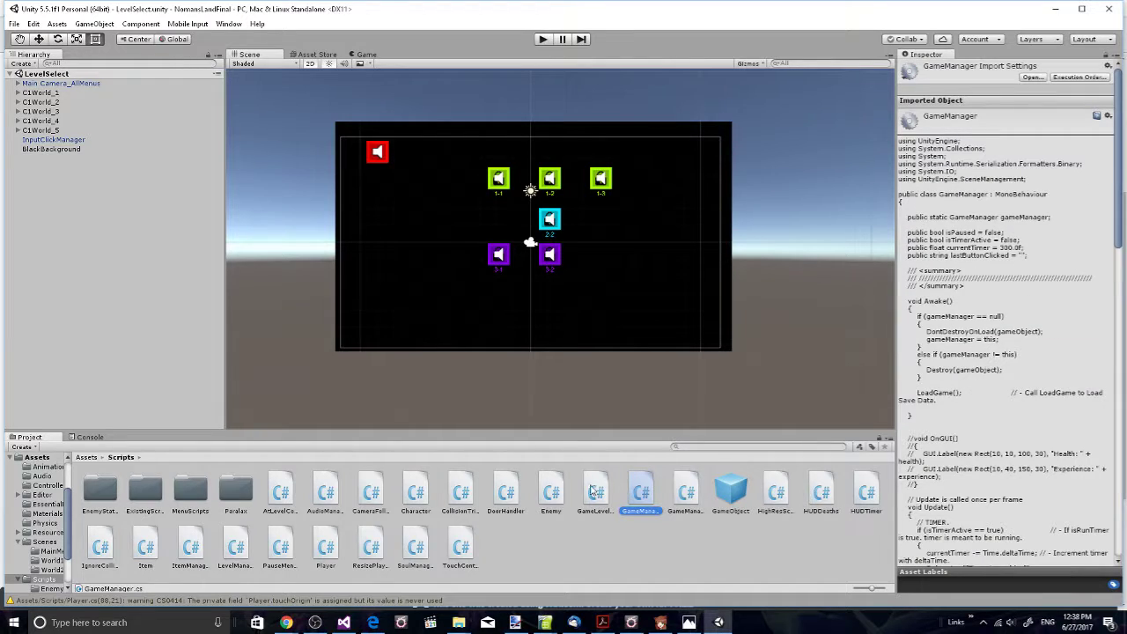
{"action": "left_click", "coordinate": [505, 489]}
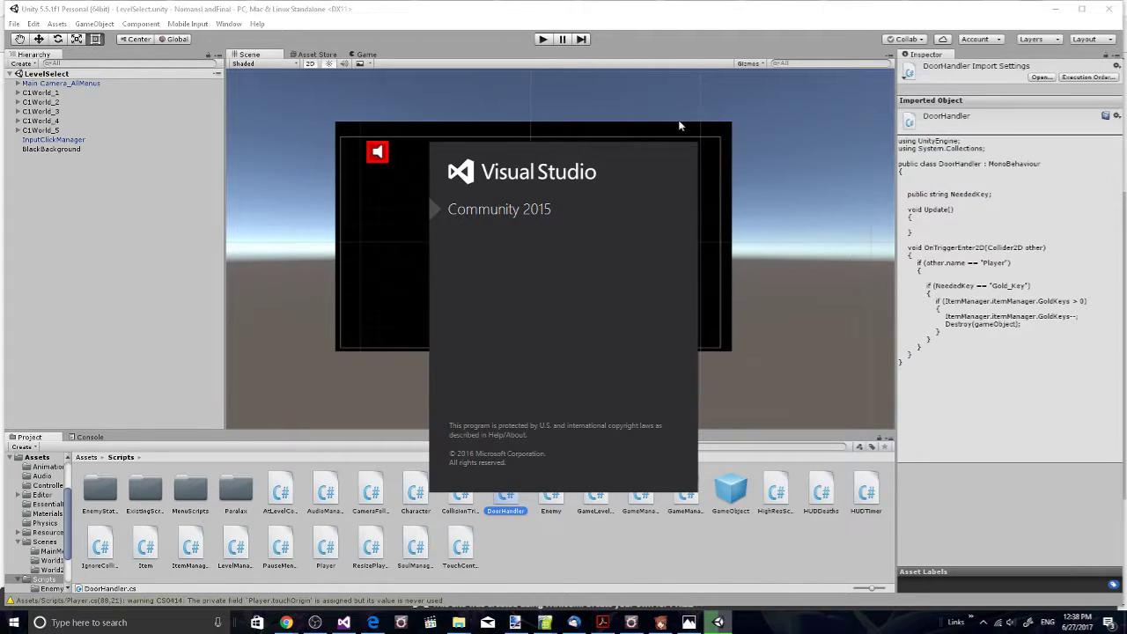
{"action": "mouse_move", "coordinate": [514, 524]}
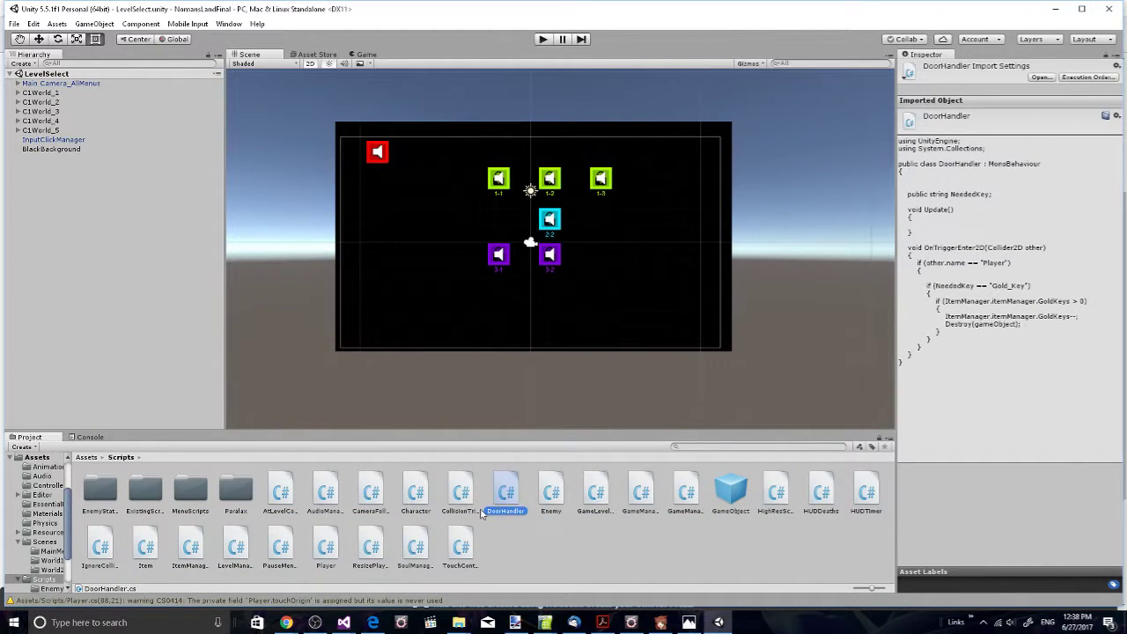
Step: Preview the CollisionTrigger, CameraFollow, AudioManager and AtLevelComplete scripts' code
{"action": "left_click", "coordinate": [460, 491]}
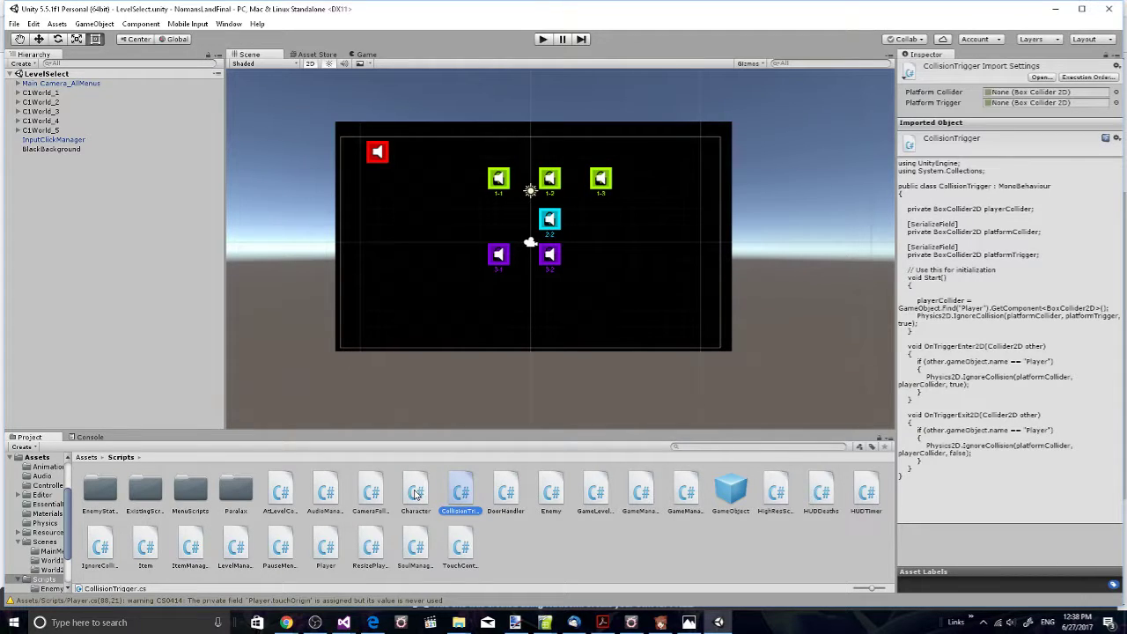
{"action": "left_click", "coordinate": [415, 489]}
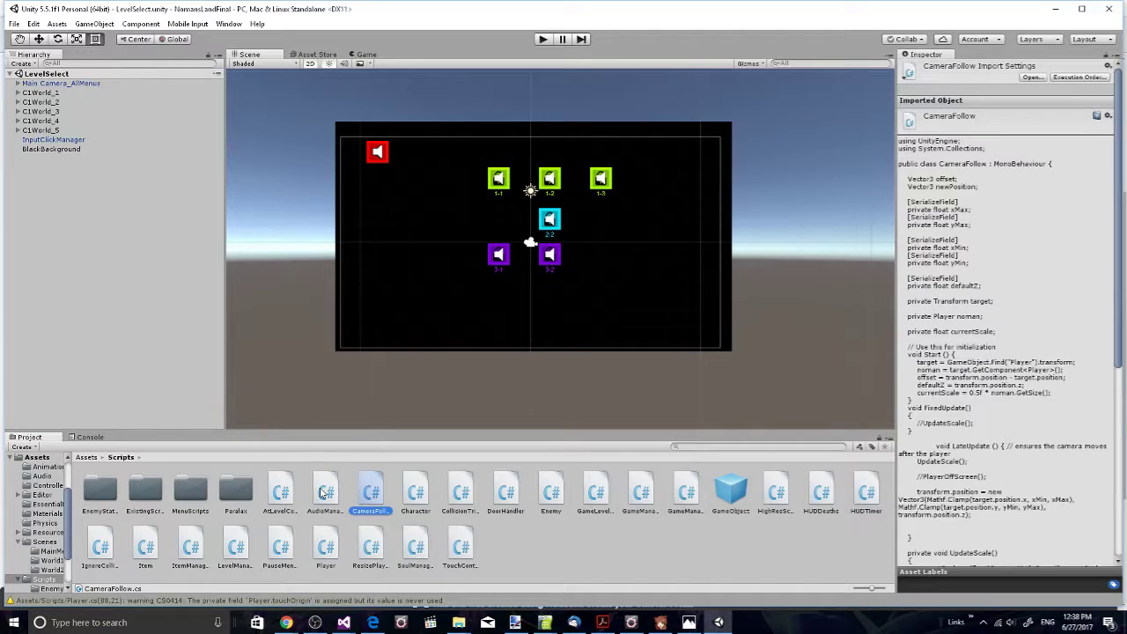
{"action": "left_click", "coordinate": [324, 490]}
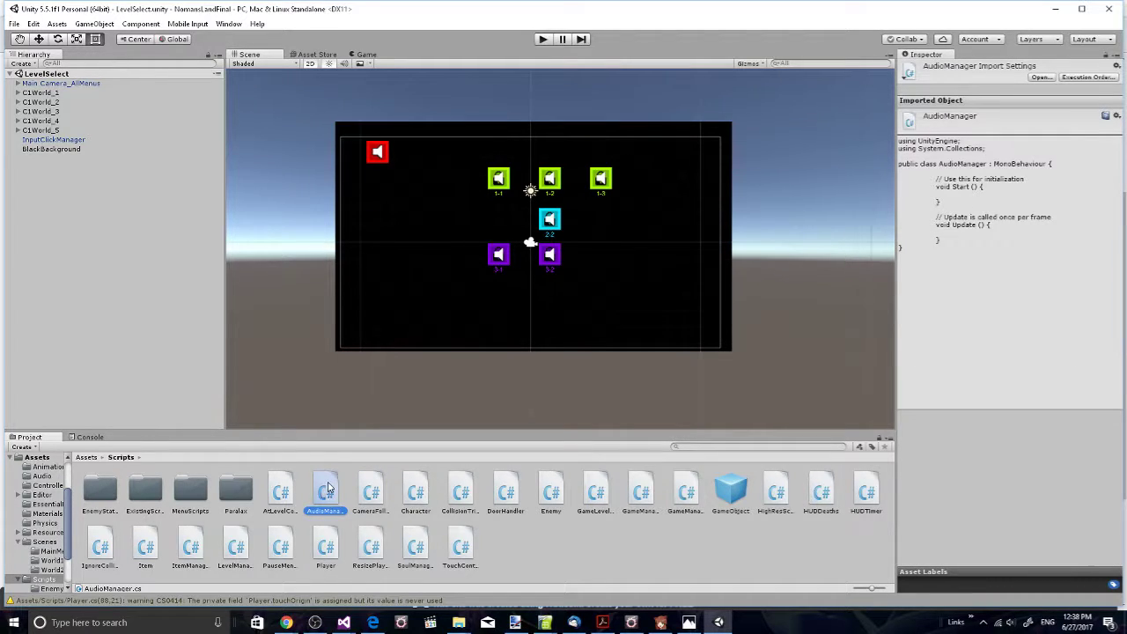
{"action": "left_click", "coordinate": [280, 490]}
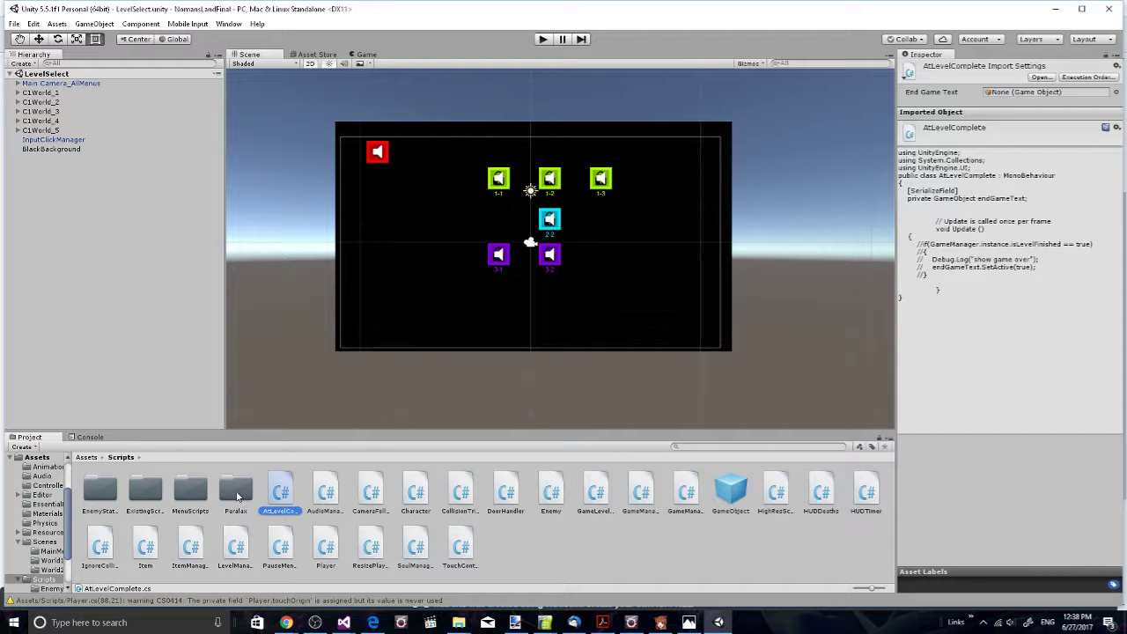
{"action": "mouse_move", "coordinate": [228, 500]}
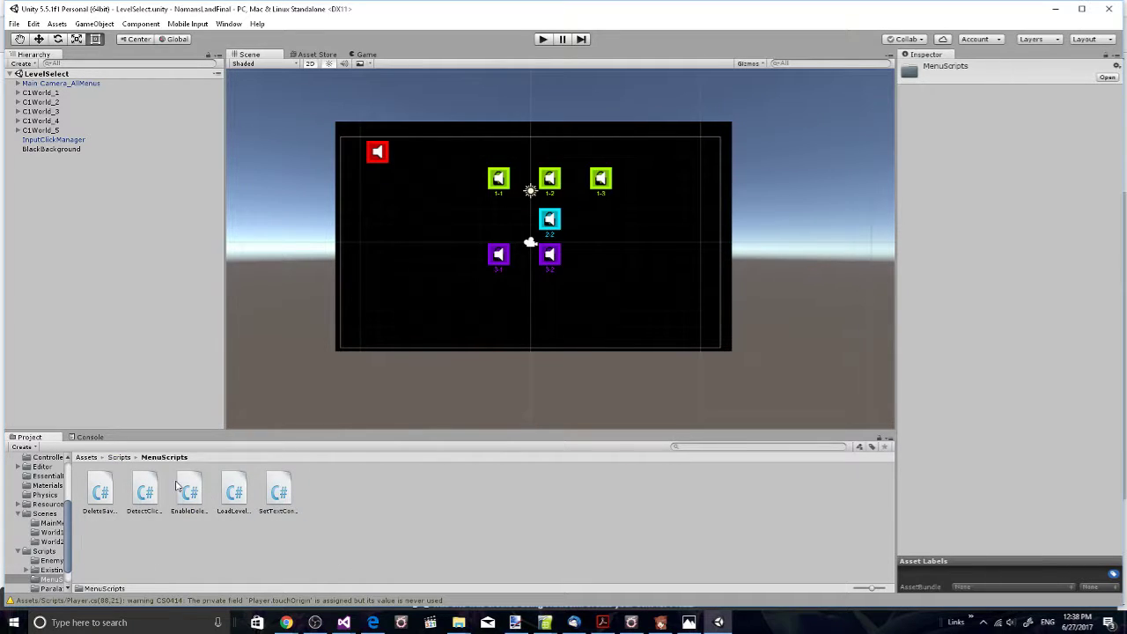
Step: Navigate from Assets into Resources > Sprites to list the Player_Cube animation assets
{"action": "left_click", "coordinate": [144, 489]}
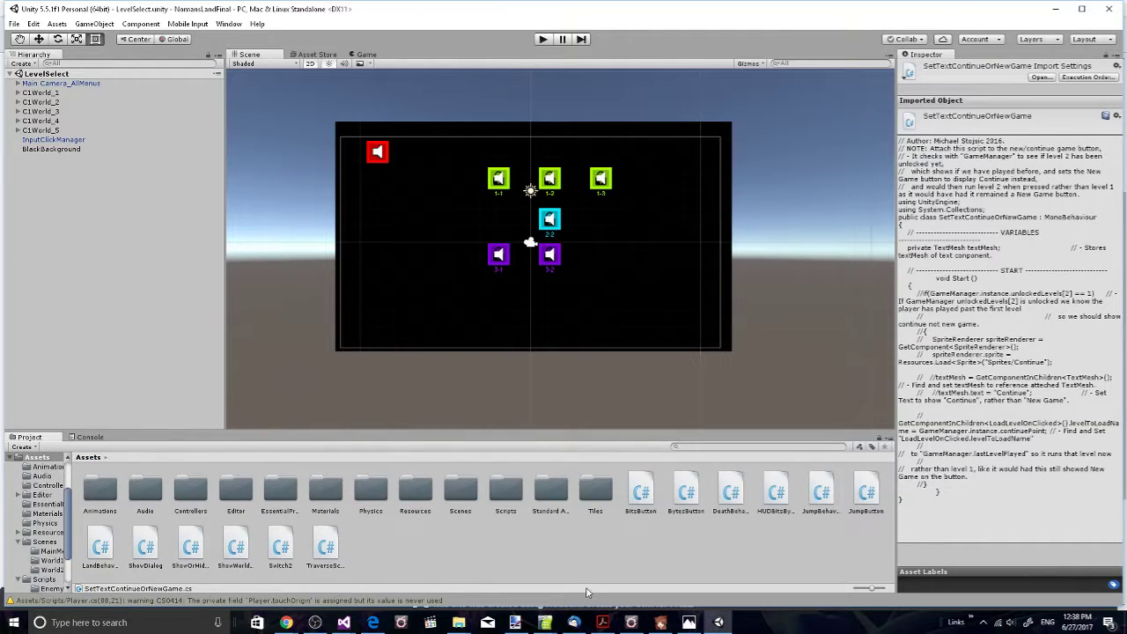
{"action": "left_click", "coordinate": [549, 490]}
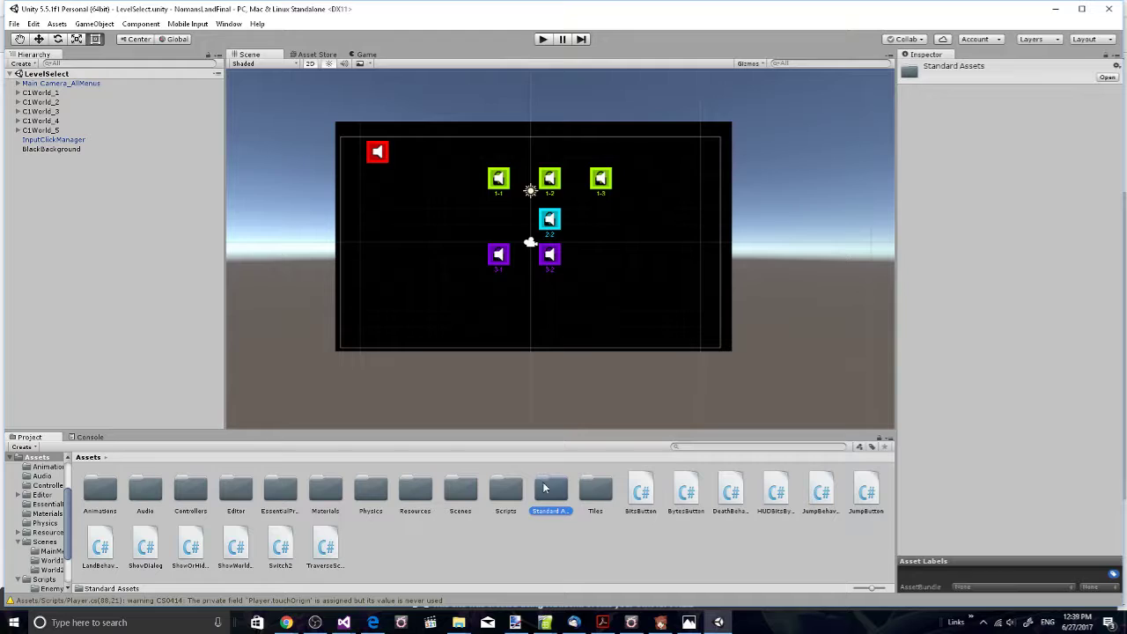
{"action": "double_click", "coordinate": [549, 490]}
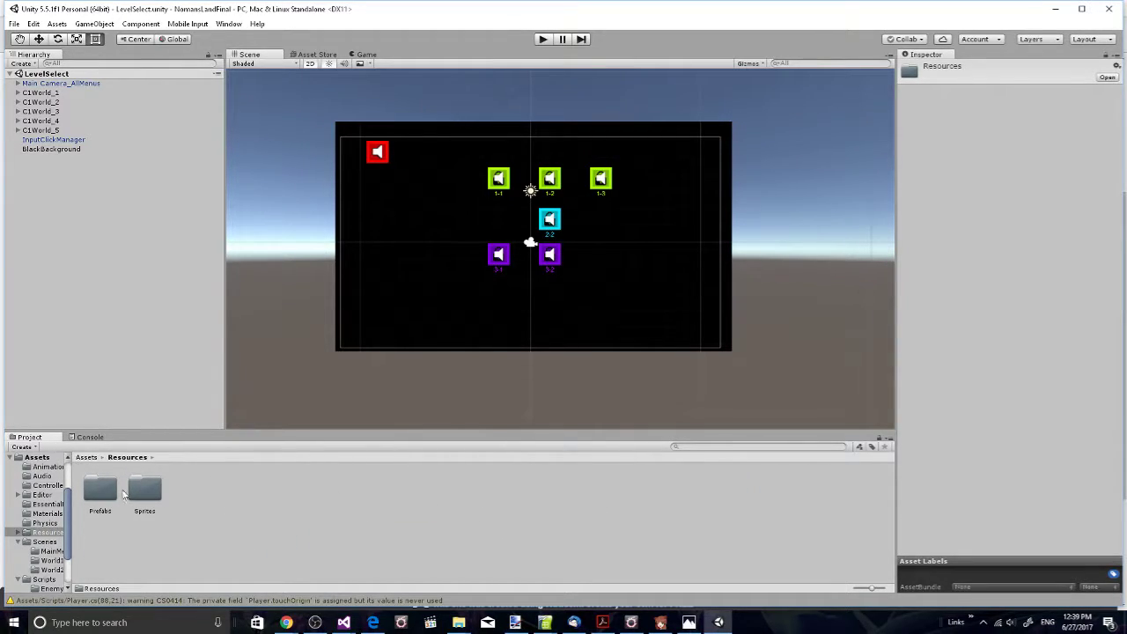
{"action": "double_click", "coordinate": [144, 493]}
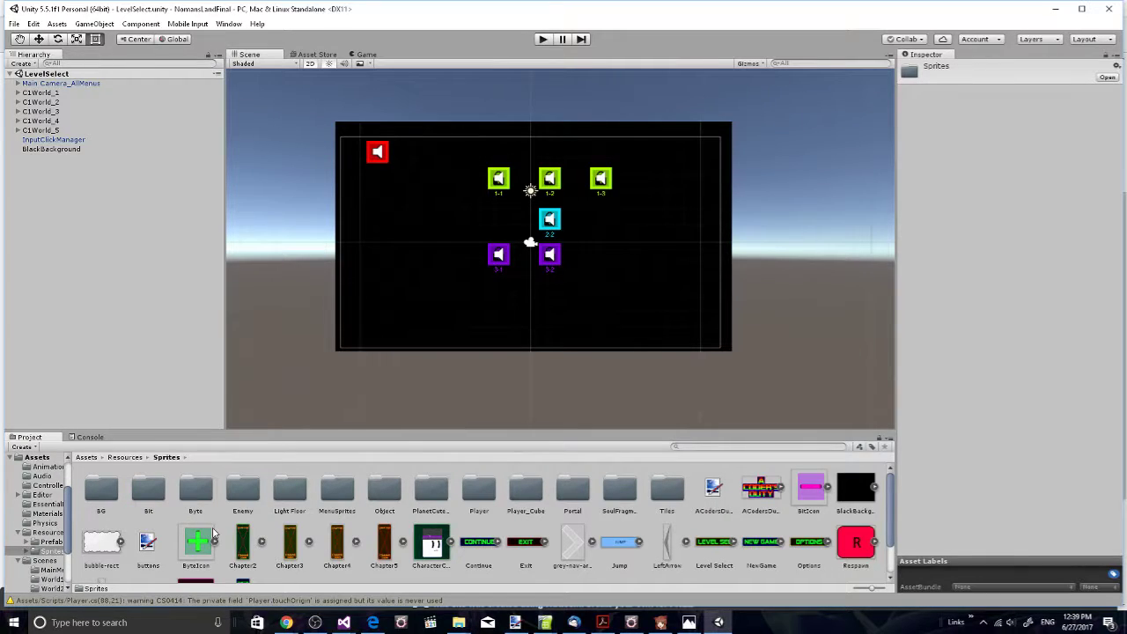
{"action": "scroll", "scroll_direction": "down", "scroll_amount": 3}
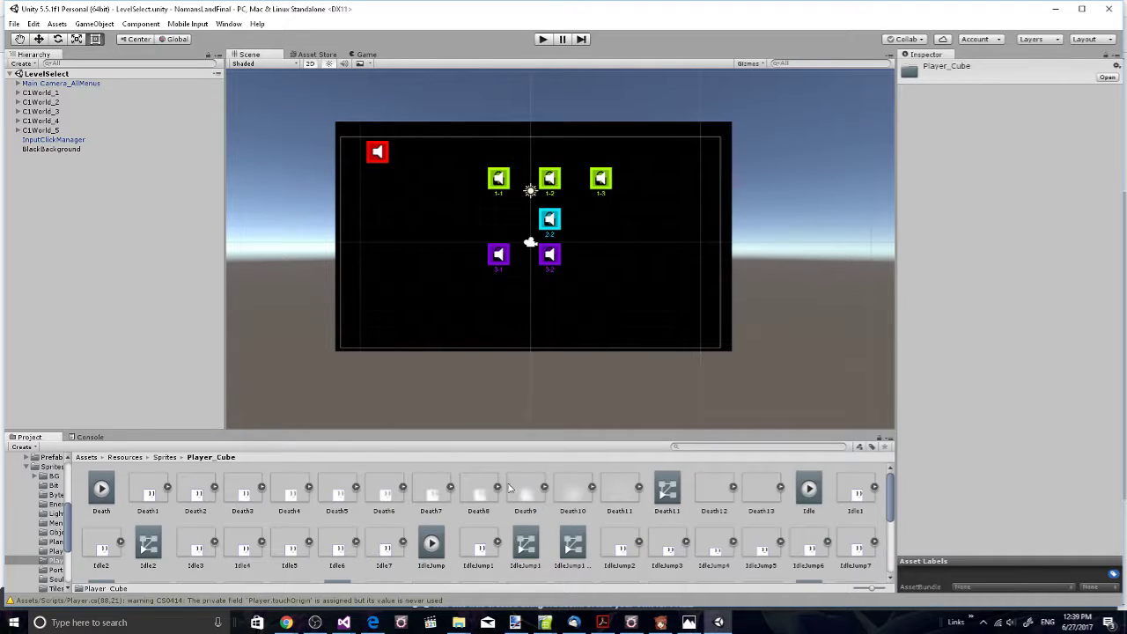
{"action": "mouse_move", "coordinate": [462, 502]}
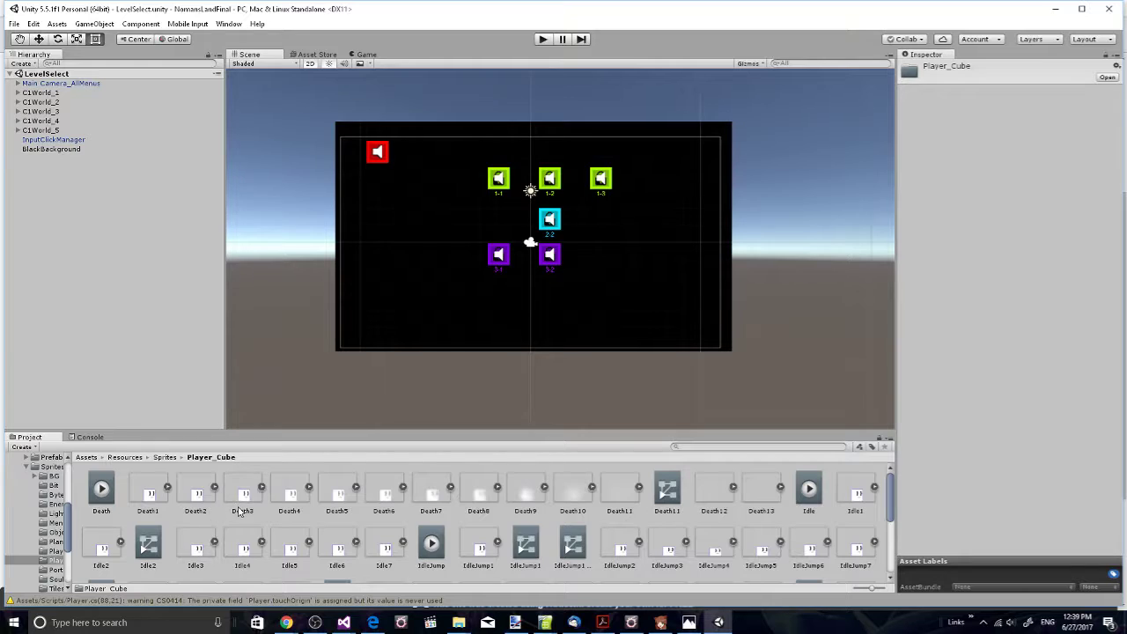
Step: Select the Death clip, set the preview model to Player via Other..., and play it
{"action": "left_click", "coordinate": [100, 489]}
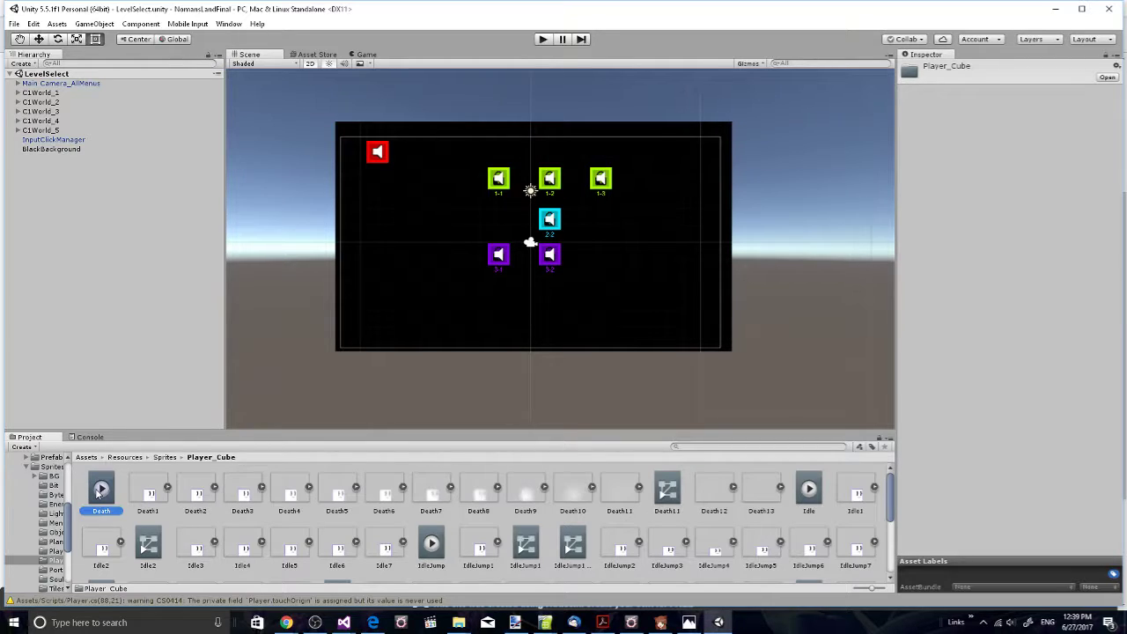
{"action": "left_click", "coordinate": [100, 488]}
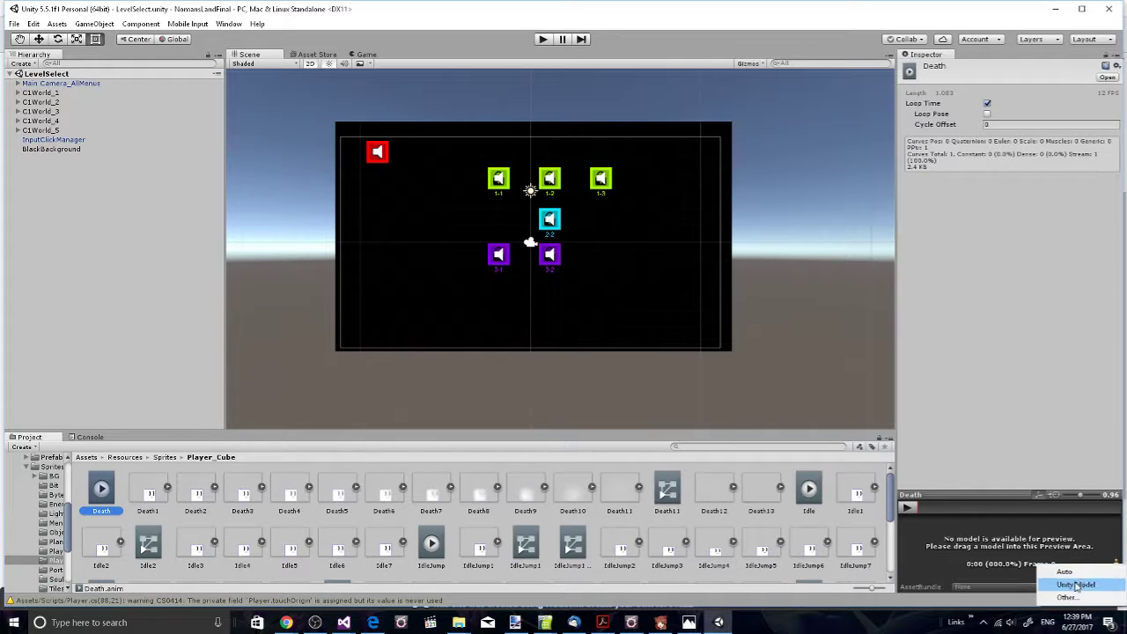
{"action": "left_click", "coordinate": [1067, 579]}
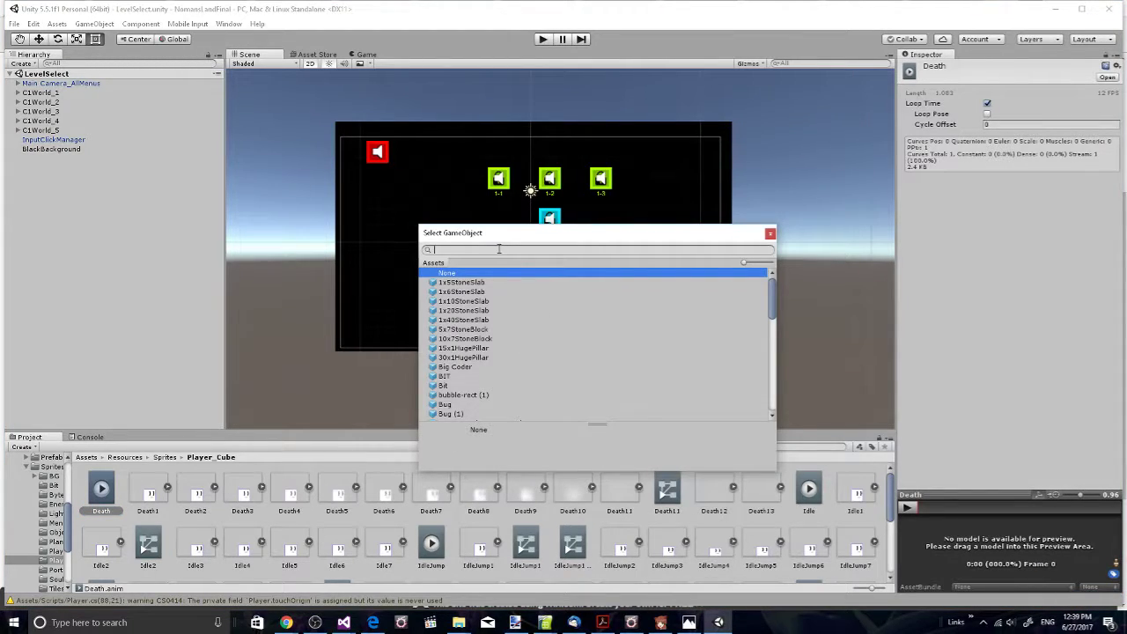
{"action": "type", "text": "pl"}
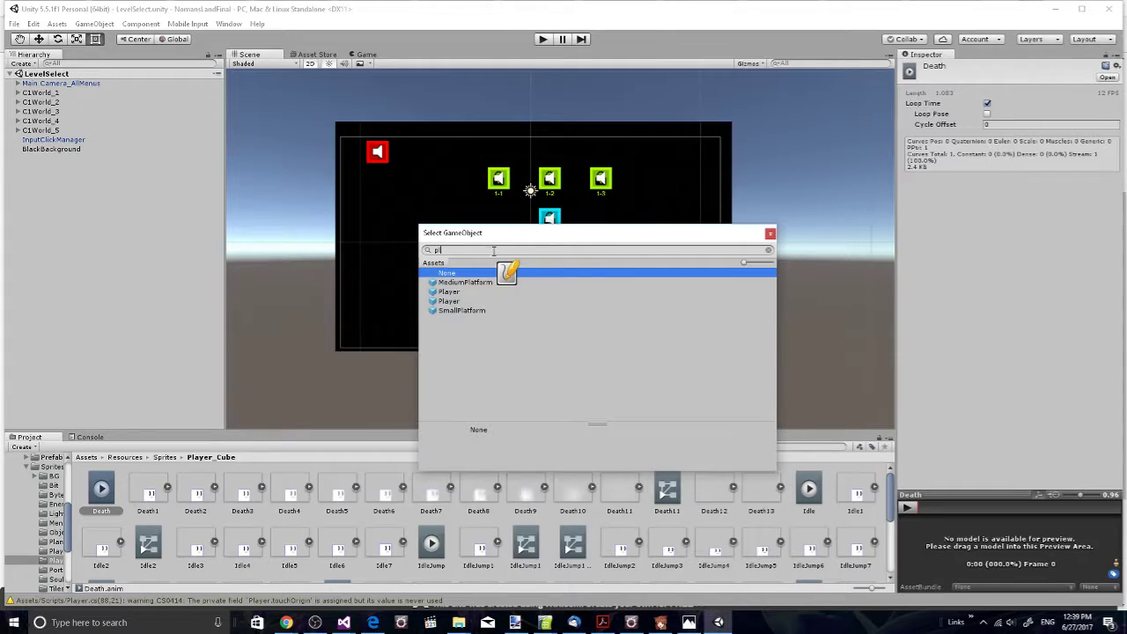
{"action": "left_click", "coordinate": [449, 292]}
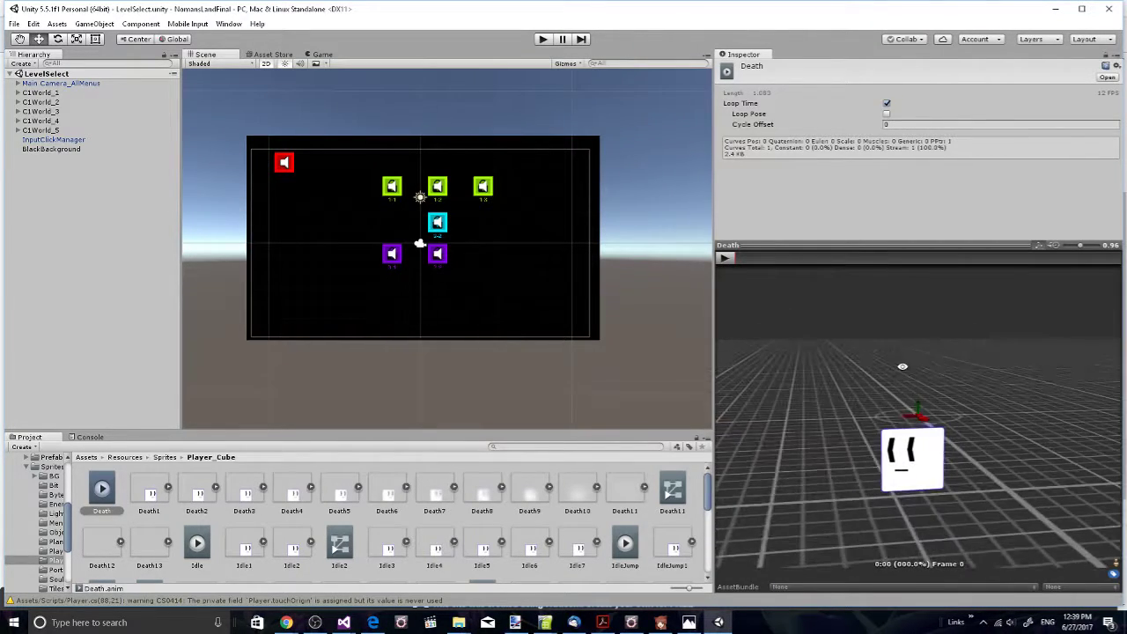
{"action": "left_click", "coordinate": [726, 257]}
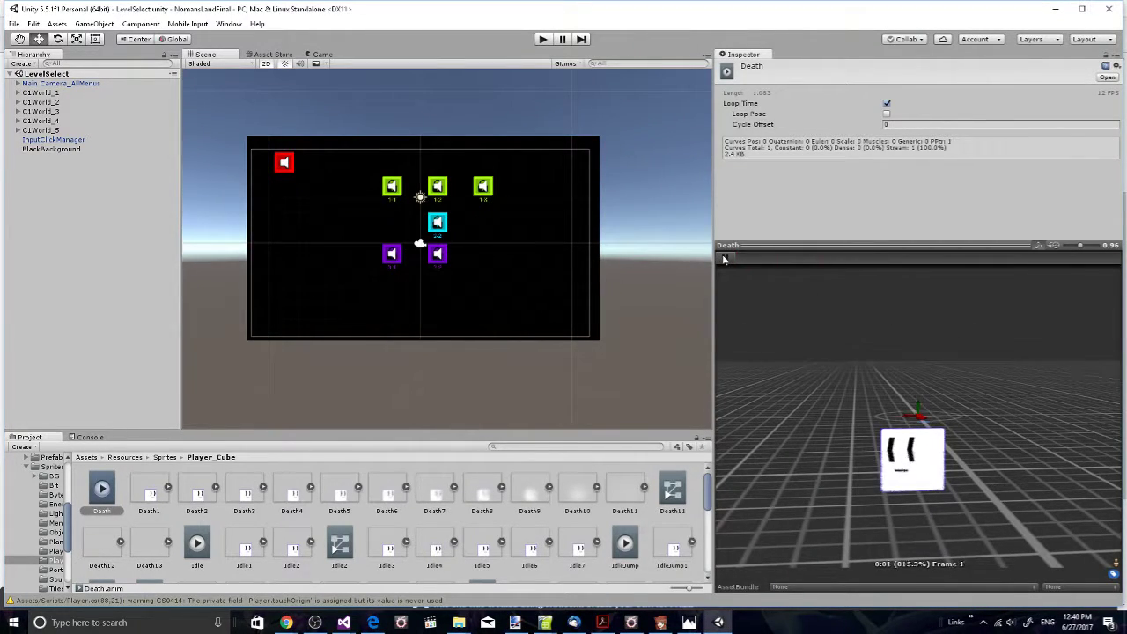
{"action": "left_click", "coordinate": [725, 257]}
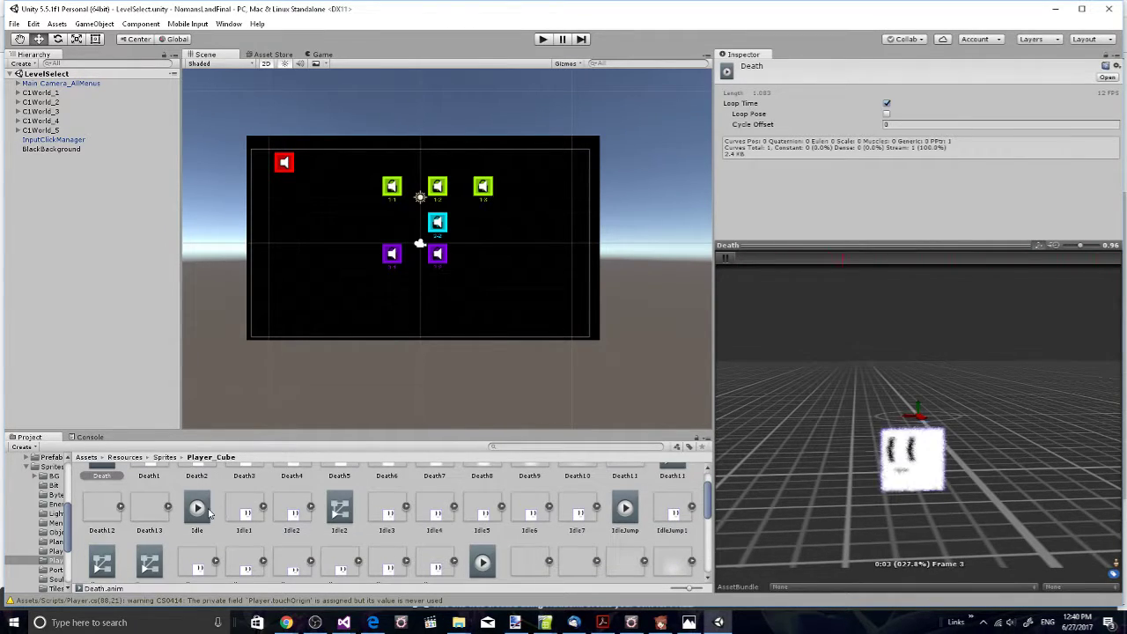
Step: Preview the Idle, IdleJump and Respawn clips on the Player model, then select Run
{"action": "left_click", "coordinate": [197, 507]}
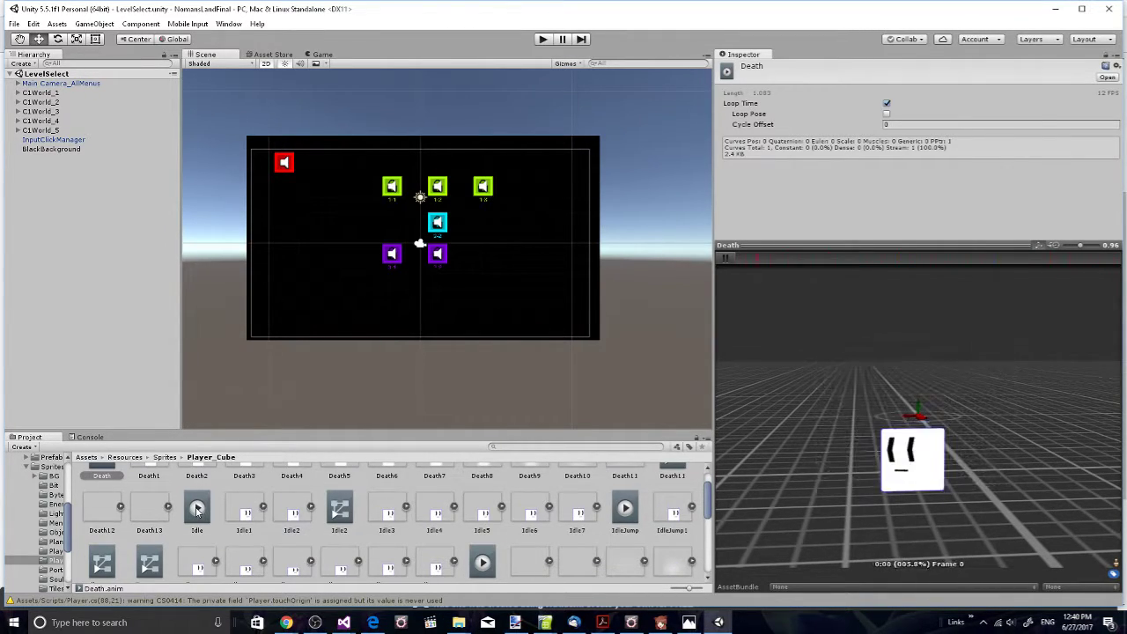
{"action": "left_click", "coordinate": [198, 507]}
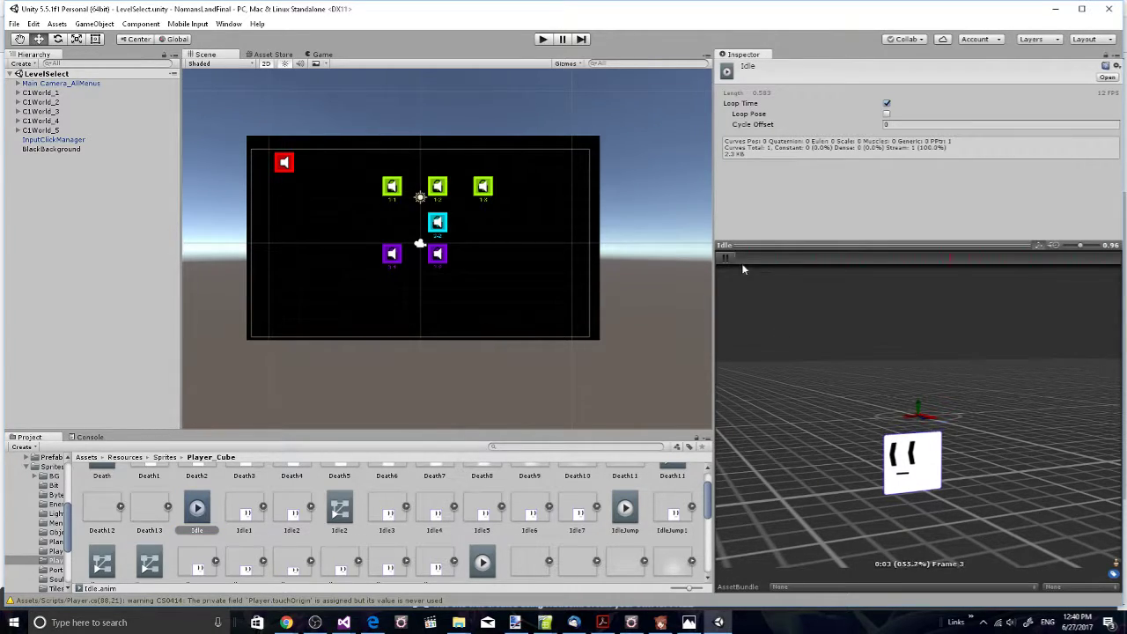
{"action": "left_click", "coordinate": [625, 507]}
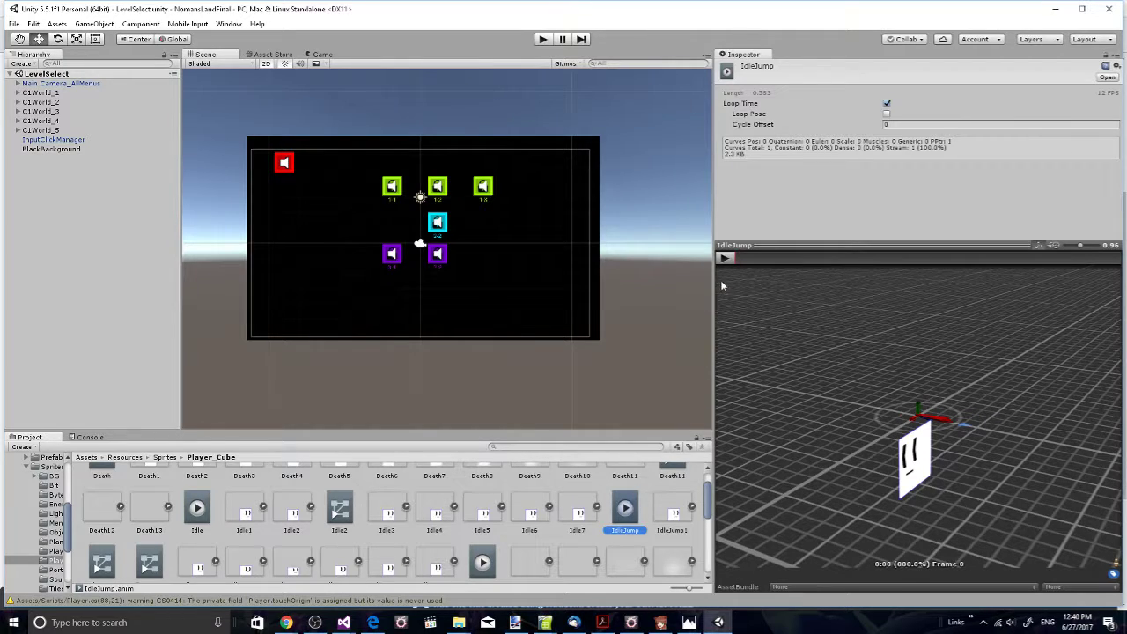
{"action": "left_click", "coordinate": [726, 257]}
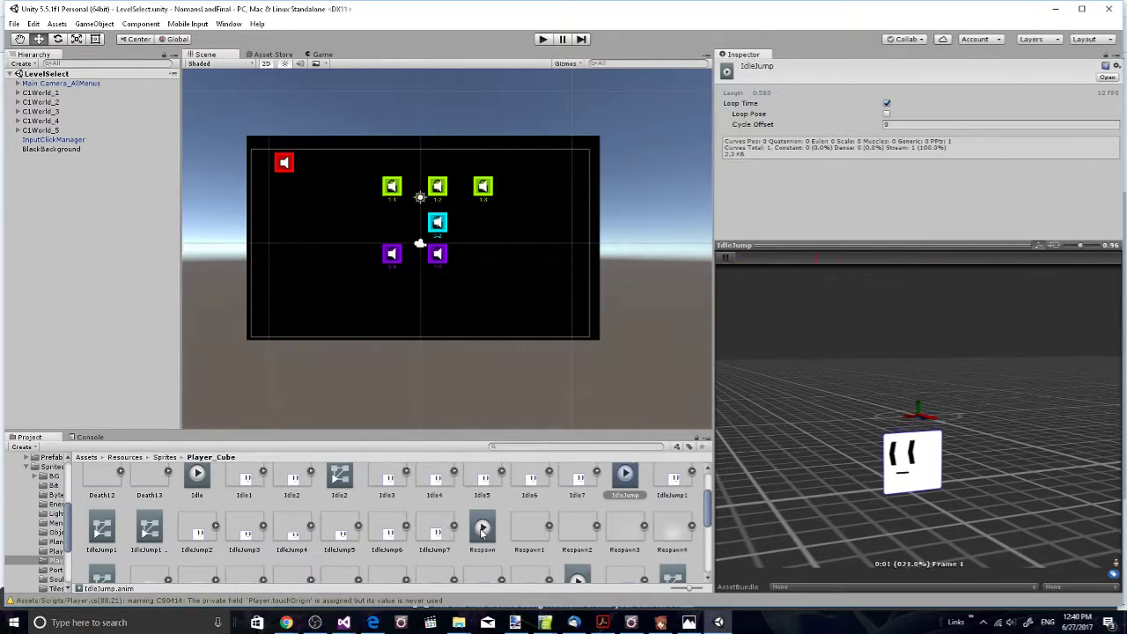
{"action": "left_click", "coordinate": [482, 524]}
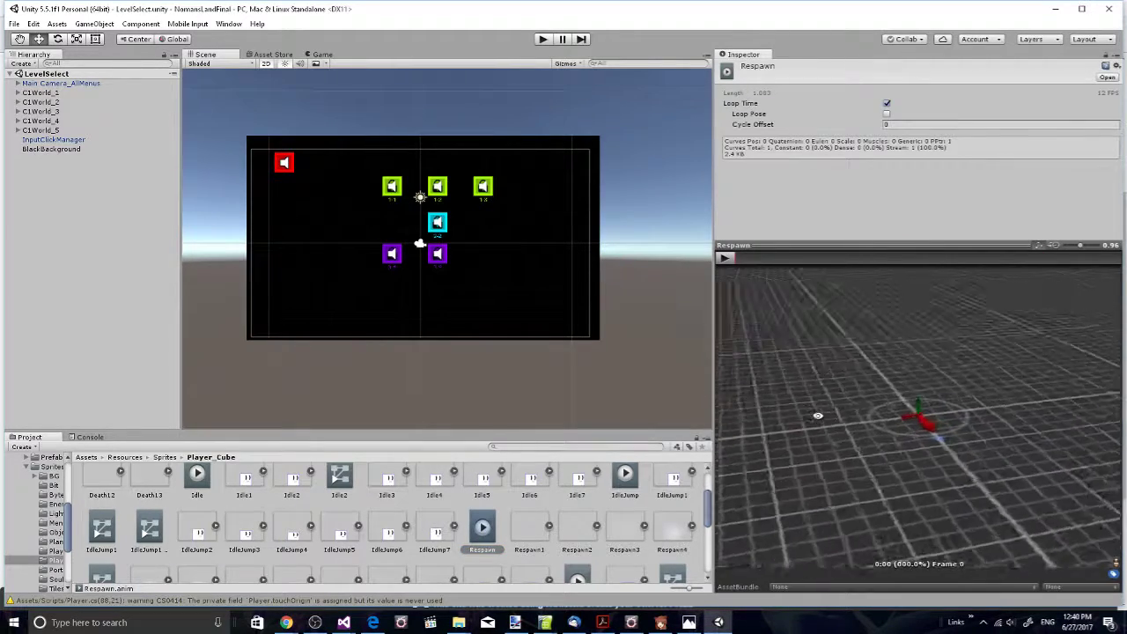
{"action": "left_click", "coordinate": [726, 257]}
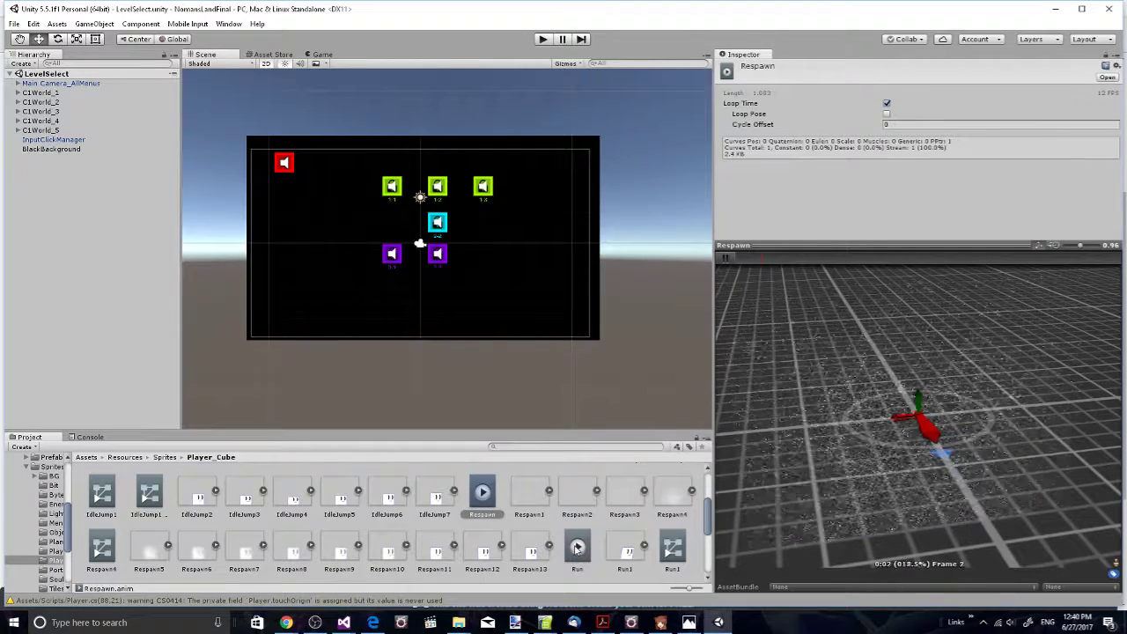
{"action": "left_click", "coordinate": [577, 545]}
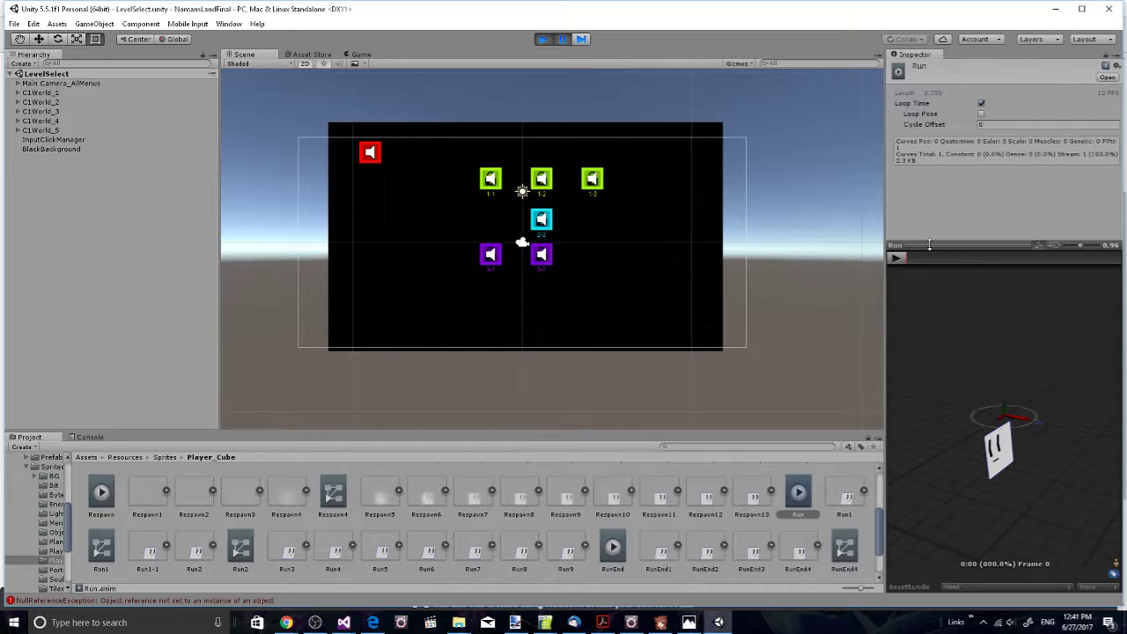
Step: Run the level-select scene showing locked levels, stop it, and show the Scenes folder
{"action": "left_click", "coordinate": [538, 39]}
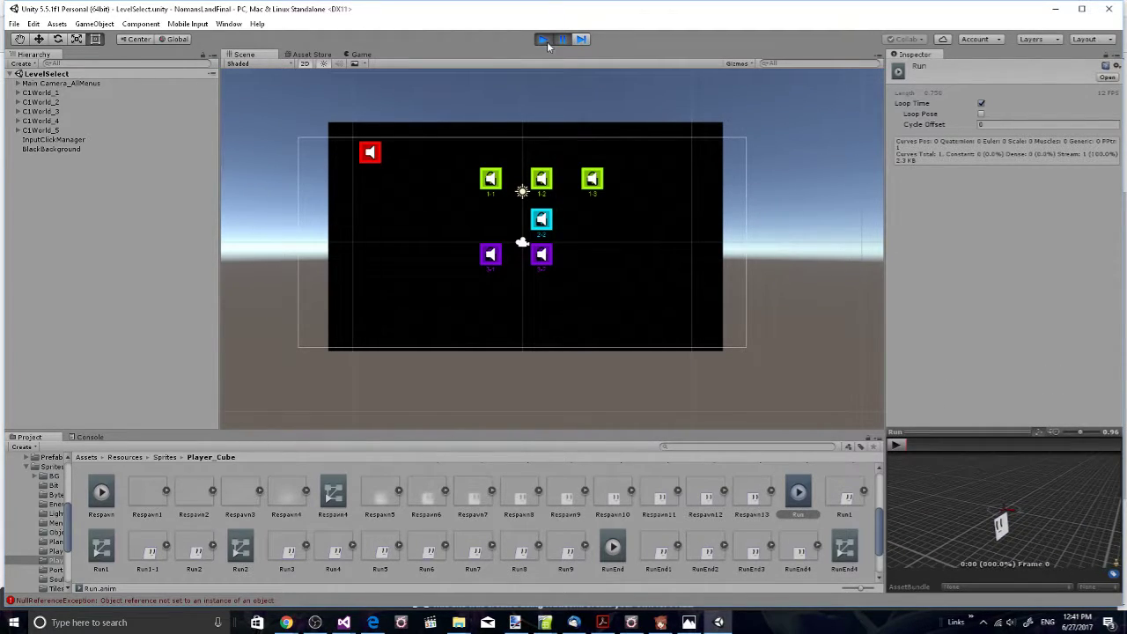
{"action": "left_click", "coordinate": [543, 38]}
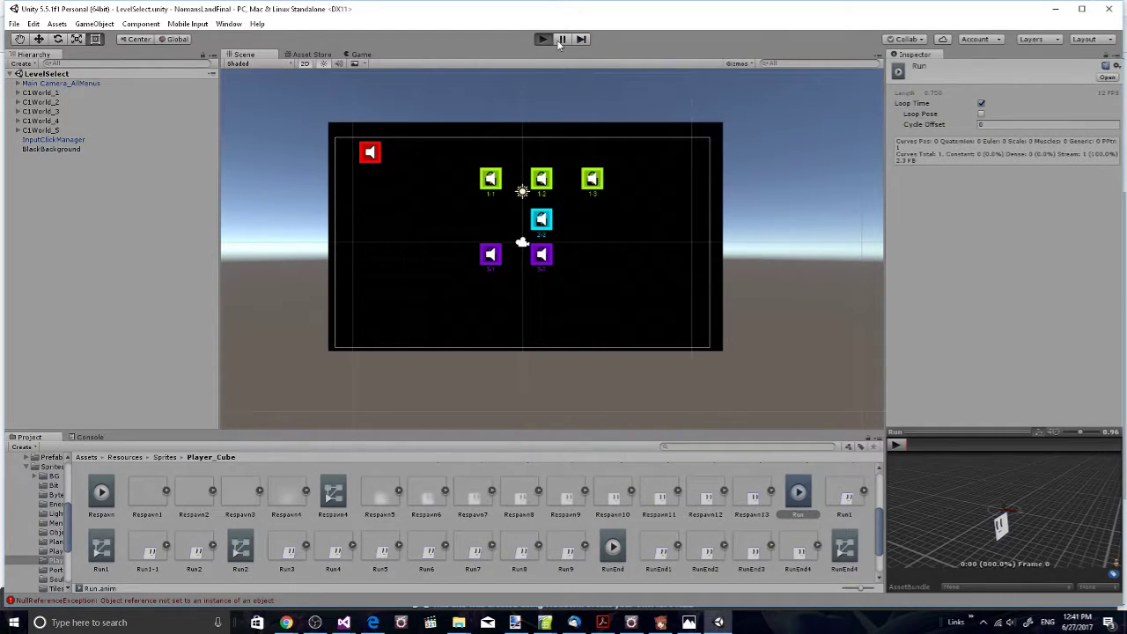
{"action": "left_click", "coordinate": [542, 39]}
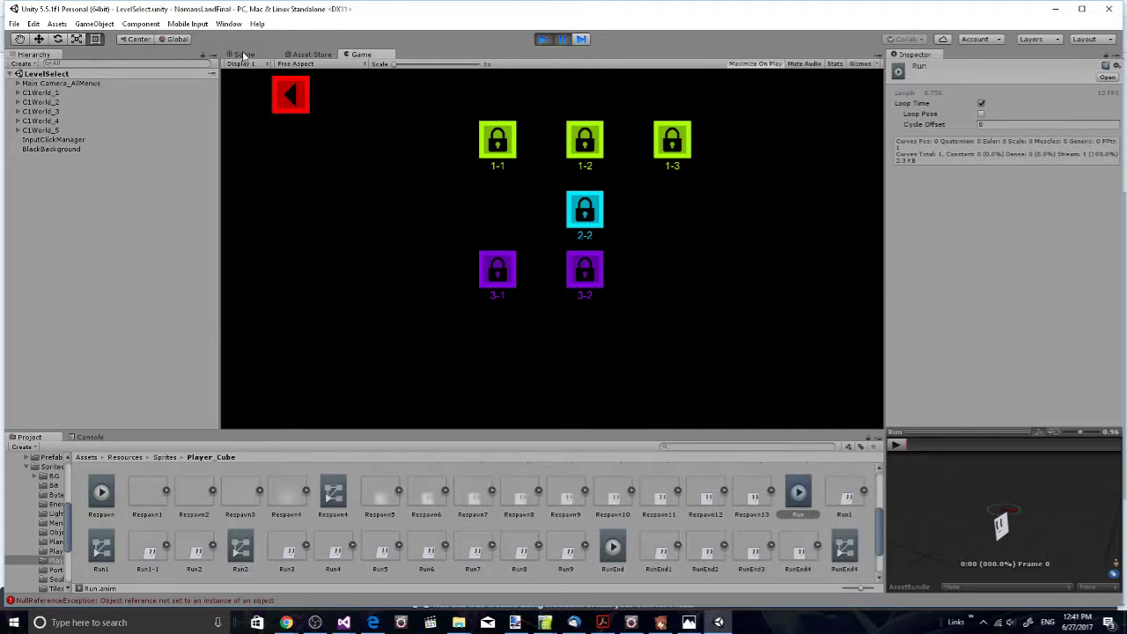
{"action": "left_click", "coordinate": [246, 53]}
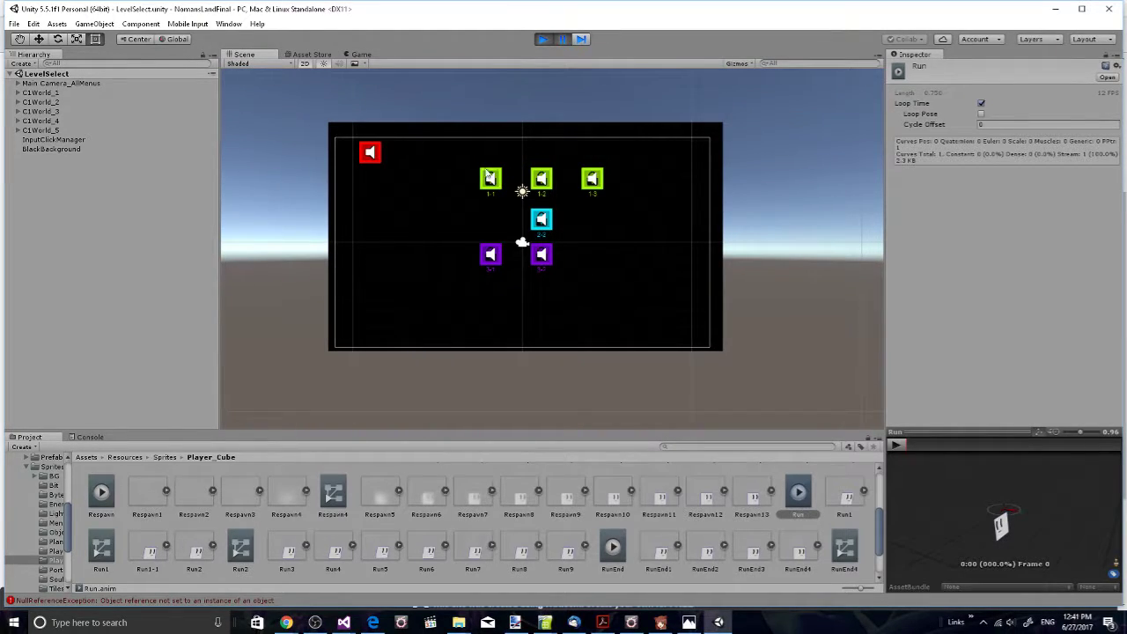
{"action": "left_click", "coordinate": [542, 39]}
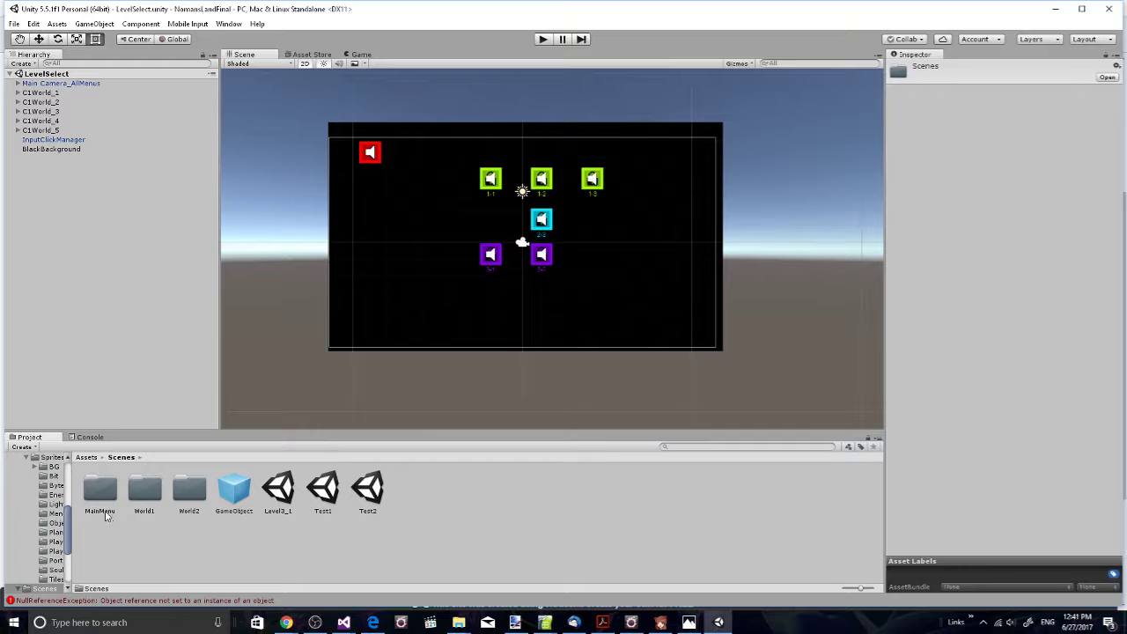
Step: Play from MainMenu through START and level select into a level, then stop
{"action": "double_click", "coordinate": [98, 489]}
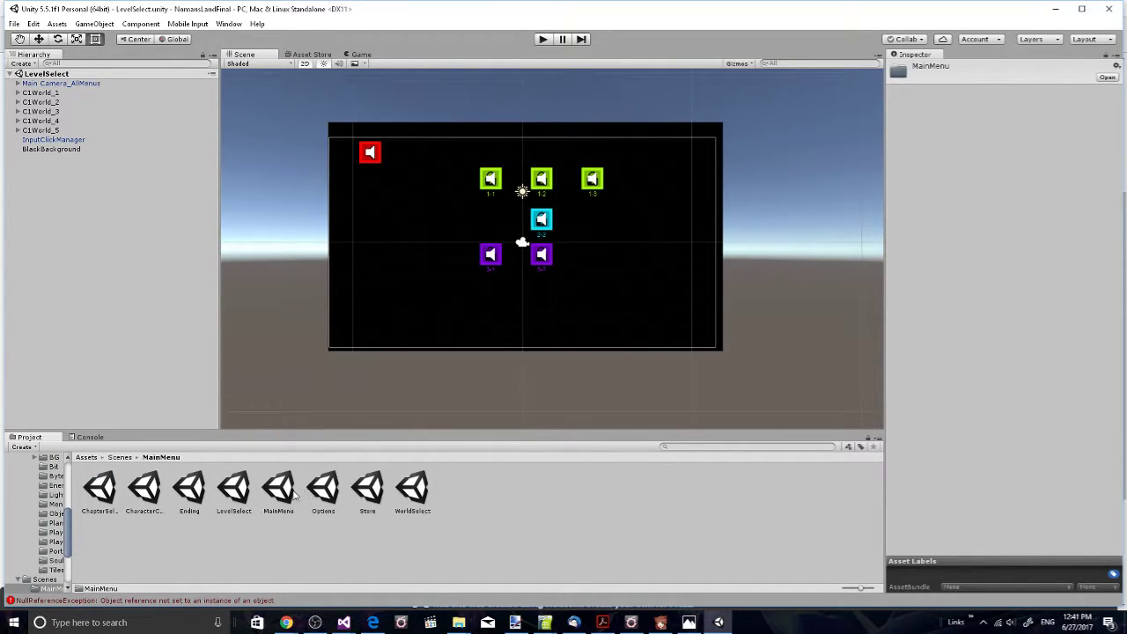
{"action": "double_click", "coordinate": [278, 486]}
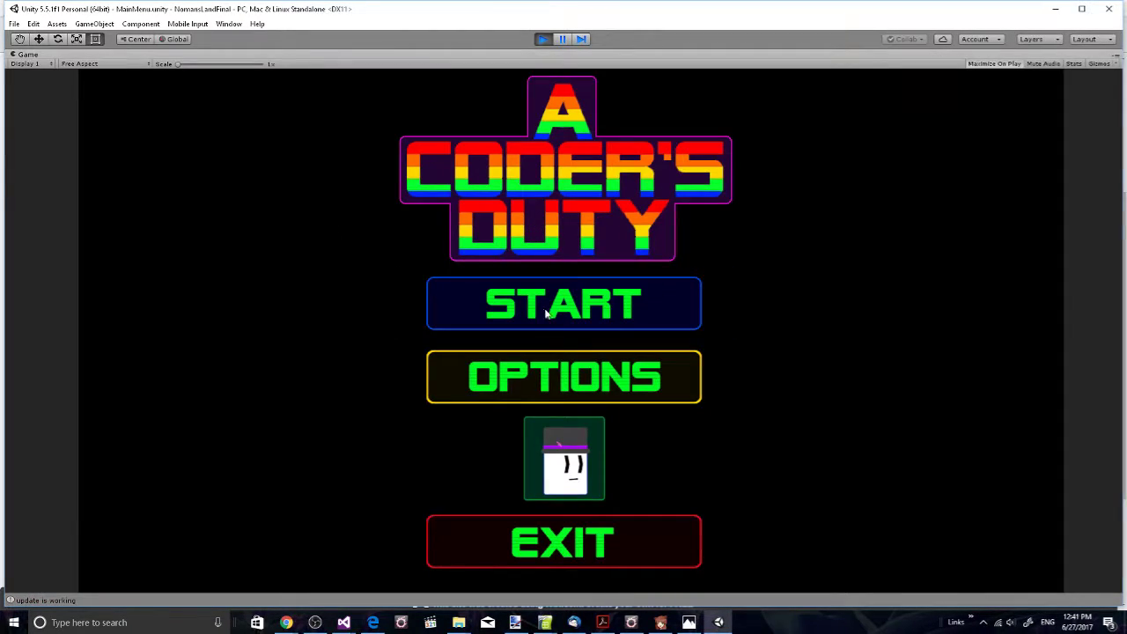
{"action": "left_click", "coordinate": [563, 303]}
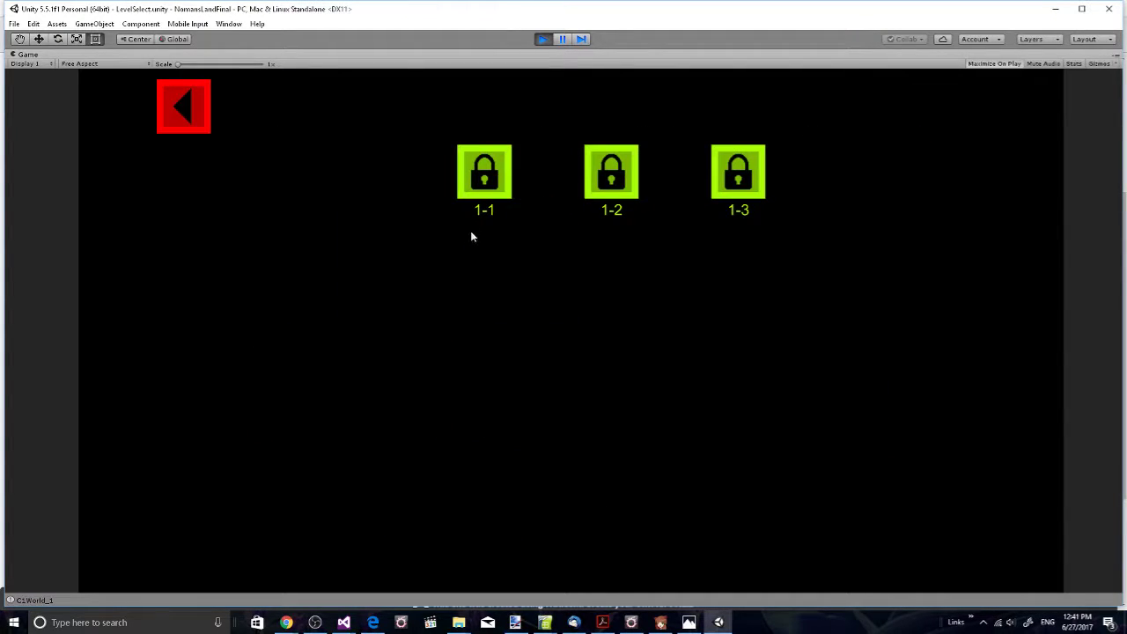
{"action": "left_click", "coordinate": [611, 173]}
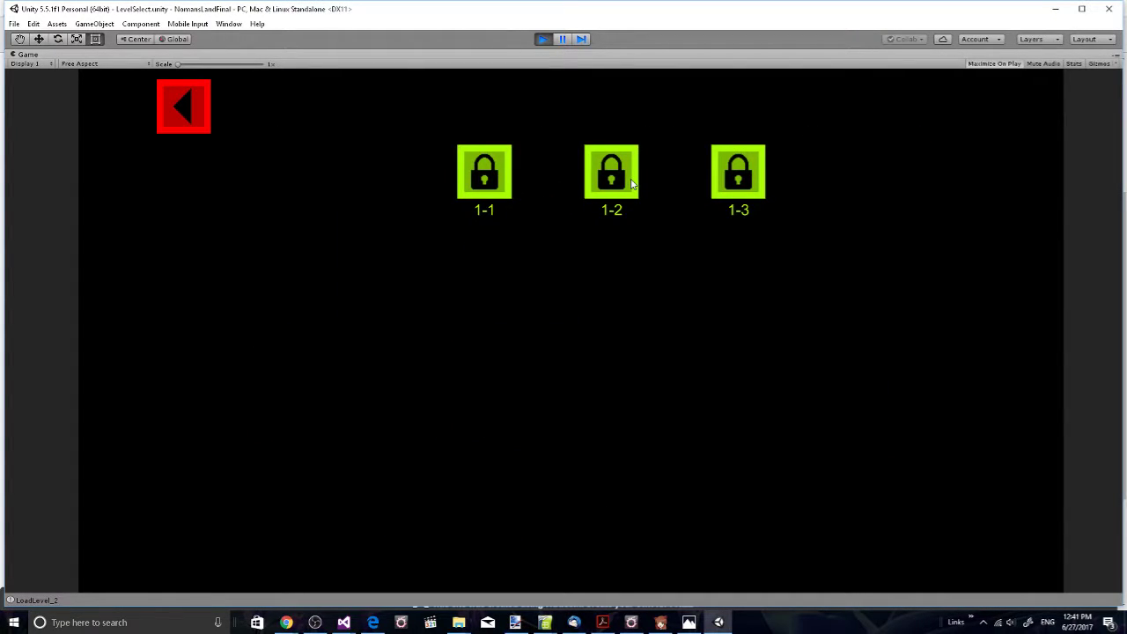
{"action": "mouse_move", "coordinate": [577, 181]}
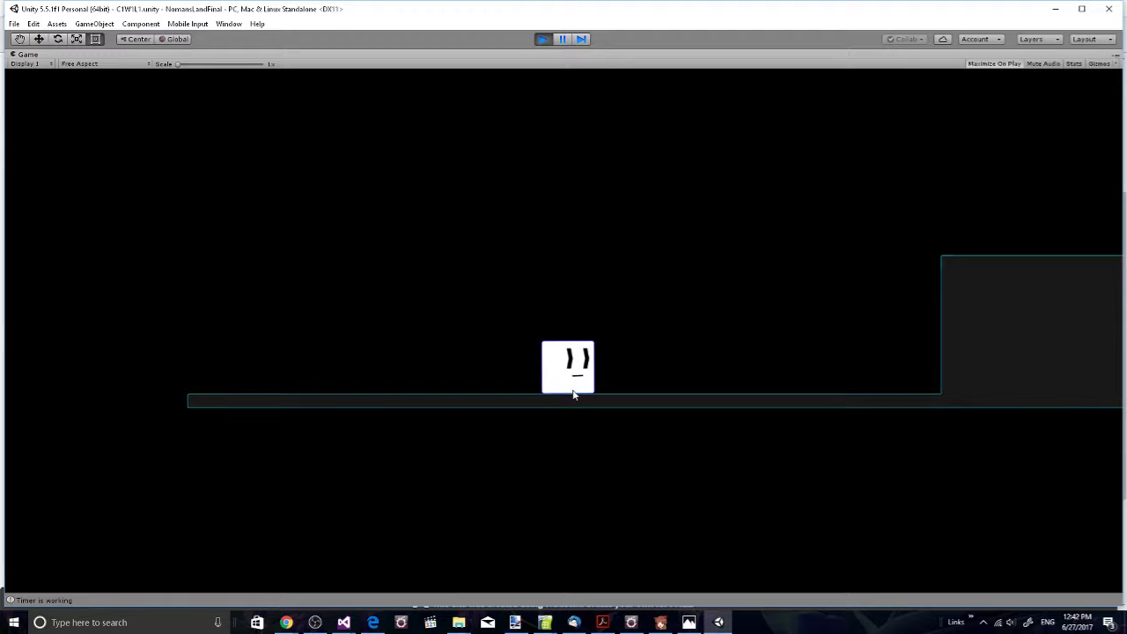
{"action": "left_click", "coordinate": [543, 39]}
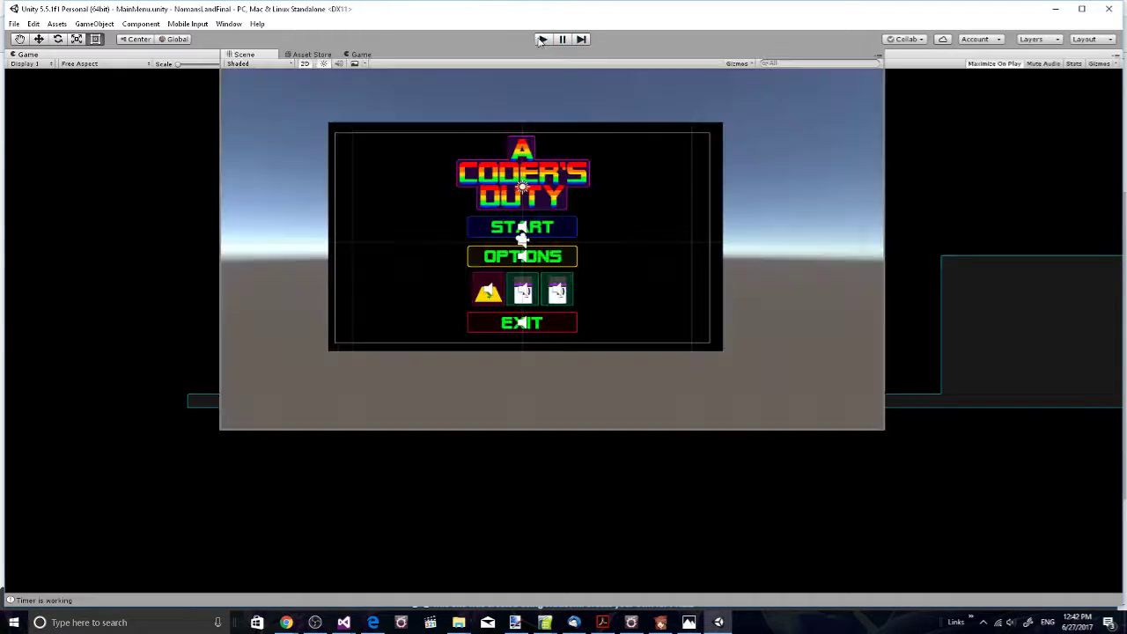
Step: Browse into EssentialPrefabs and Controllers folders, returning to top-level Assets
{"action": "left_click", "coordinate": [543, 39]}
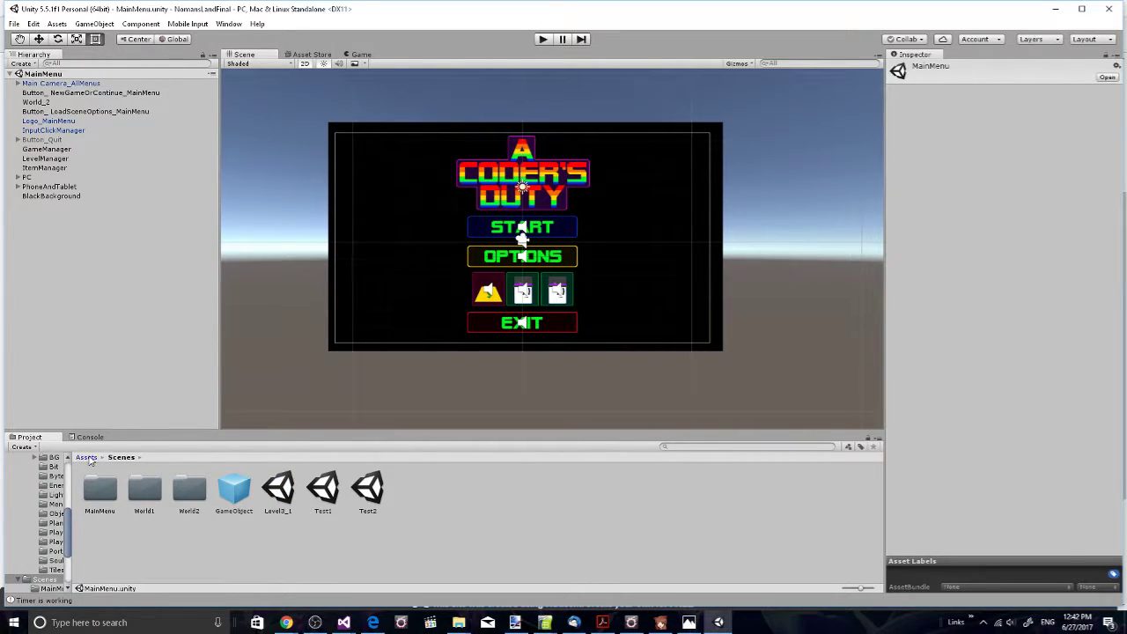
{"action": "left_click", "coordinate": [88, 458]}
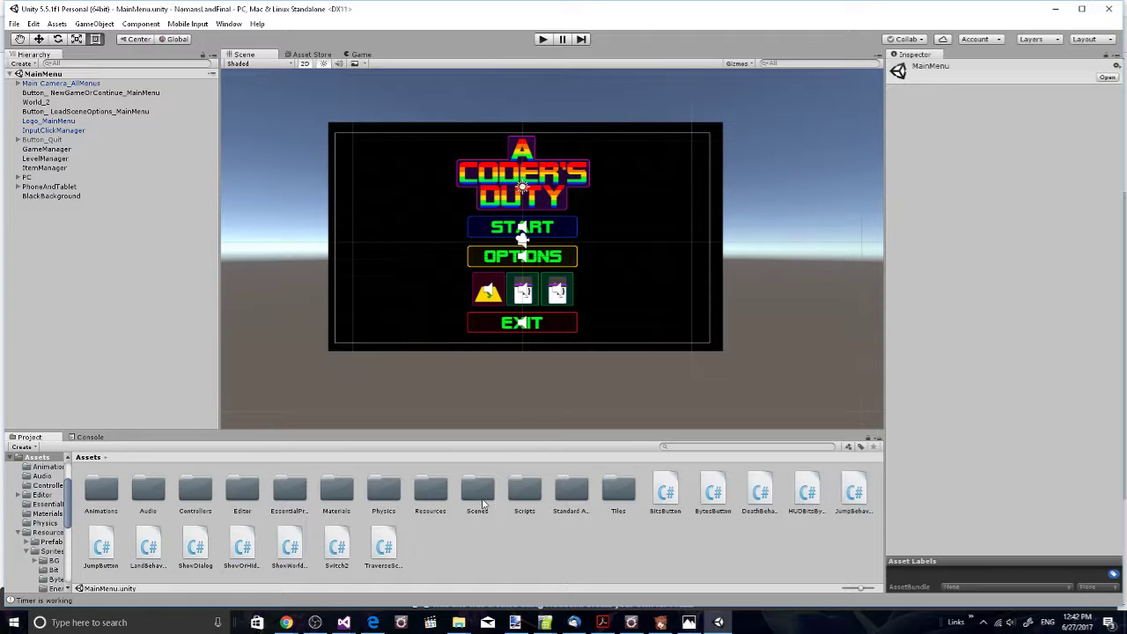
{"action": "mouse_move", "coordinate": [553, 314]}
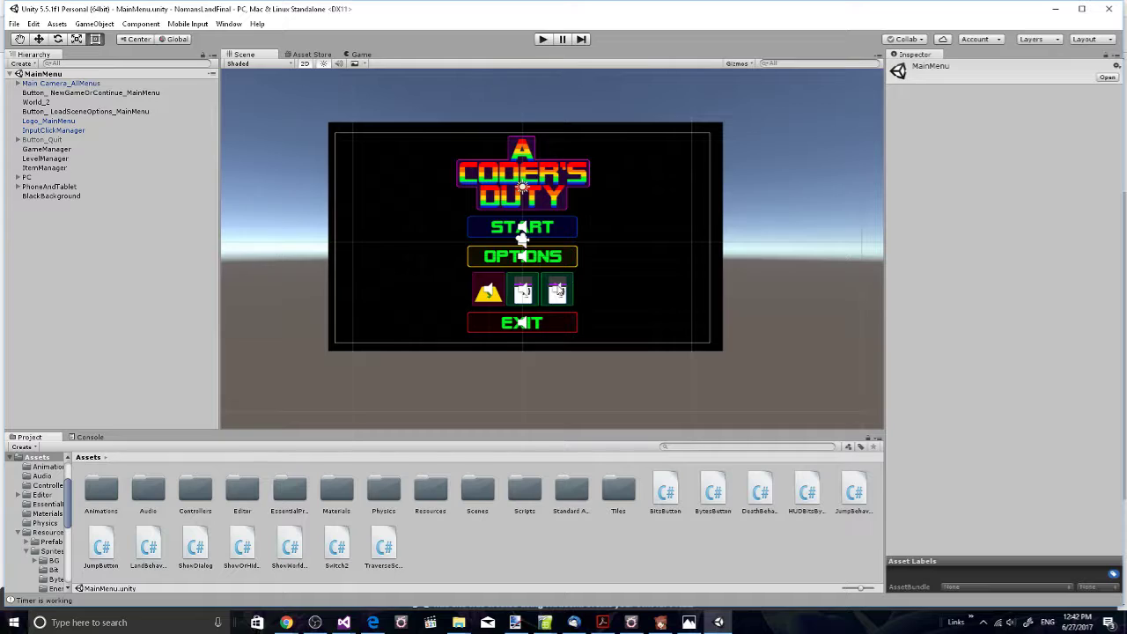
{"action": "mouse_move", "coordinate": [579, 308]}
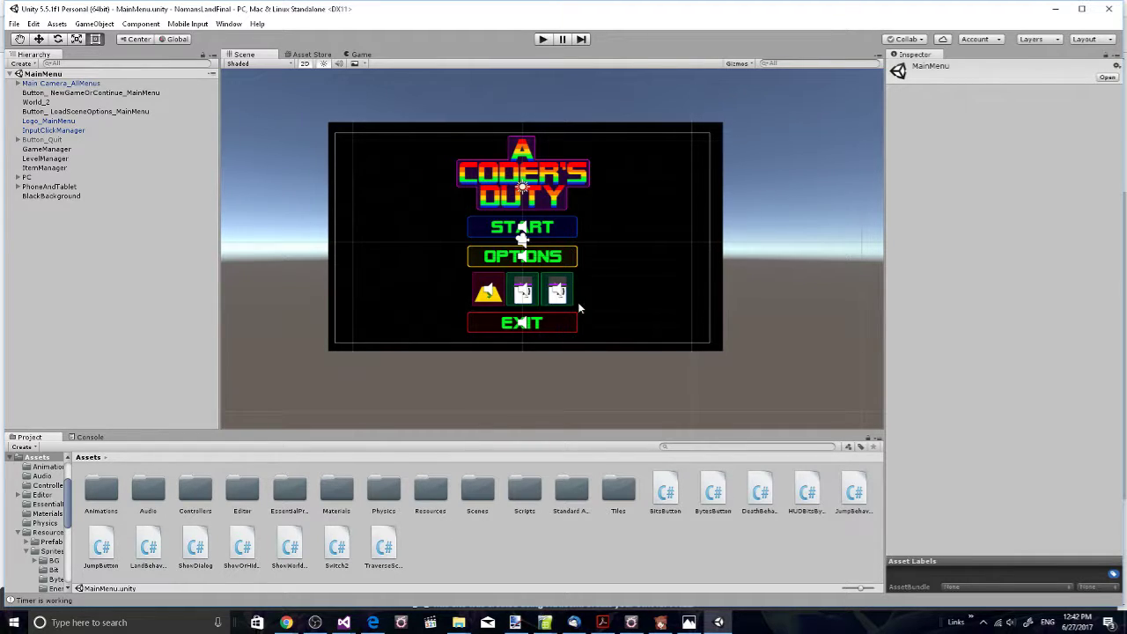
{"action": "mouse_move", "coordinate": [477, 504]}
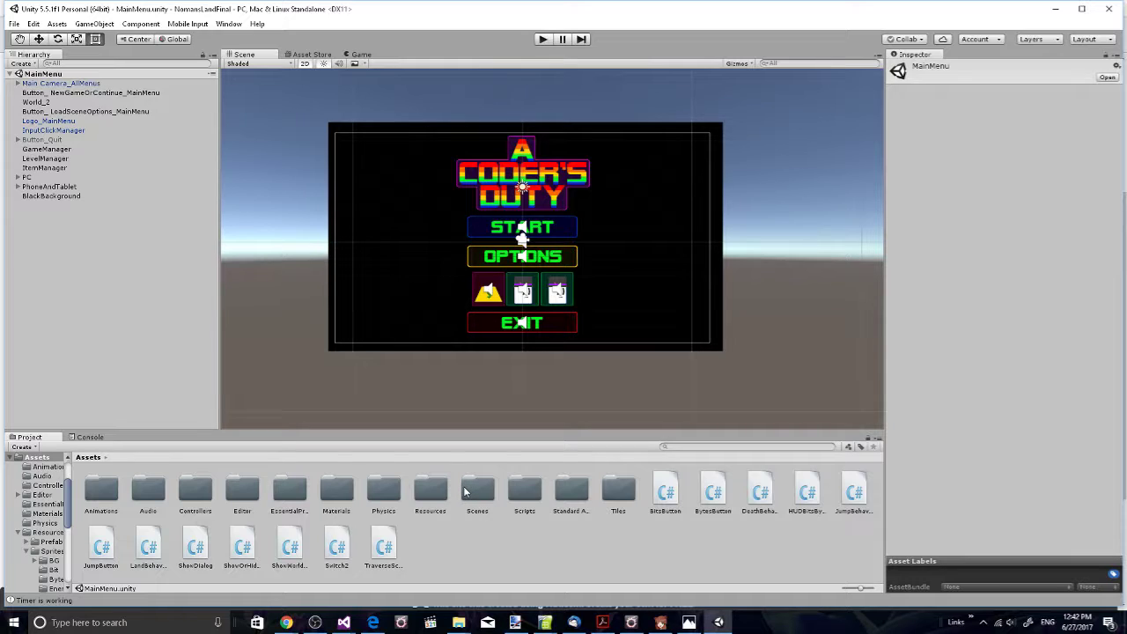
{"action": "mouse_move", "coordinate": [479, 489]}
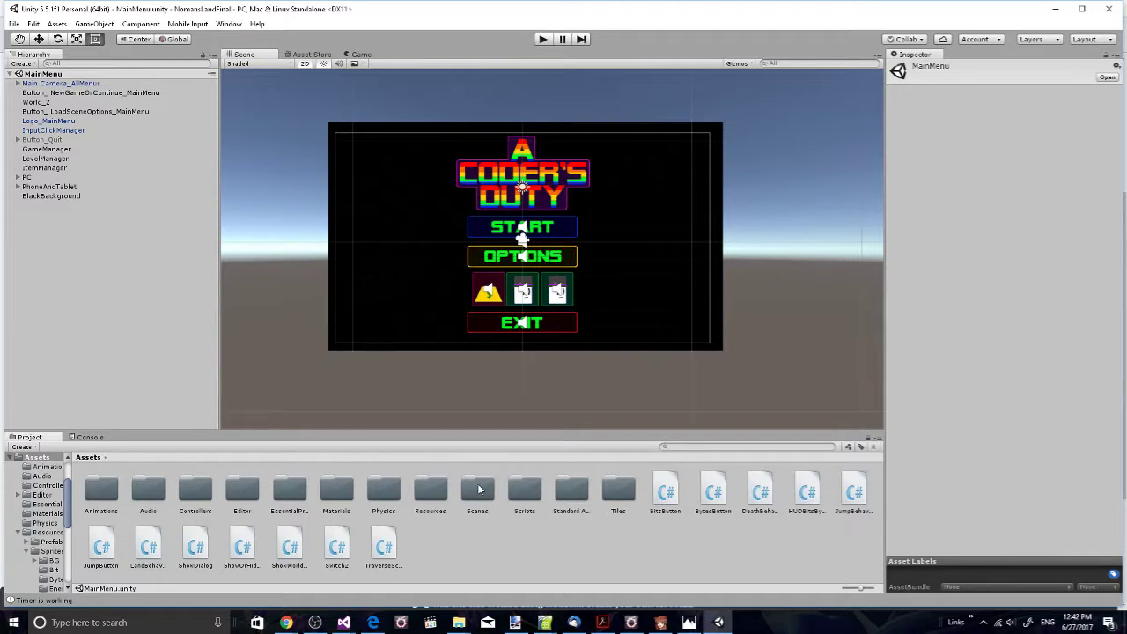
{"action": "mouse_move", "coordinate": [490, 479]}
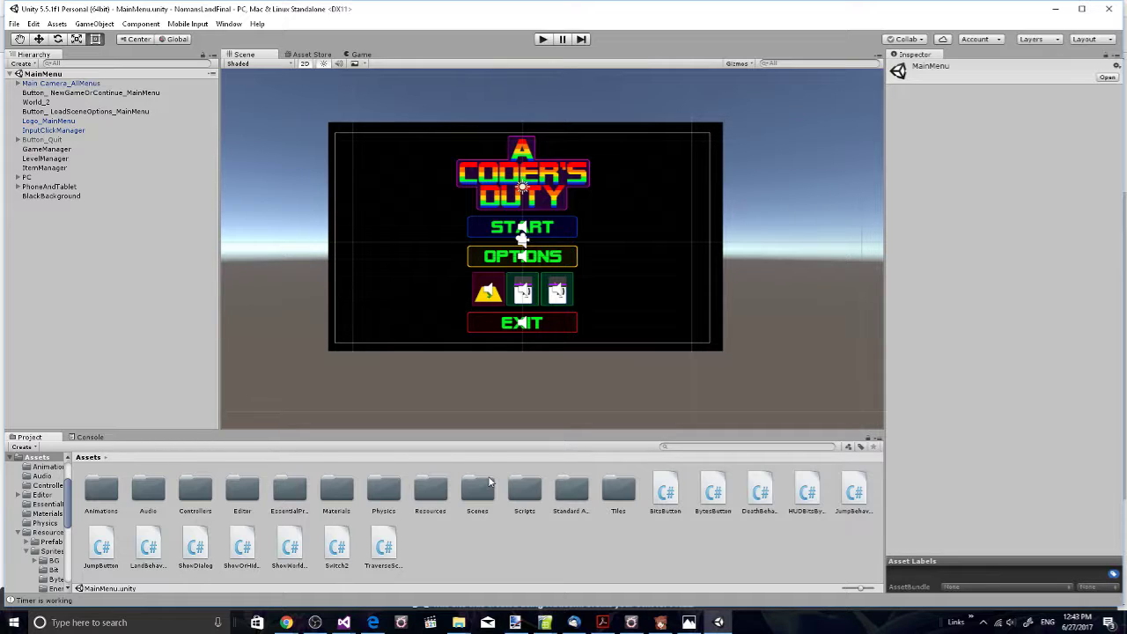
{"action": "mouse_move", "coordinate": [503, 574]}
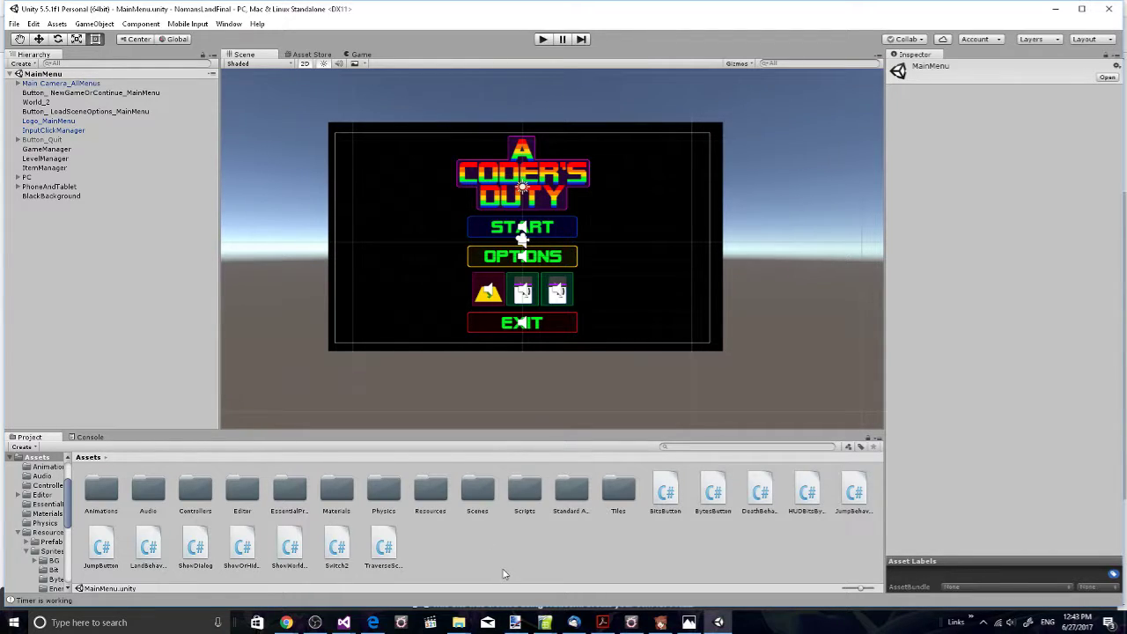
{"action": "mouse_move", "coordinate": [456, 534]}
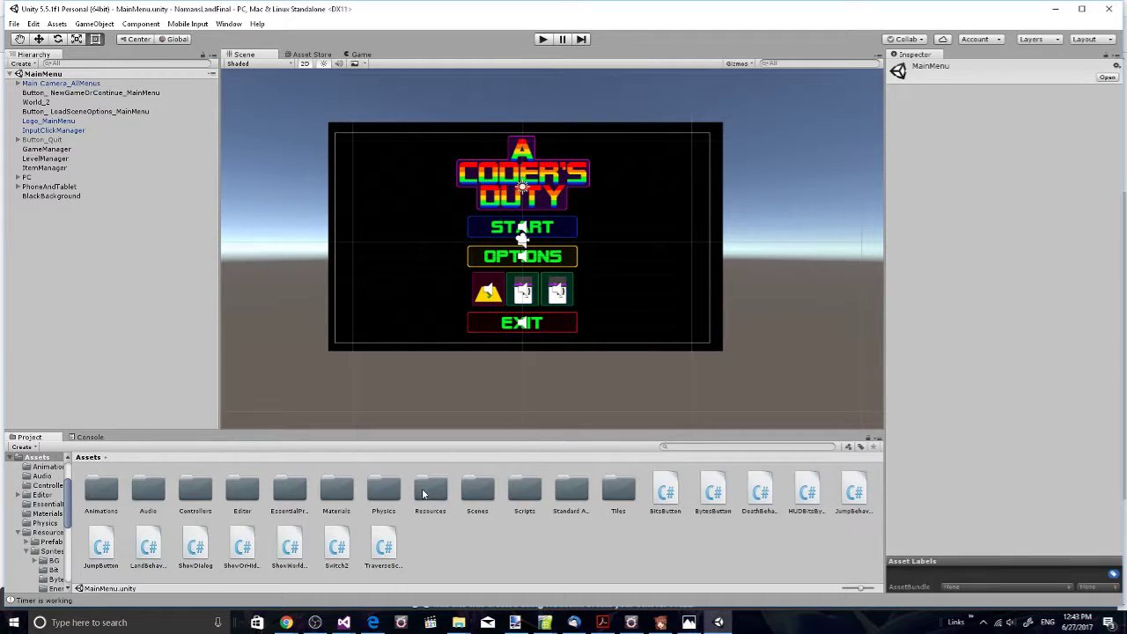
{"action": "mouse_move", "coordinate": [383, 494]}
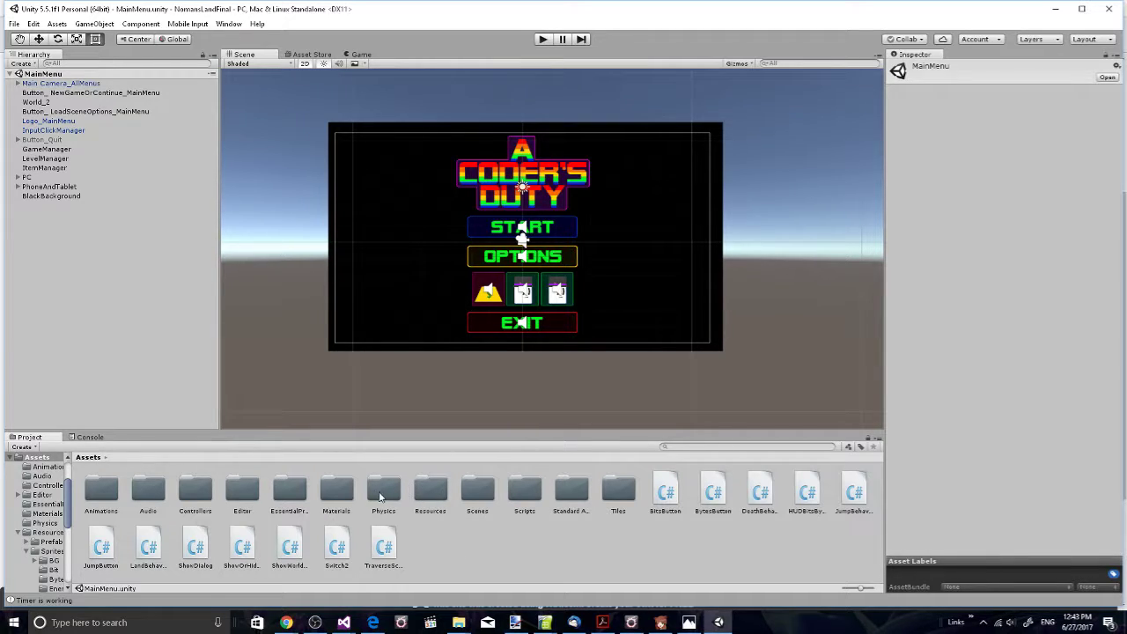
{"action": "left_click", "coordinate": [384, 492]}
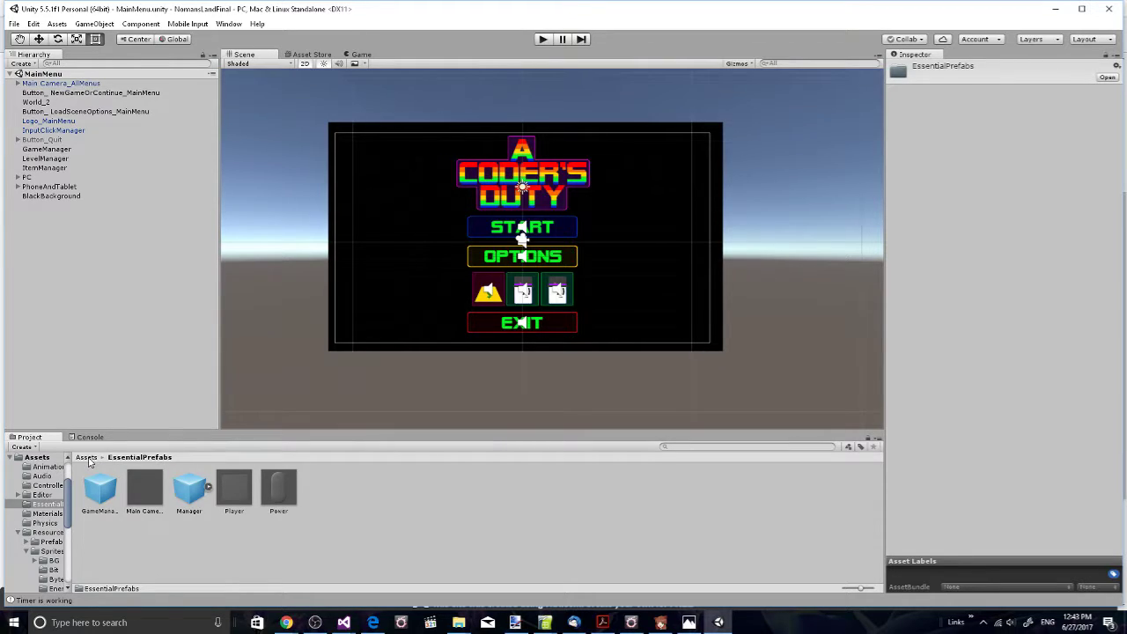
{"action": "left_click", "coordinate": [81, 458]}
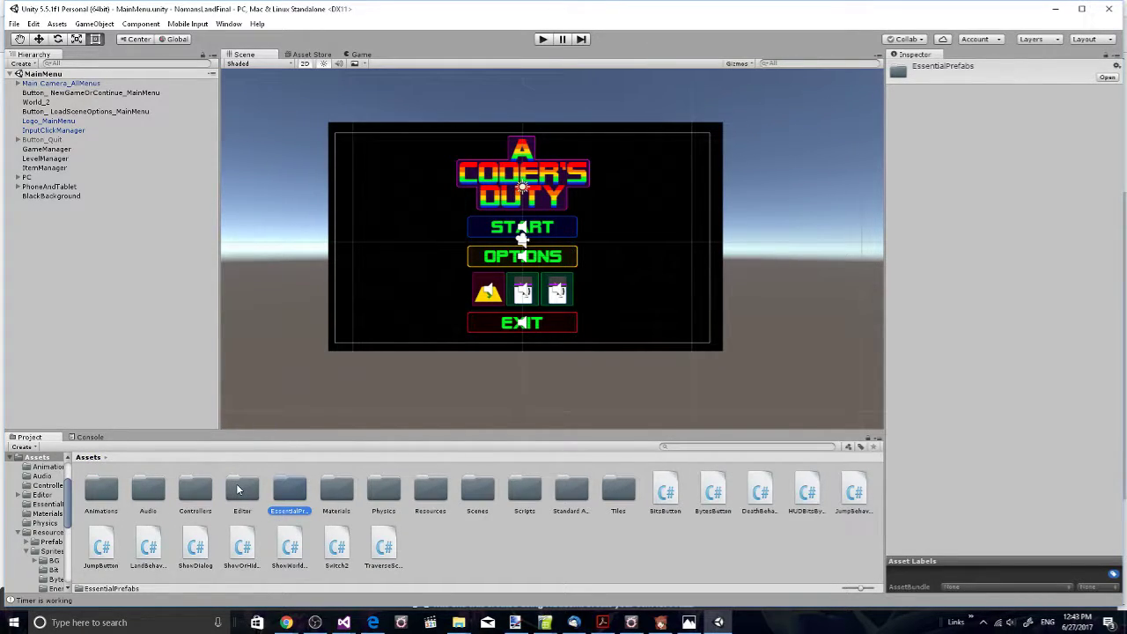
{"action": "double_click", "coordinate": [243, 493]}
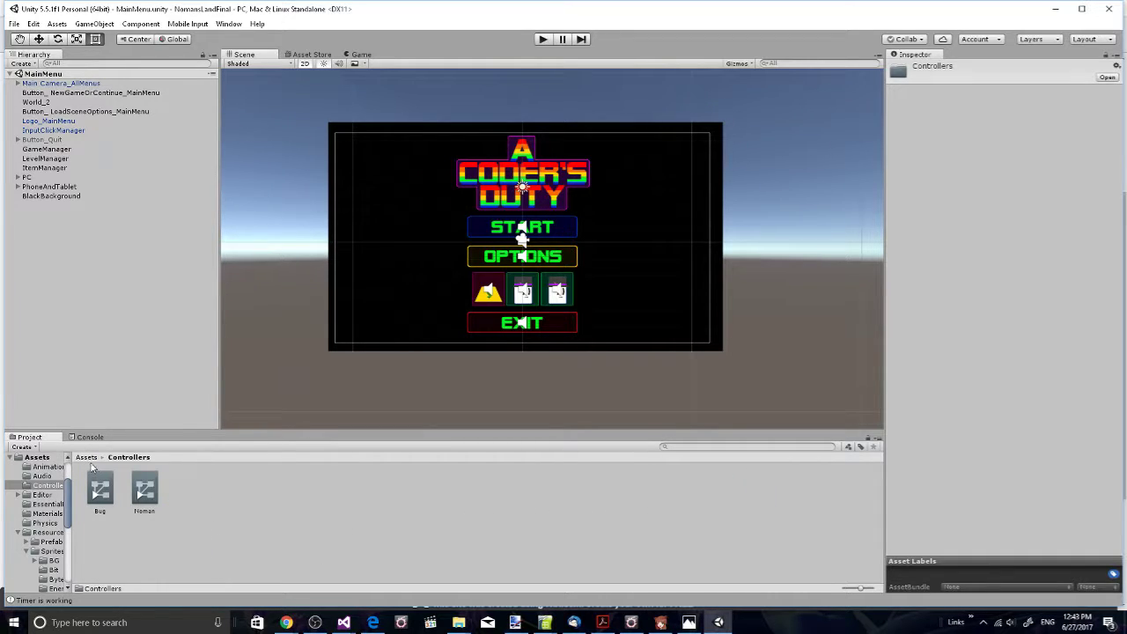
{"action": "left_click", "coordinate": [86, 458]}
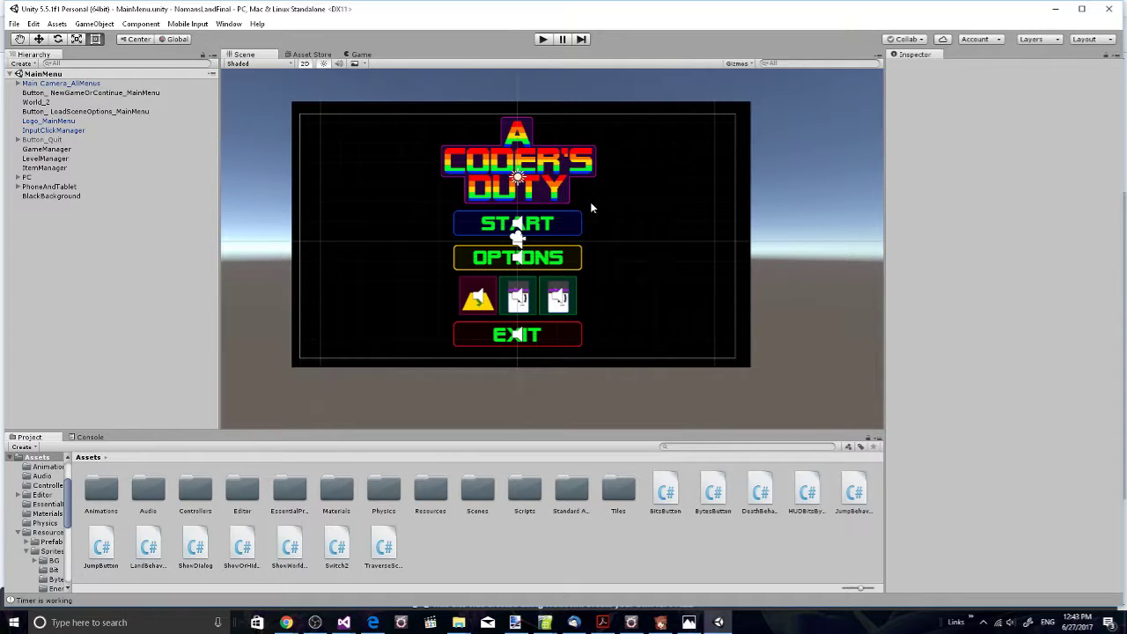
{"action": "mouse_move", "coordinate": [606, 206]}
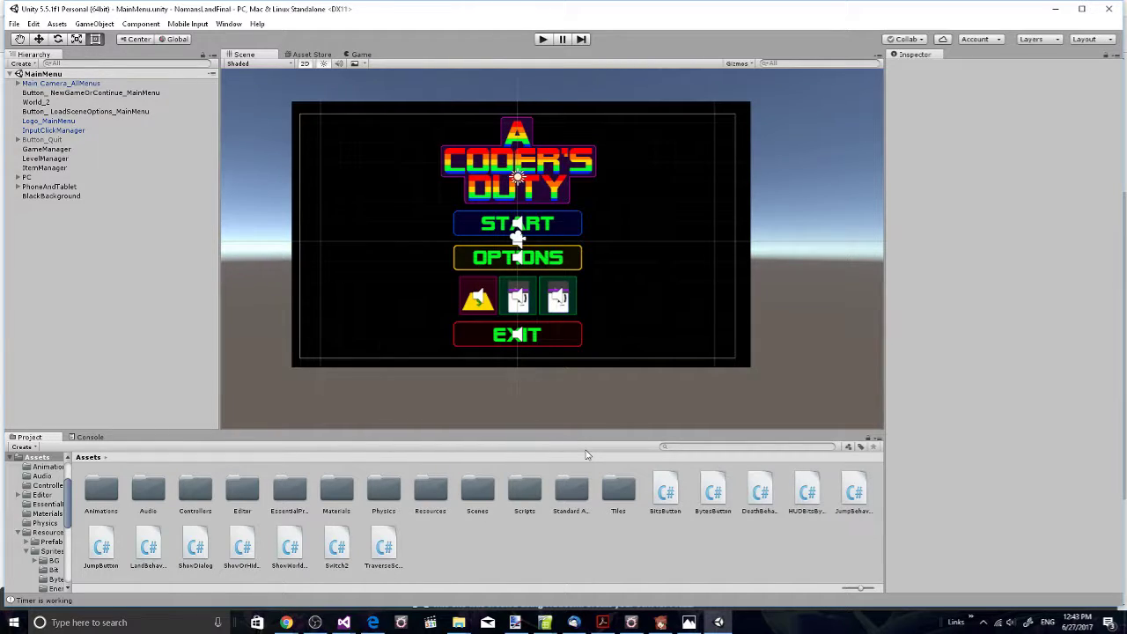
{"action": "mouse_move", "coordinate": [620, 465]}
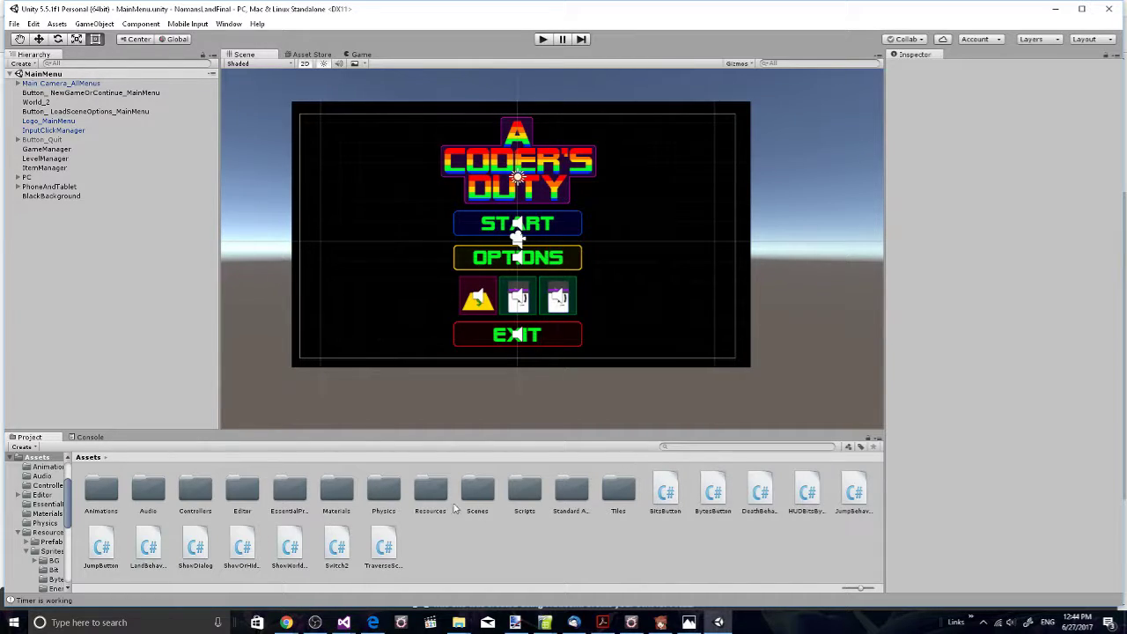
{"action": "mouse_move", "coordinate": [509, 560]}
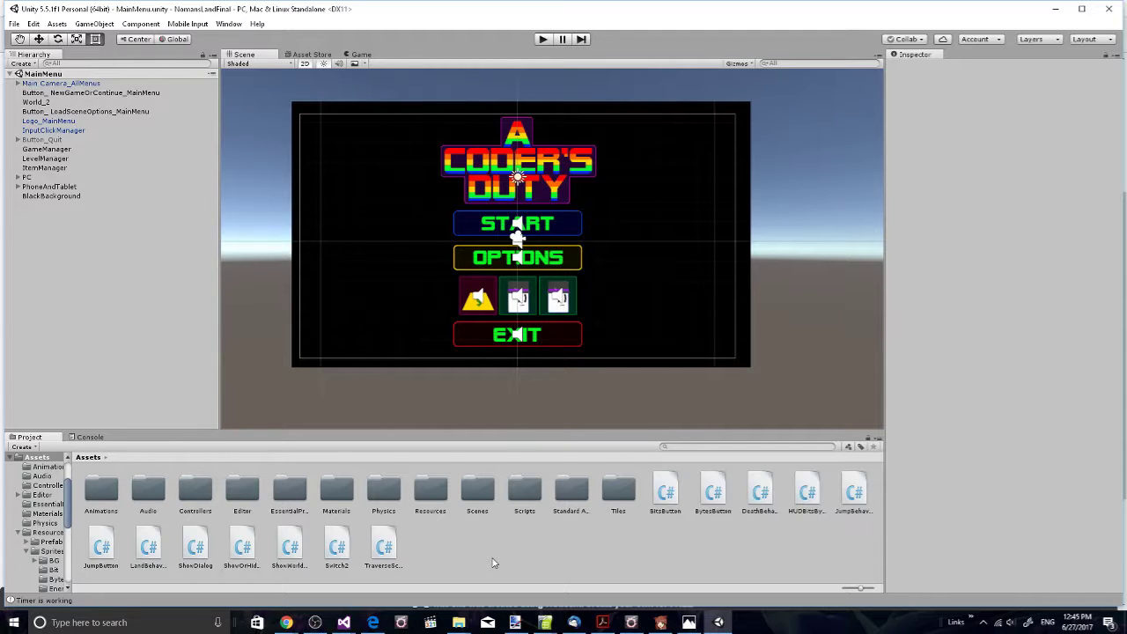
{"action": "mouse_move", "coordinate": [560, 381]}
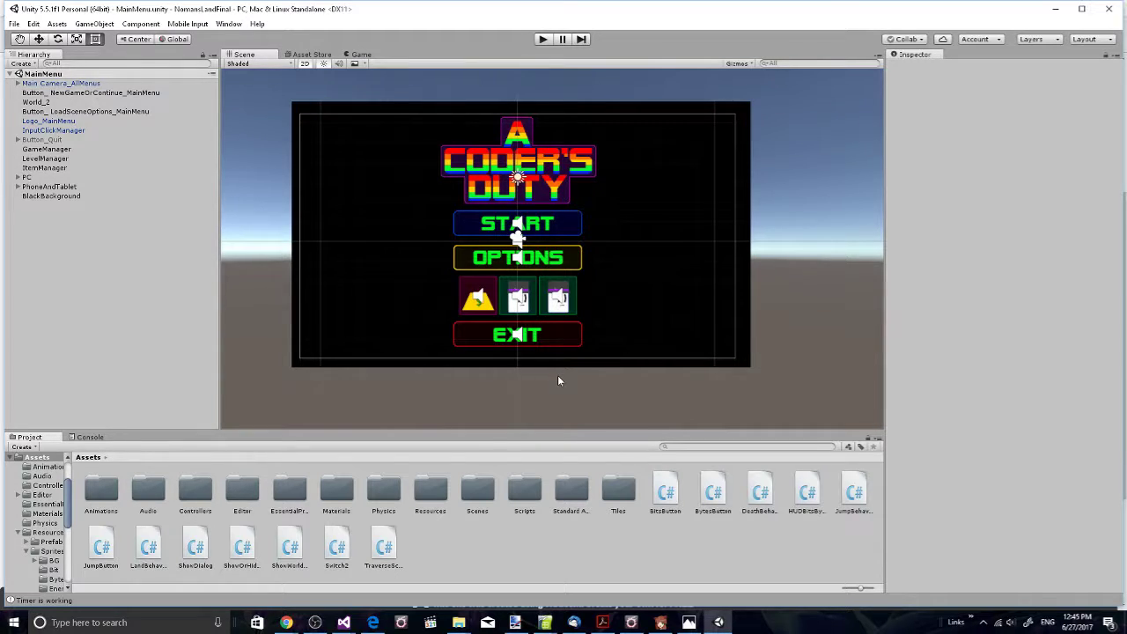
{"action": "mouse_move", "coordinate": [493, 560]}
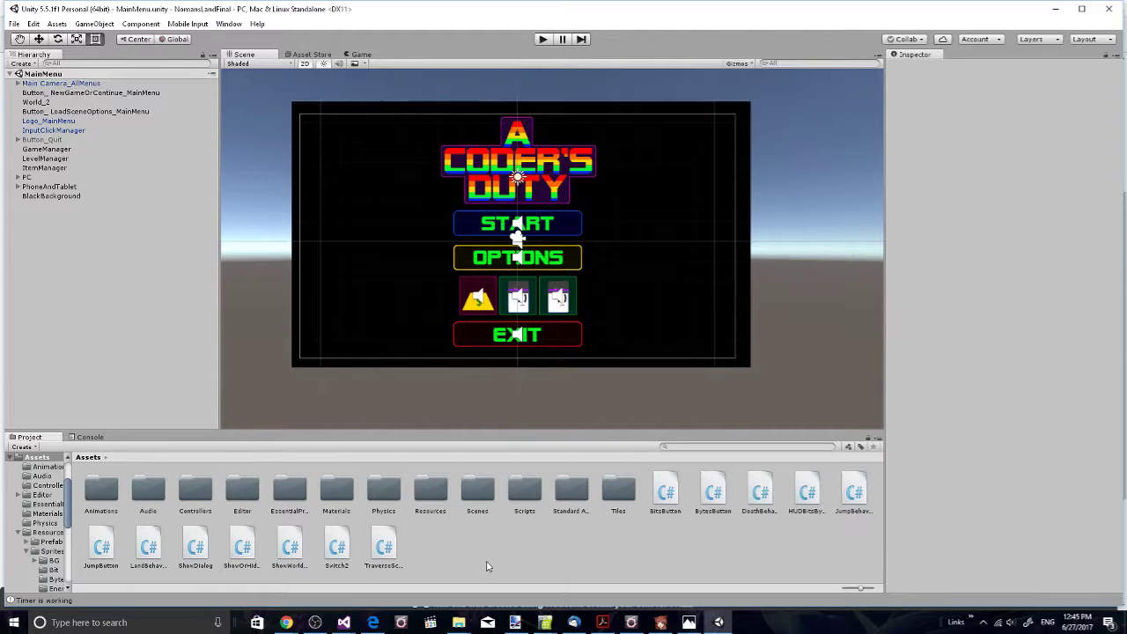
{"action": "mouse_move", "coordinate": [500, 532]}
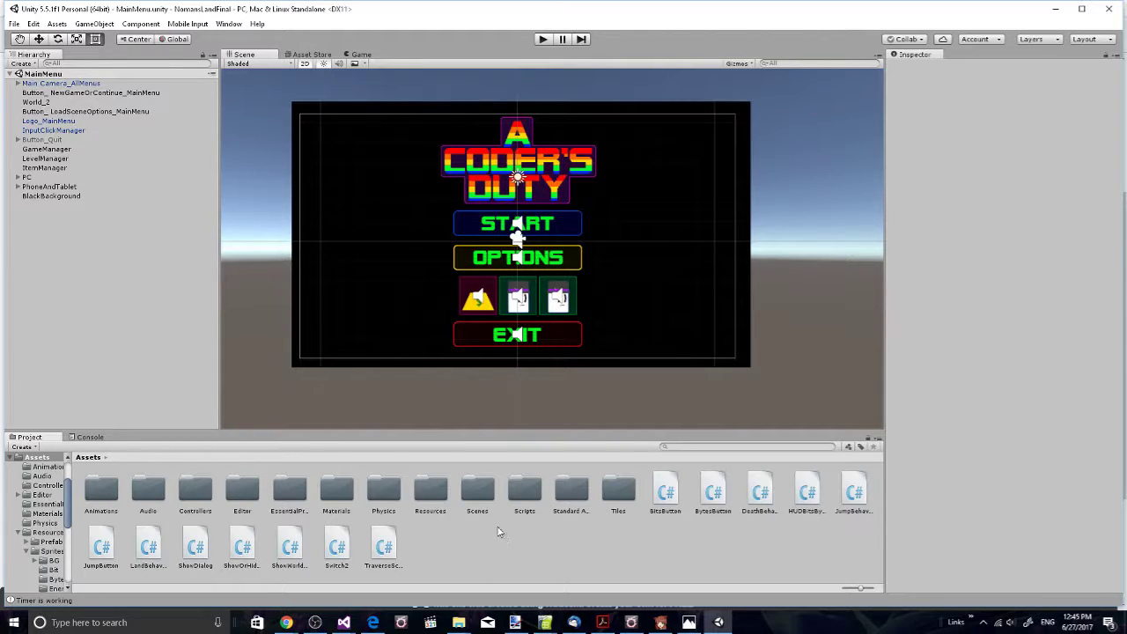